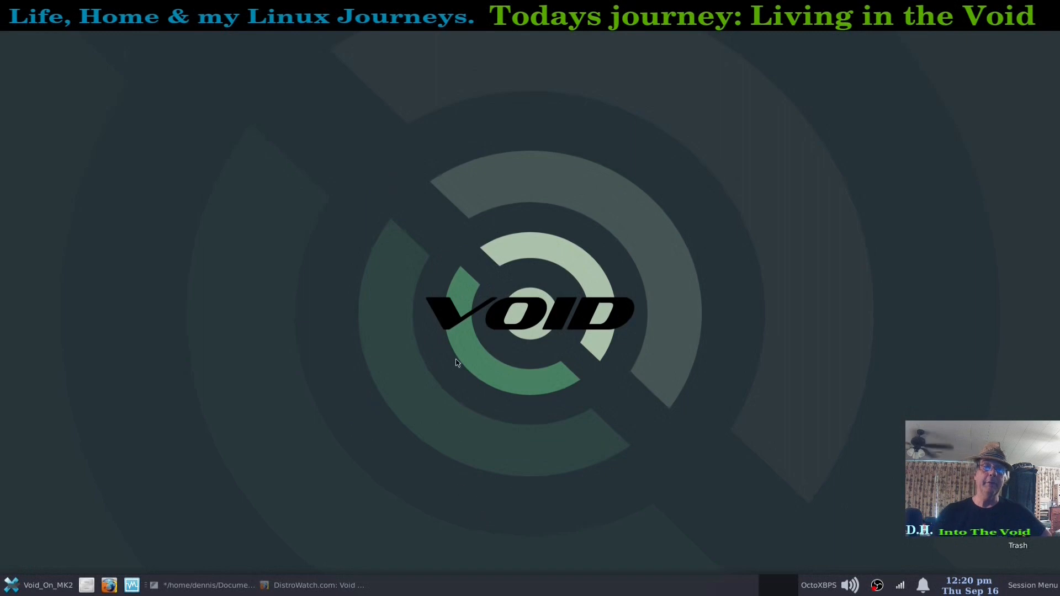
pyautogui.moveTo(815, 395)
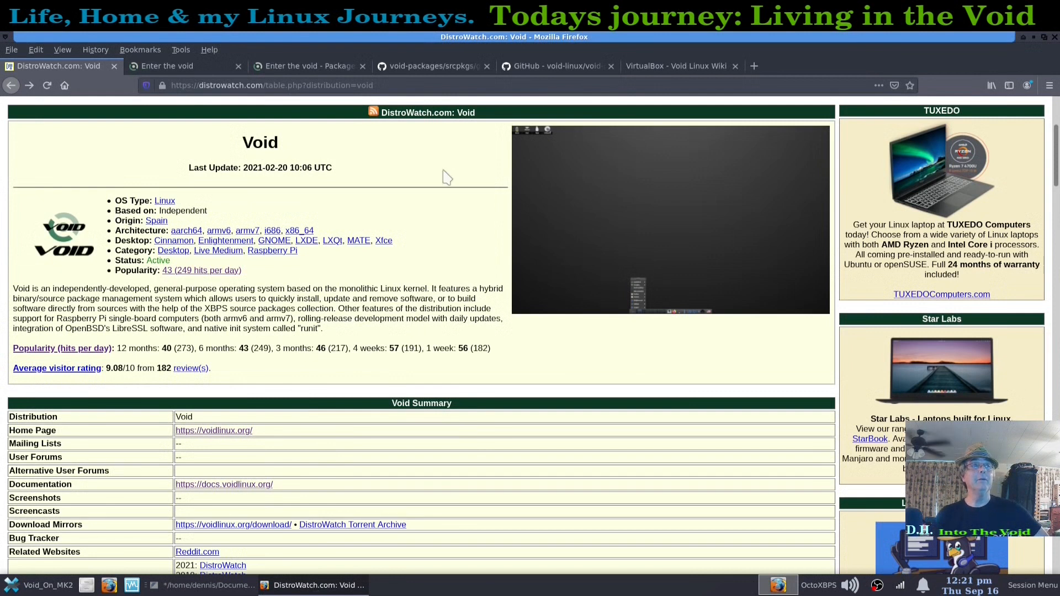
pyautogui.moveTo(304, 168)
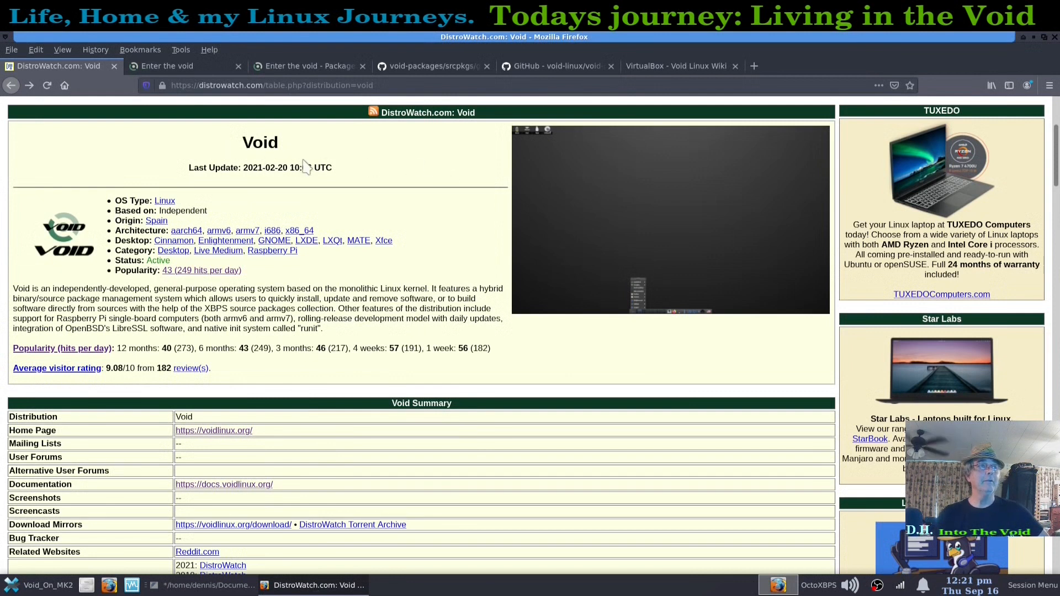
pyautogui.moveTo(161, 303)
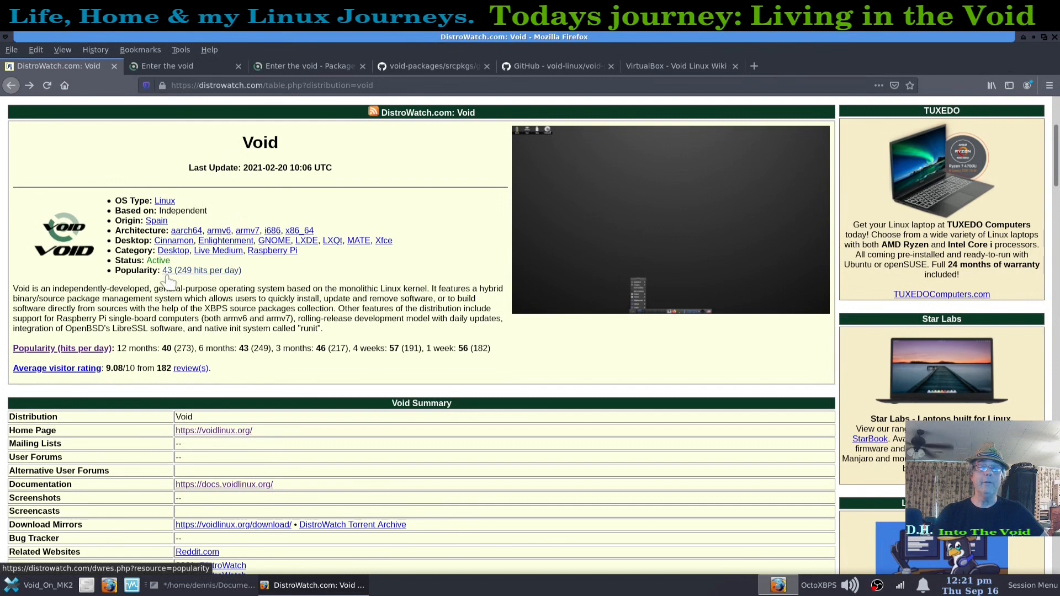
pyautogui.moveTo(374, 275)
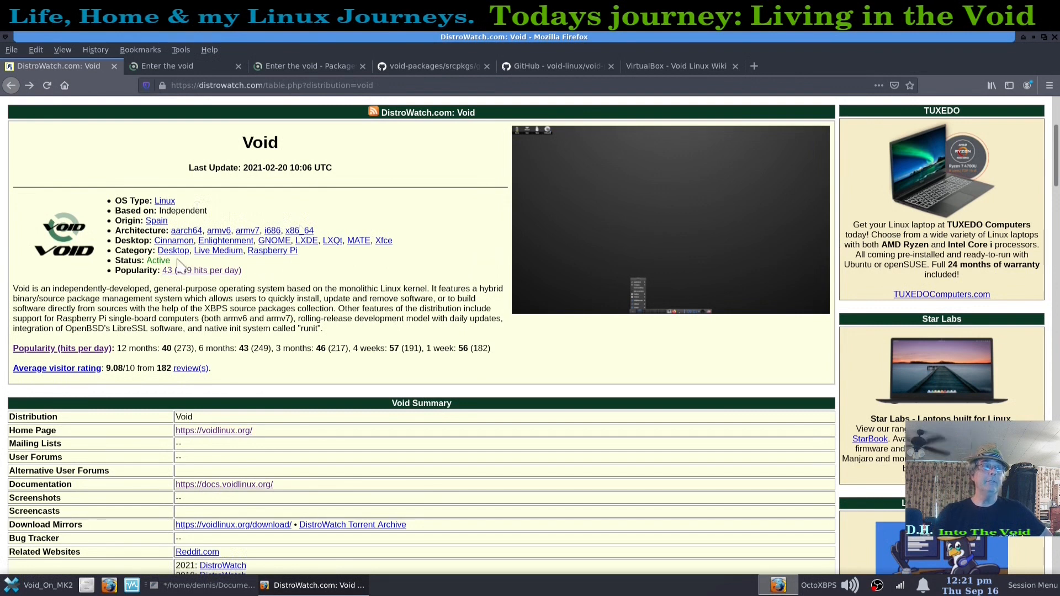
pyautogui.moveTo(287, 269)
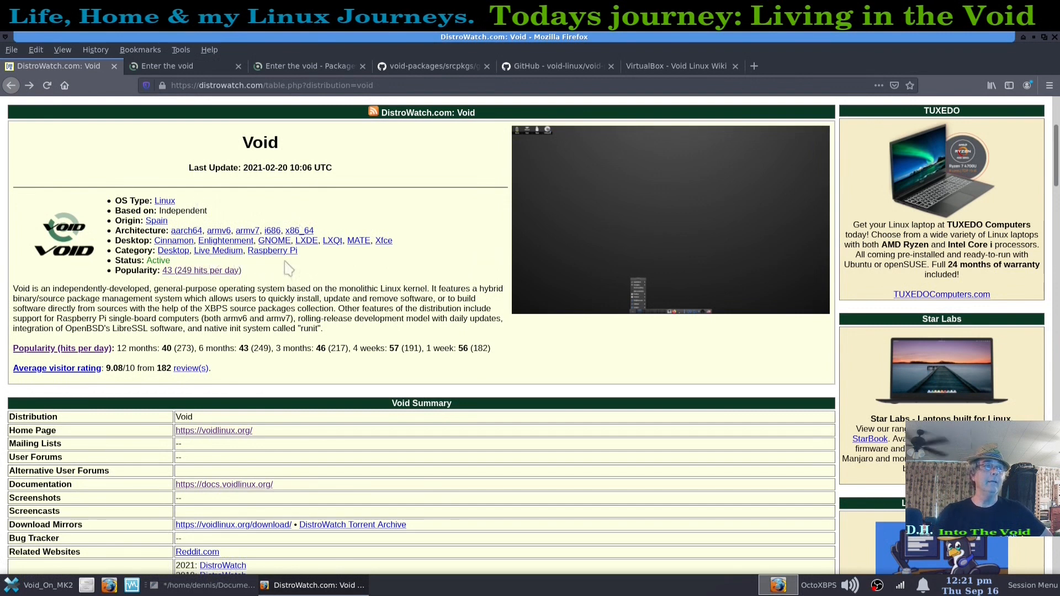
pyautogui.moveTo(336, 266)
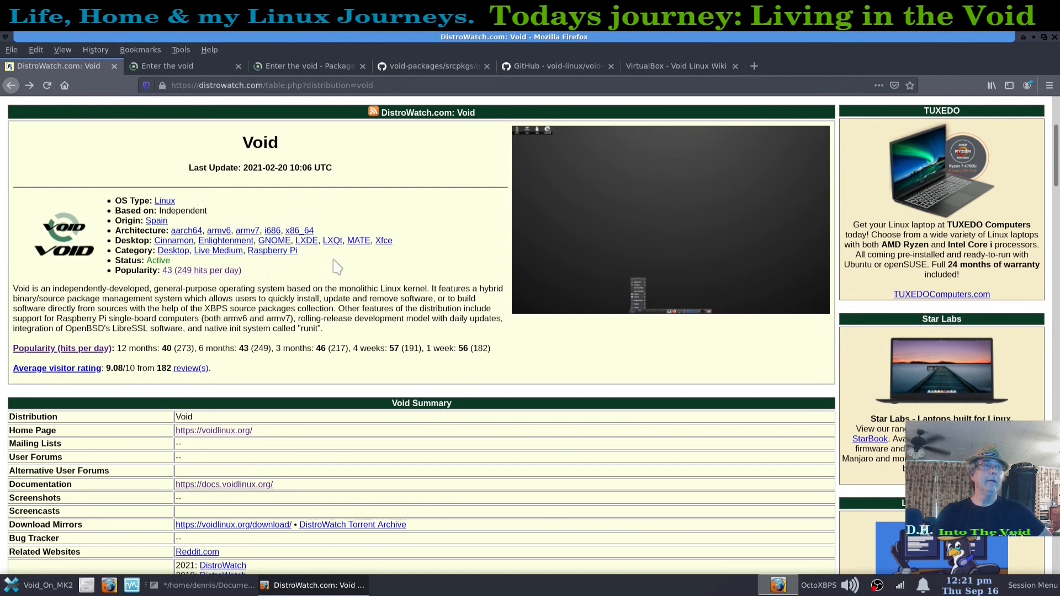
pyautogui.moveTo(390, 259)
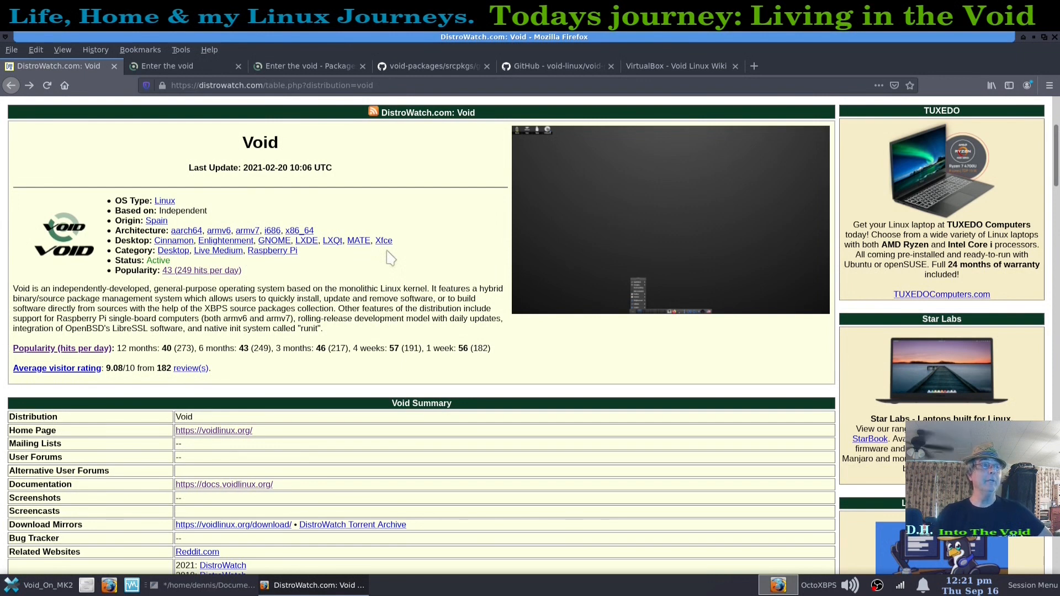
pyautogui.moveTo(219, 350)
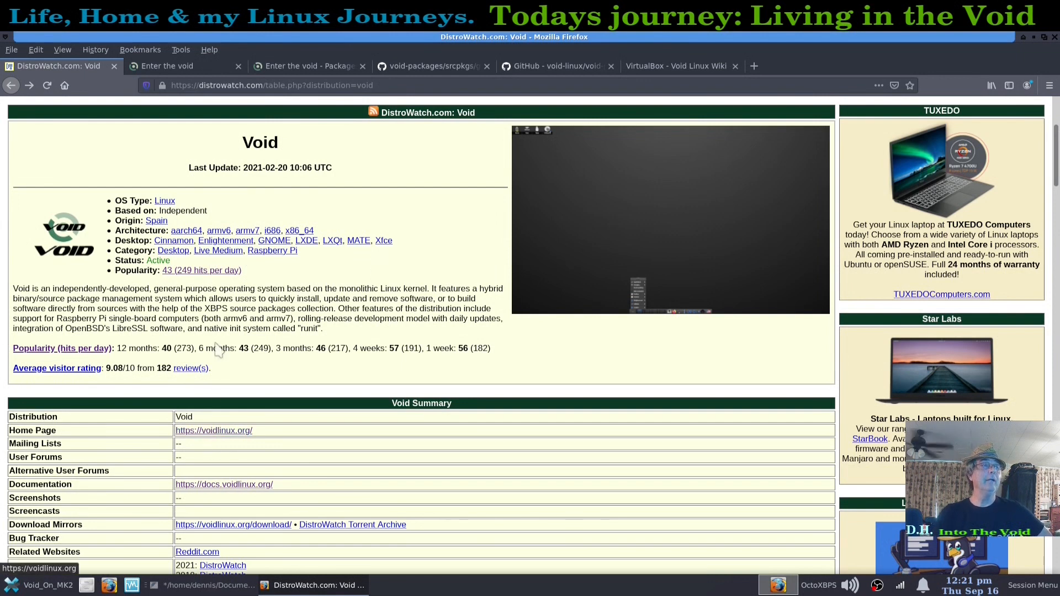
# Step: Switch to the 'Enter the void' tab showing the voidlinux.org distribution overview
pyautogui.click(166, 66)
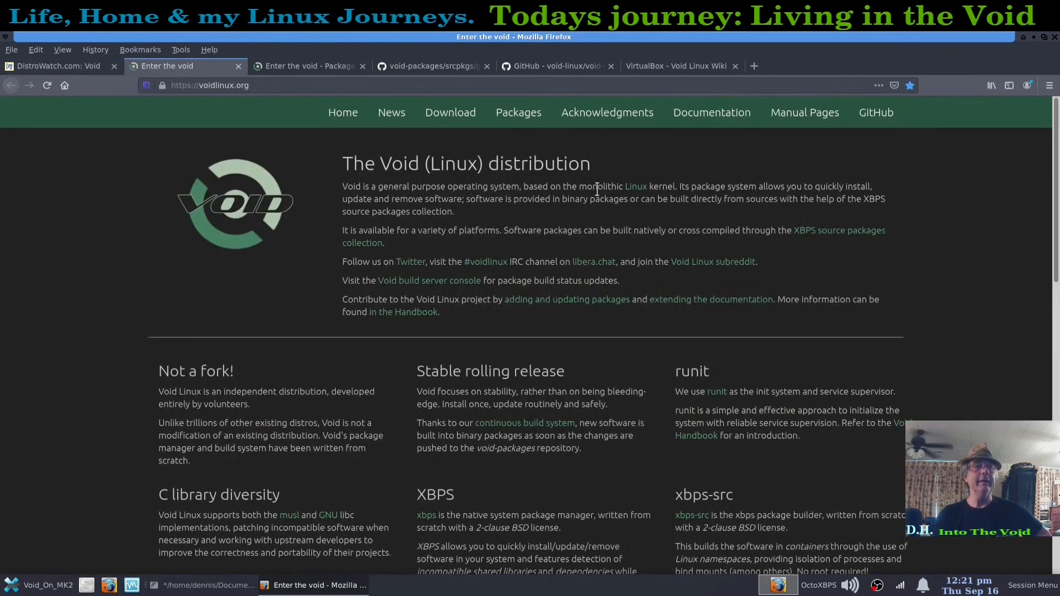
pyautogui.moveTo(282, 318)
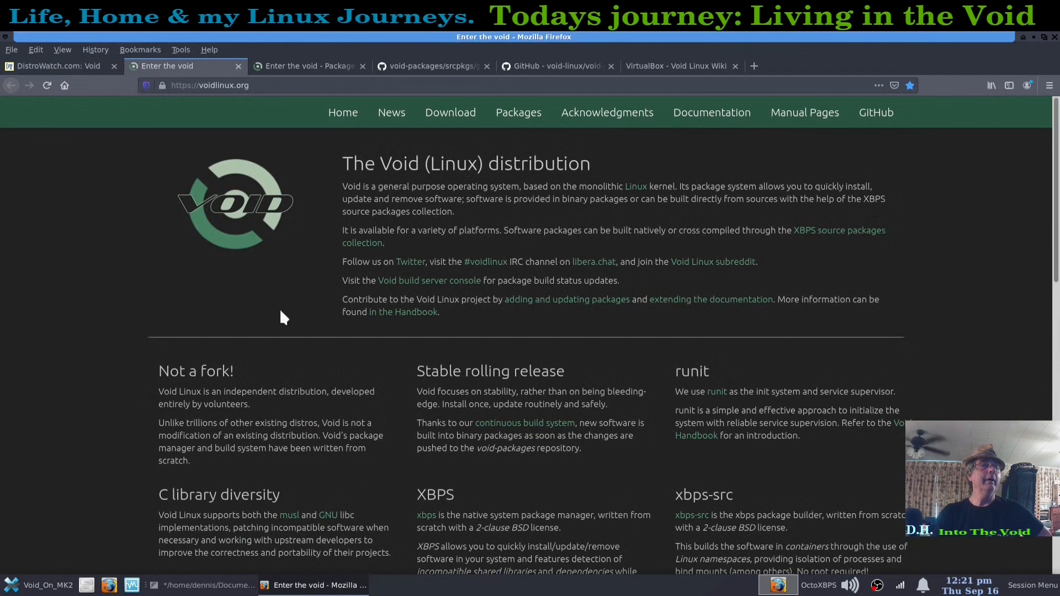
pyautogui.moveTo(257, 319)
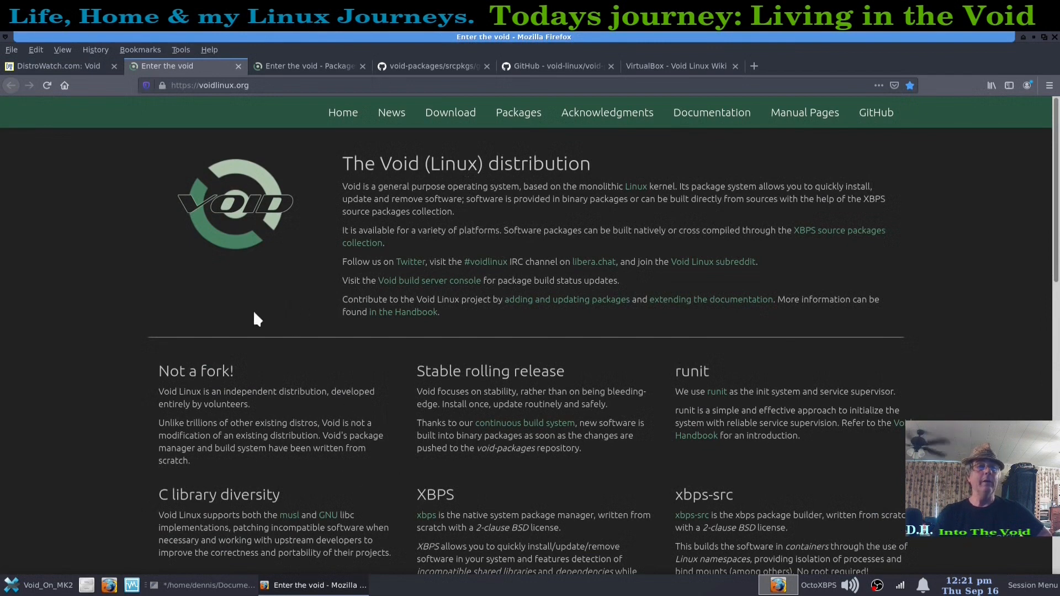
pyautogui.moveTo(281, 282)
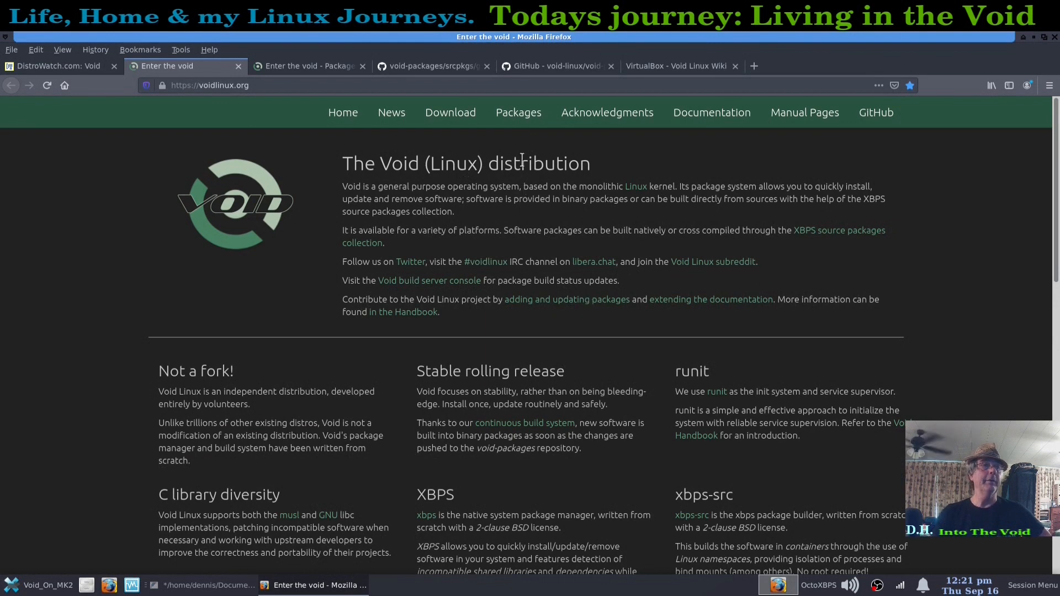
pyautogui.moveTo(307, 65)
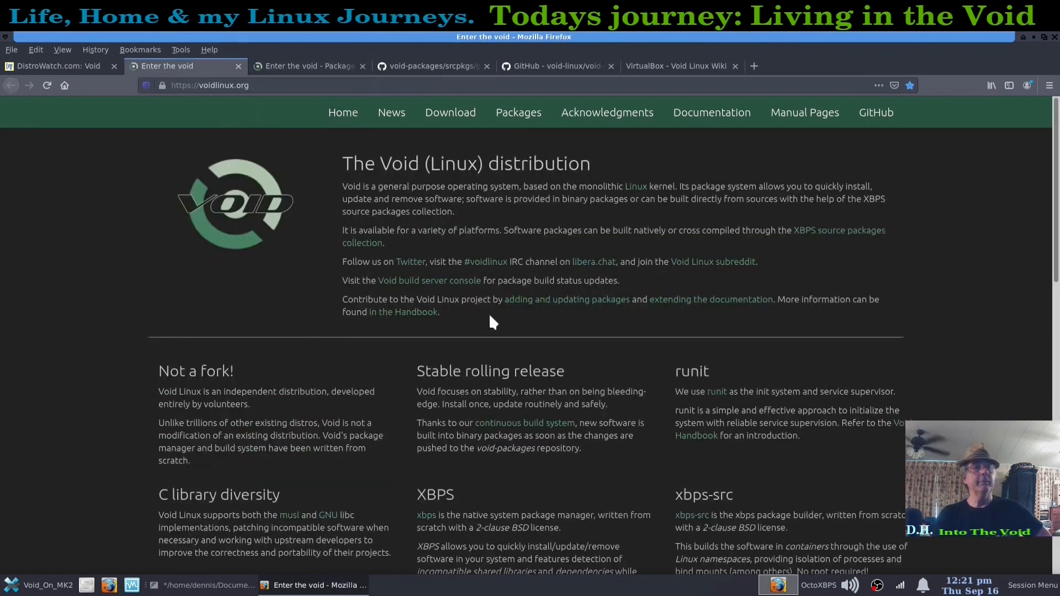
pyautogui.moveTo(500, 377)
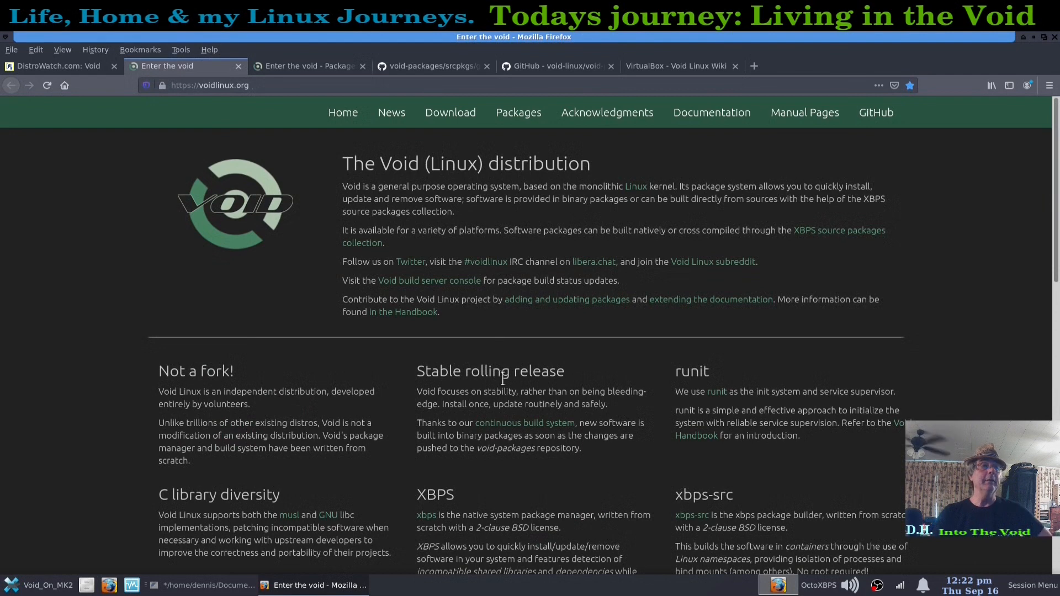
pyautogui.moveTo(829, 332)
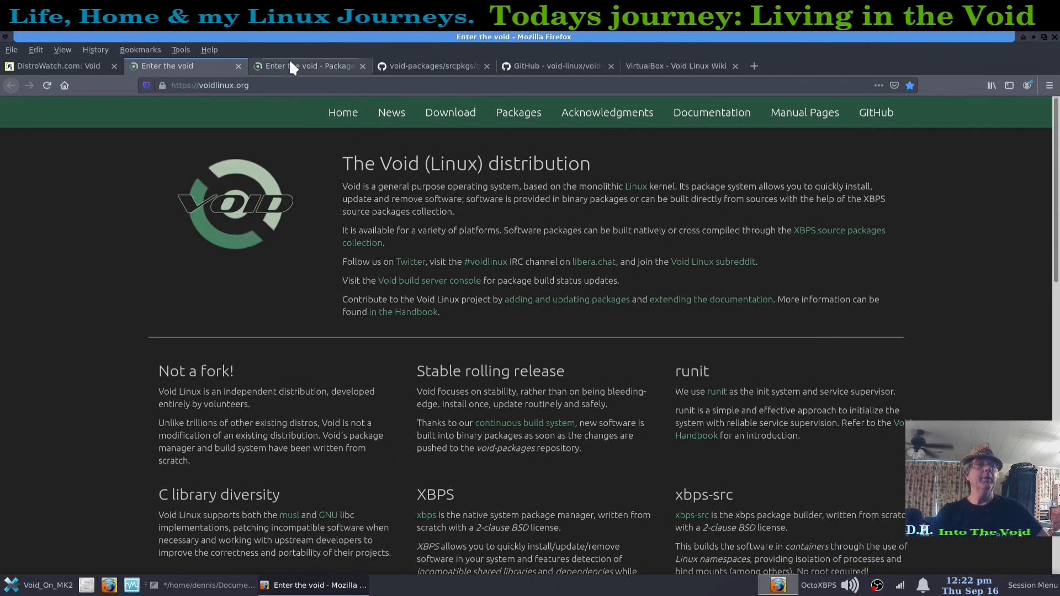
# Step: Switch to the Packages tab with gnome-disk-utility x86_64 search results, including the debug package
pyautogui.click(311, 66)
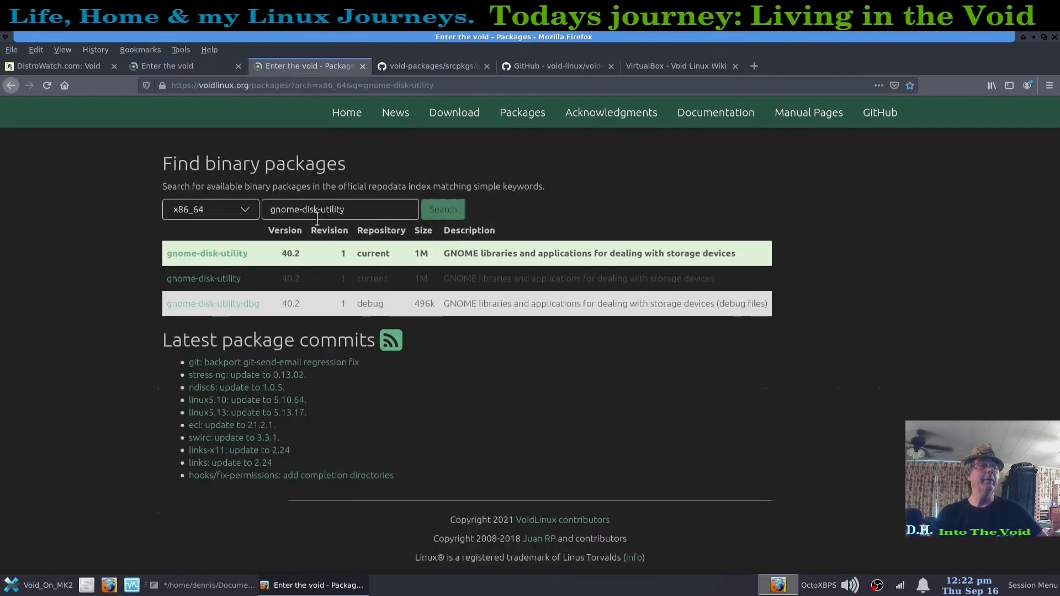
pyautogui.moveTo(611, 112)
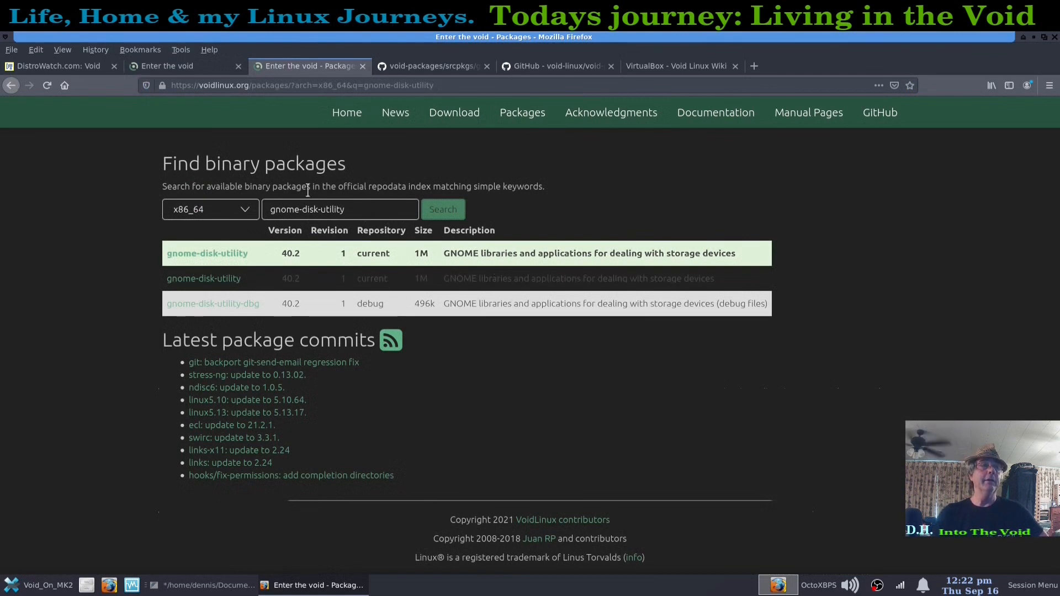
pyautogui.moveTo(207, 253)
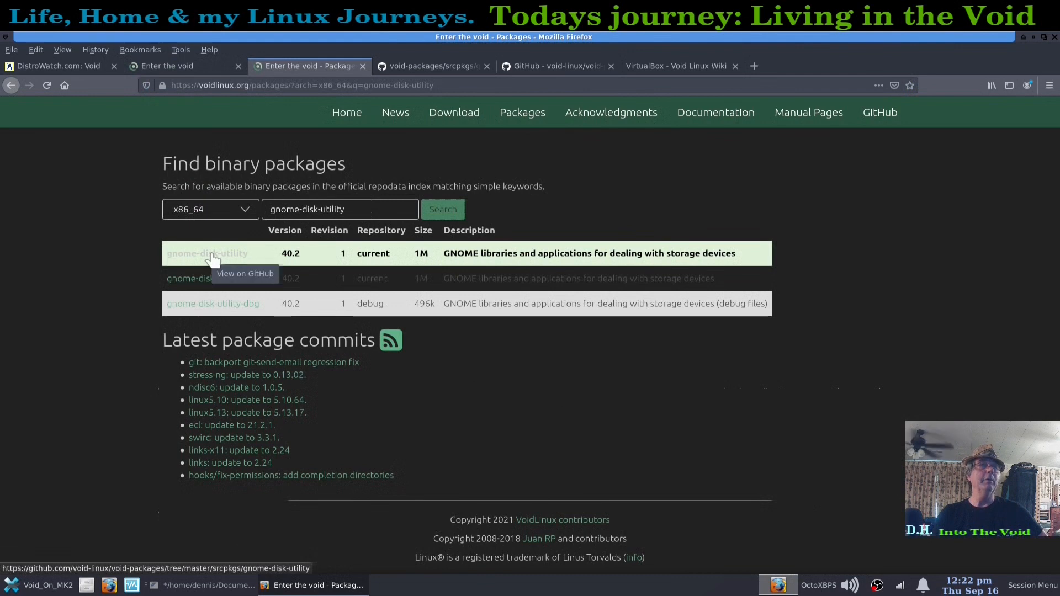
# Step: Open the gnome-disk-utility source on GitHub, then scroll the void-packages README to Quick start
pyautogui.click(207, 252)
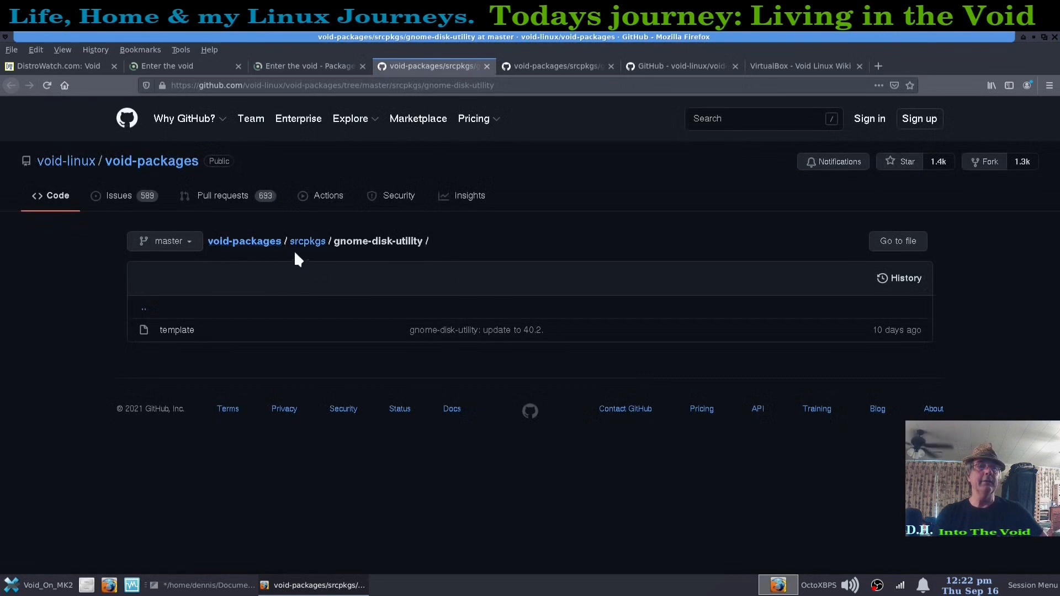
pyautogui.moveTo(311, 259)
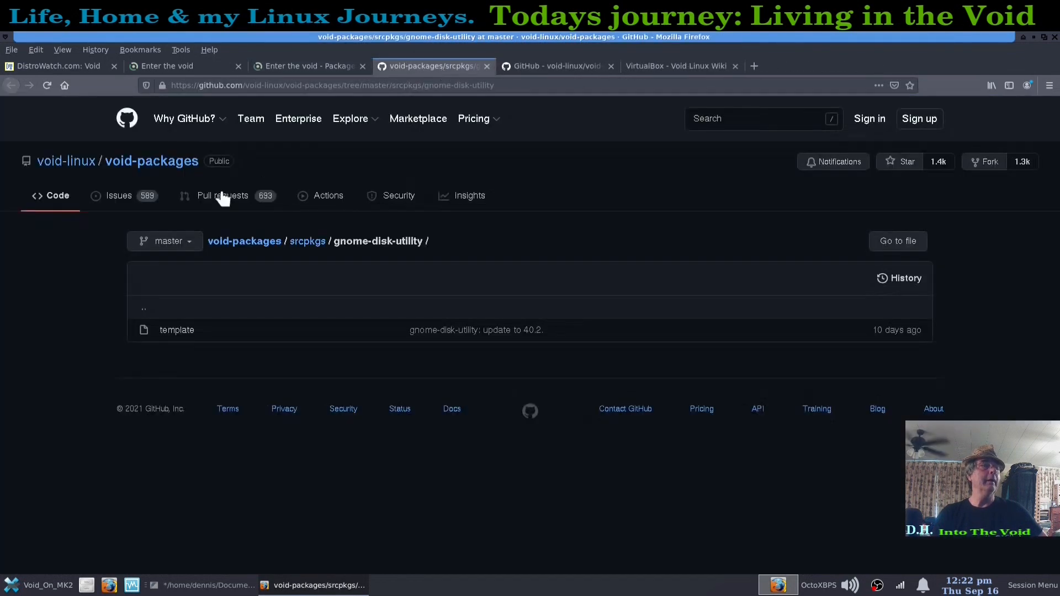
pyautogui.moveTo(304, 264)
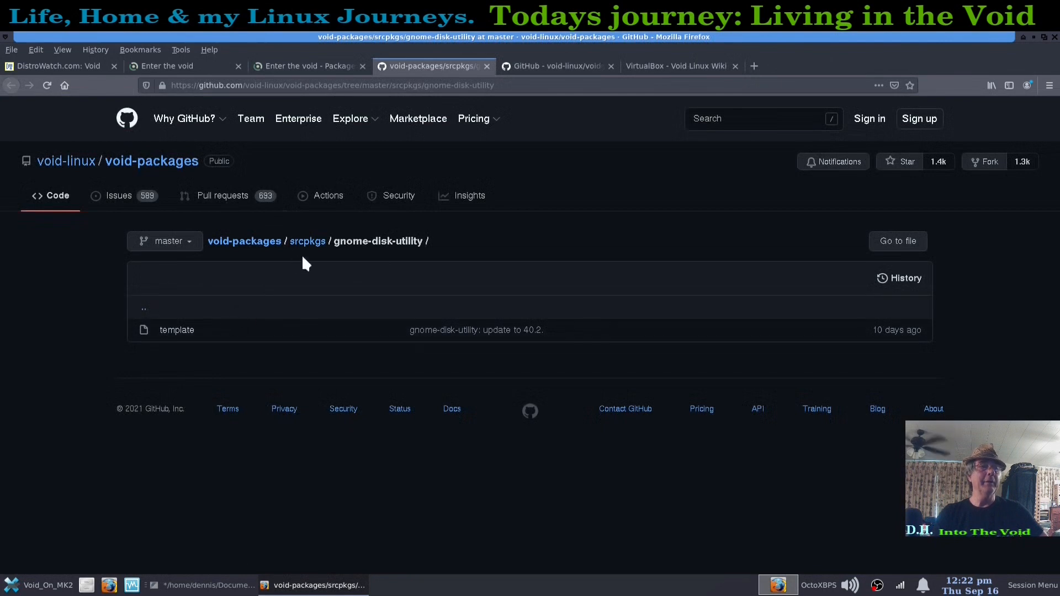
pyautogui.moveTo(338, 262)
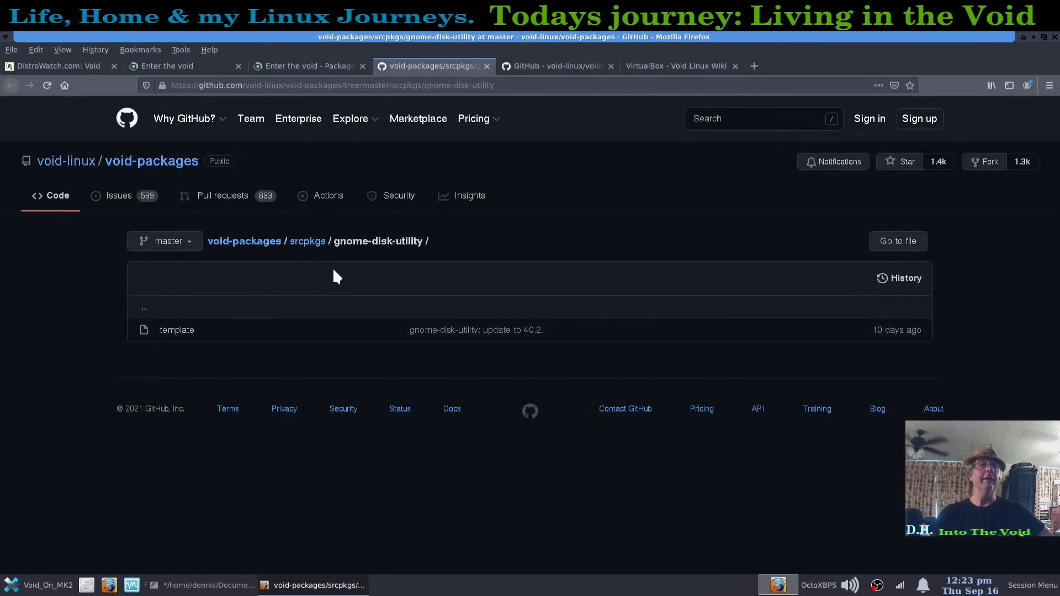
pyautogui.moveTo(486, 232)
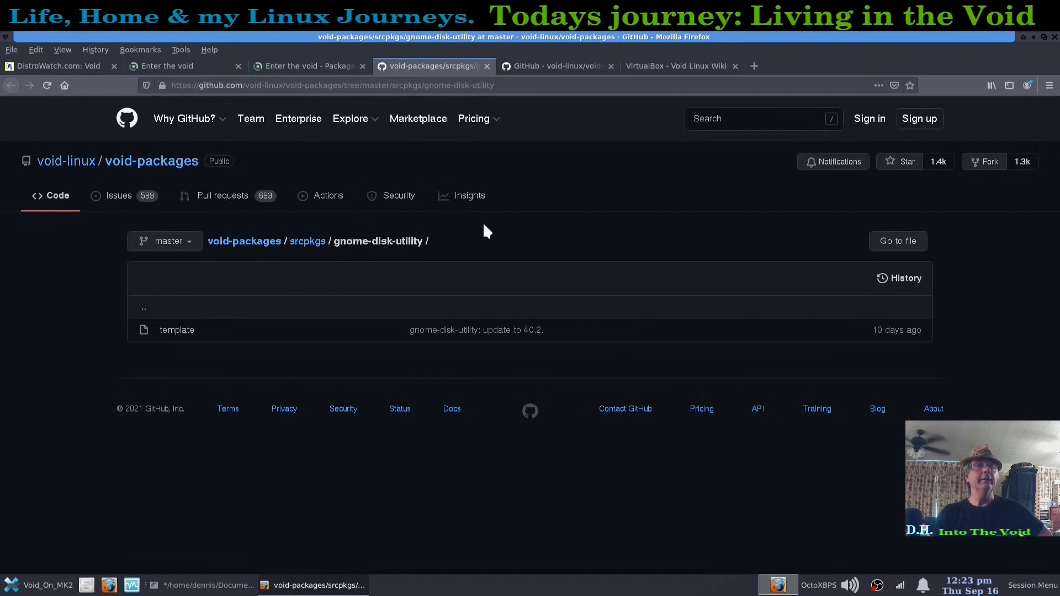
pyautogui.moveTo(358, 291)
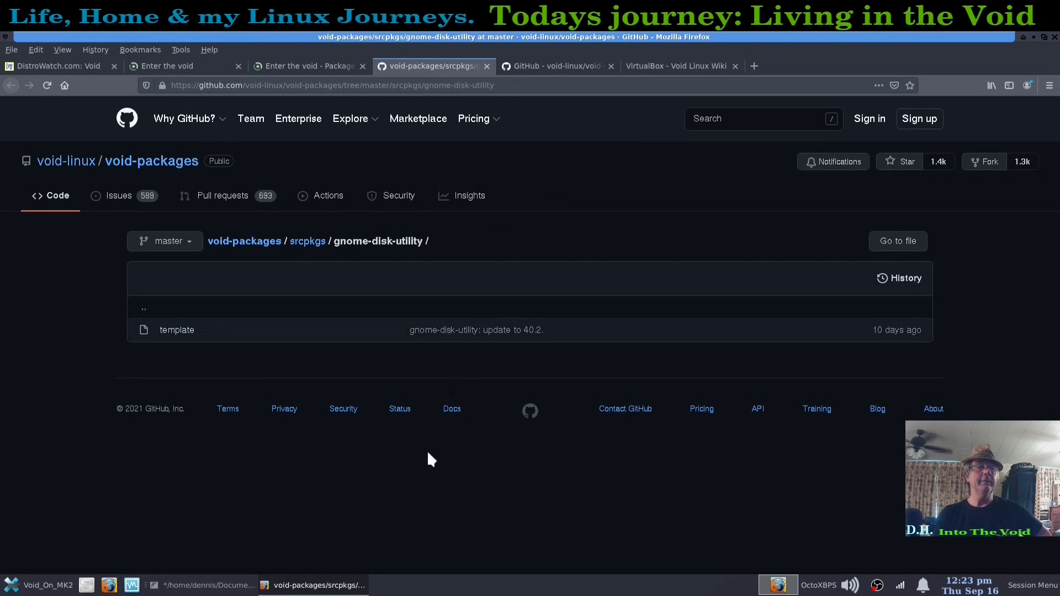
pyautogui.moveTo(346, 520)
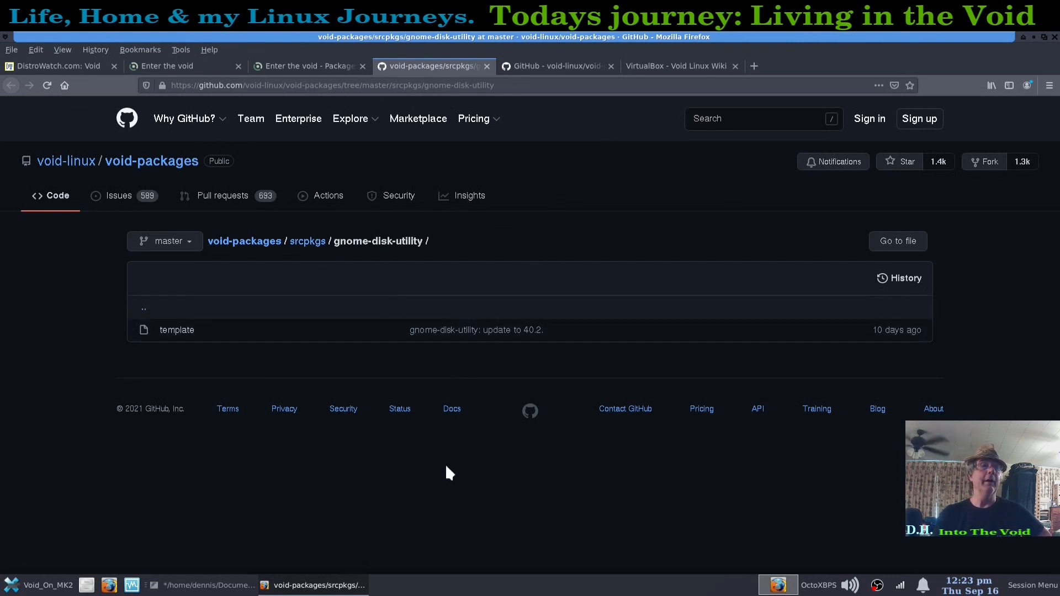
pyautogui.click(554, 66)
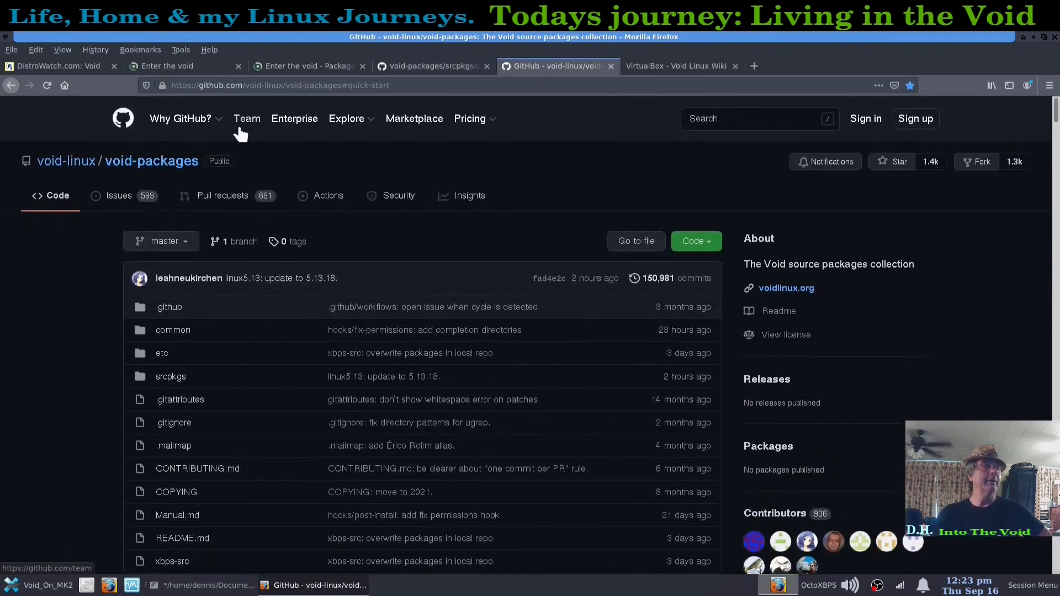
pyautogui.moveTo(133, 175)
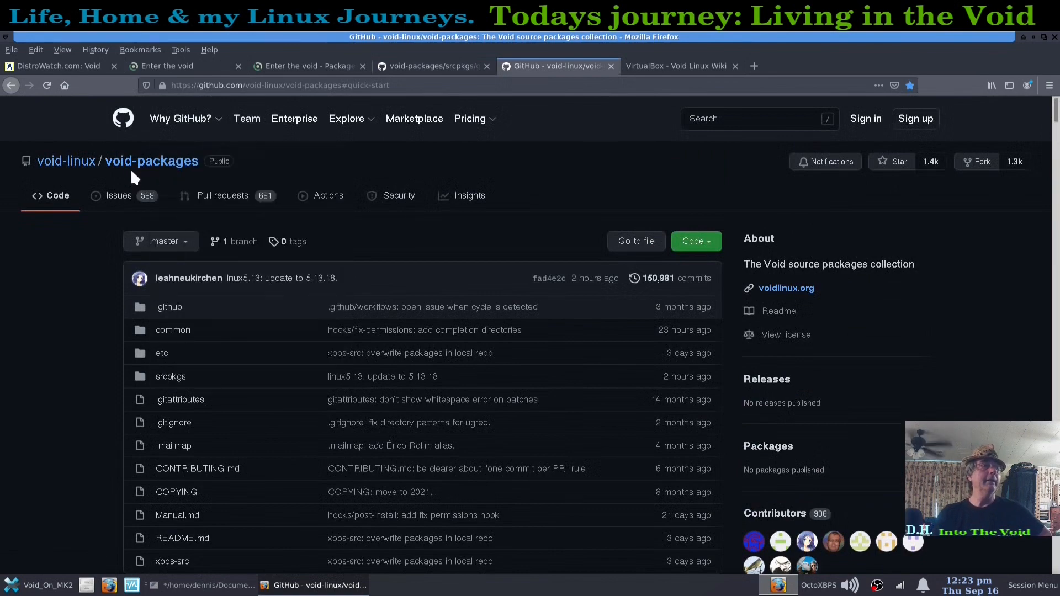
pyautogui.scroll(-3)
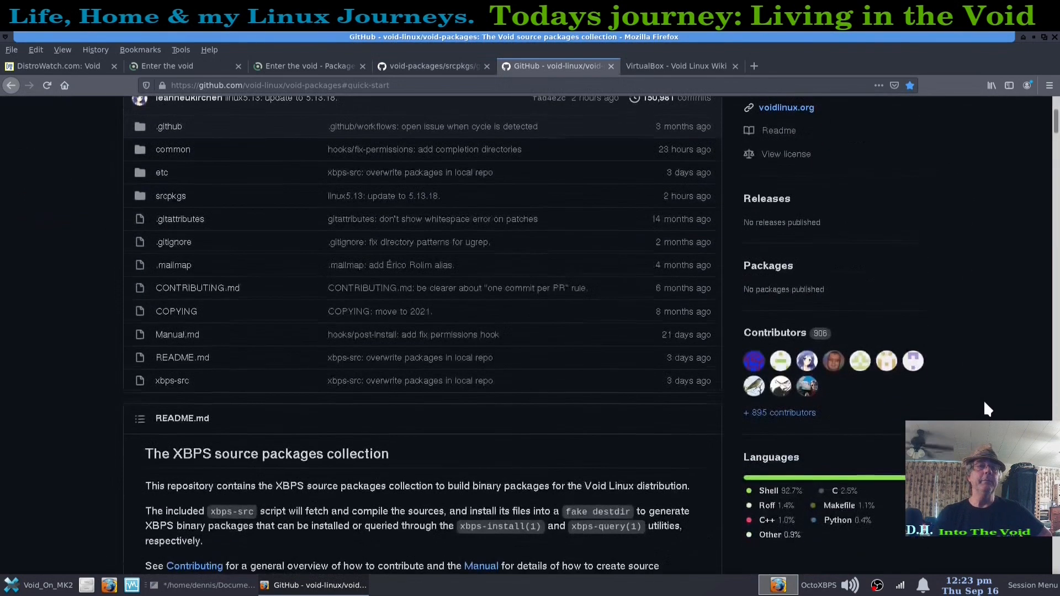
pyautogui.scroll(-3)
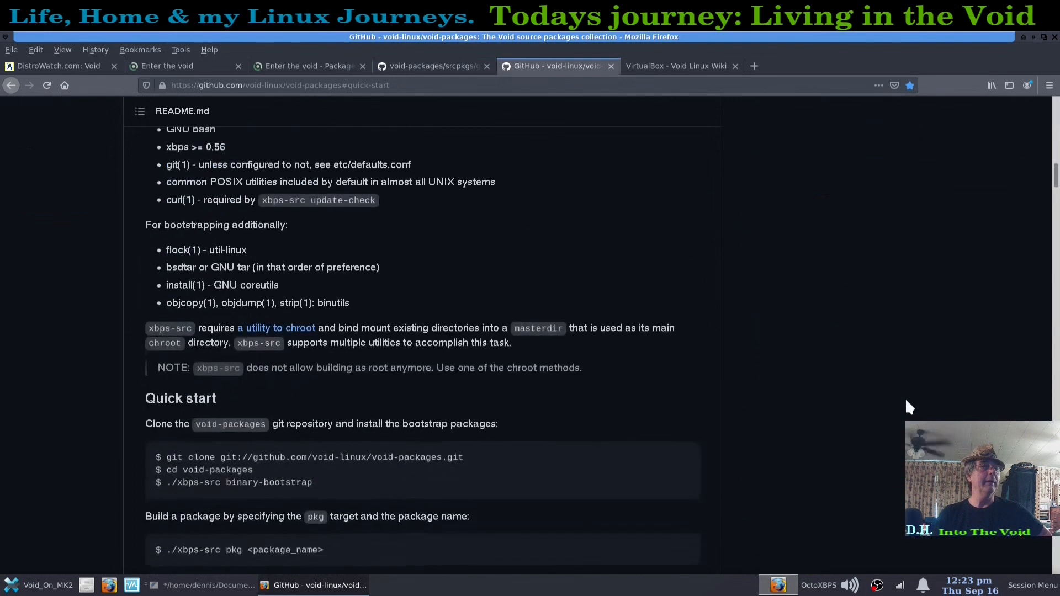
pyautogui.scroll(-3)
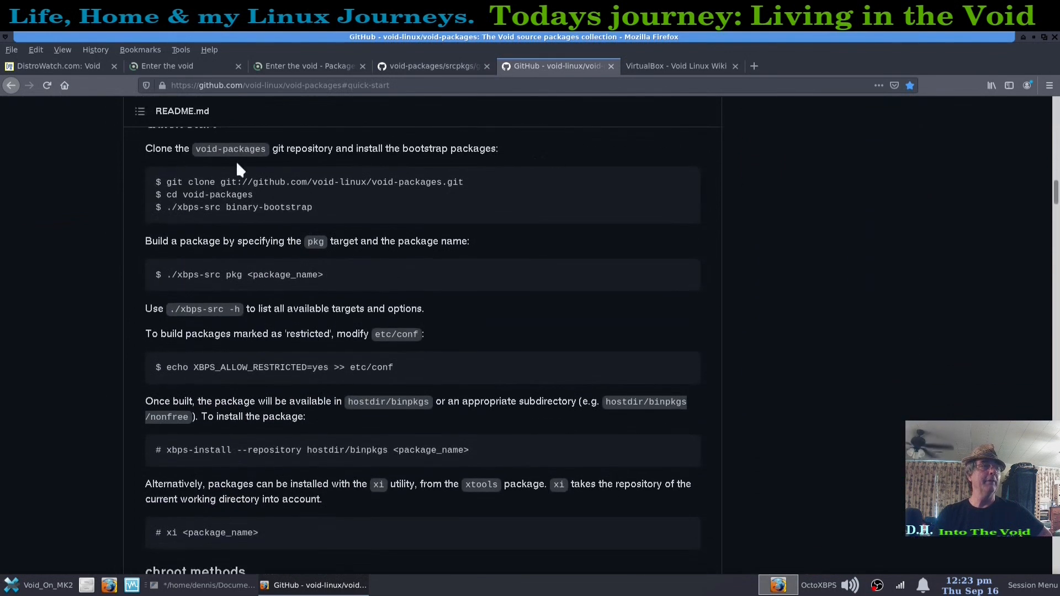
pyautogui.moveTo(1038, 40)
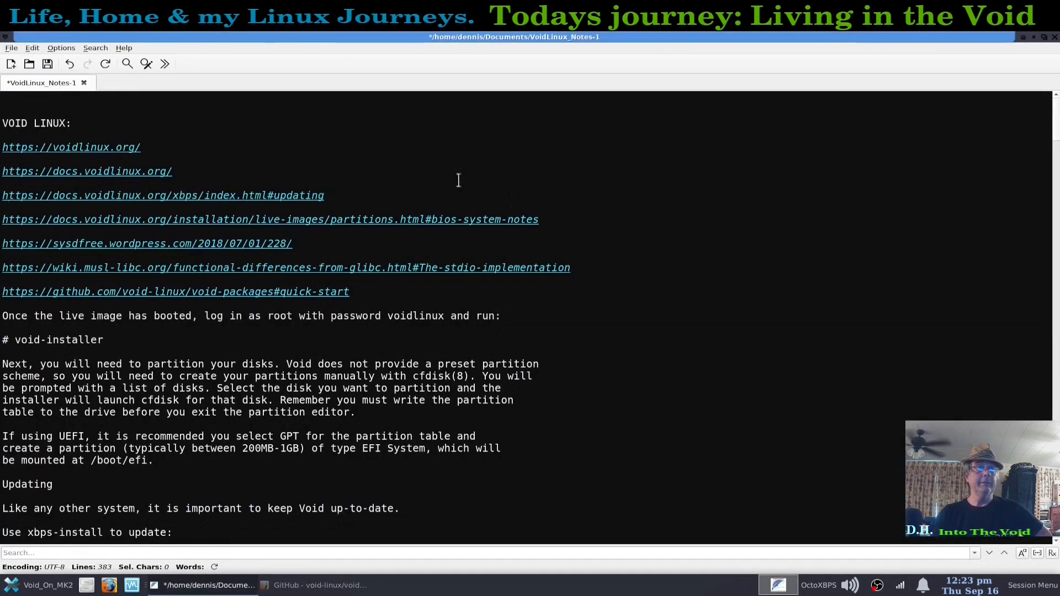
pyautogui.moveTo(680, 375)
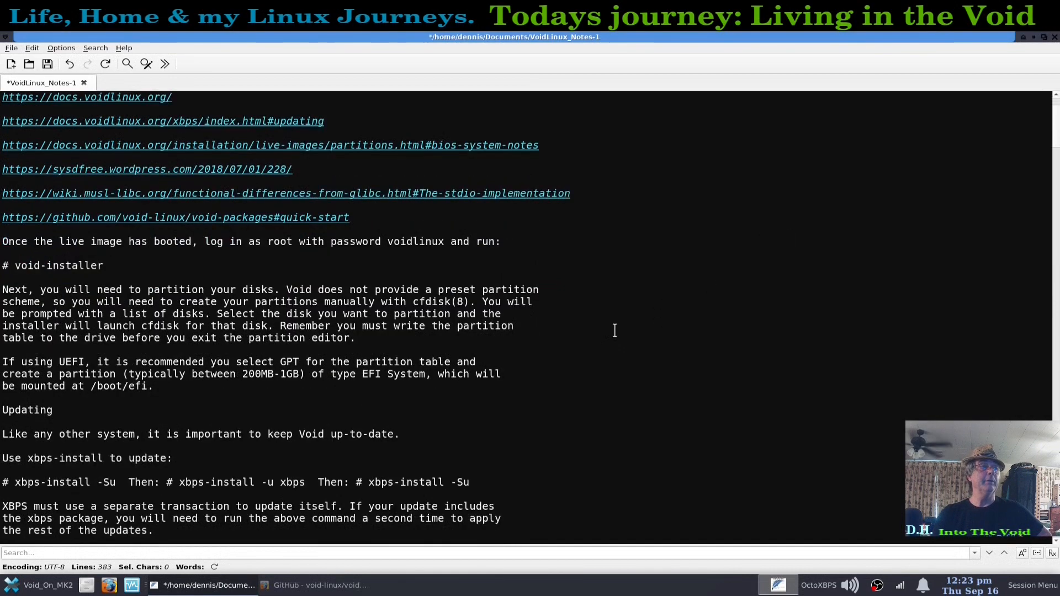
# Step: Scroll the notes to Restarting Services, briefly selecting the word xtools along the way
pyautogui.scroll(-3)
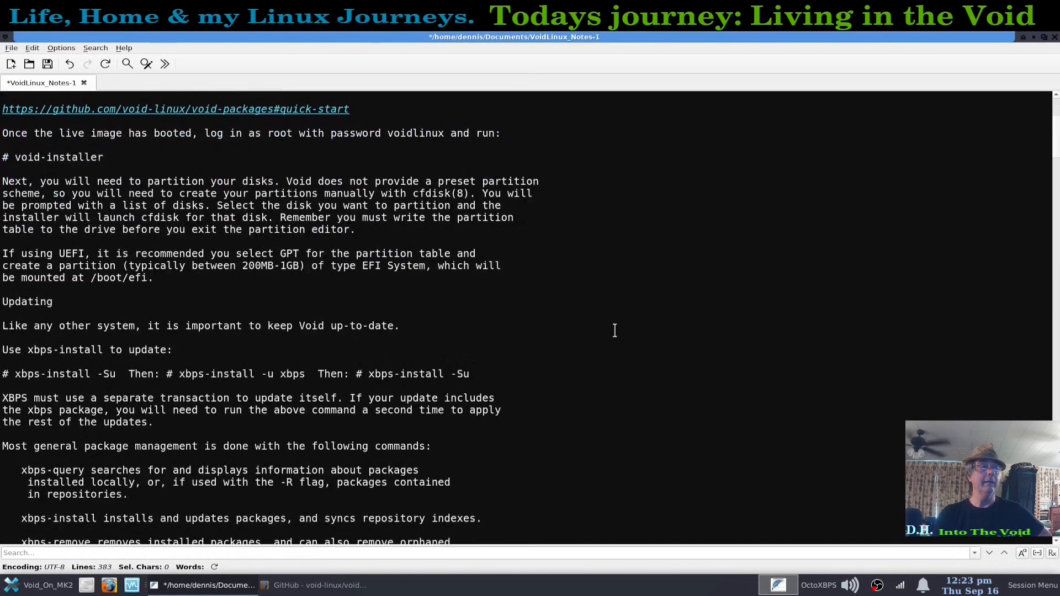
pyautogui.scroll(-3)
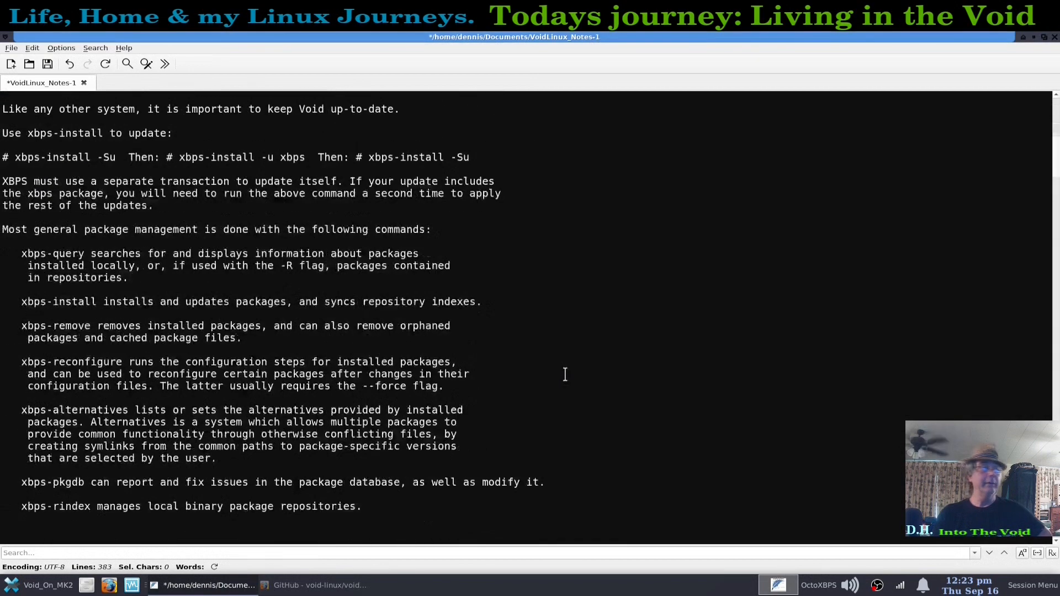
pyautogui.scroll(-3)
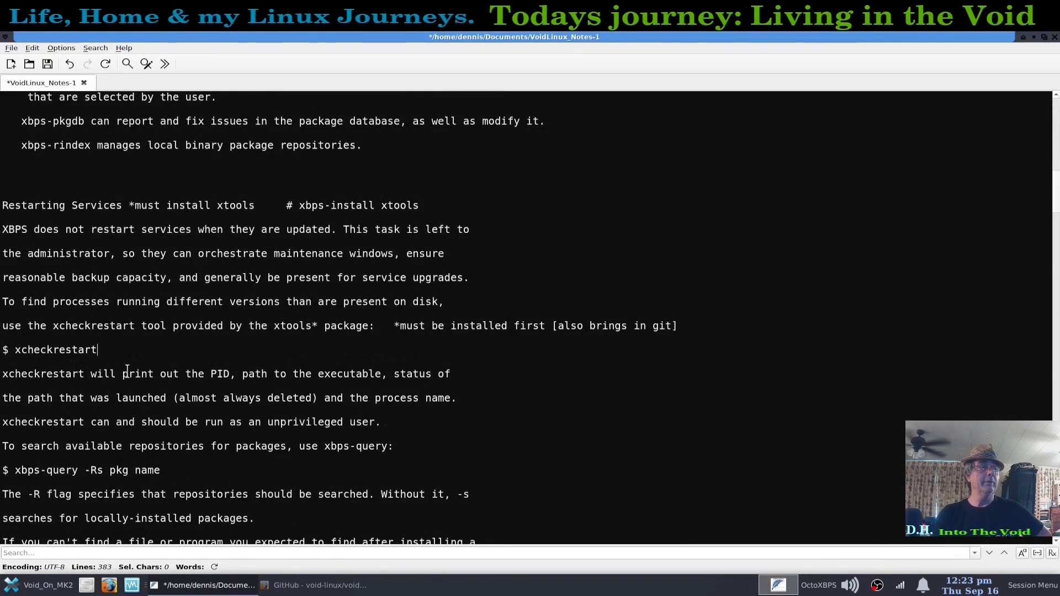
pyautogui.moveTo(325, 284)
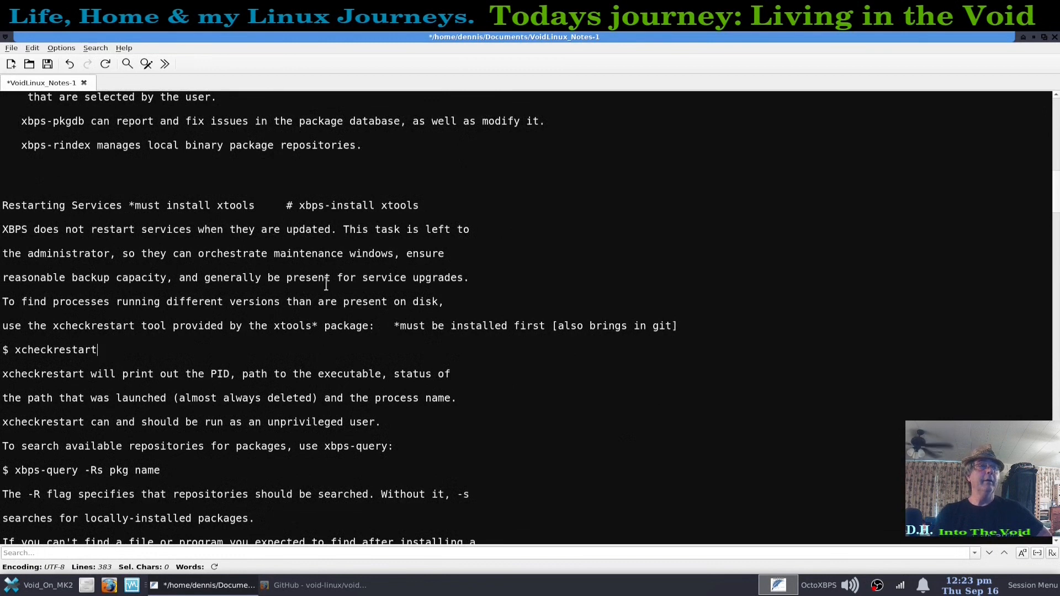
pyautogui.doubleClick(399, 205)
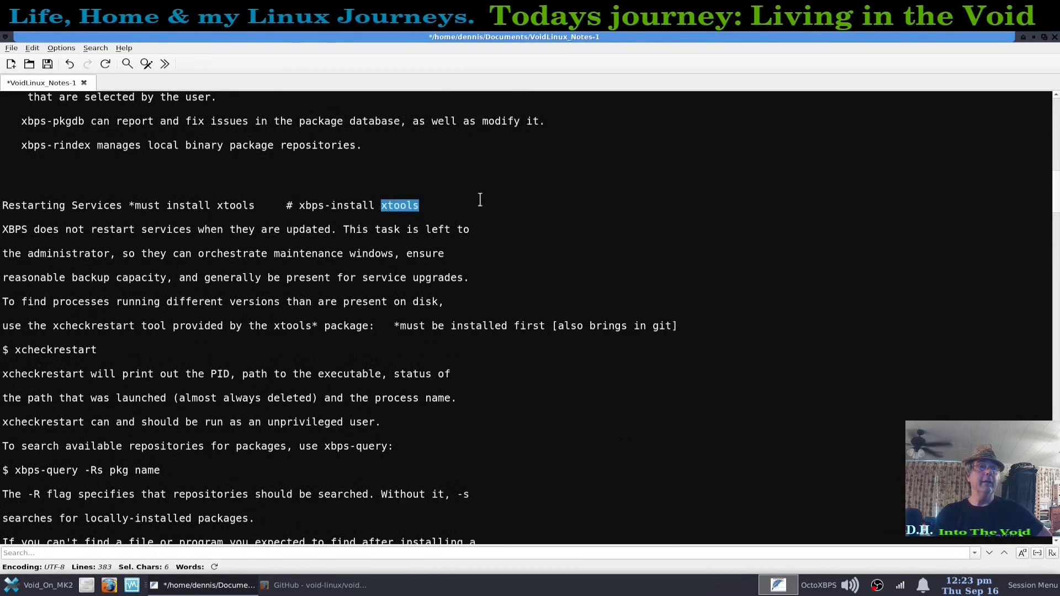
pyautogui.click(248, 277)
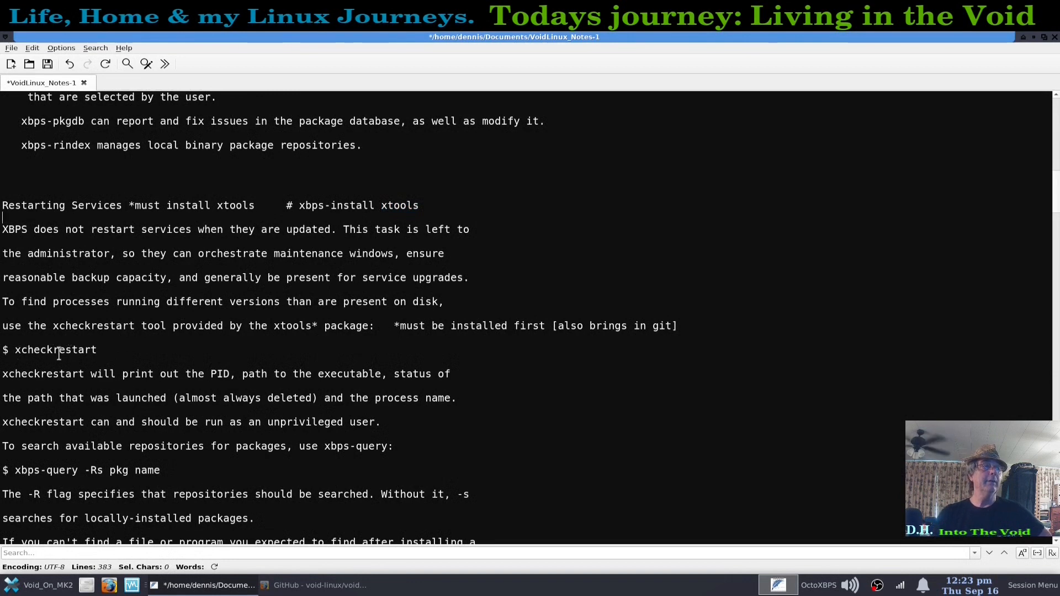
pyautogui.moveTo(370, 205)
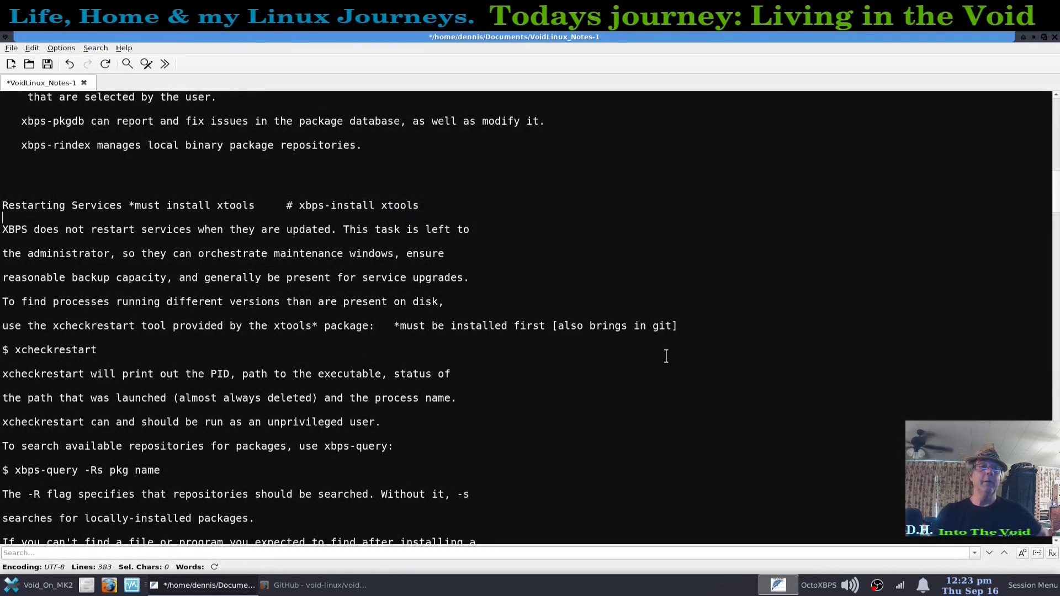
pyautogui.moveTo(543, 410)
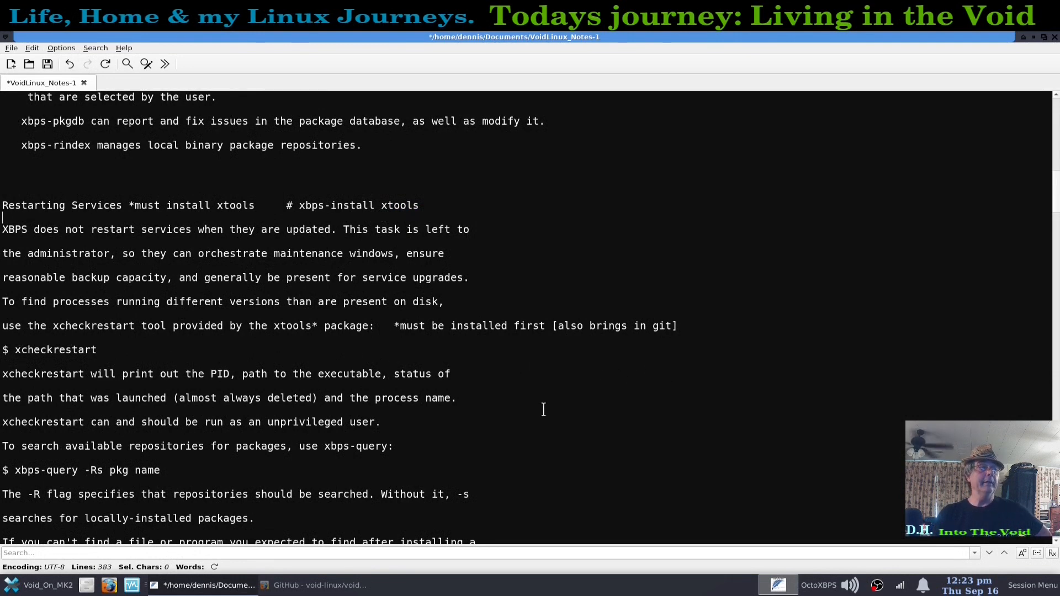
pyautogui.scroll(-3)
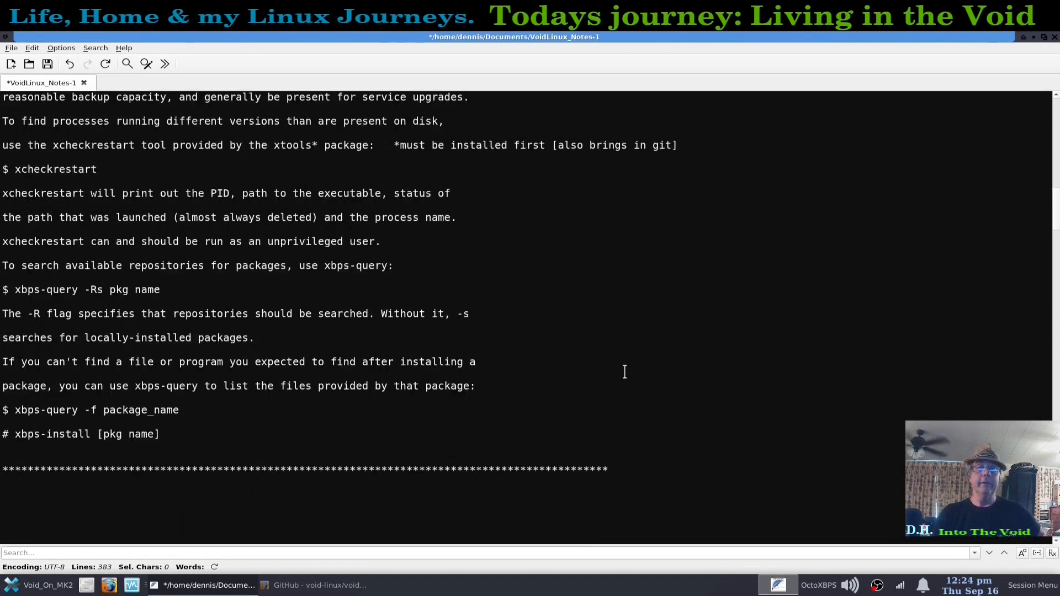
pyautogui.moveTo(615, 290)
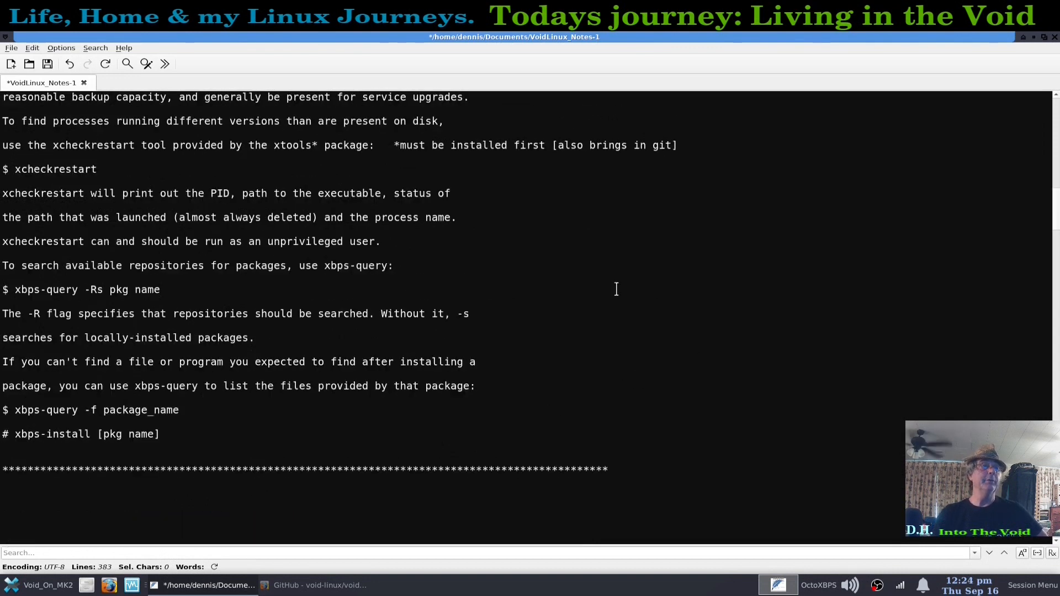
# Step: Scroll the notes to 'Packages I installed (so far)' and the xbps-src restricted extras section
pyautogui.scroll(-3)
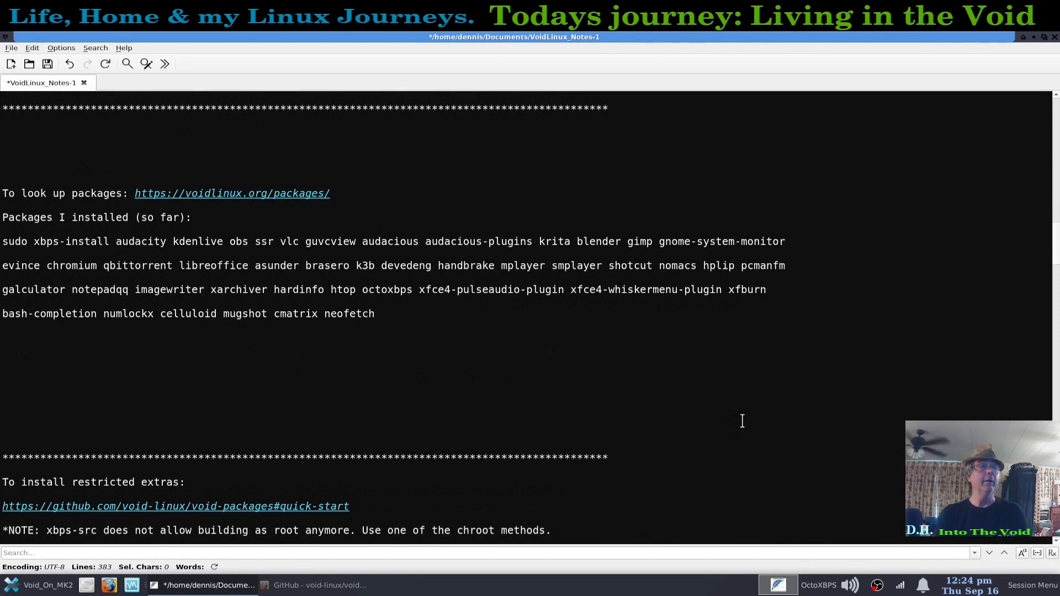
pyautogui.moveTo(589, 343)
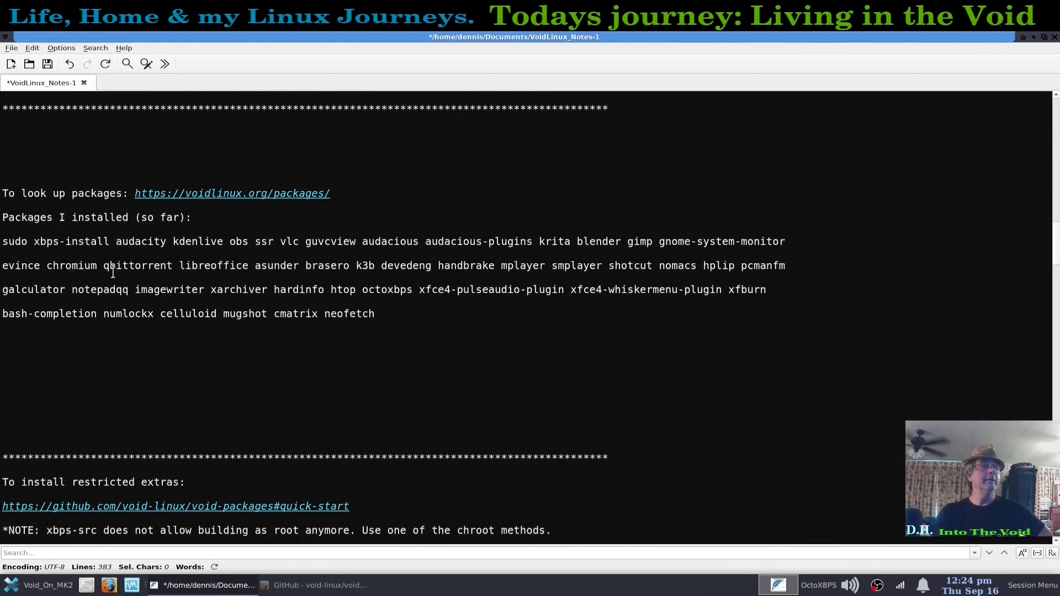
pyautogui.moveTo(238, 254)
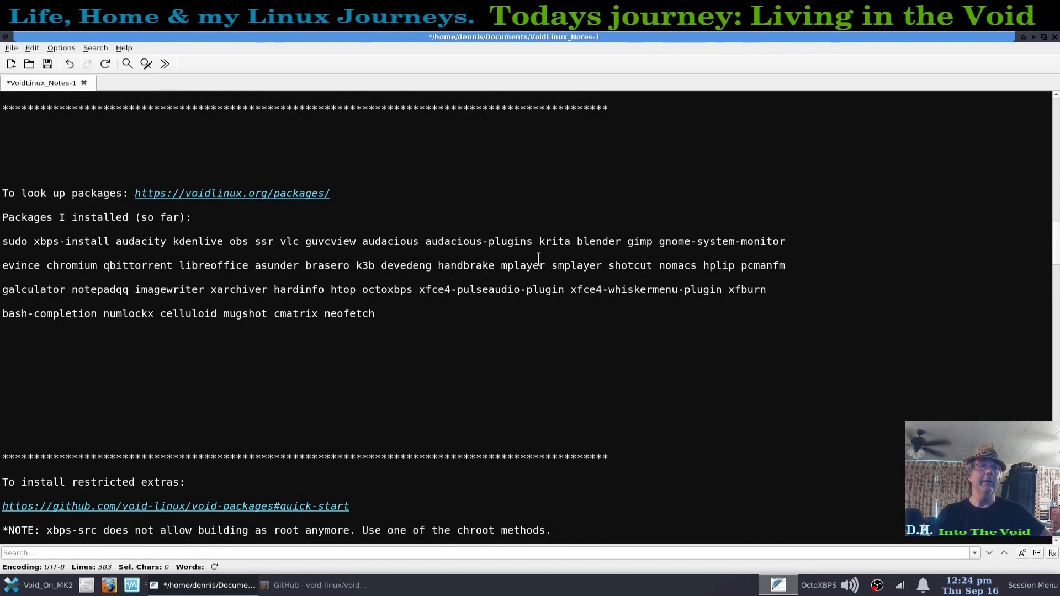
pyautogui.moveTo(765, 265)
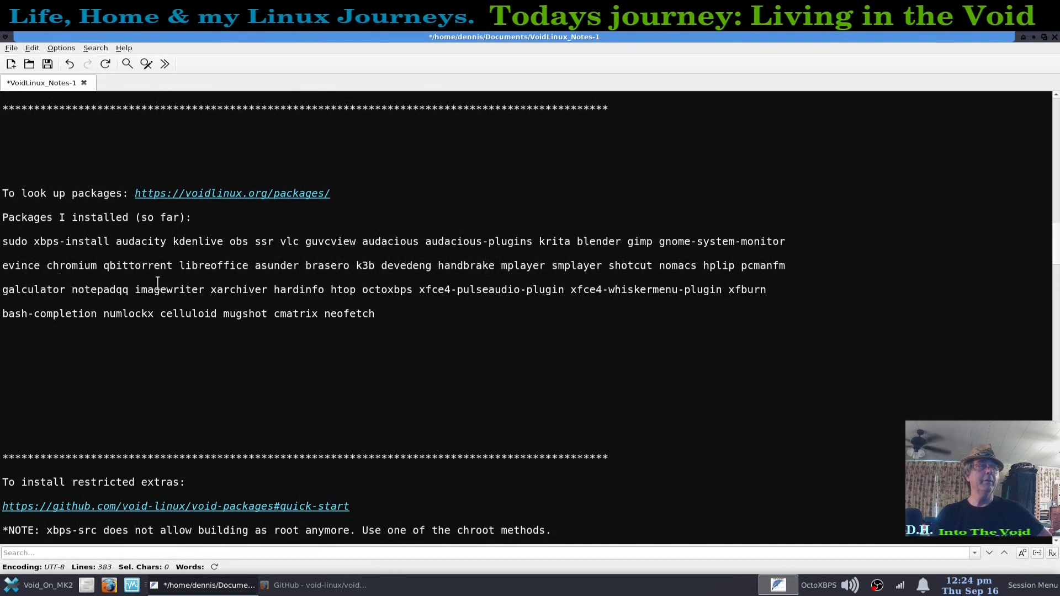
pyautogui.moveTo(308, 284)
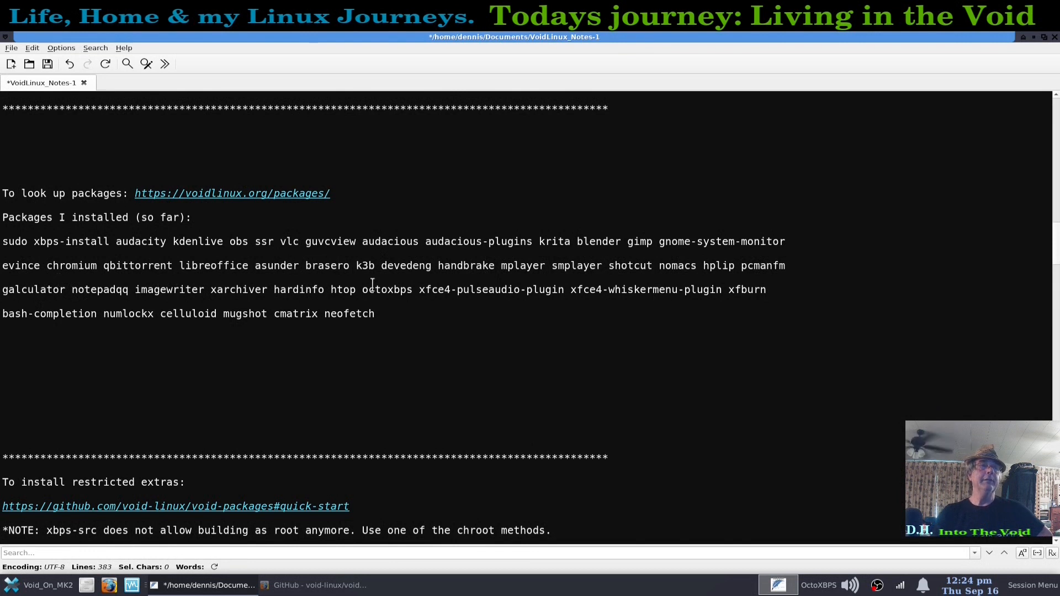
pyautogui.moveTo(426, 284)
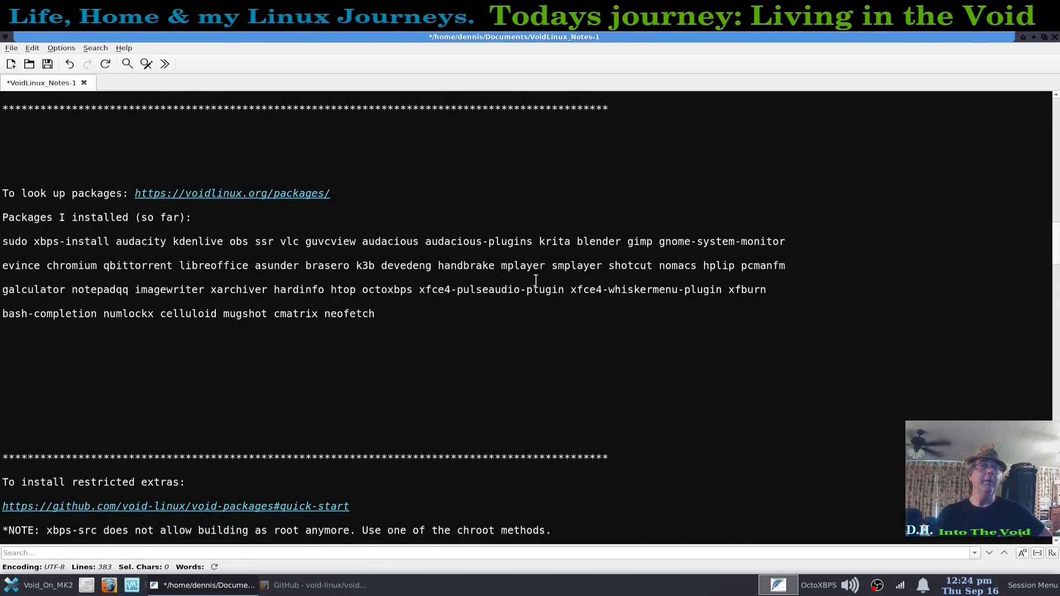
pyautogui.moveTo(756, 289)
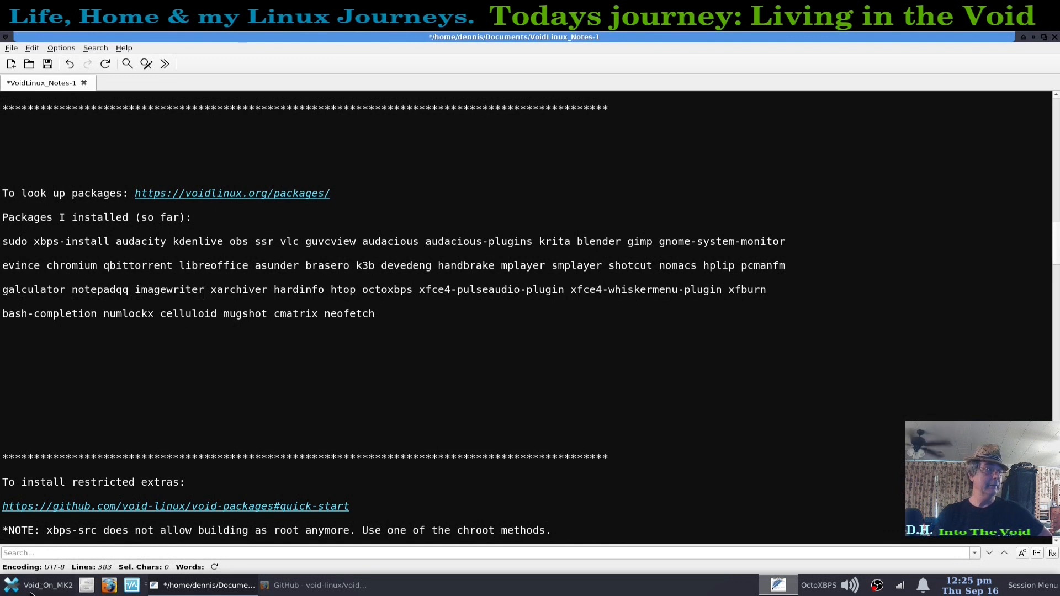
pyautogui.click(40, 585)
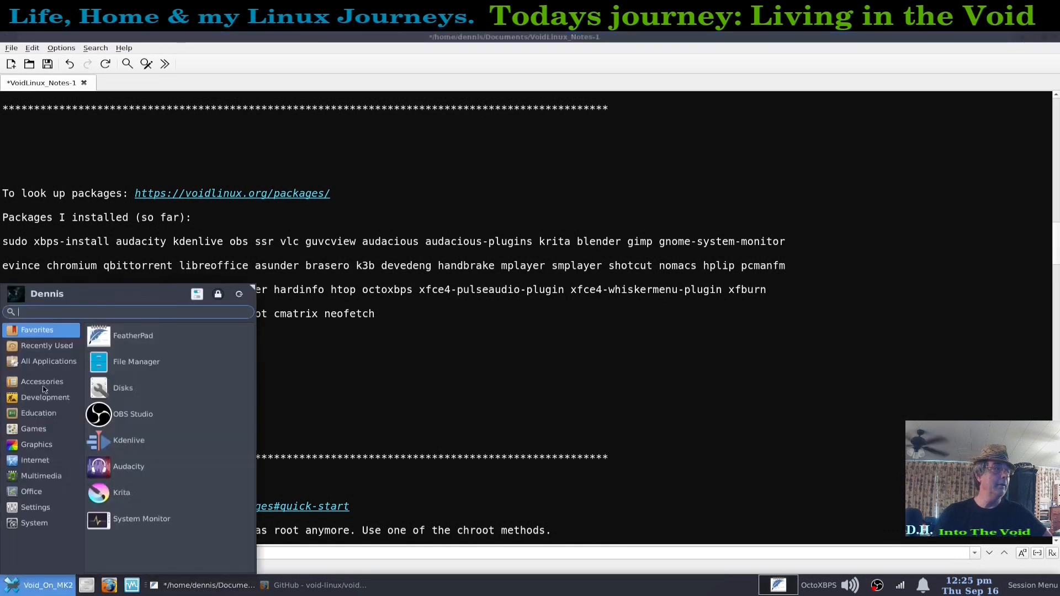
pyautogui.click(41, 382)
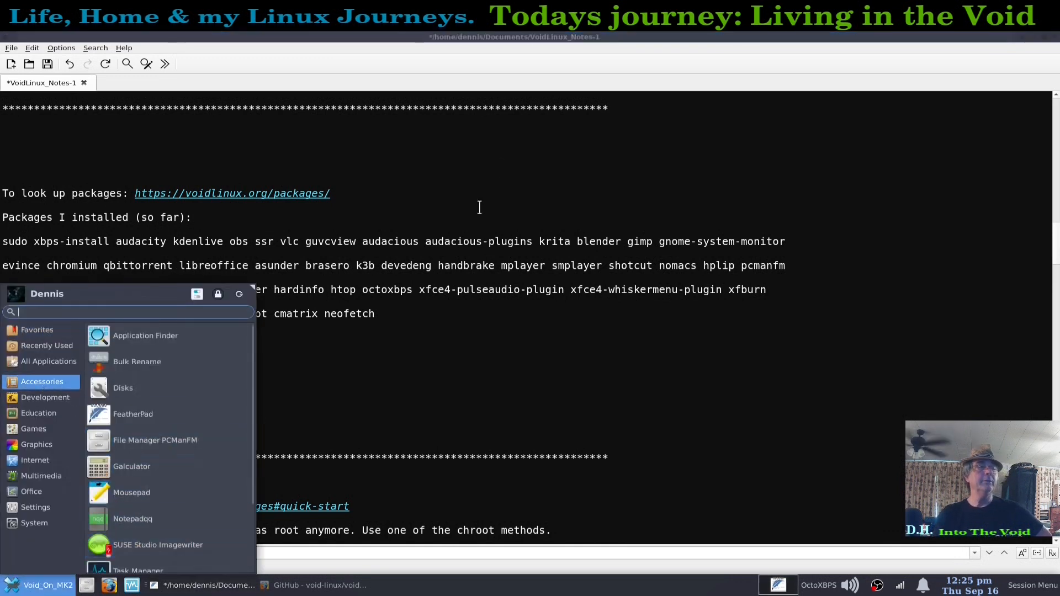
pyautogui.click(326, 274)
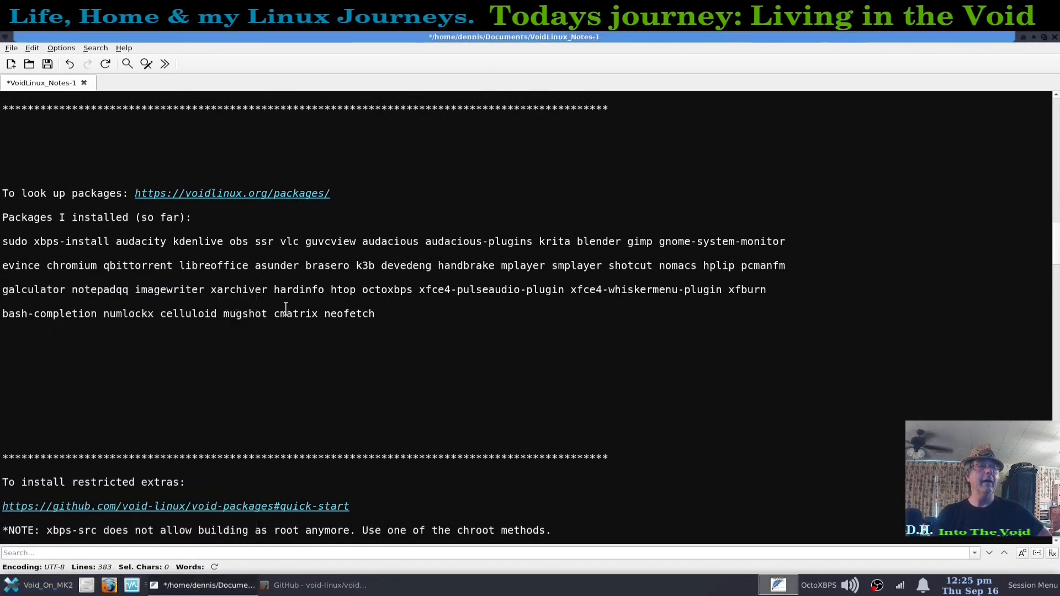
pyautogui.moveTo(358, 313)
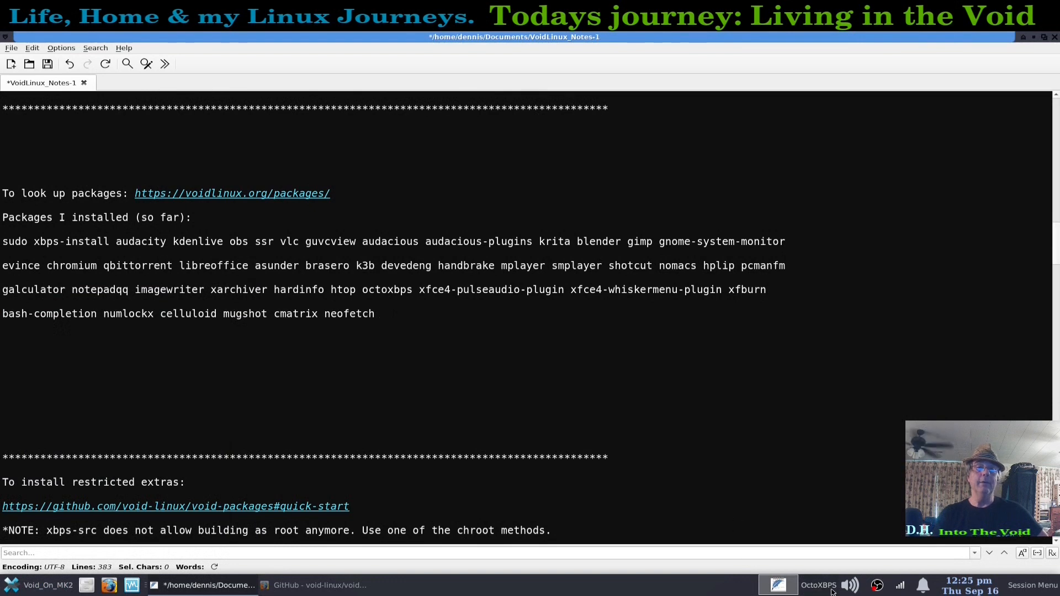
pyautogui.click(778, 585)
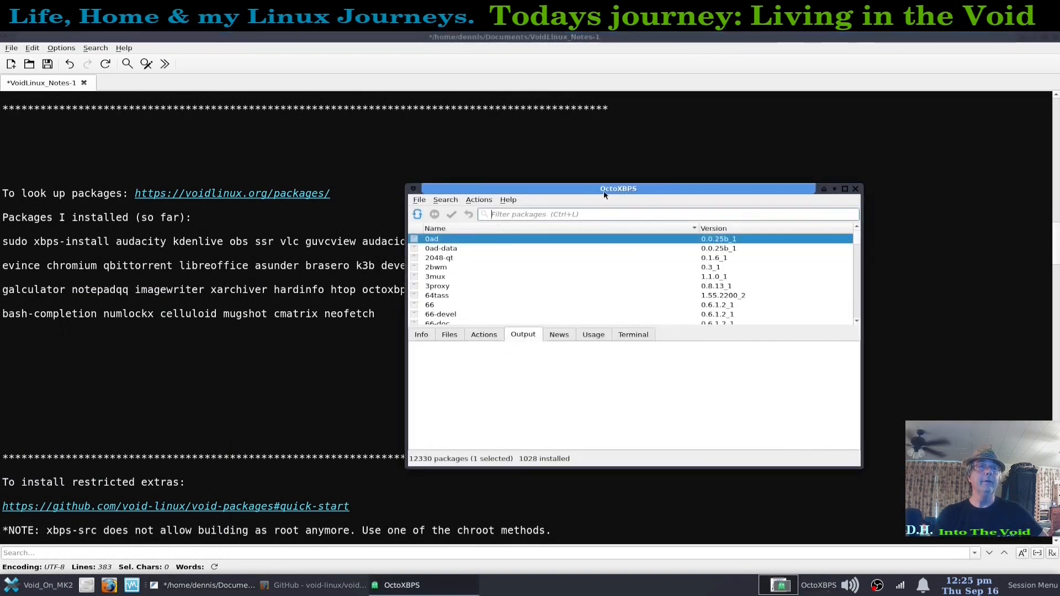
pyautogui.moveTo(618, 189); pyautogui.dragTo(569, 153)
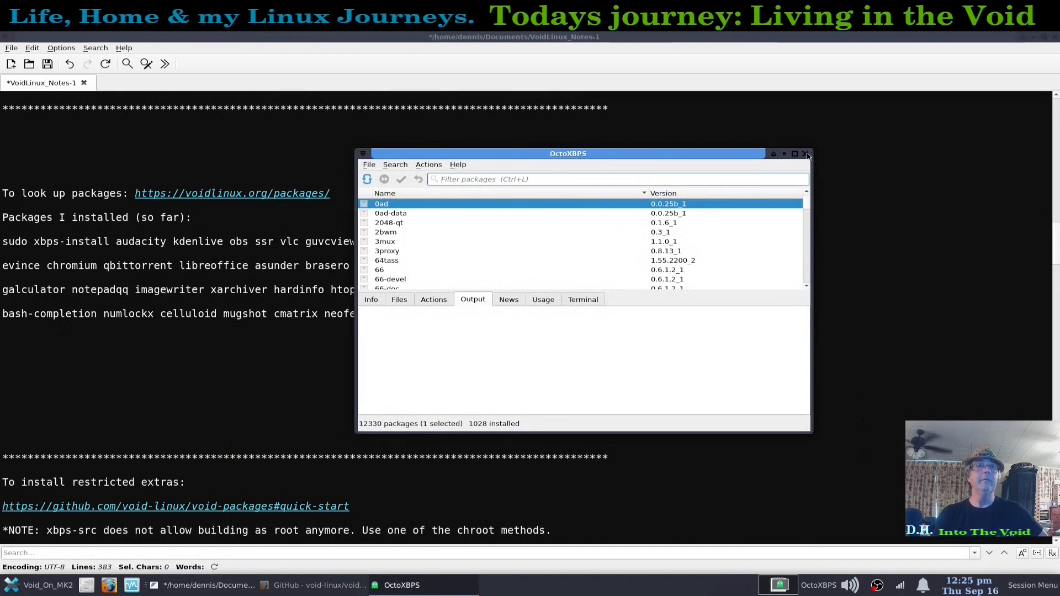
pyautogui.click(807, 153)
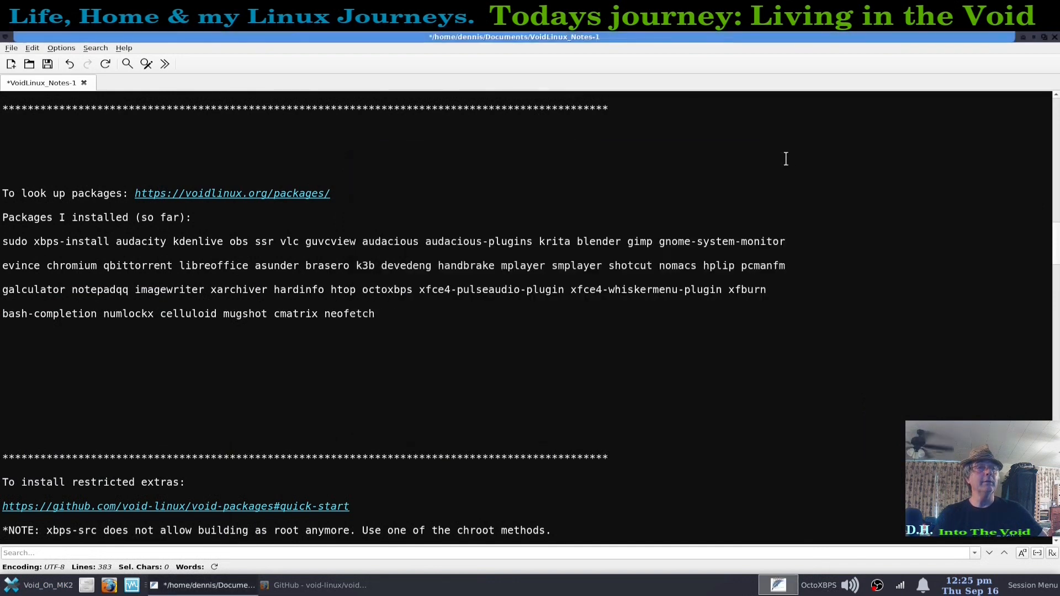
pyautogui.moveTo(448, 378)
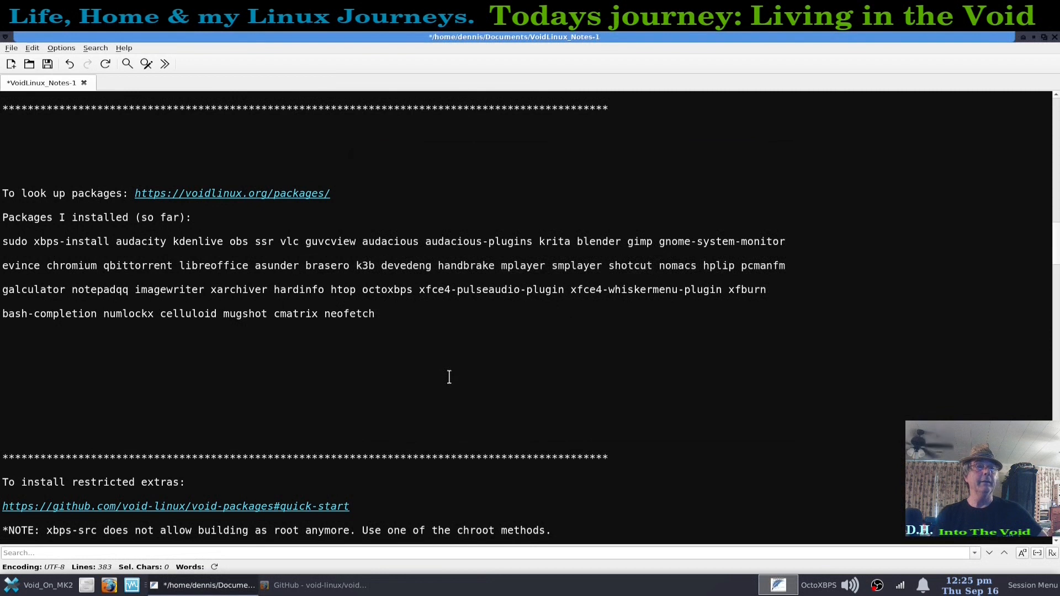
pyautogui.moveTo(344, 298)
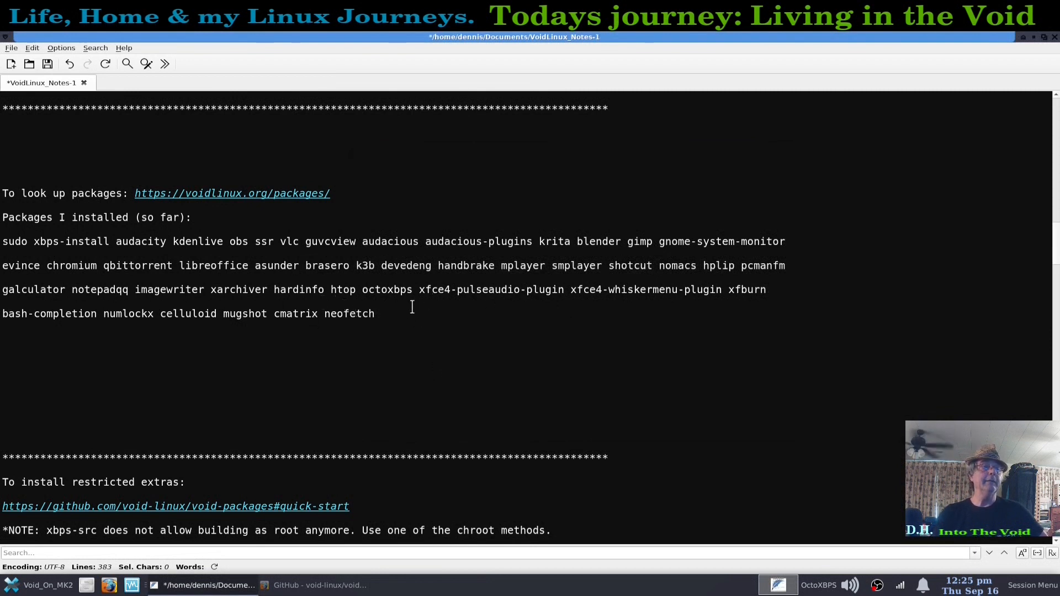
pyautogui.moveTo(542, 303)
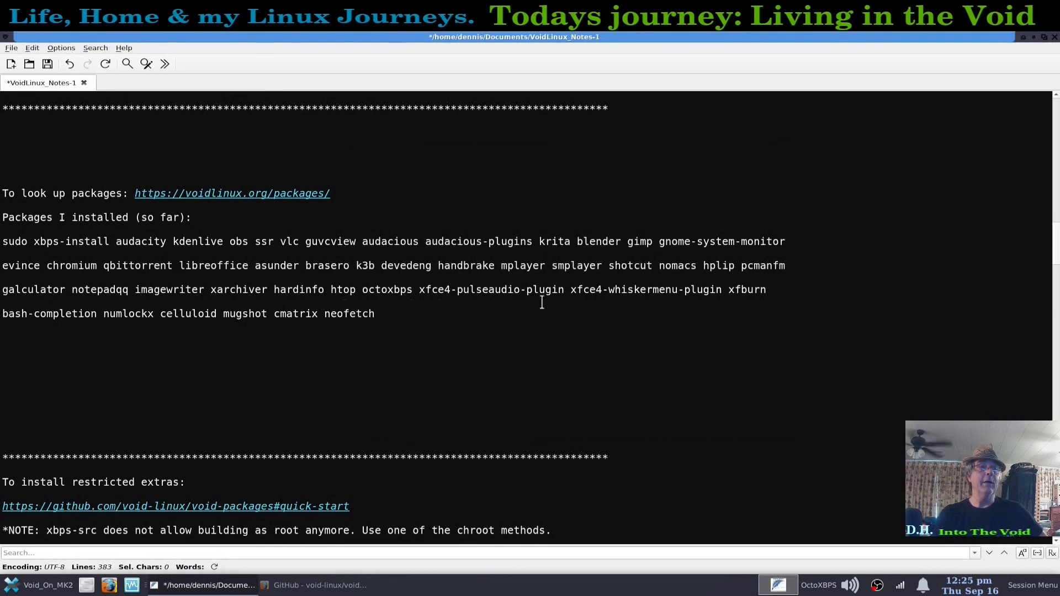
pyautogui.click(850, 585)
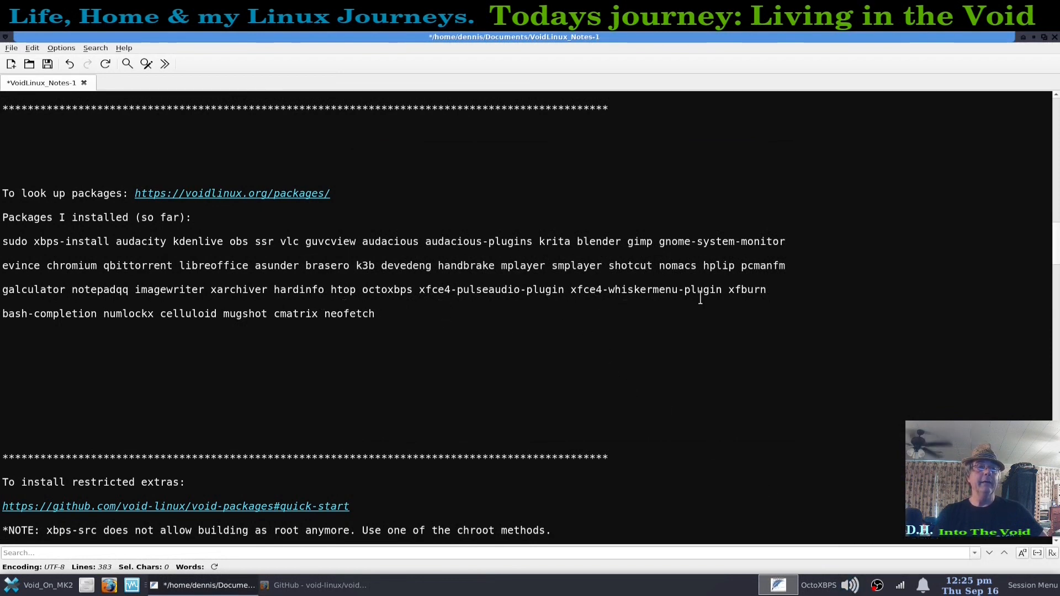
pyautogui.click(5, 585)
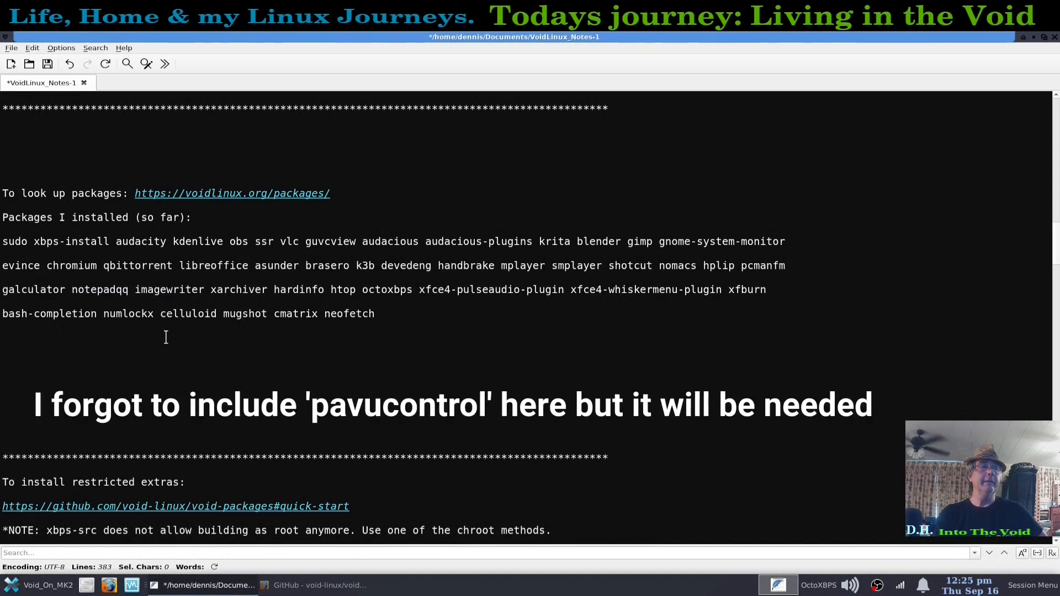
pyautogui.moveTo(307, 343)
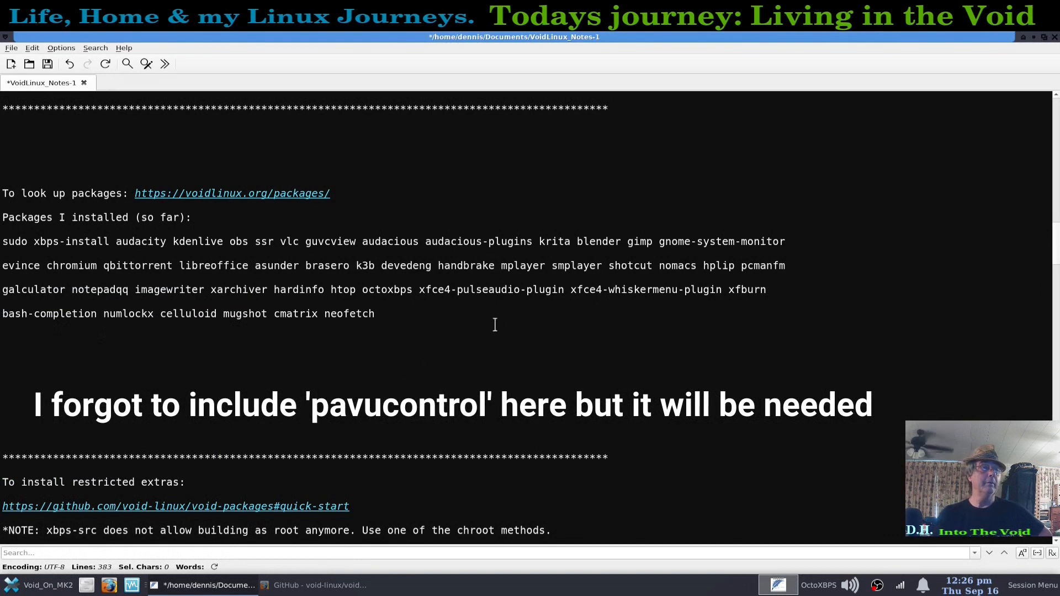
pyautogui.click(10, 585)
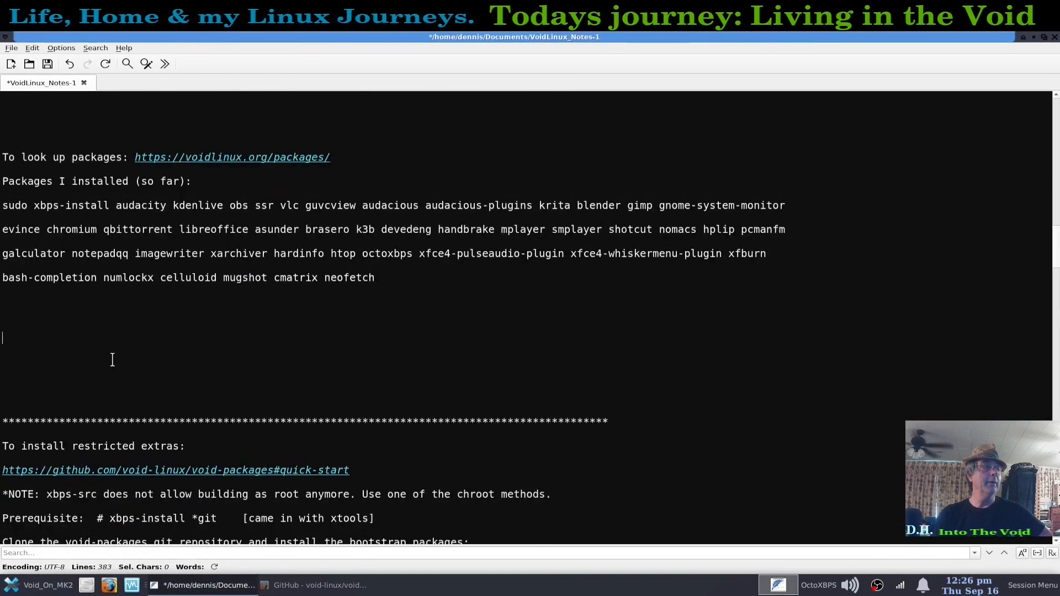
# Step: Scroll to the restricted extras notes and bring up the matching GitHub clone-and-bootstrap commands
pyautogui.scroll(-3)
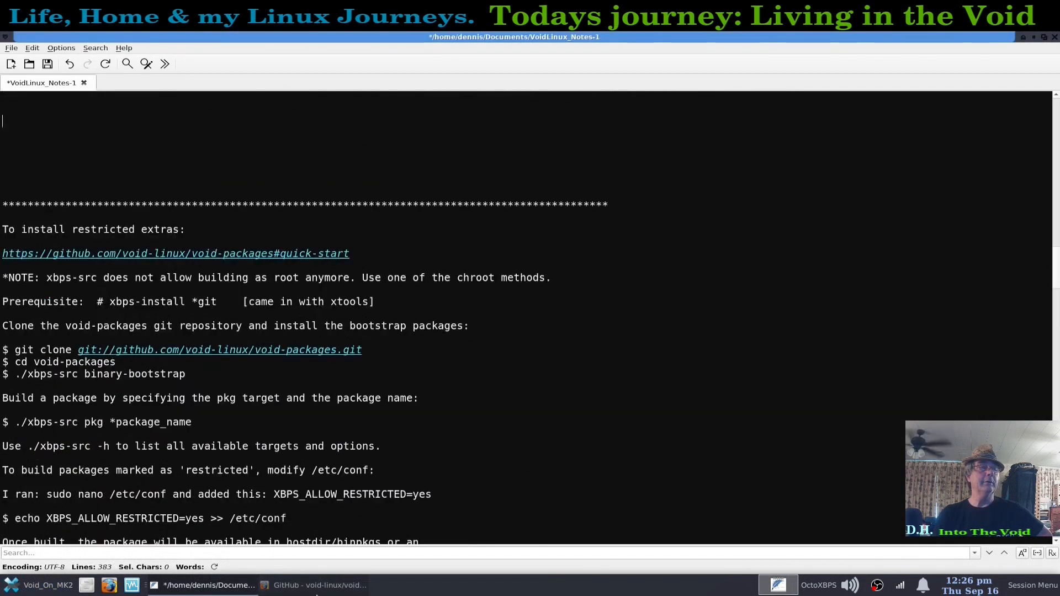
pyautogui.click(314, 585)
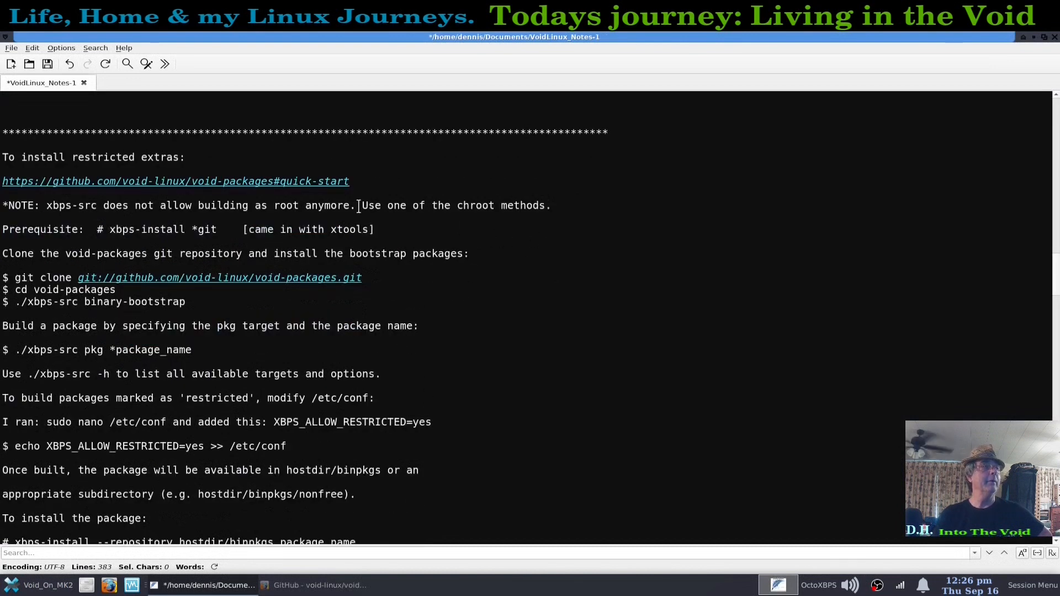
pyautogui.moveTo(645, 298)
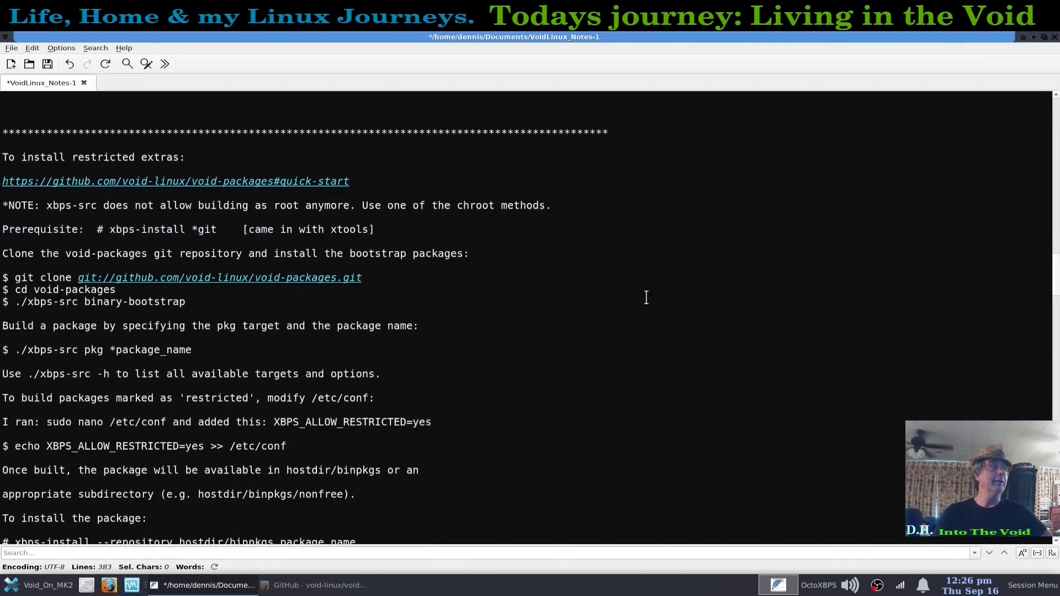
pyautogui.moveTo(293, 237)
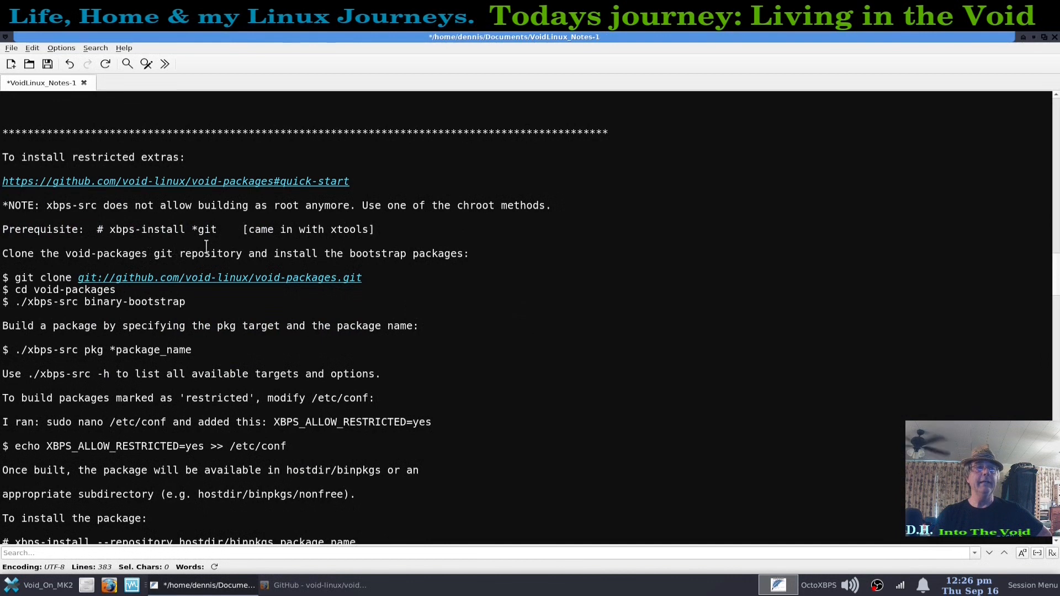
pyautogui.scroll(-3)
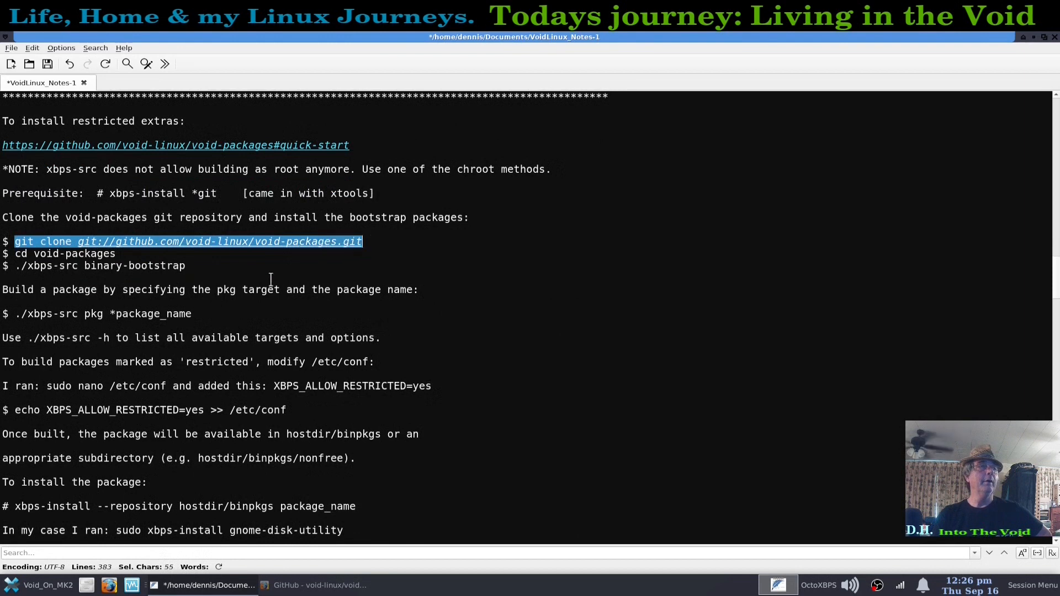
pyautogui.click(318, 585)
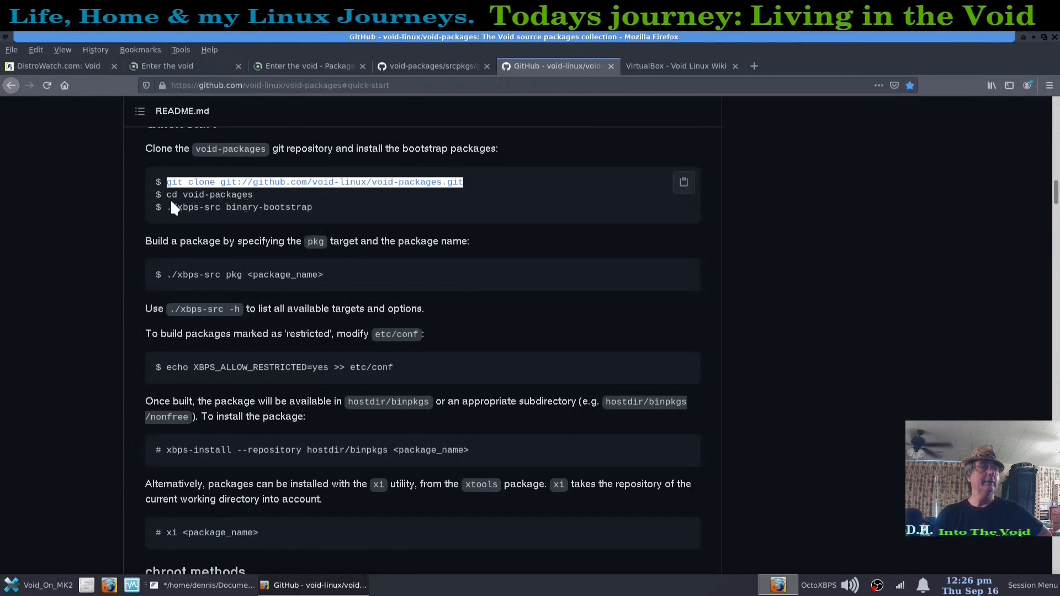
pyautogui.moveTo(422, 203)
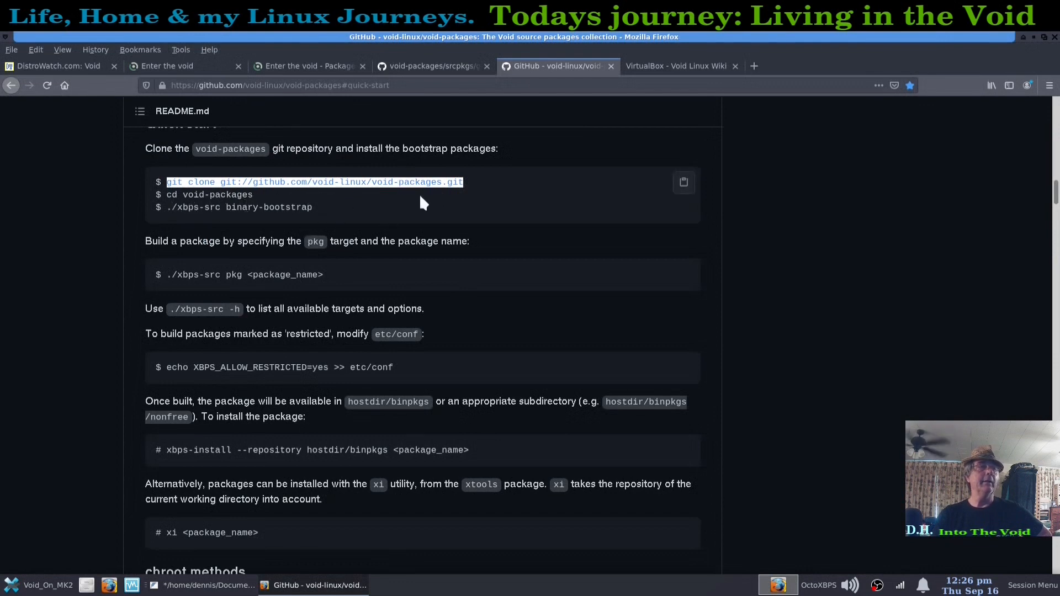
pyautogui.moveTo(404, 222)
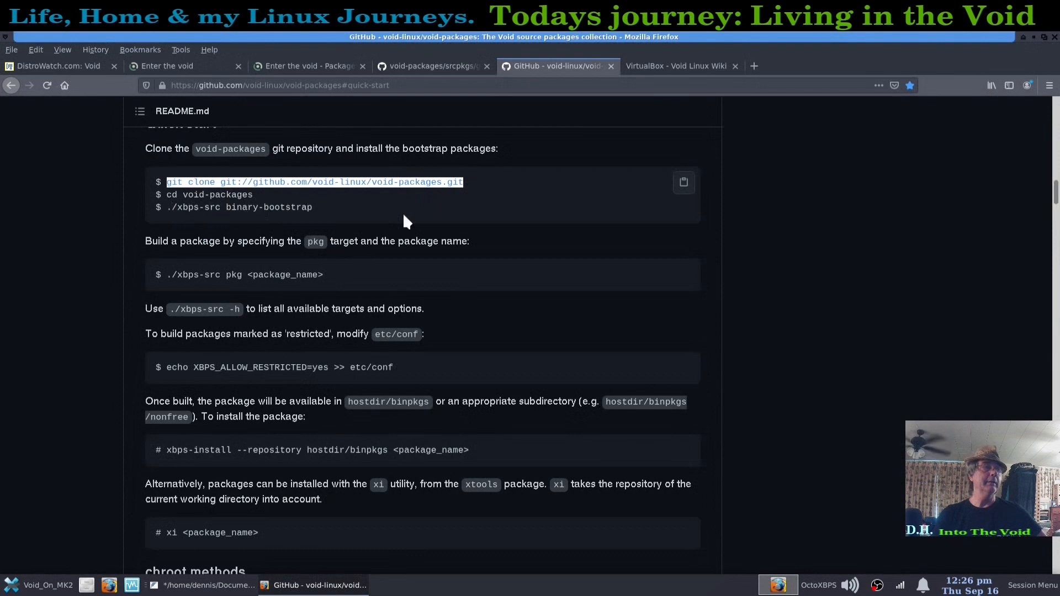
pyautogui.moveTo(257, 229)
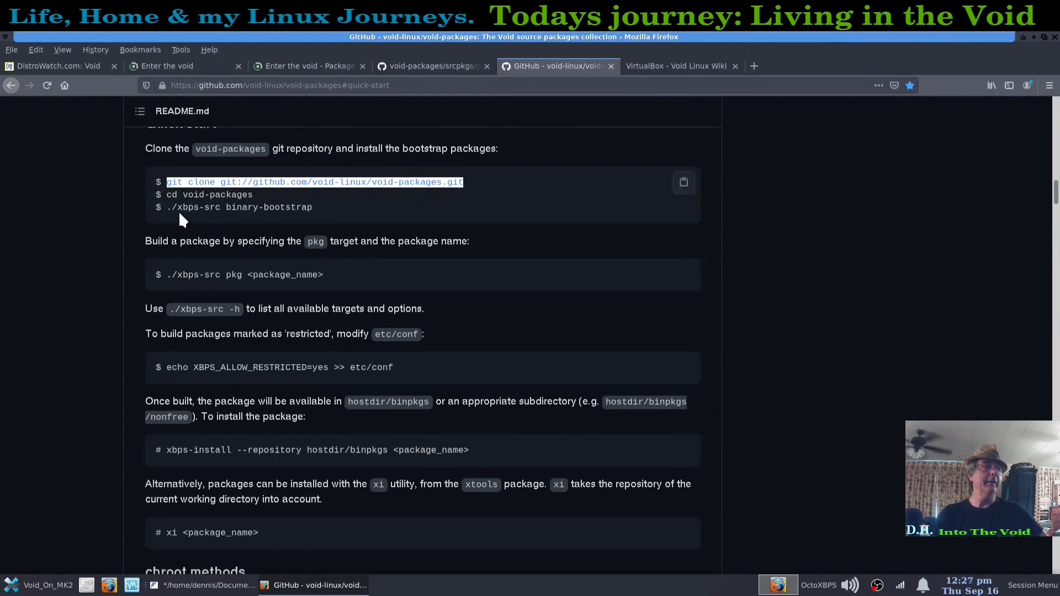
pyautogui.moveTo(177, 223)
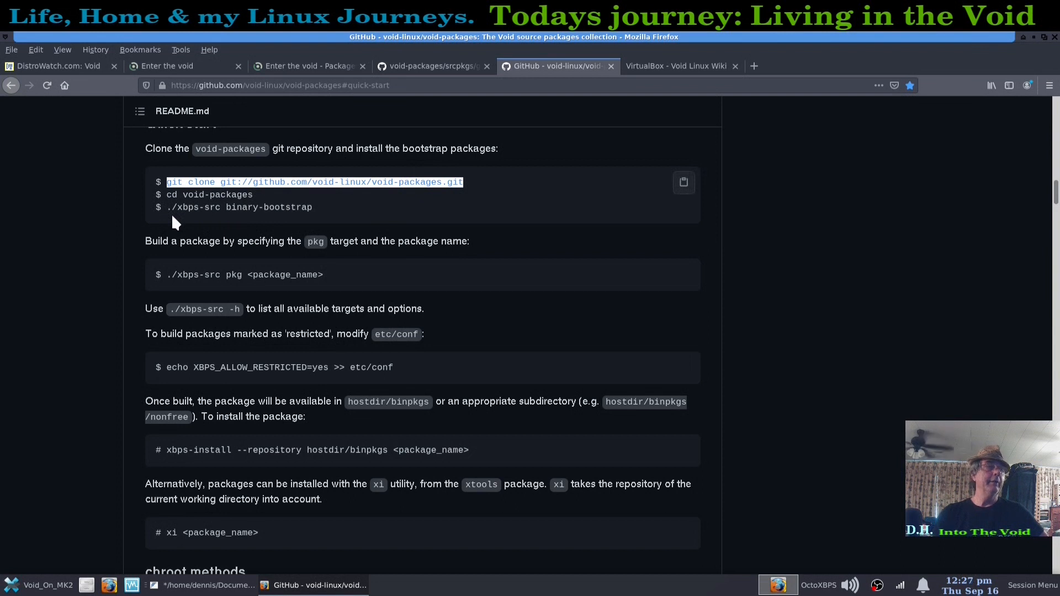
pyautogui.moveTo(202, 222)
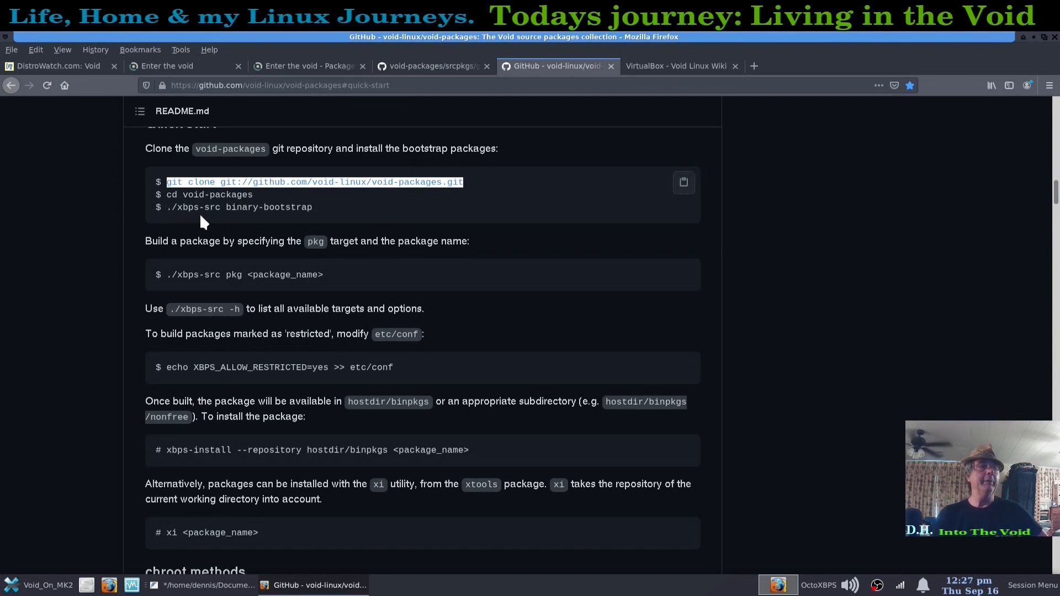
pyautogui.moveTo(233, 223)
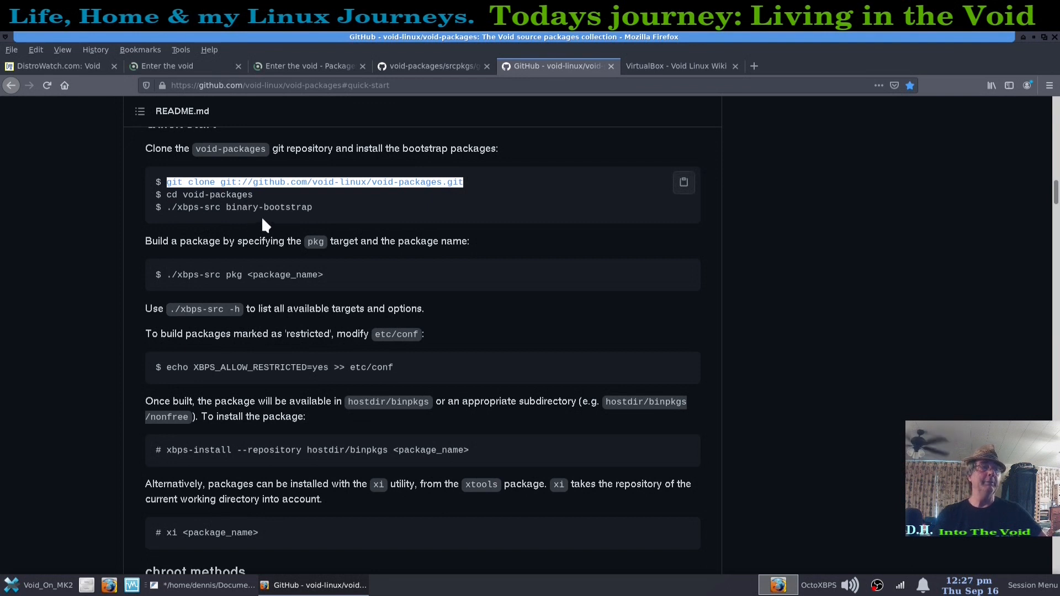
pyautogui.moveTo(303, 224)
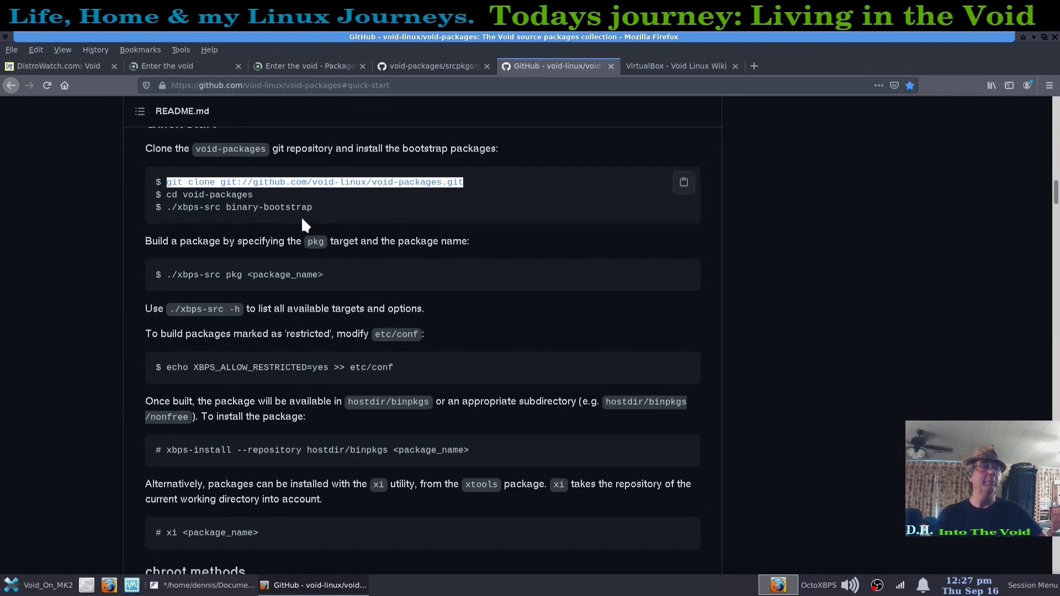
pyautogui.moveTo(389, 210)
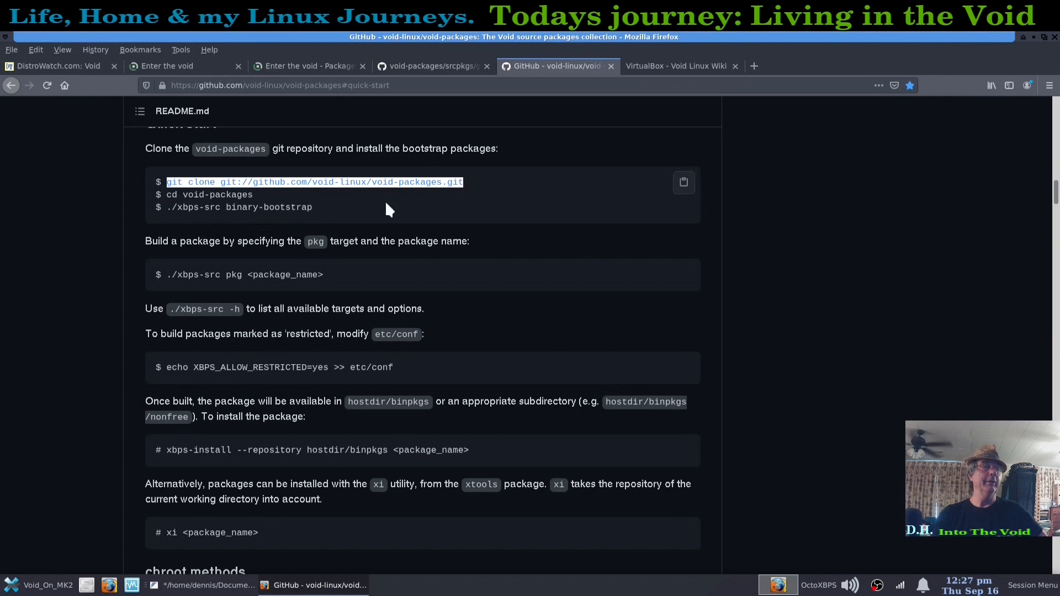
pyautogui.moveTo(237, 224)
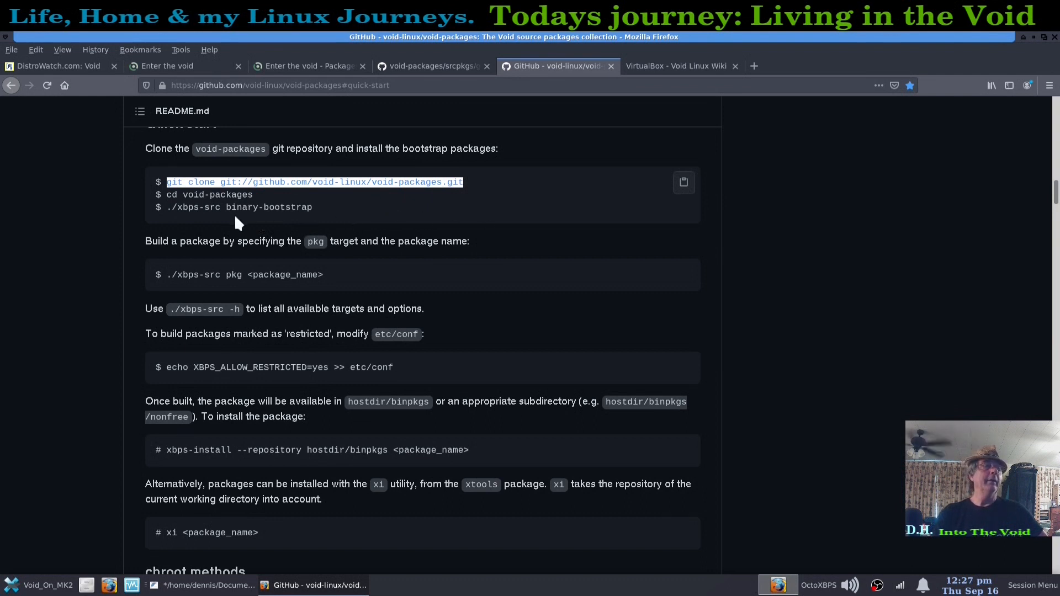
pyautogui.moveTo(406, 238)
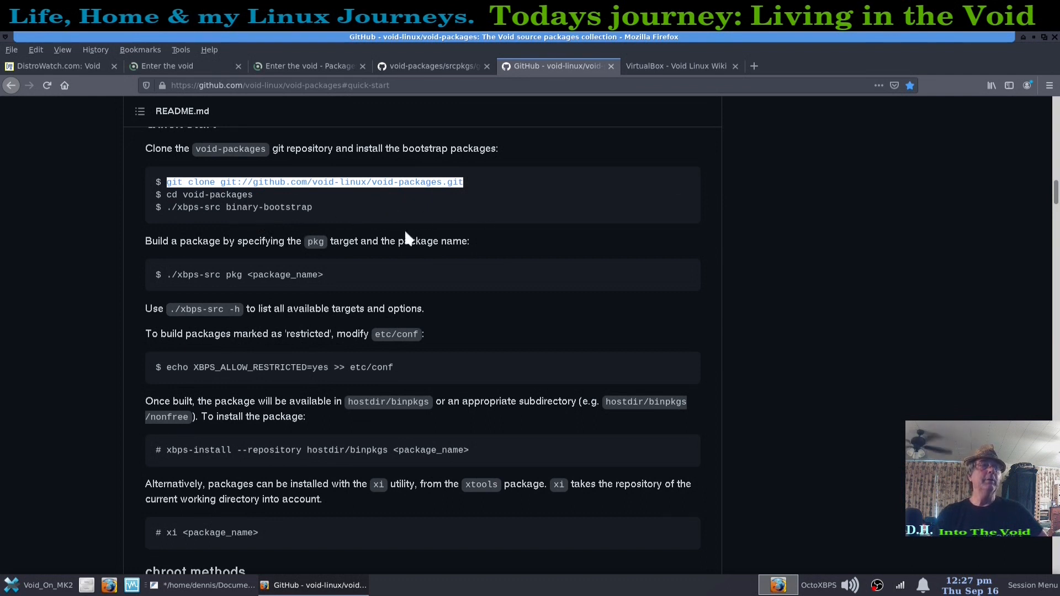
pyautogui.moveTo(497, 247)
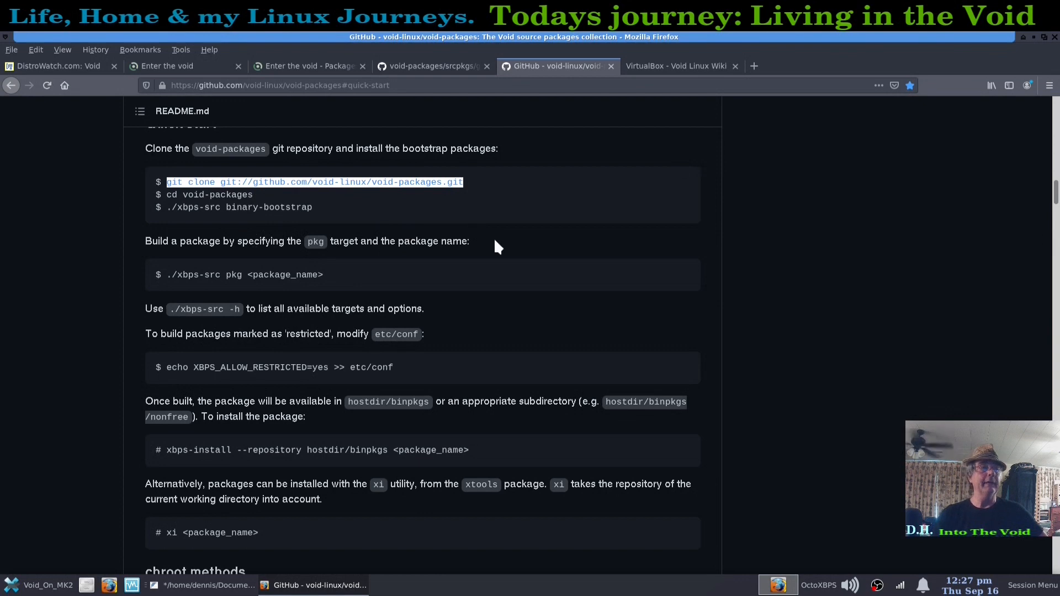
# Step: Scroll the README to the restricted-package configuration command and xbps-uunshare chroot method
pyautogui.scroll(-3)
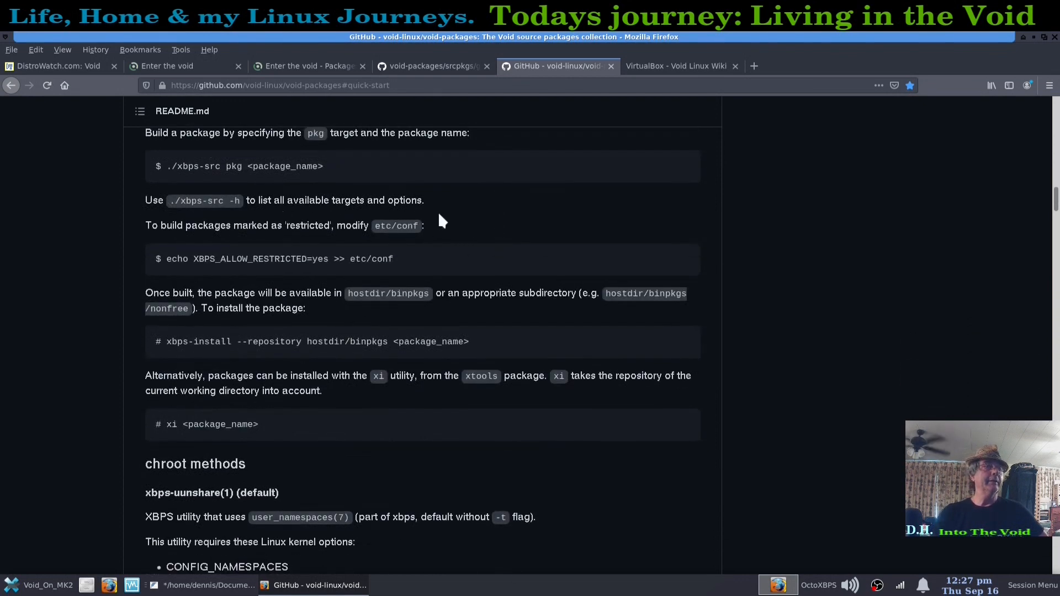
pyautogui.scroll(-3)
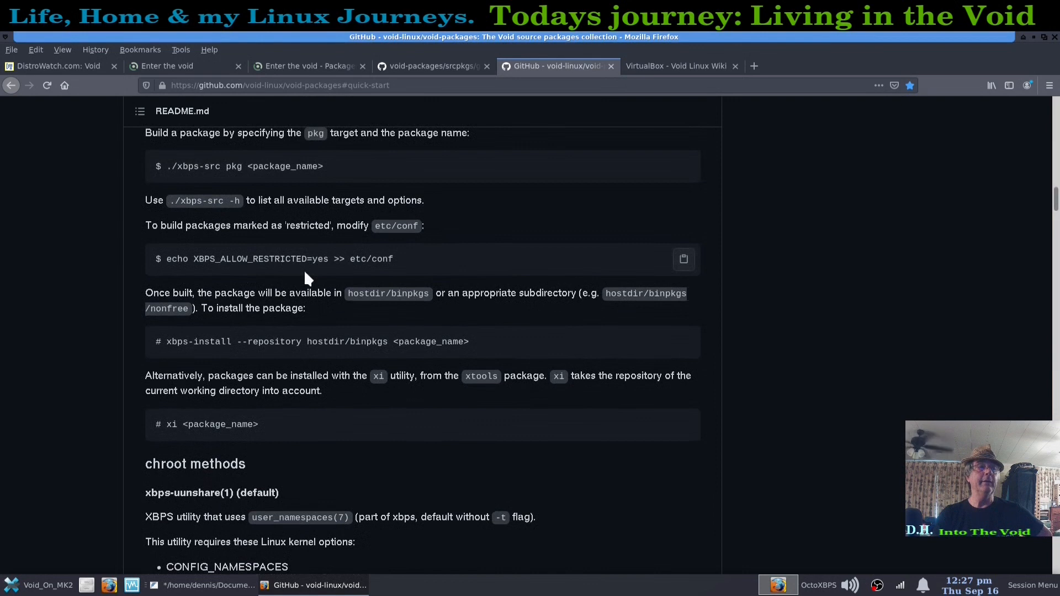
pyautogui.moveTo(333, 291)
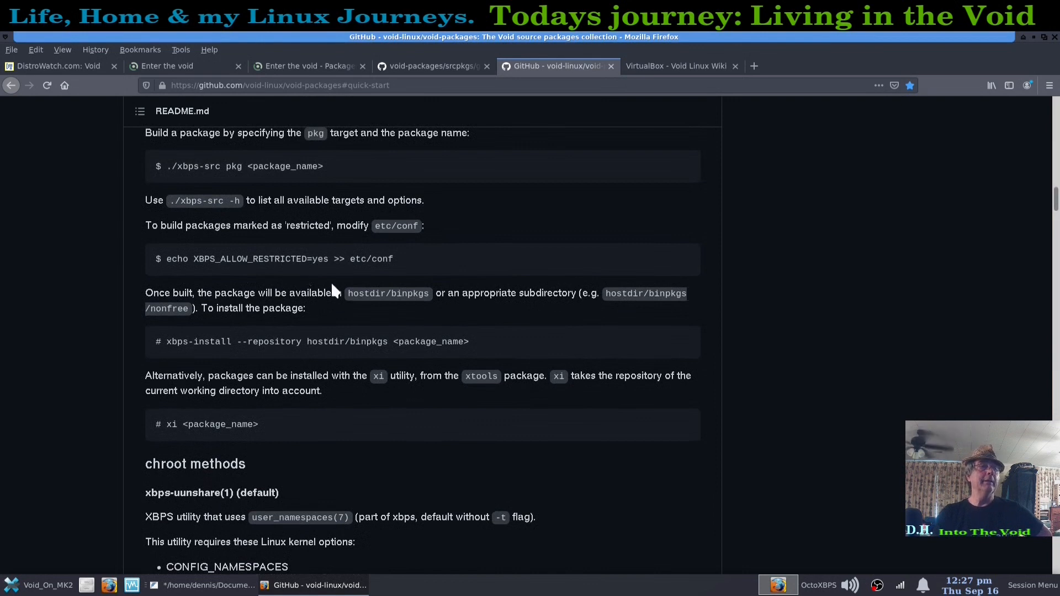
pyautogui.moveTo(376, 230)
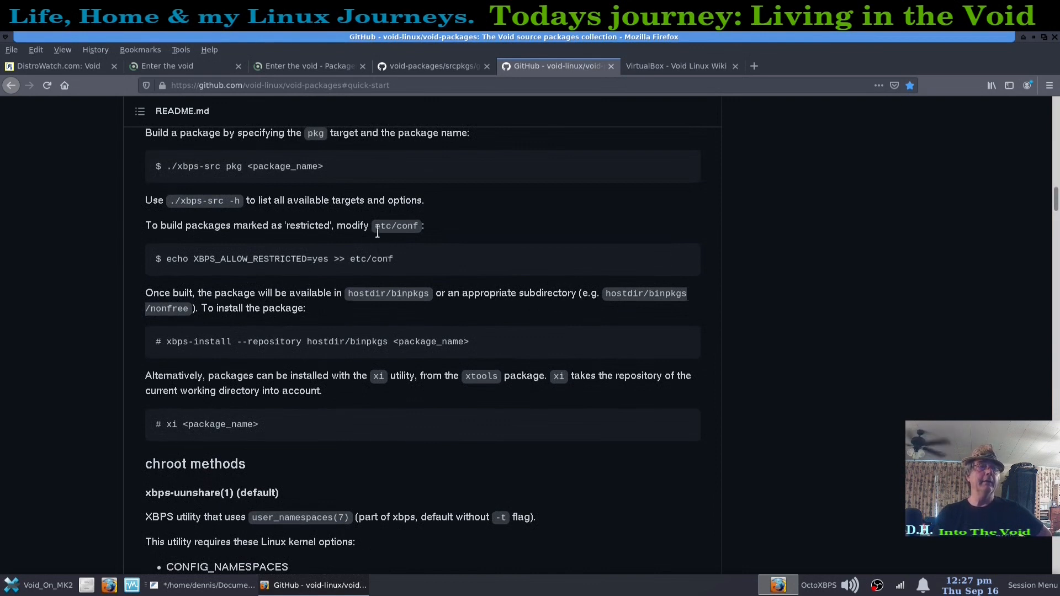
pyautogui.moveTo(385, 241)
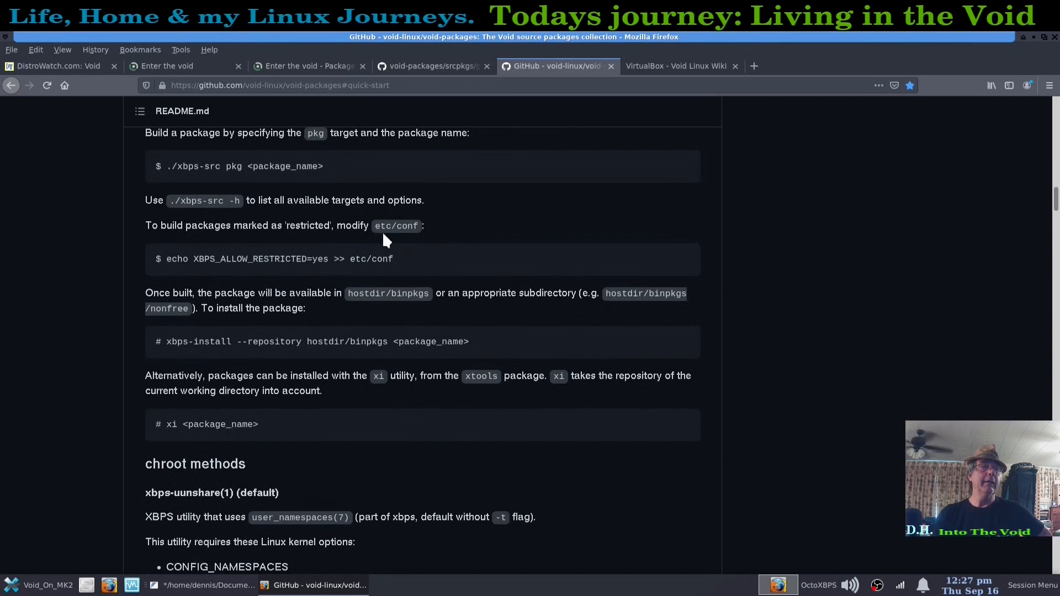
pyautogui.moveTo(379, 244)
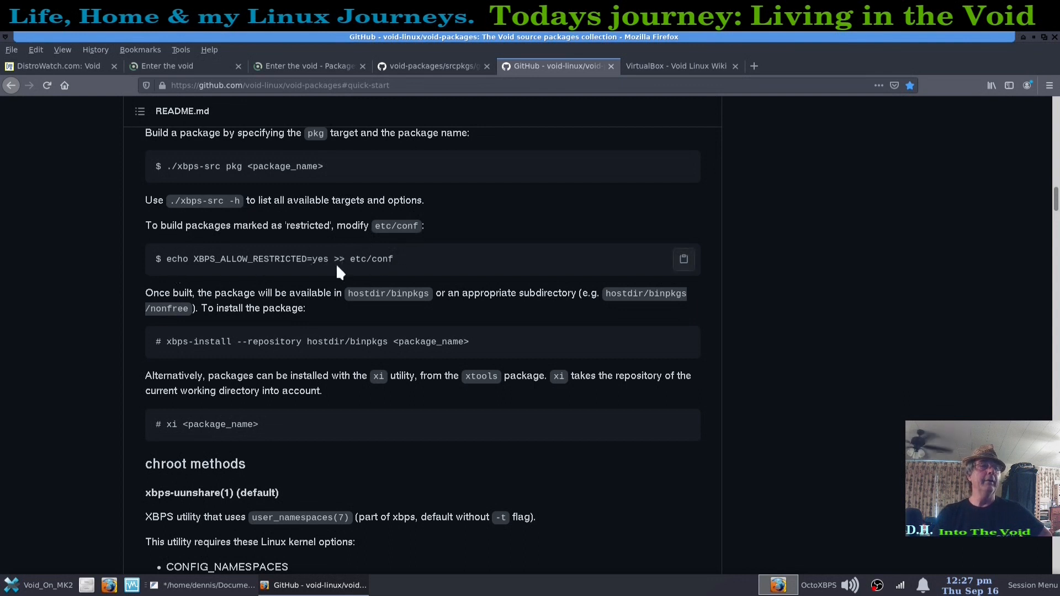
pyautogui.moveTo(395, 273)
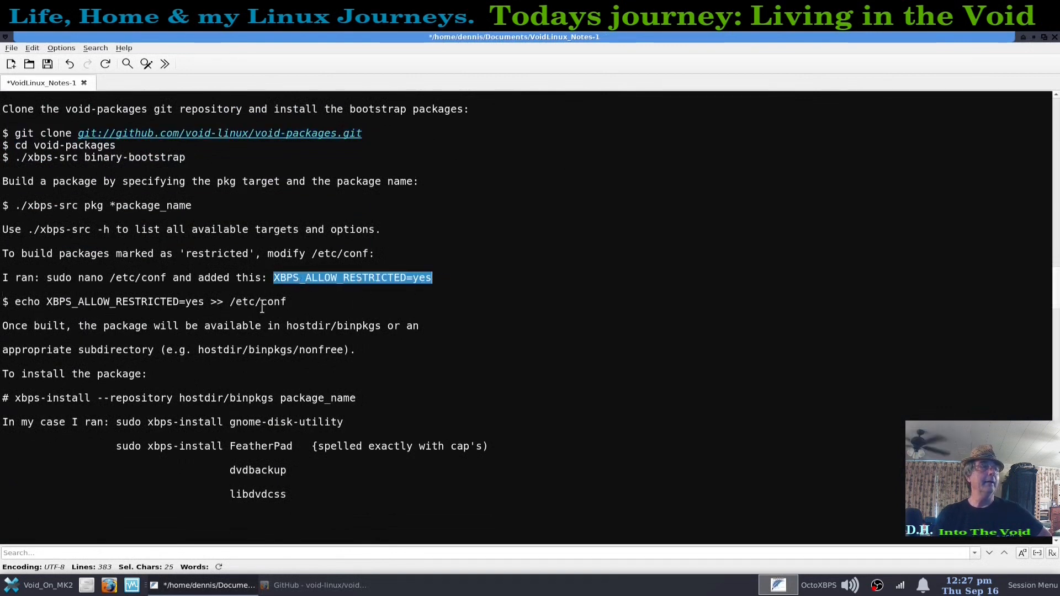
pyautogui.click(497, 305)
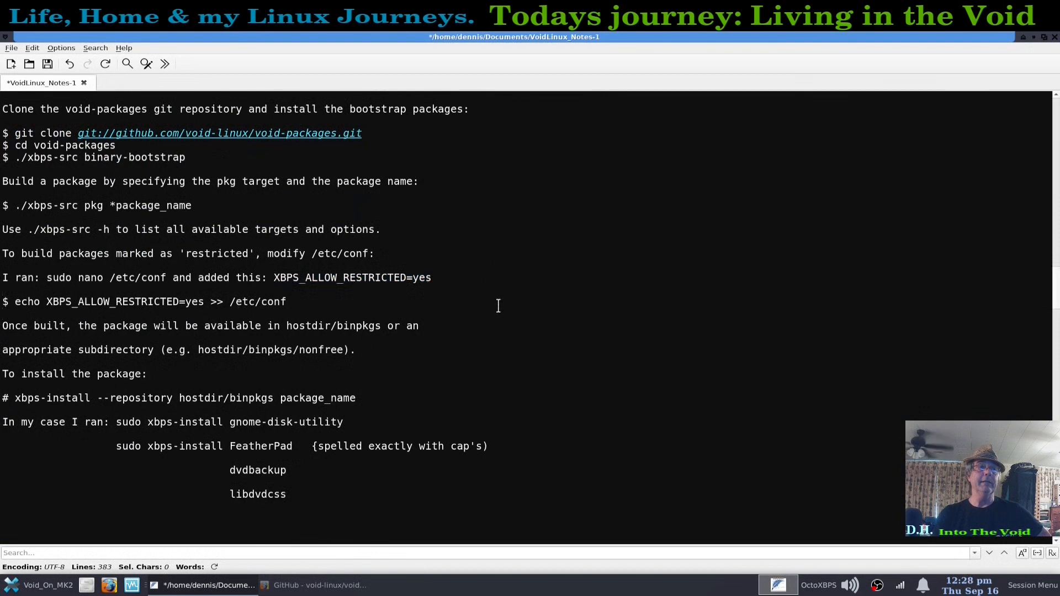
pyautogui.scroll(-3)
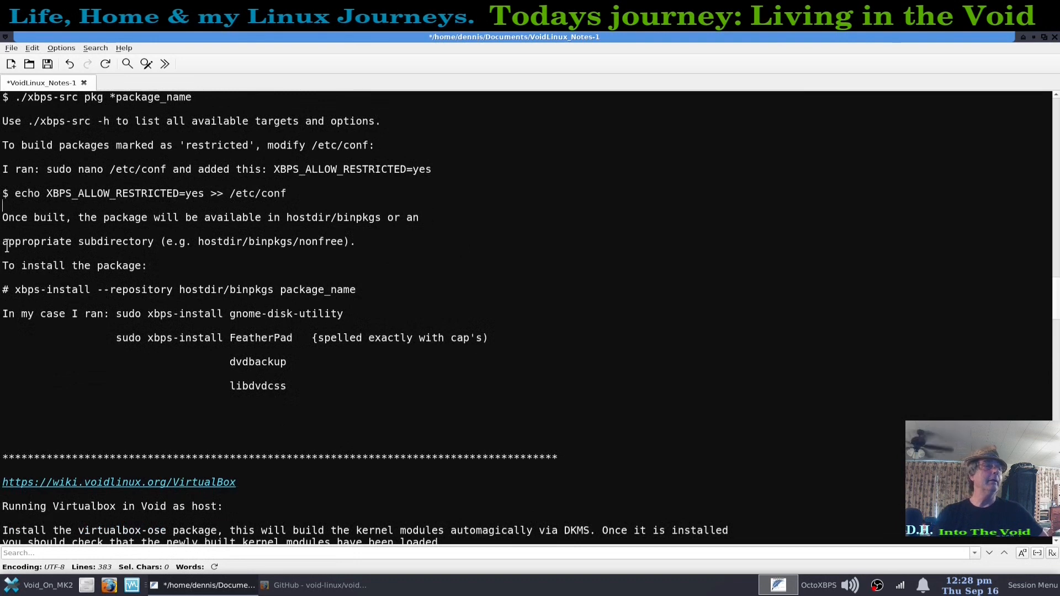
pyautogui.click(319, 585)
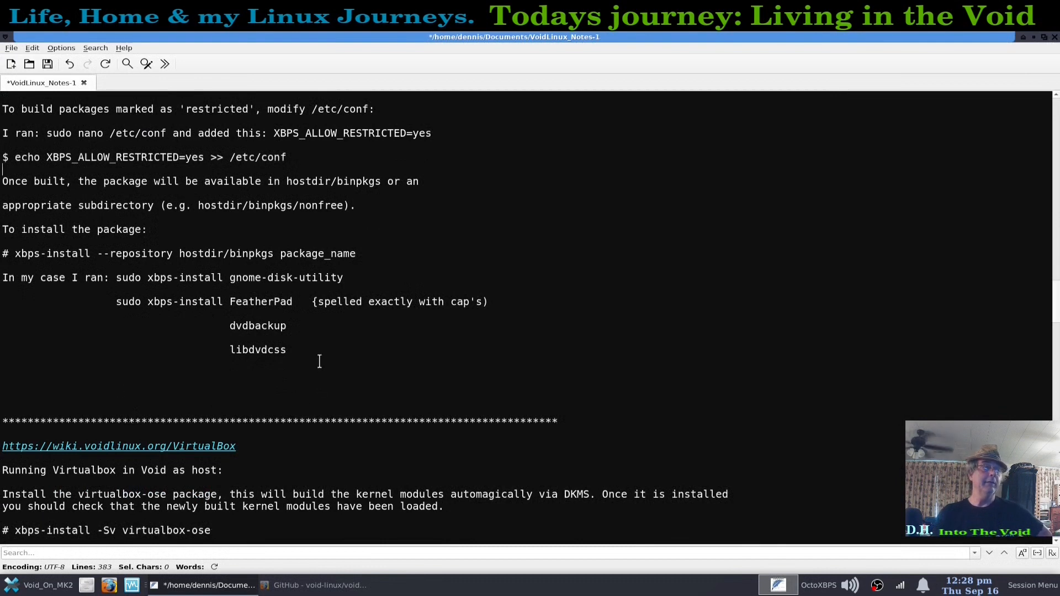
pyautogui.moveTo(235, 277)
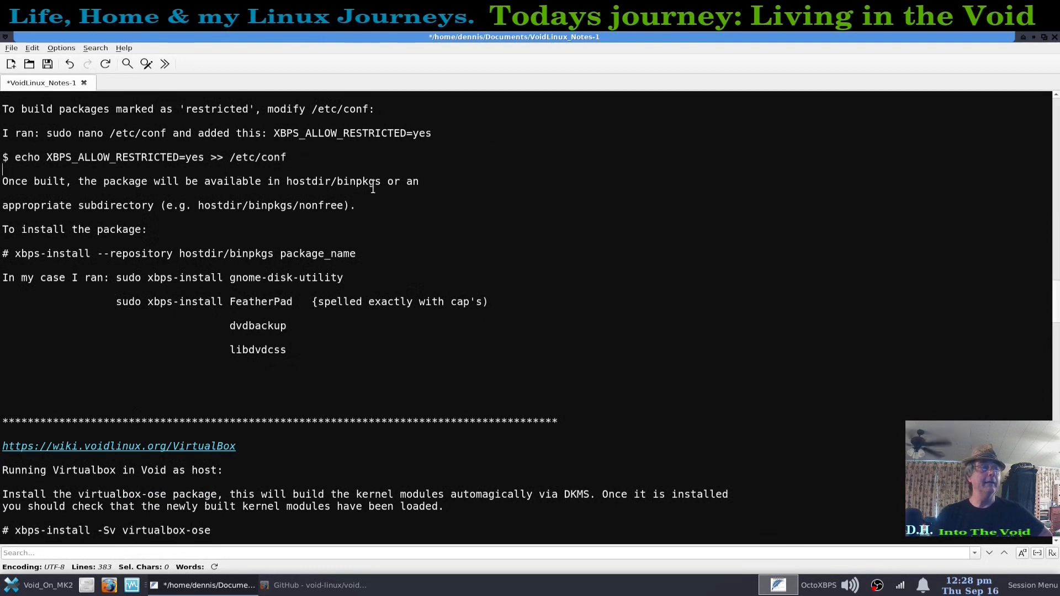
pyautogui.moveTo(102, 340)
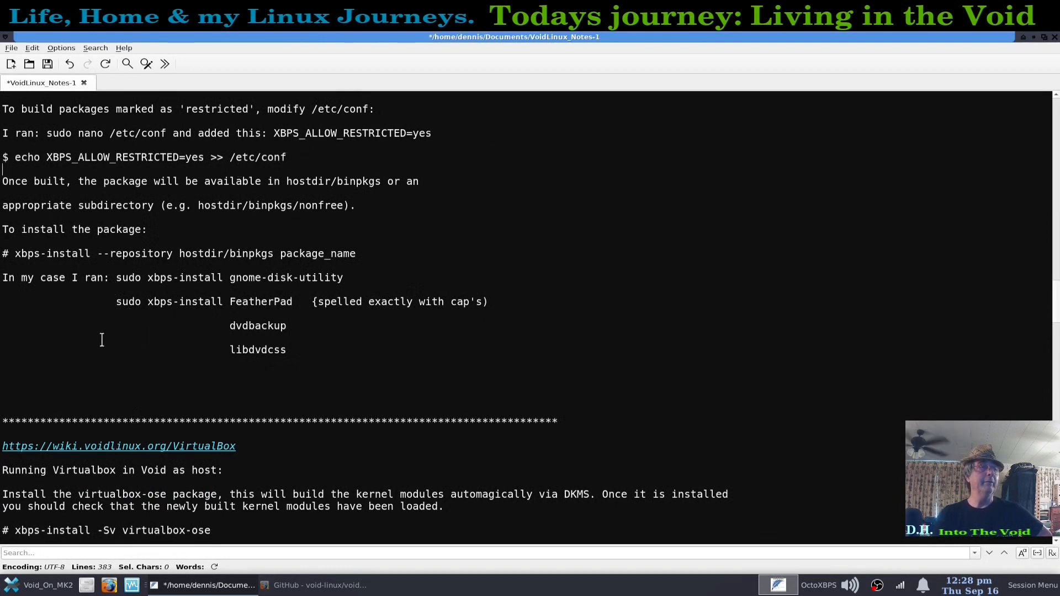
pyautogui.moveTo(183, 293)
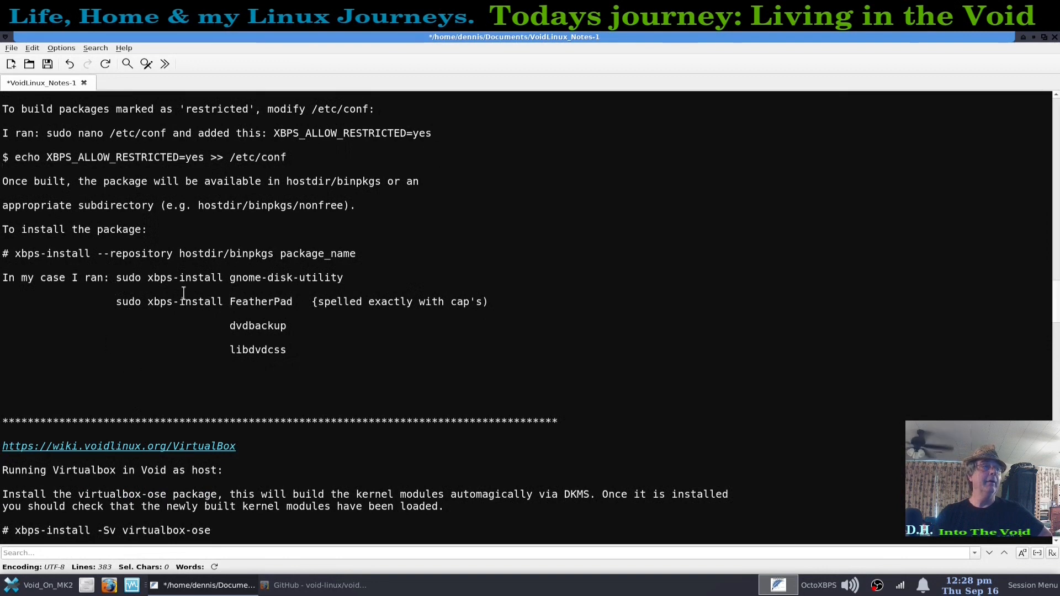
pyautogui.moveTo(308, 302)
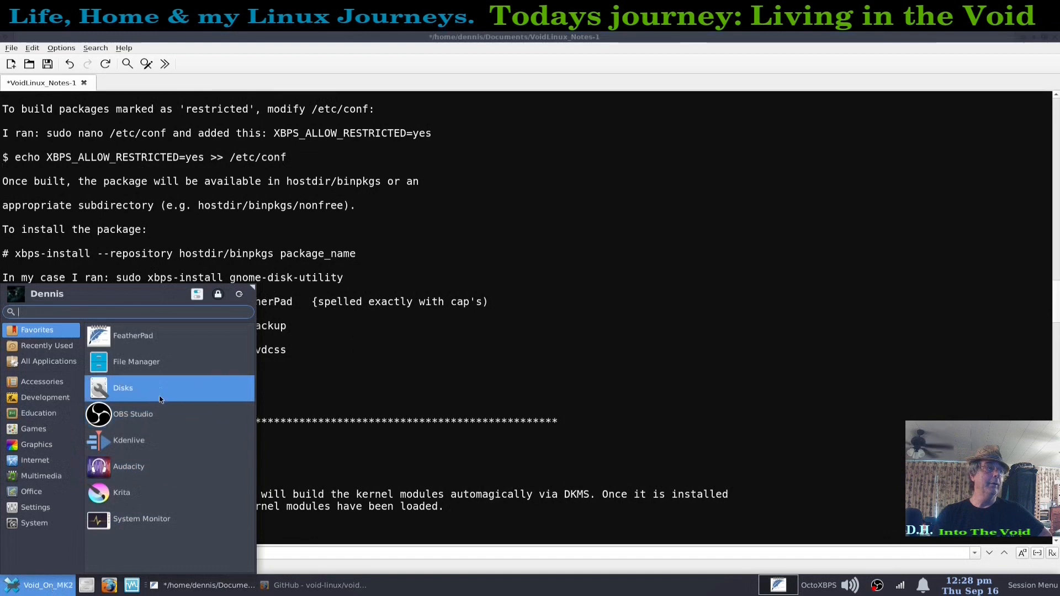
pyautogui.click(123, 388)
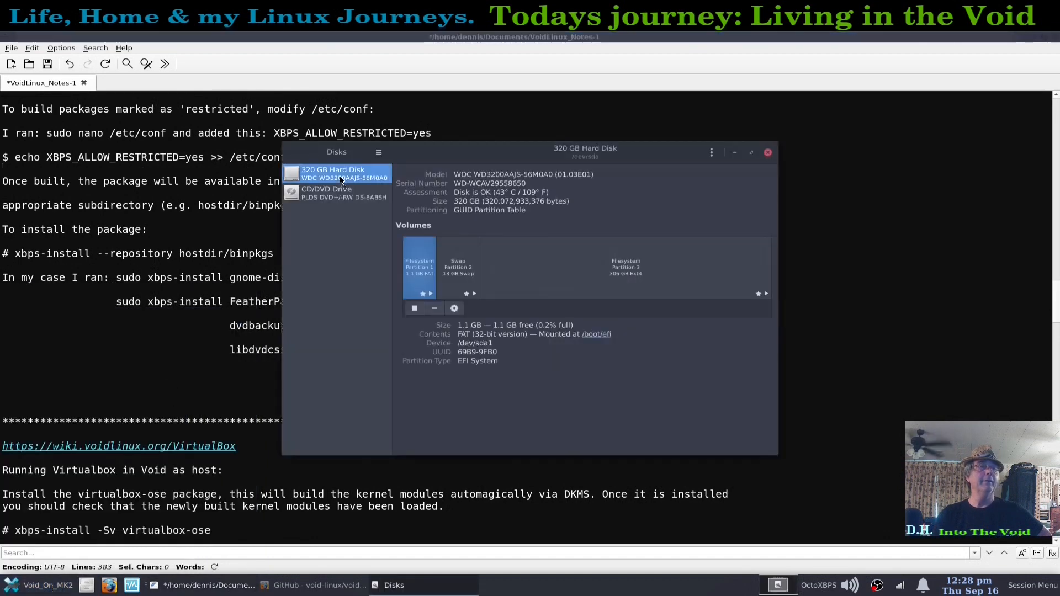
pyautogui.click(711, 152)
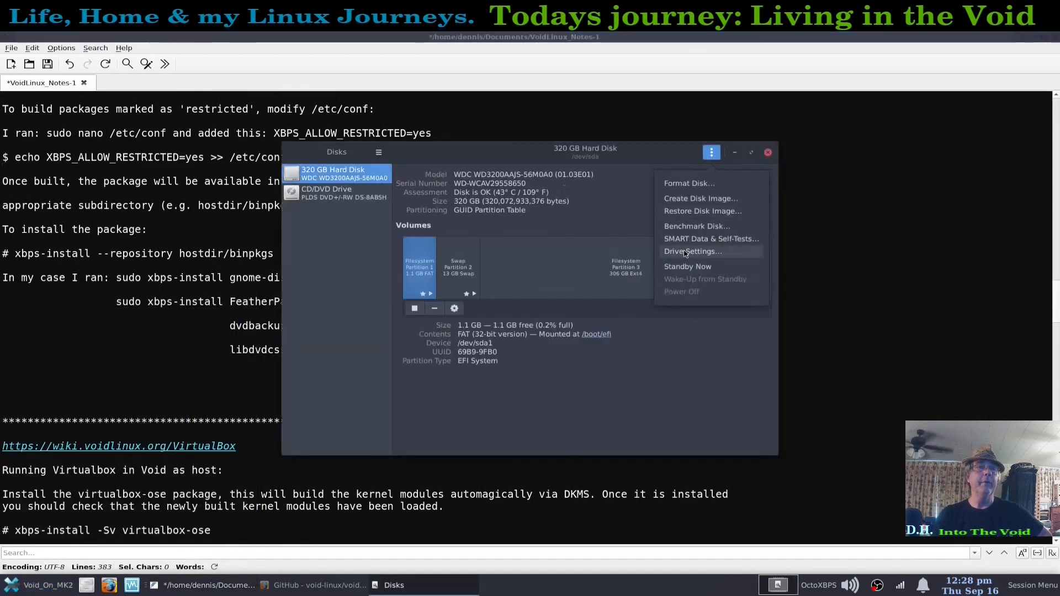
pyautogui.moveTo(711, 239)
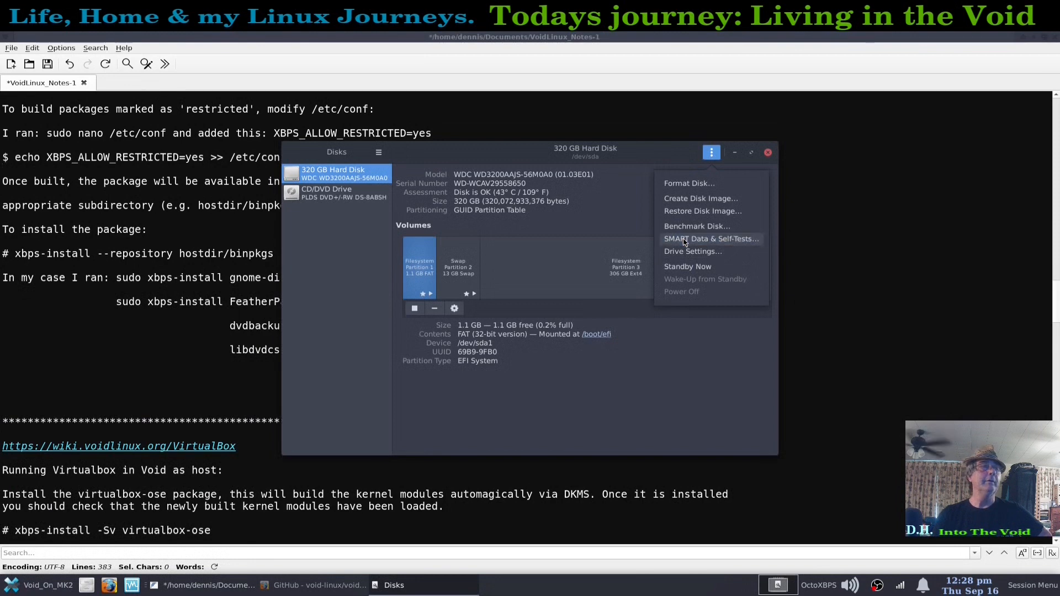
pyautogui.click(711, 239)
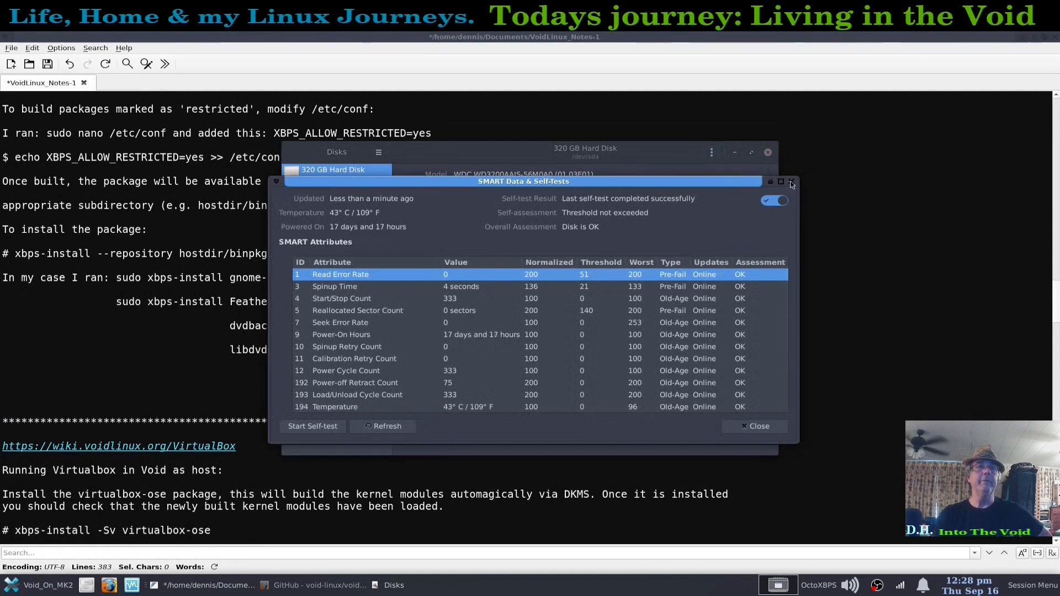
pyautogui.click(789, 183)
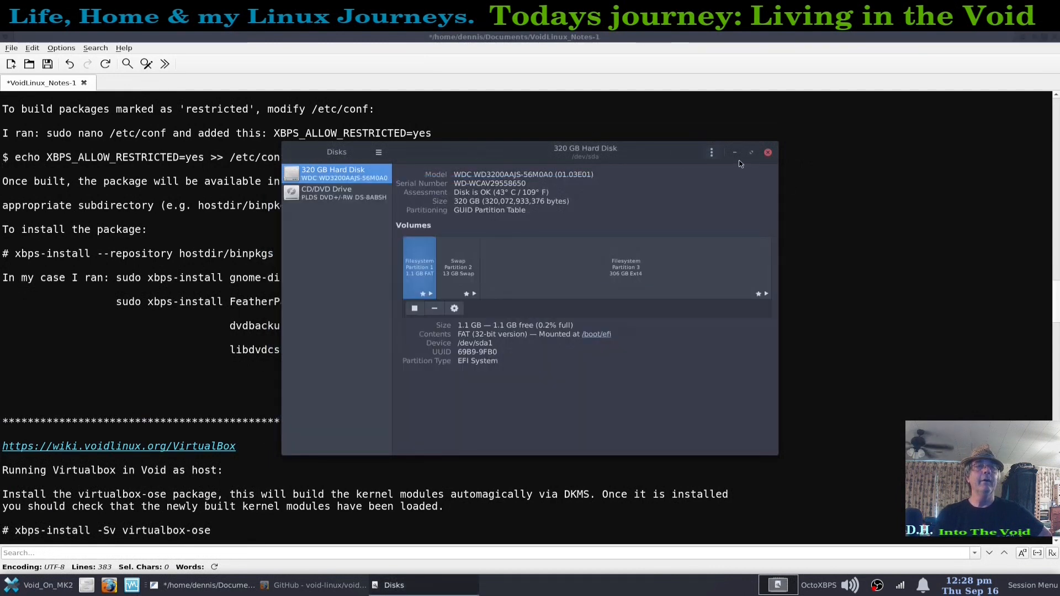
pyautogui.click(378, 151)
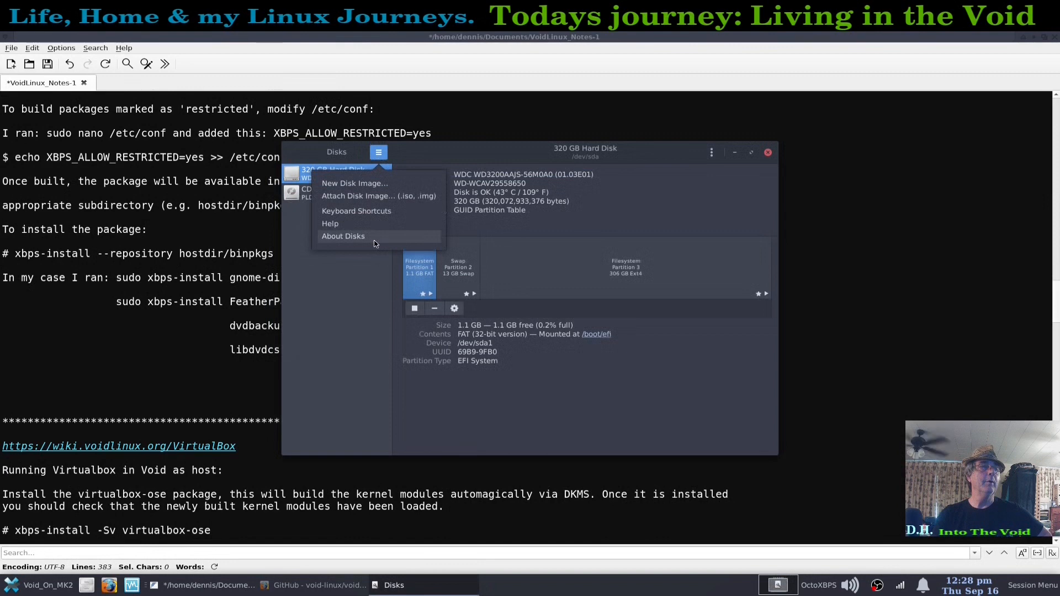
pyautogui.click(343, 236)
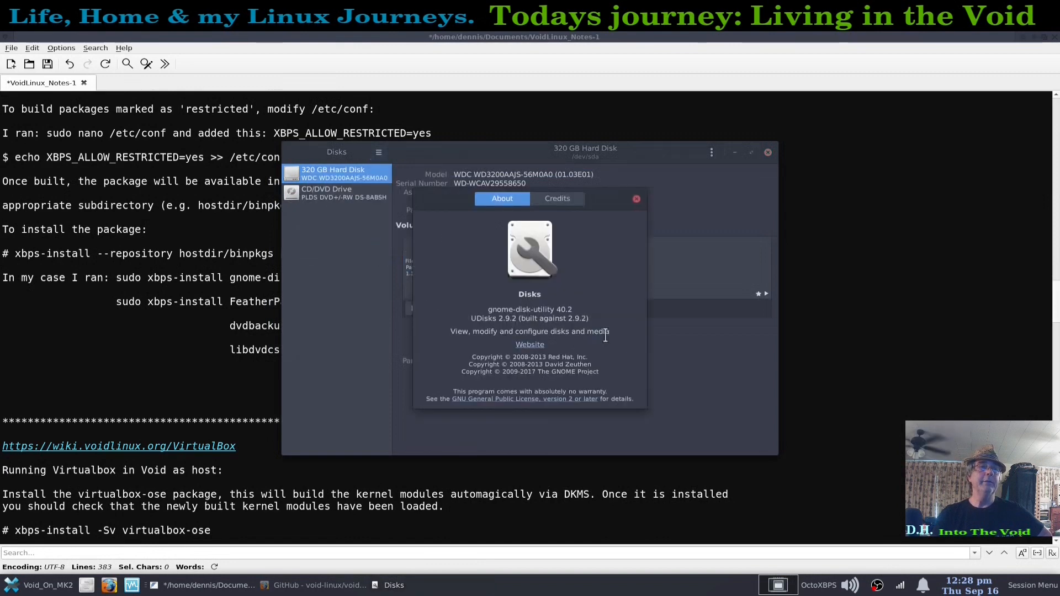
pyautogui.click(635, 198)
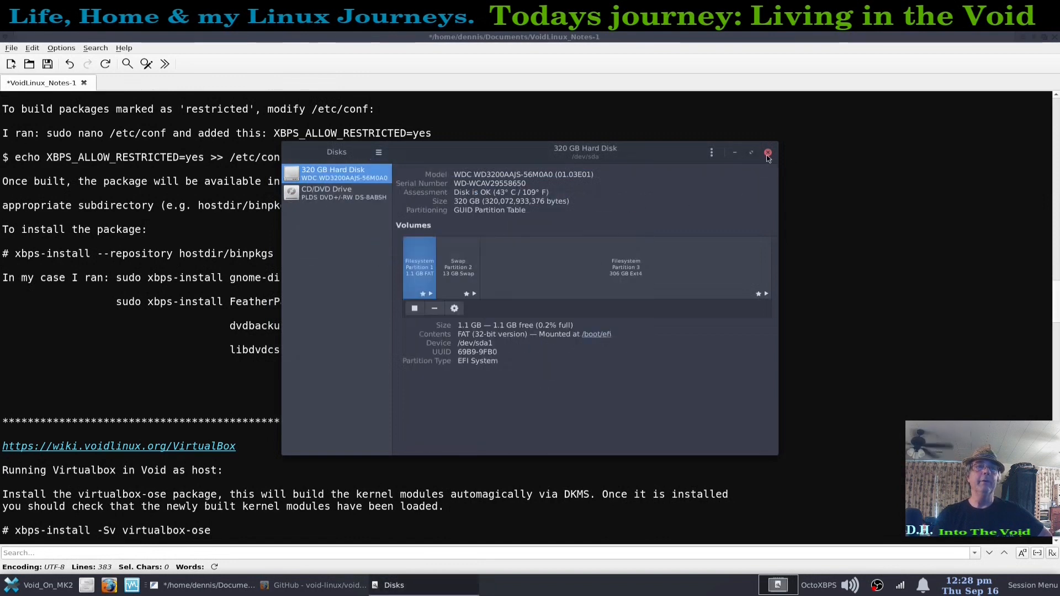
pyautogui.click(768, 153)
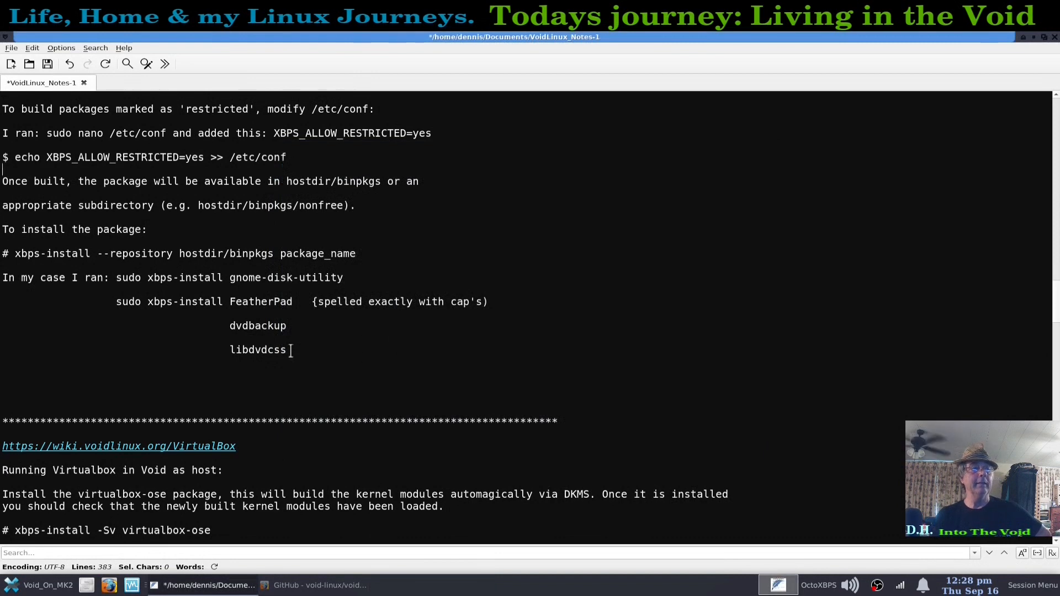
pyautogui.moveTo(318, 308)
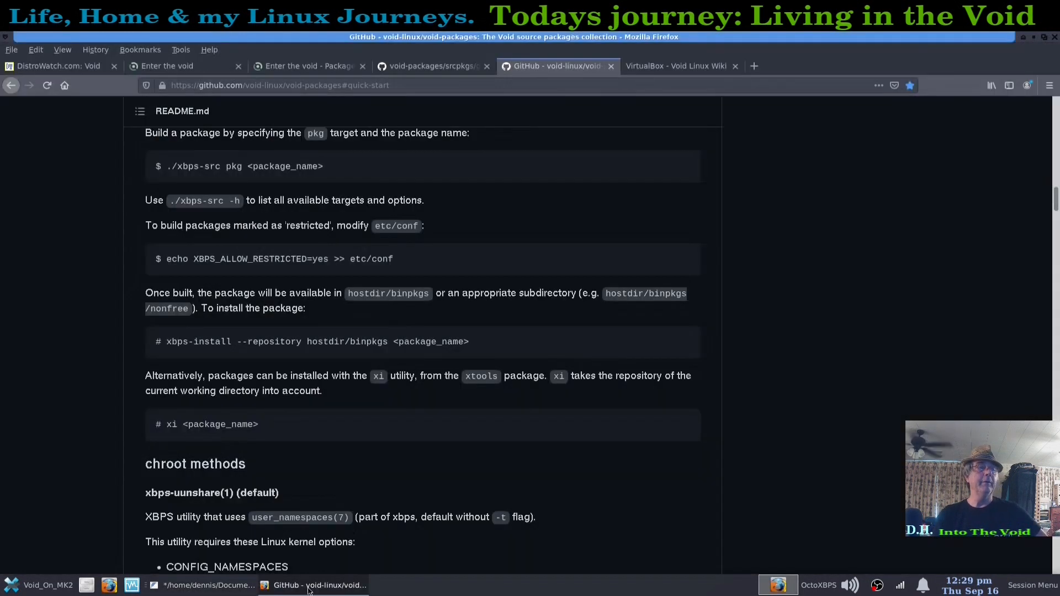
# Step: Search Void's binary packages for 'fea' to find FeatherPad 1.0.0, then return to the notes
pyautogui.click(433, 66)
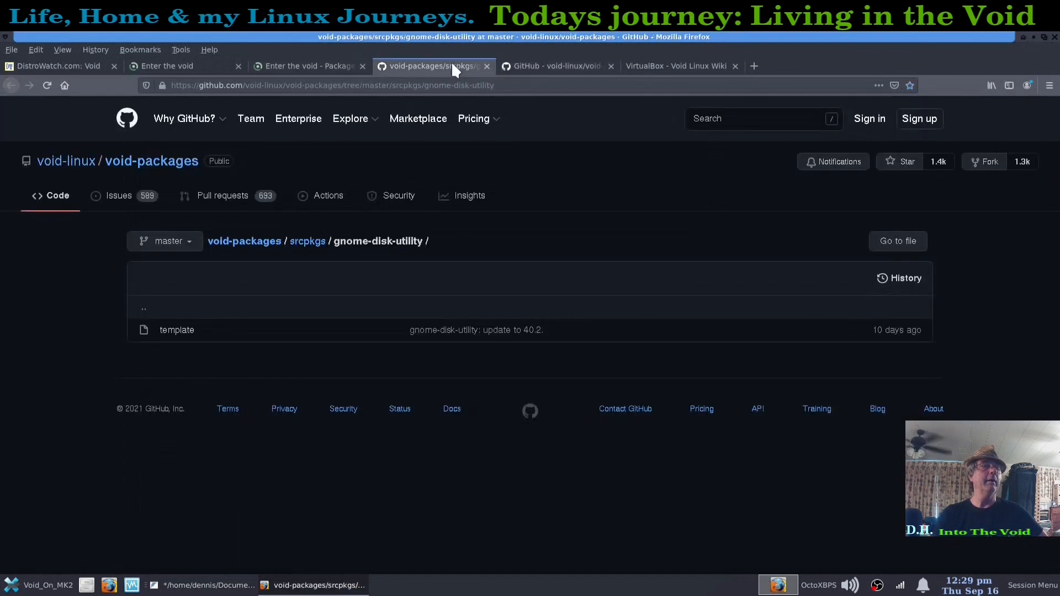
pyautogui.click(309, 66)
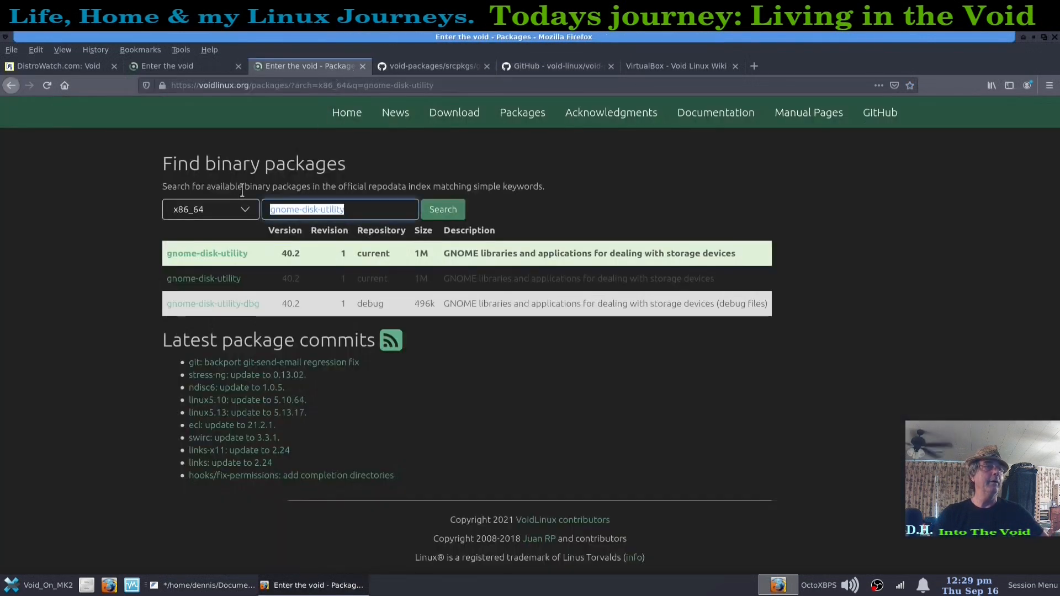
pyautogui.write('featherpad')
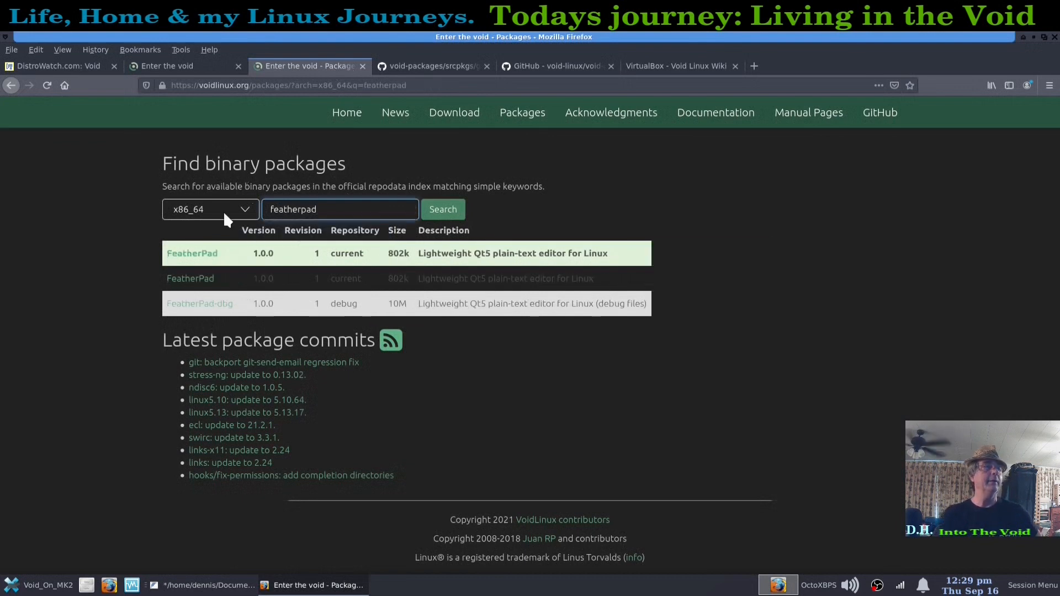
pyautogui.moveTo(190, 278)
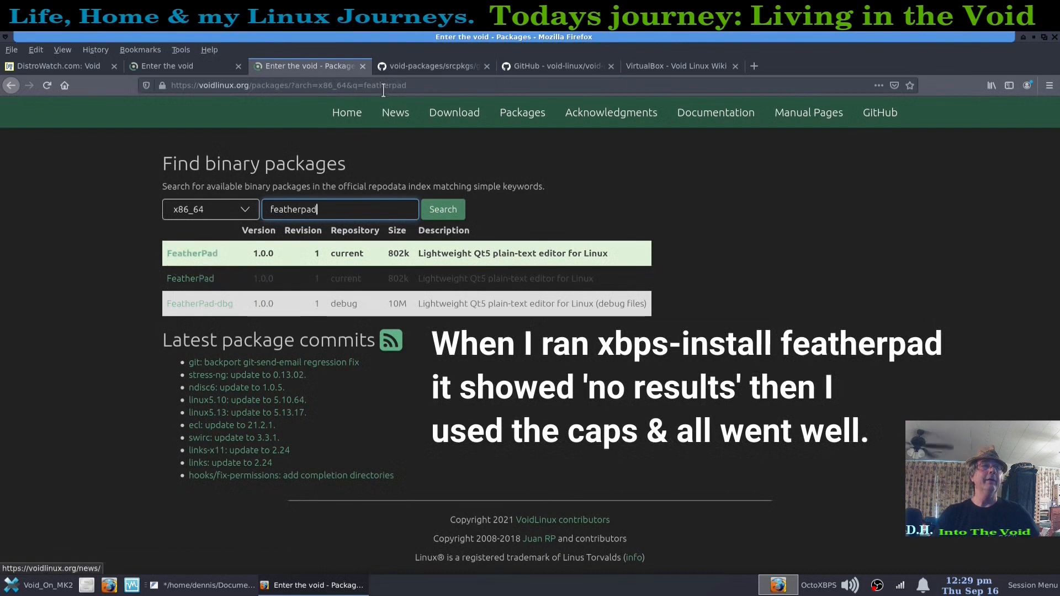
pyautogui.click(132, 585)
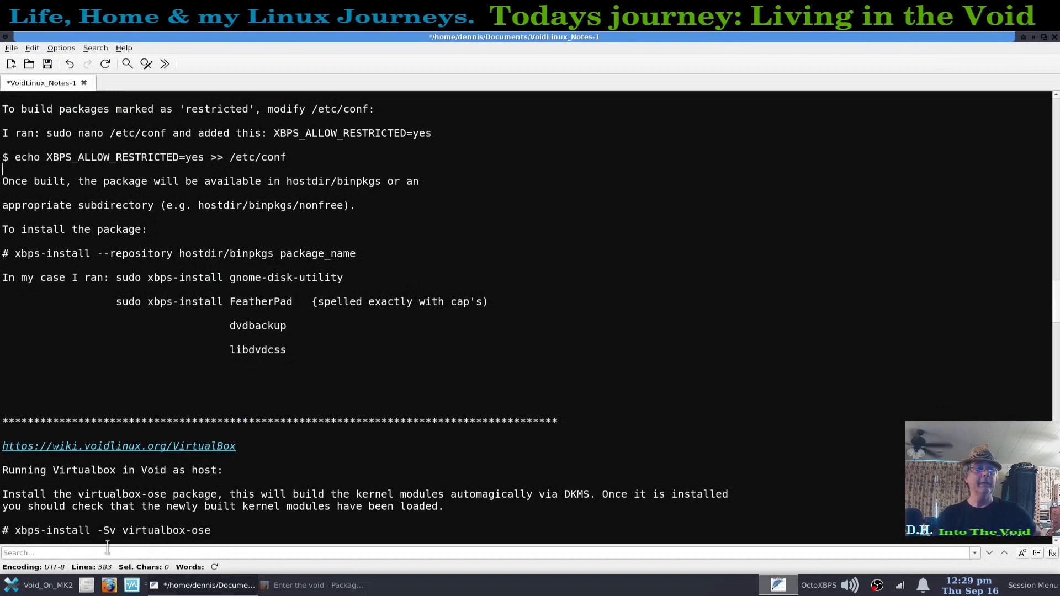
pyautogui.click(124, 47)
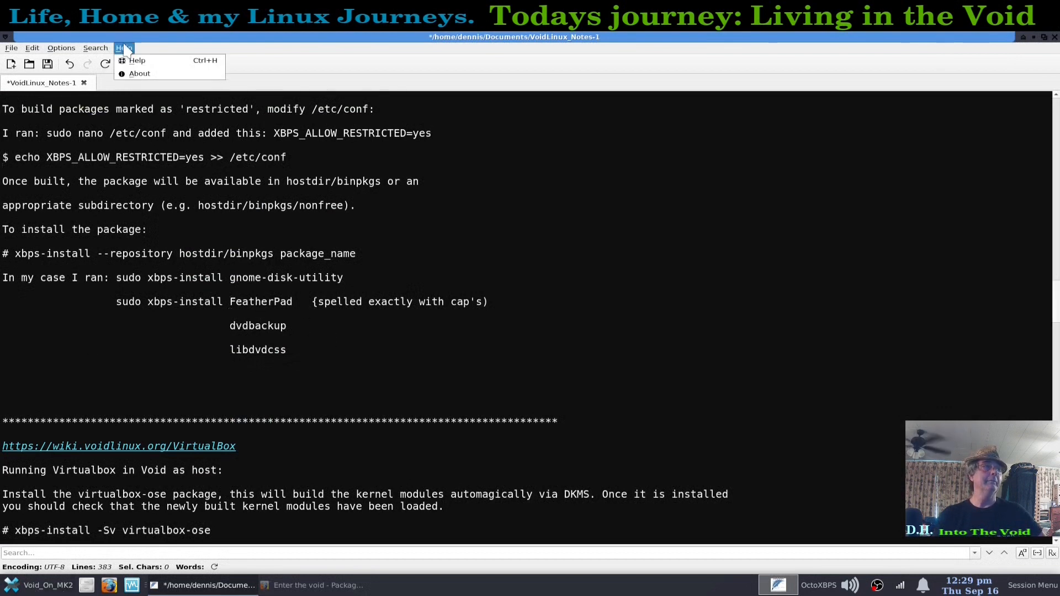
pyautogui.click(139, 73)
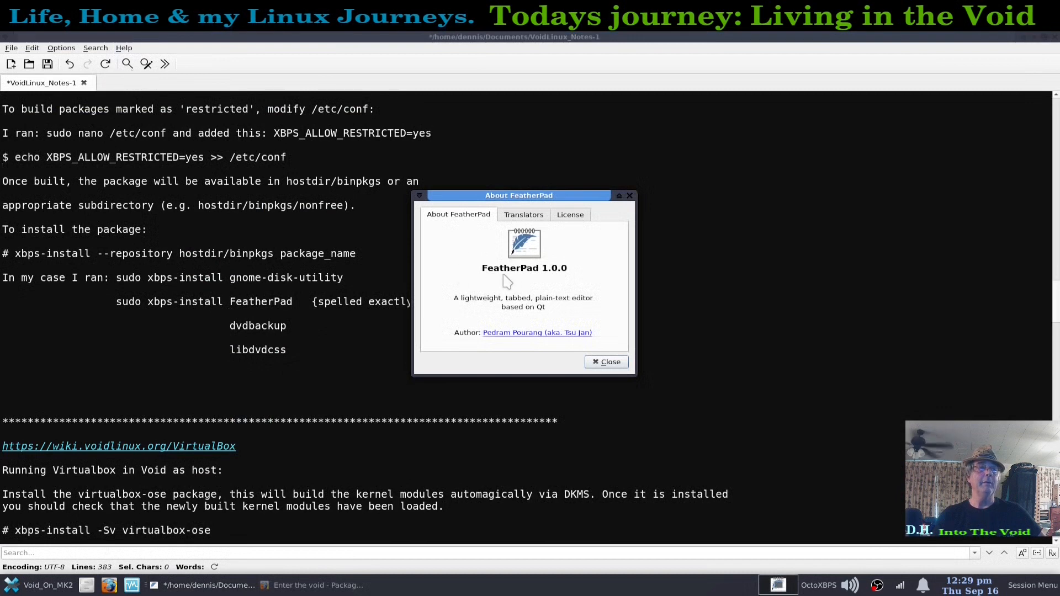
pyautogui.moveTo(531, 282)
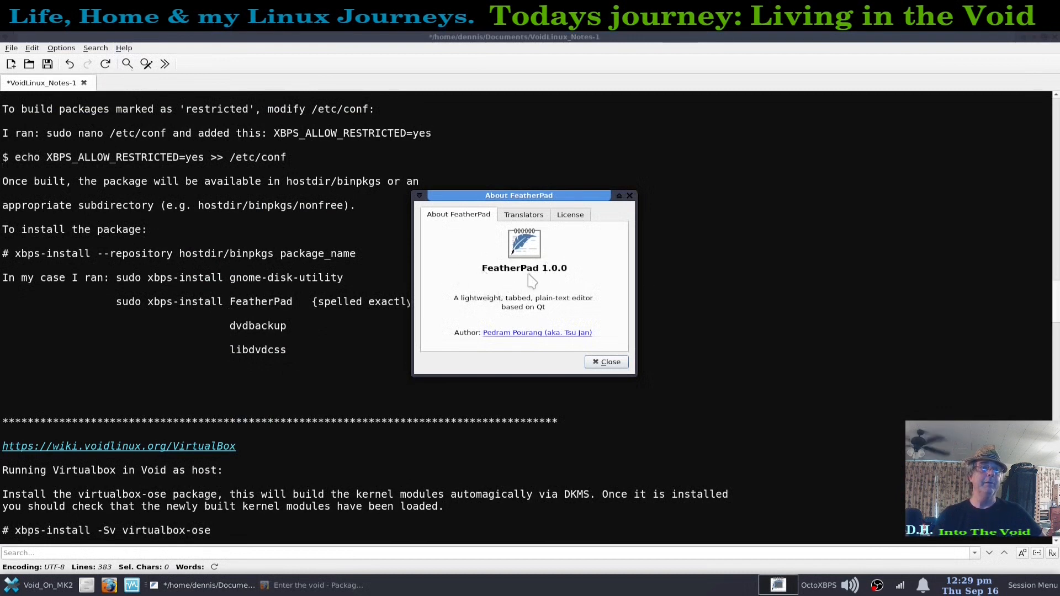
pyautogui.click(606, 362)
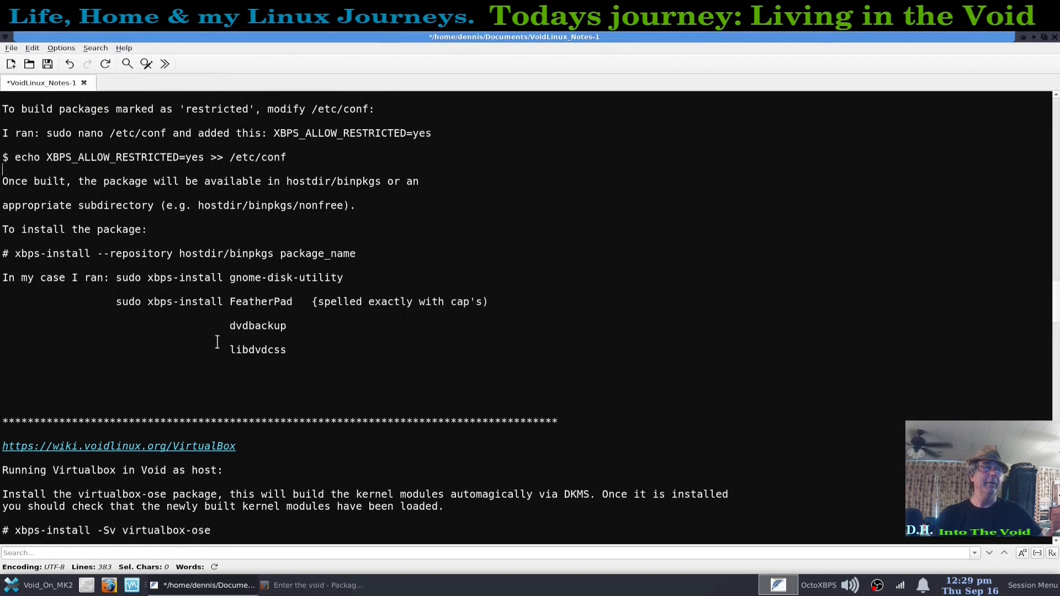
pyautogui.moveTo(641, 371)
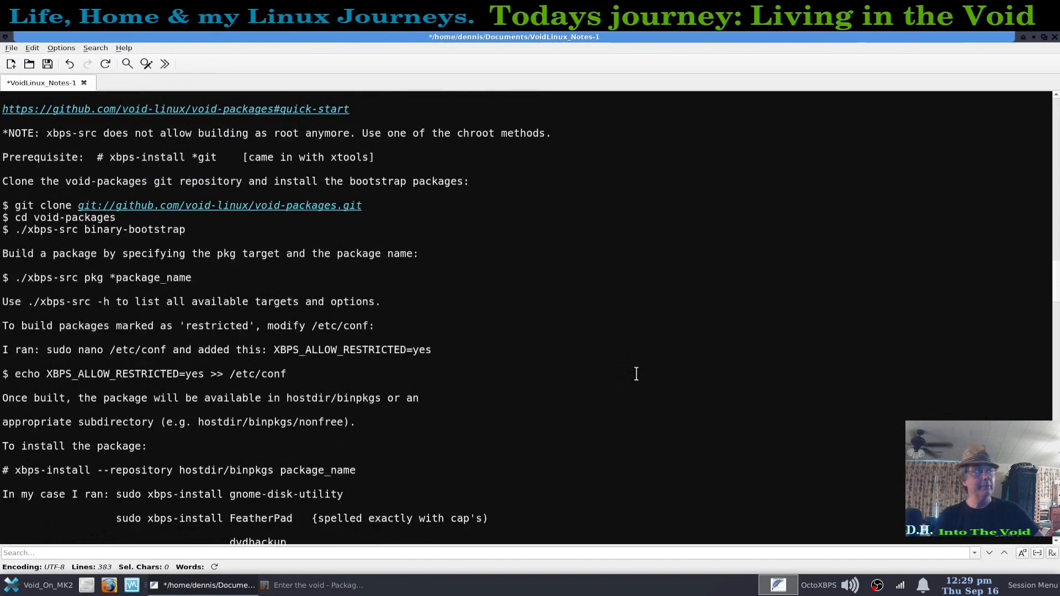
pyautogui.scroll(-3)
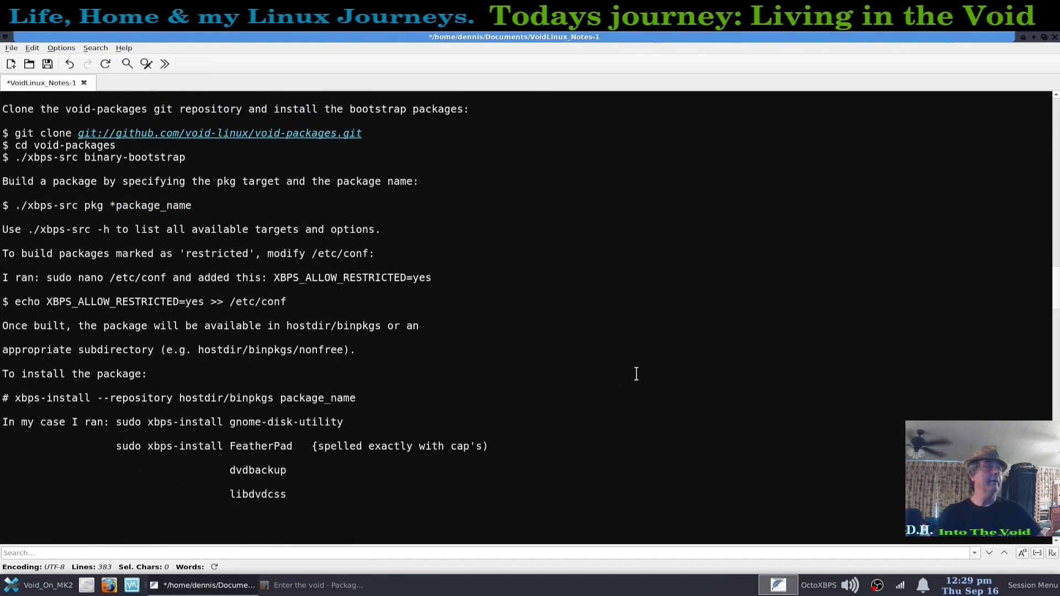
pyautogui.scroll(-3)
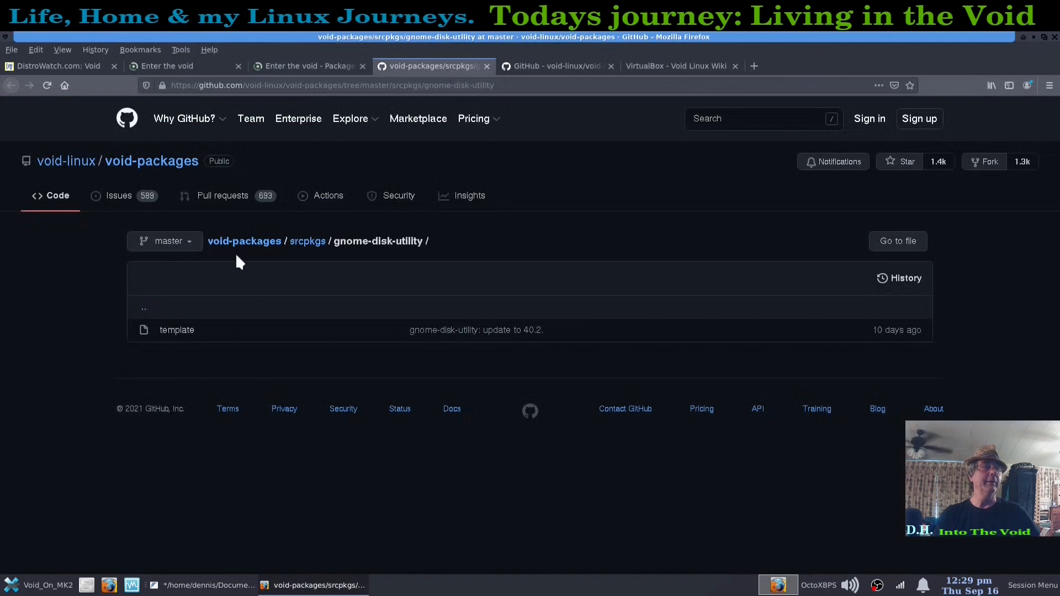
pyautogui.moveTo(319, 262)
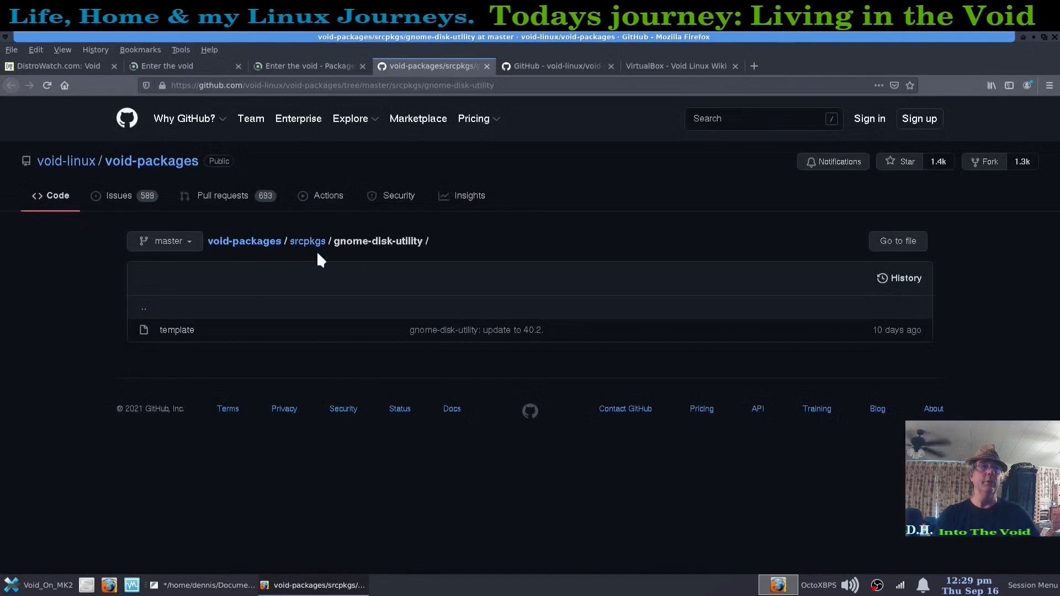
# Step: Return to the void-packages README and scroll through the build, restricted and xi install steps
pyautogui.click(555, 66)
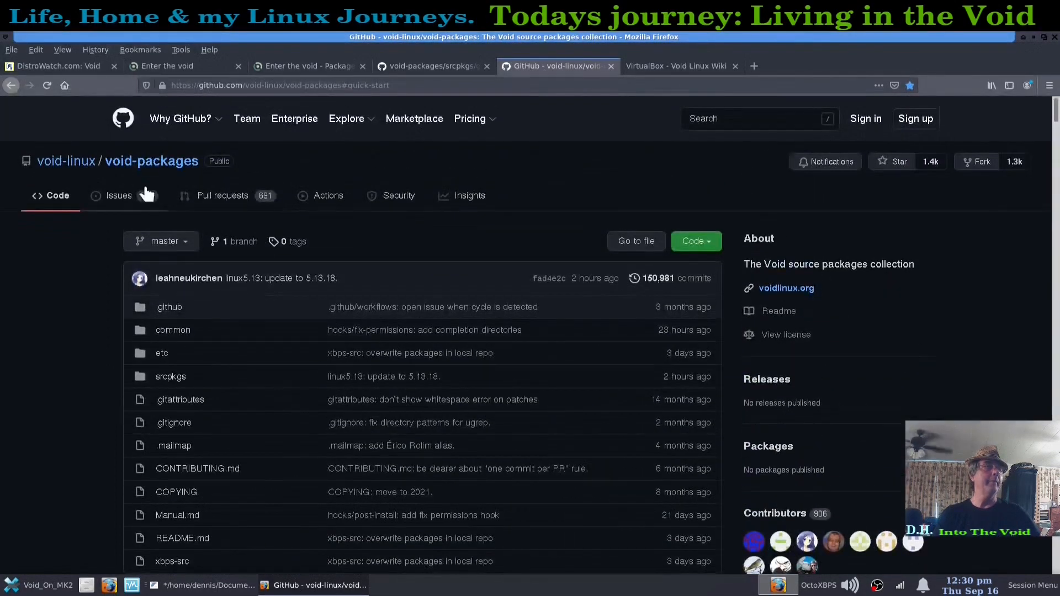
pyautogui.scroll(-3)
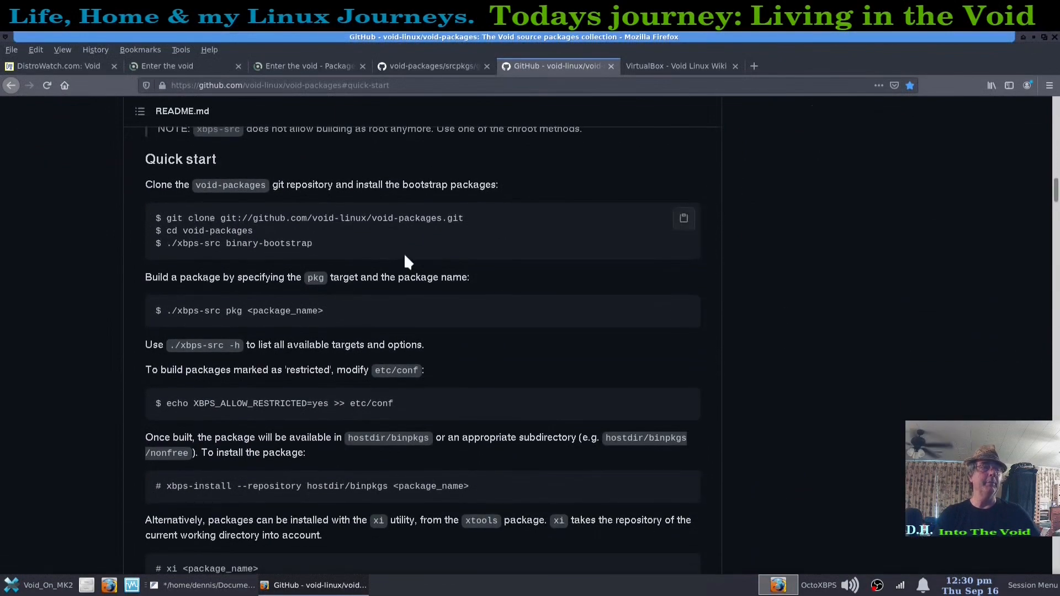
pyautogui.moveTo(507, 434)
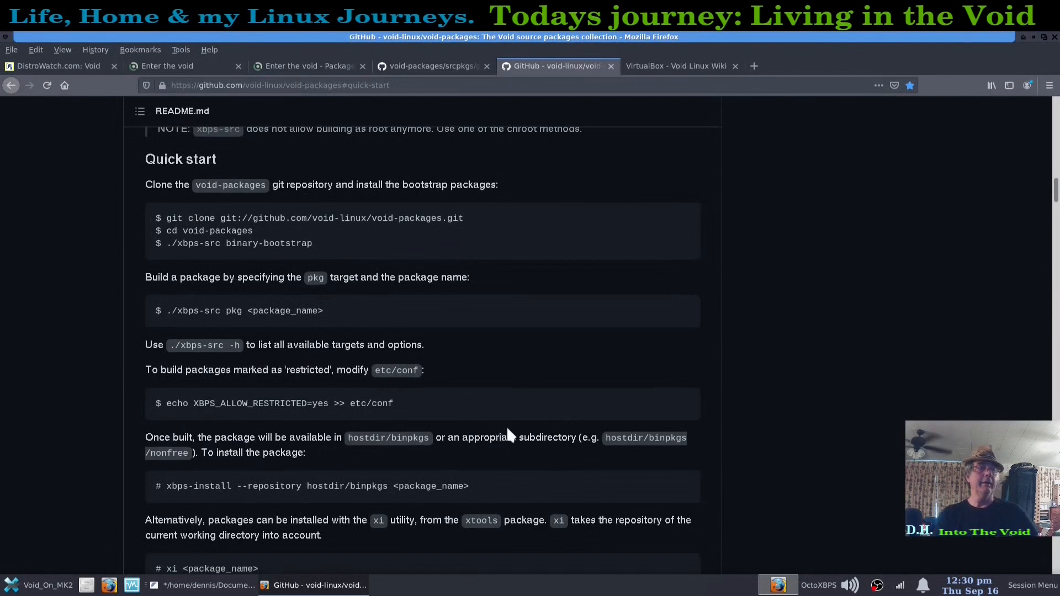
pyautogui.moveTo(402, 524)
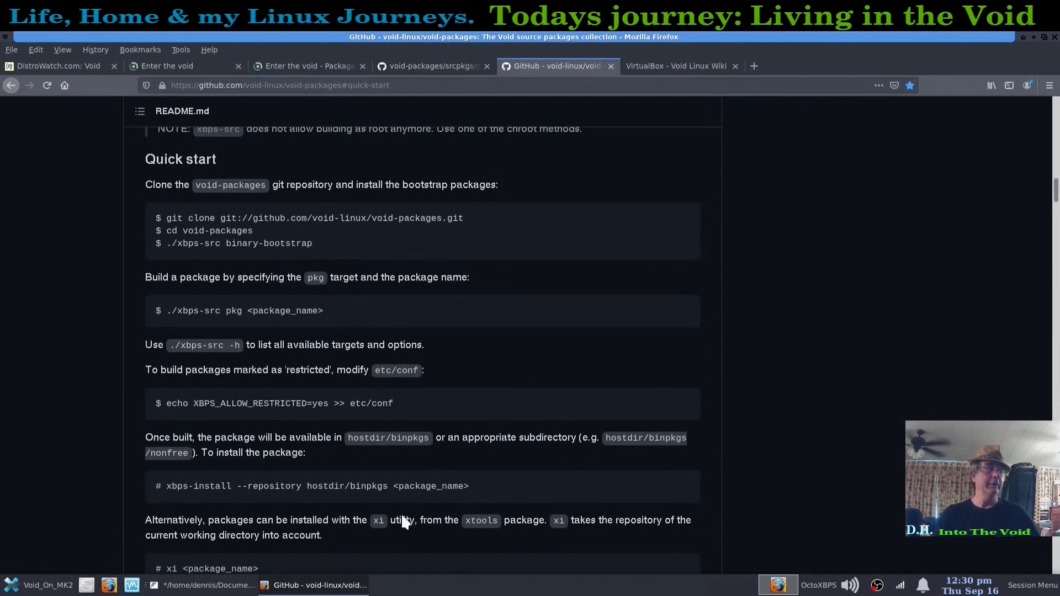
pyautogui.scroll(-3)
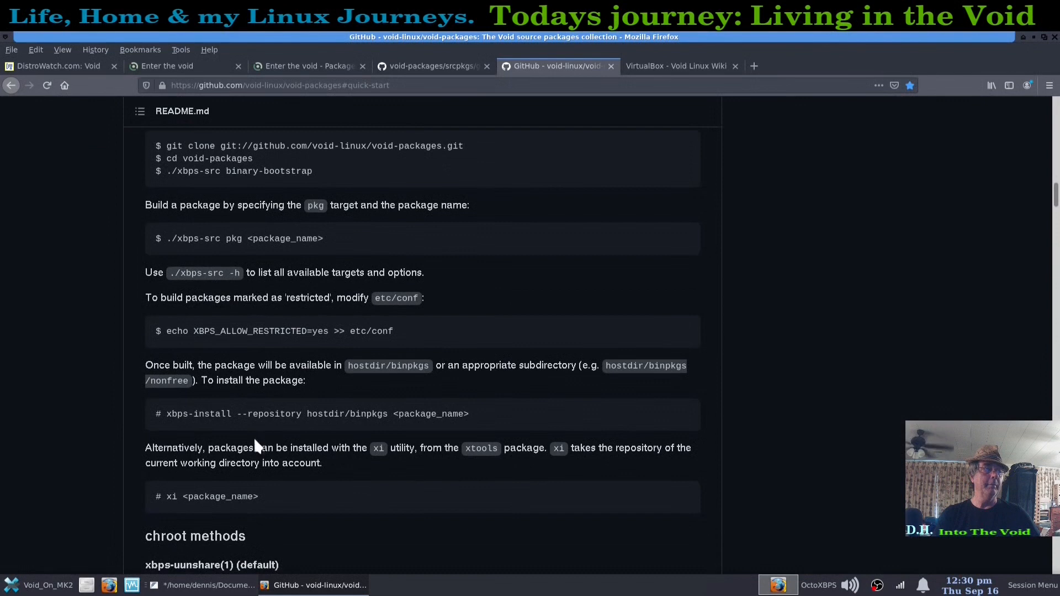
pyautogui.moveTo(372, 426)
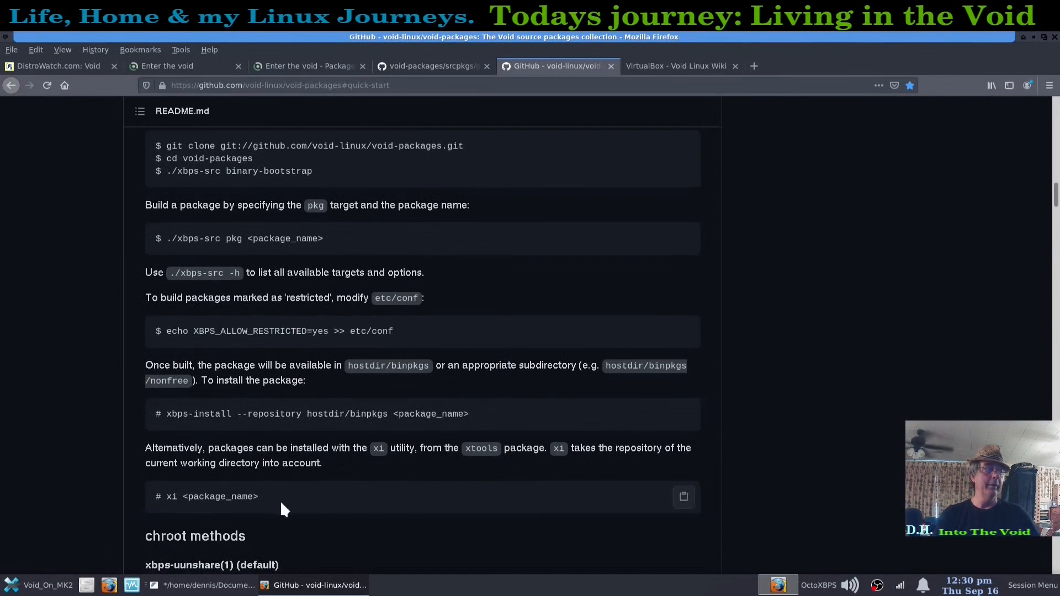
pyautogui.moveTo(206, 513)
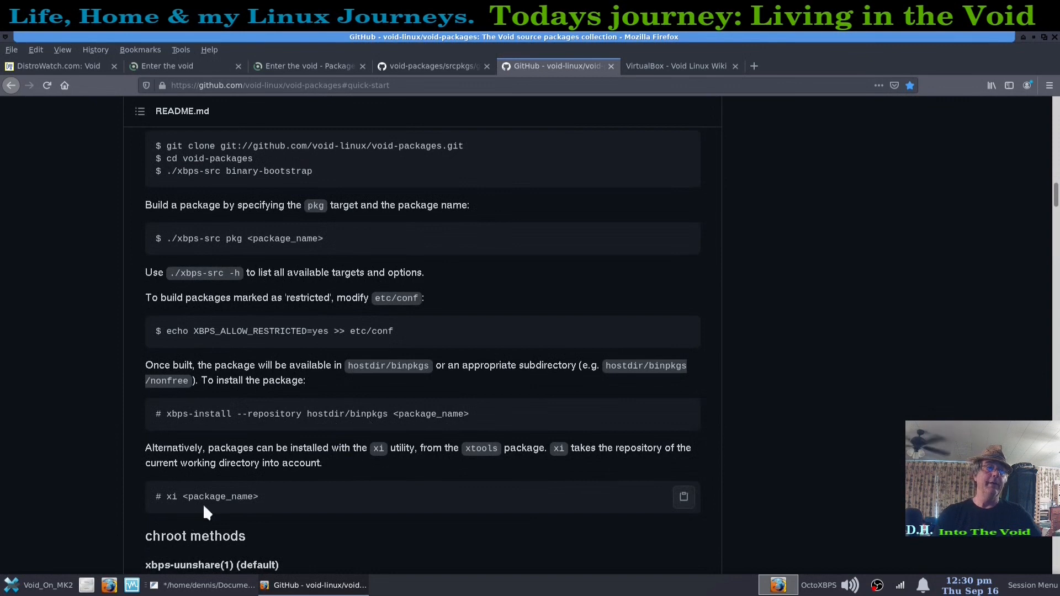
pyautogui.moveTo(237, 510)
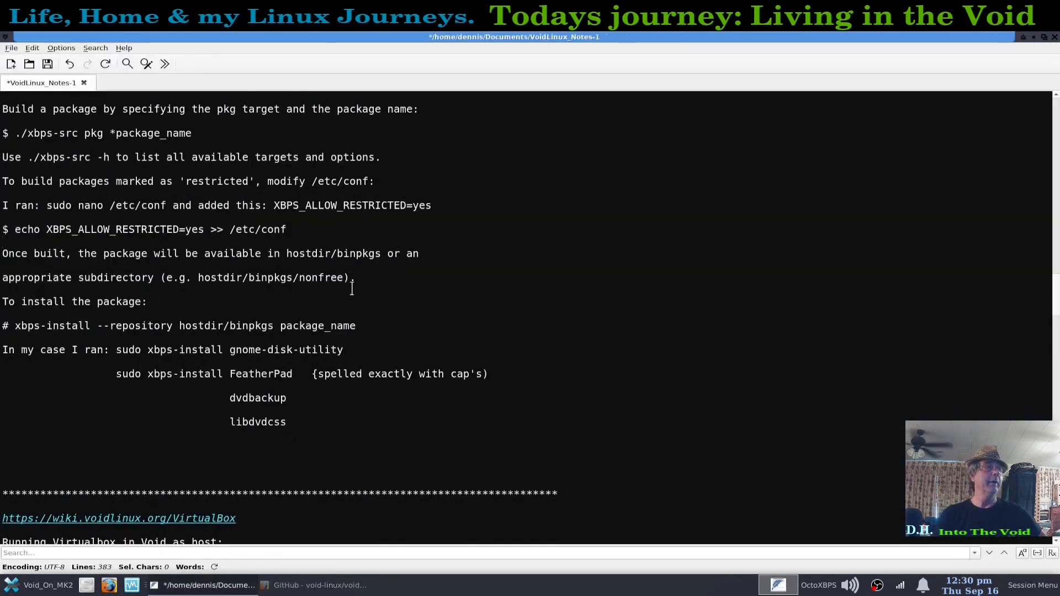
# Step: Scroll the notes through VirtualBox host setup and modprobe errors, then switch to the wiki page
pyautogui.scroll(-3)
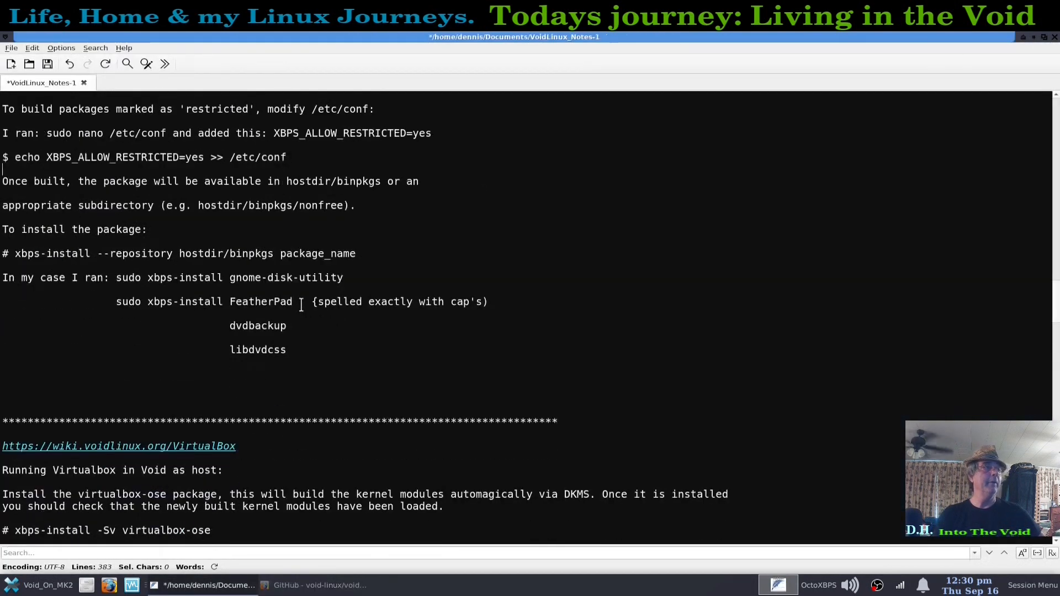
pyautogui.scroll(-3)
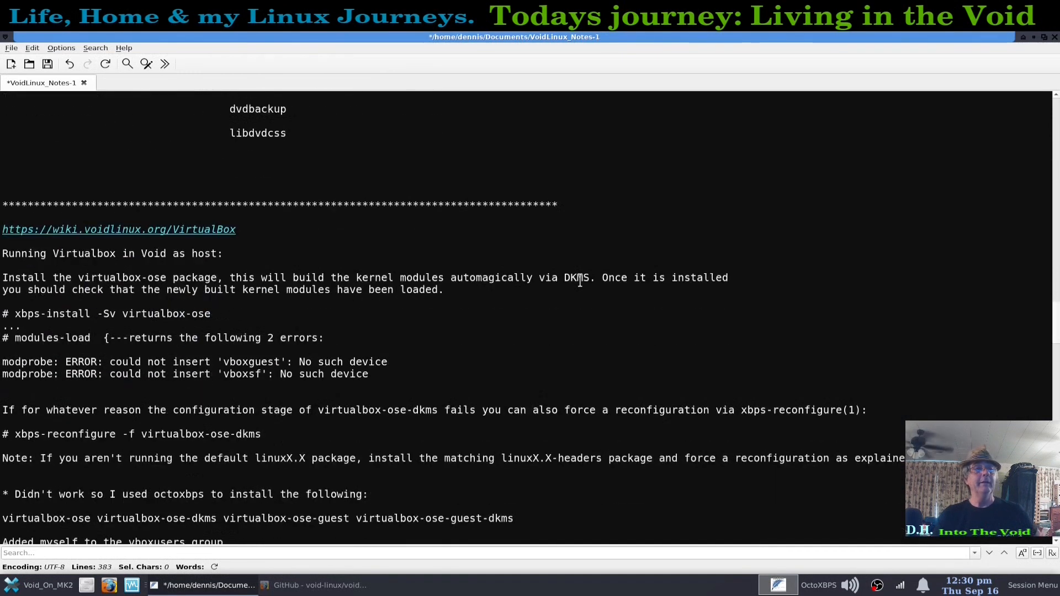
pyautogui.scroll(-3)
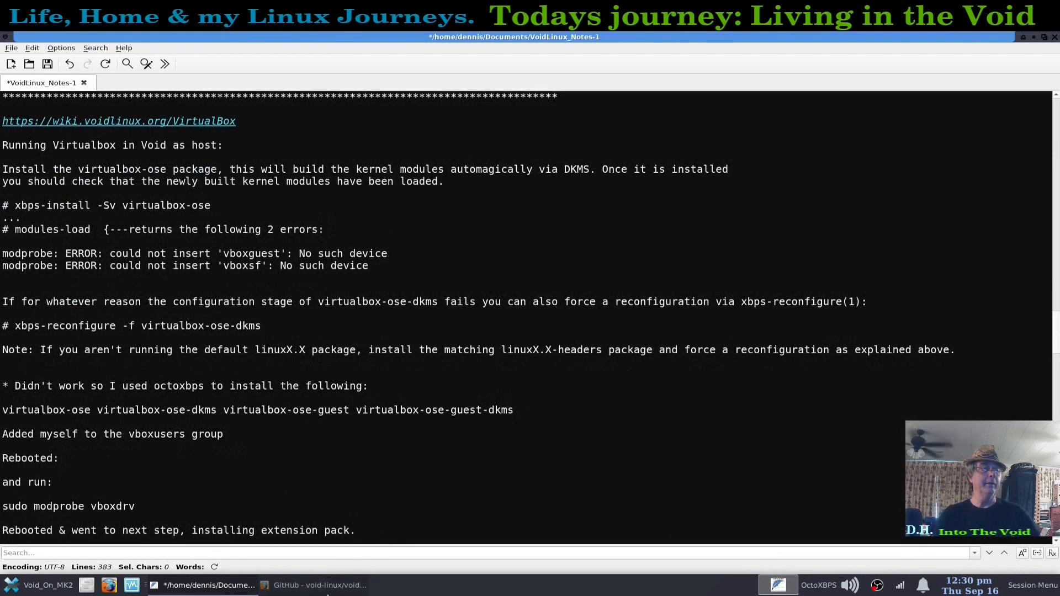
pyautogui.click(310, 584)
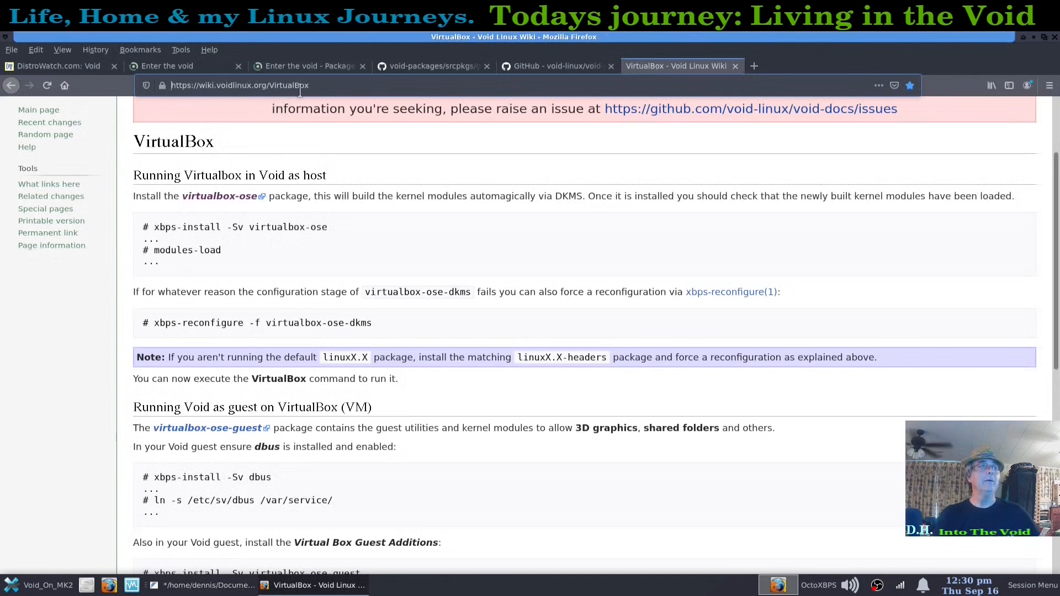
pyautogui.moveTo(376, 240)
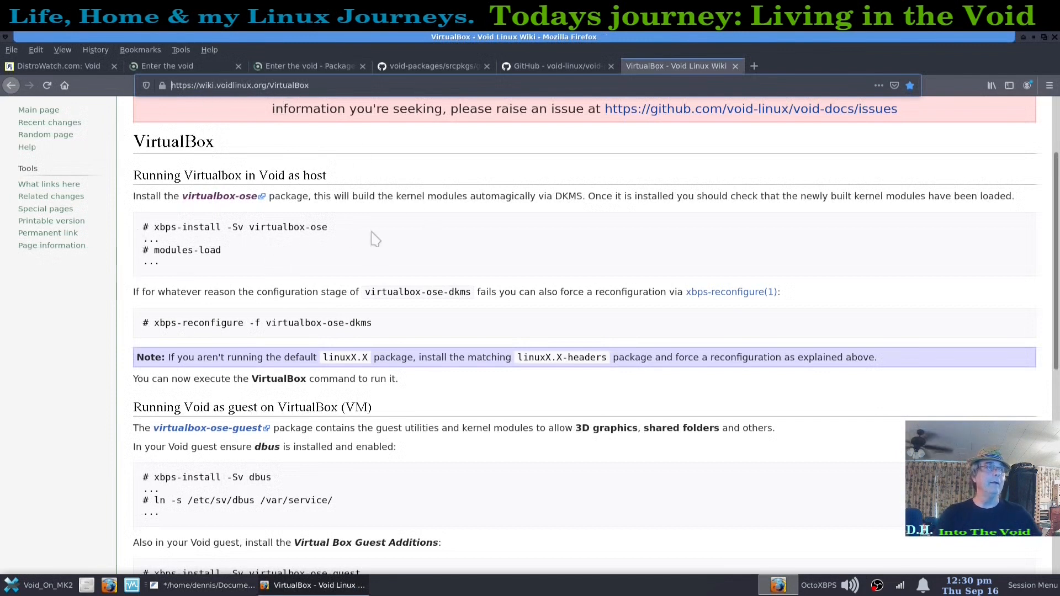
pyautogui.moveTo(328, 260)
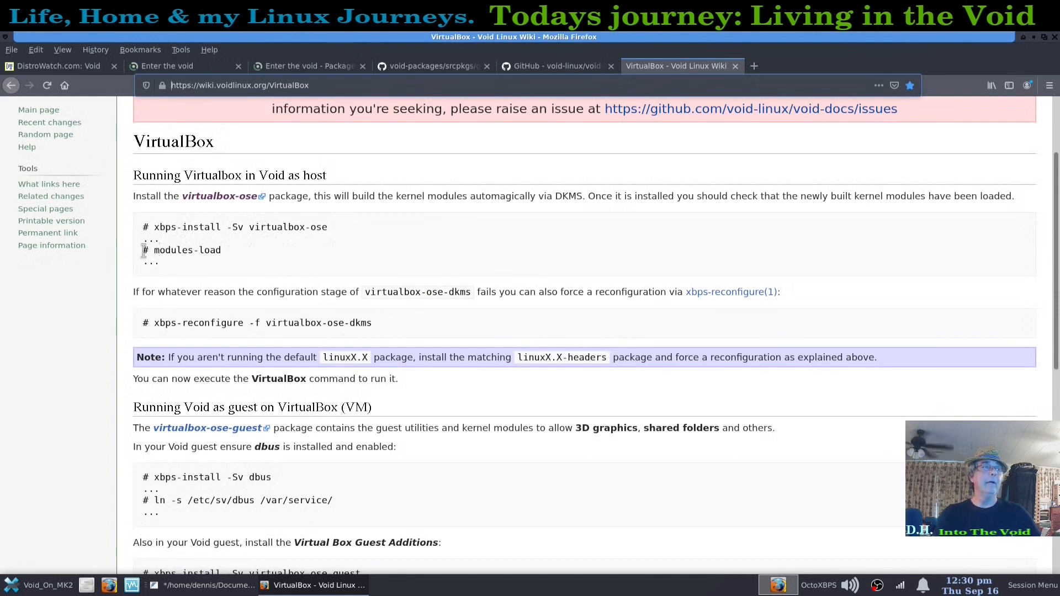
# Step: Select the 'modules-load' command in the Void wiki's VirtualBox host code block
pyautogui.doubleClick(188, 250)
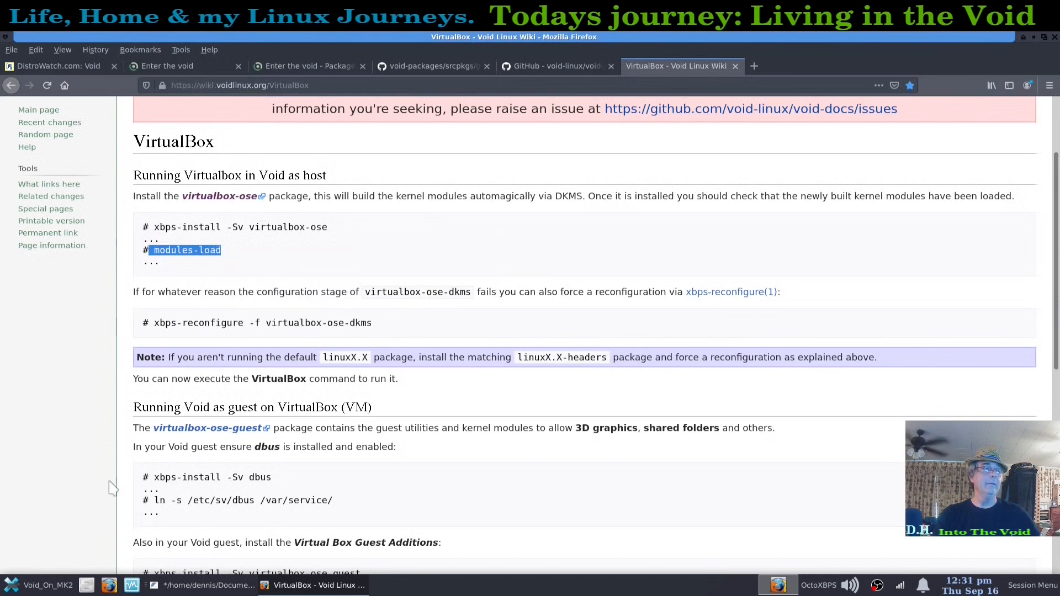
pyautogui.moveTo(492, 159)
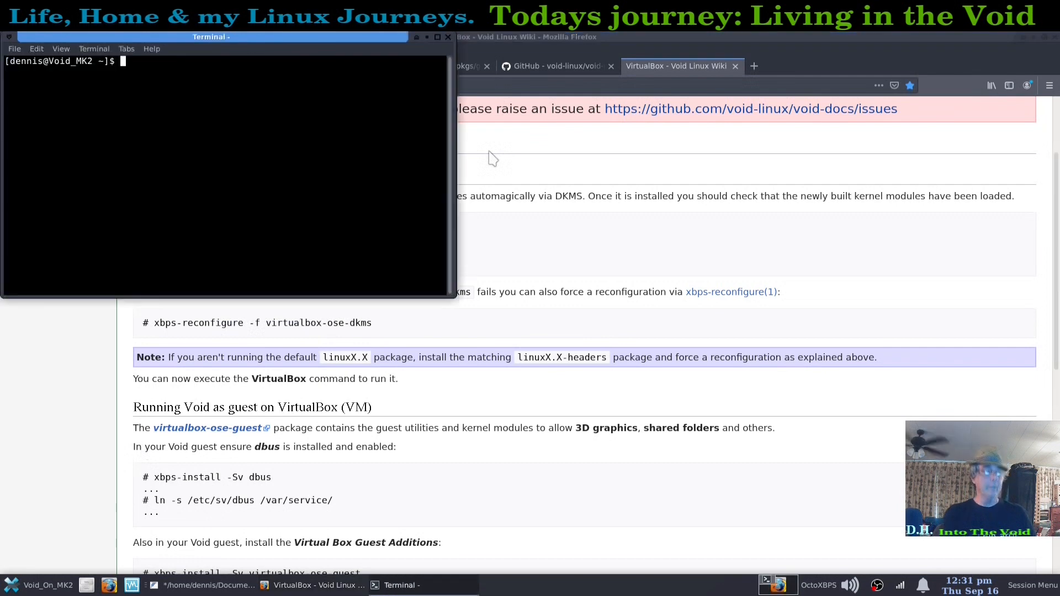
# Step: Run modules-load in Terminal, which fails to insert vboxguest and vboxsf
pyautogui.write('modules-load')
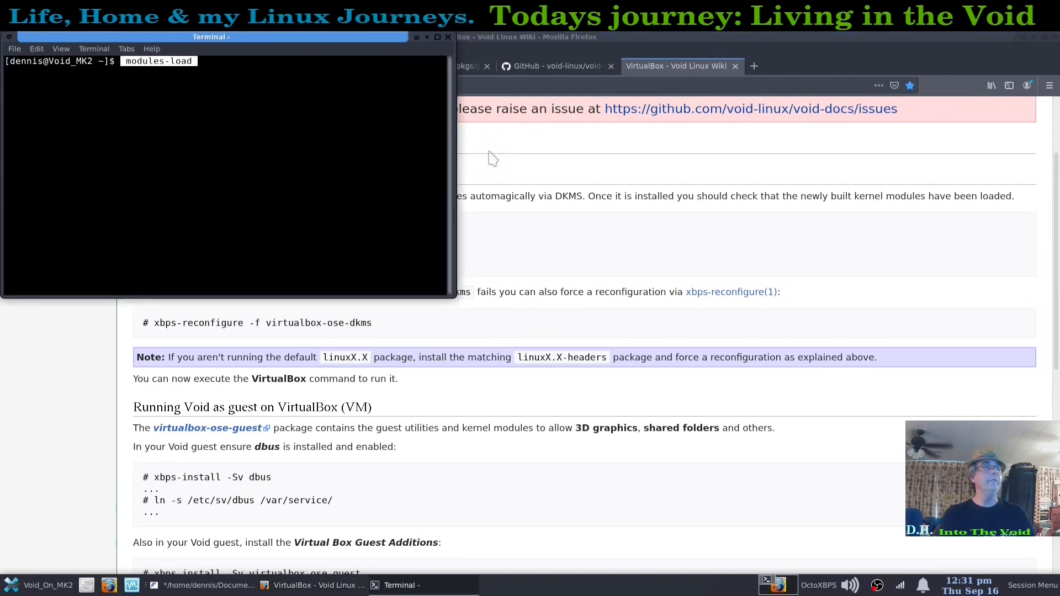
pyautogui.press('Return')
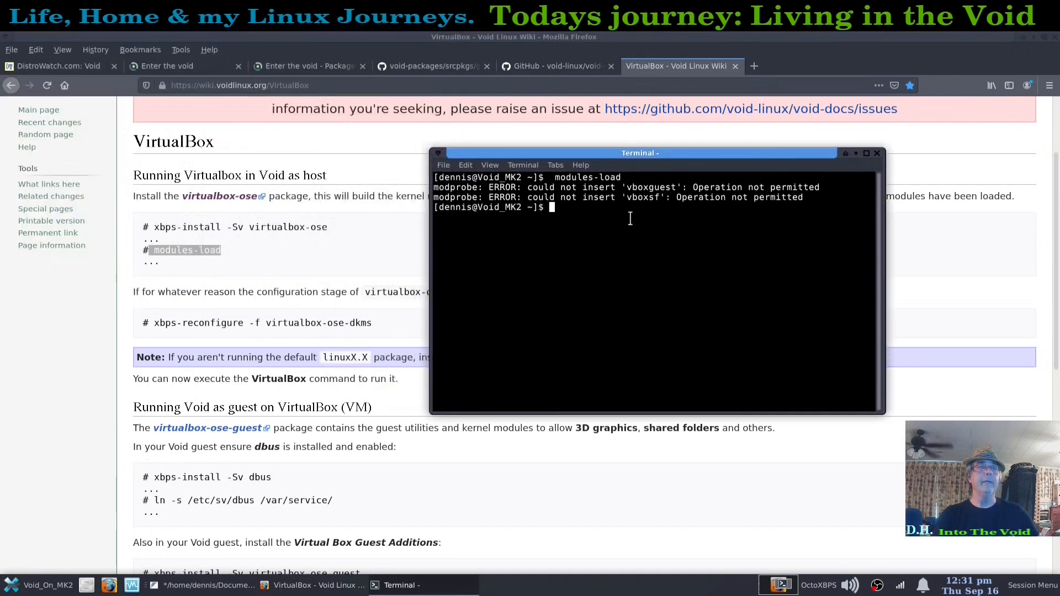
pyautogui.moveTo(761, 243)
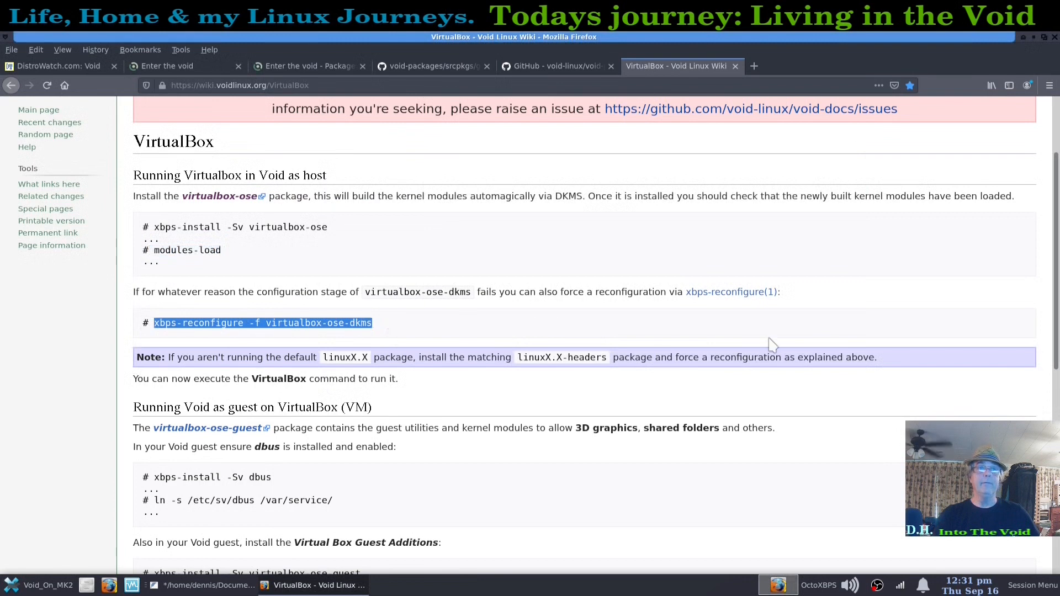
# Step: Highlight the wiki's virtualbox-ose install steps through xbps-reconfigure, then return to FeatherPad
pyautogui.scroll(-3)
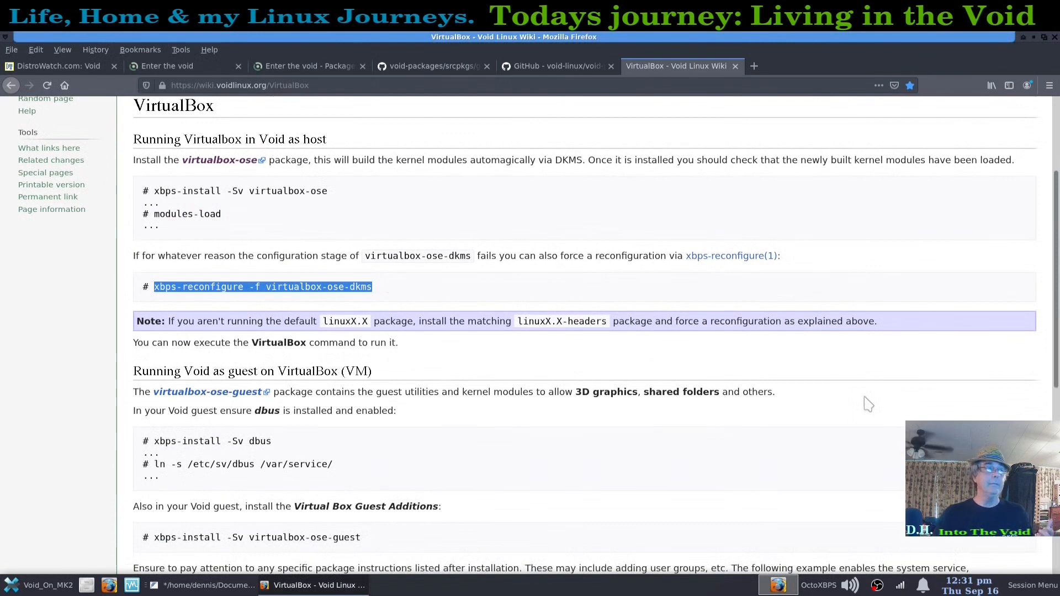
pyautogui.moveTo(132, 157)
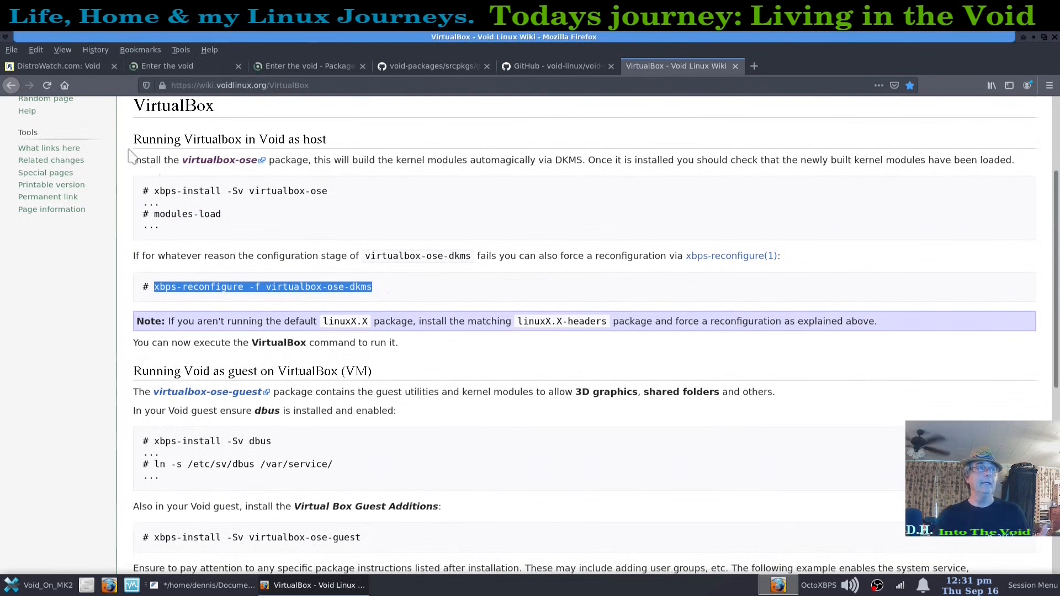
pyautogui.moveTo(133, 160); pyautogui.dragTo(727, 365)
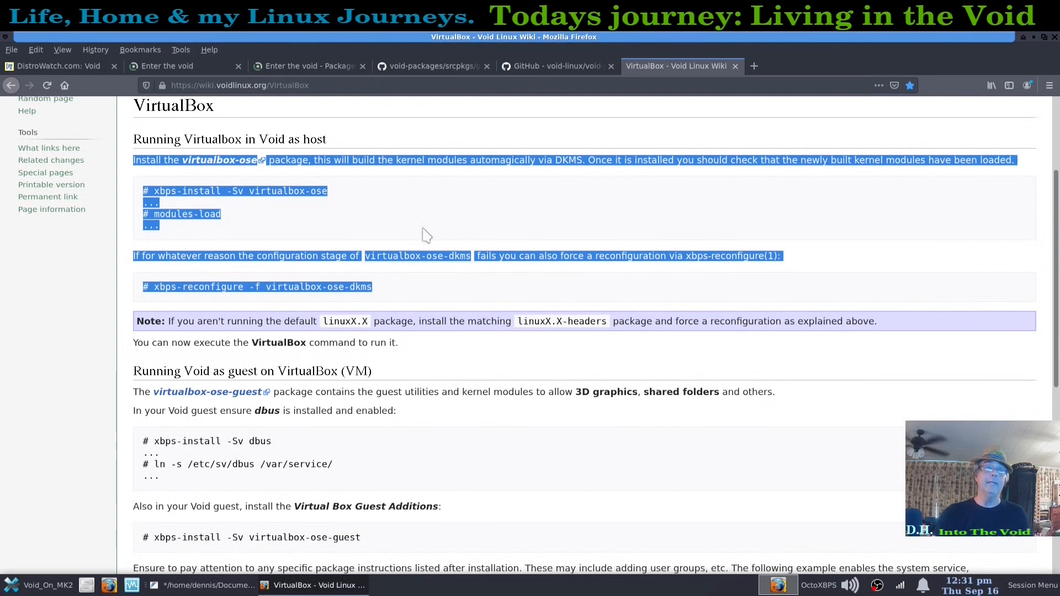
pyautogui.click(892, 281)
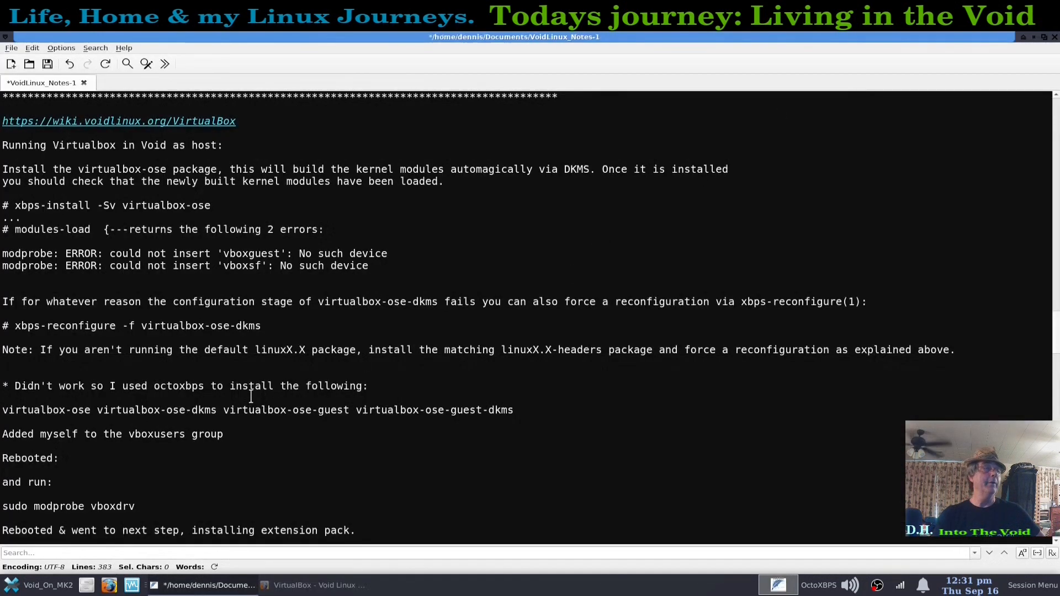
# Step: Scroll the notes to the extension pack download and VBoxManage extpack install steps
pyautogui.scroll(-3)
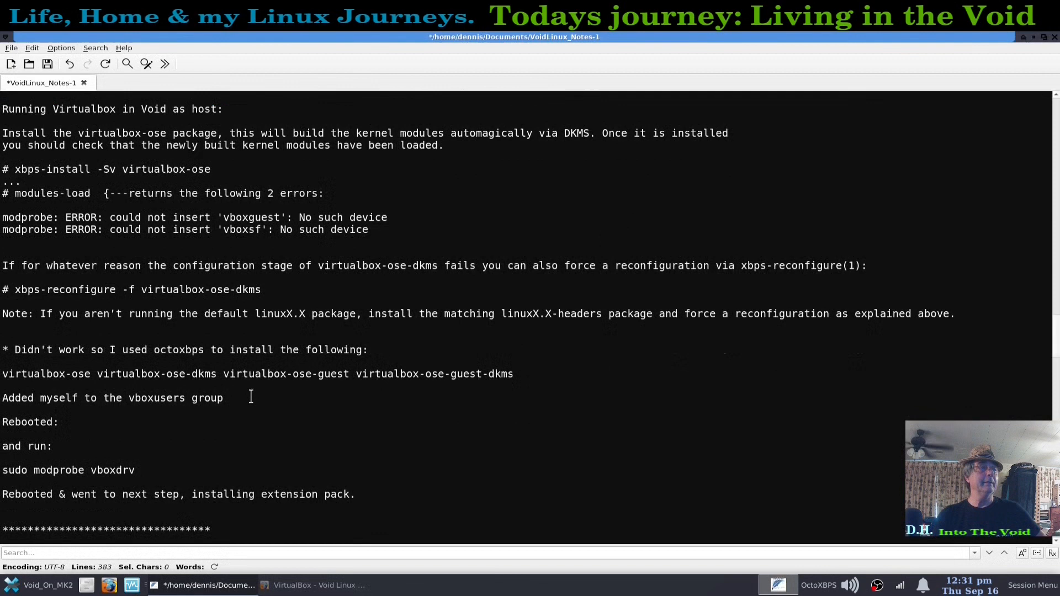
pyautogui.scroll(-3)
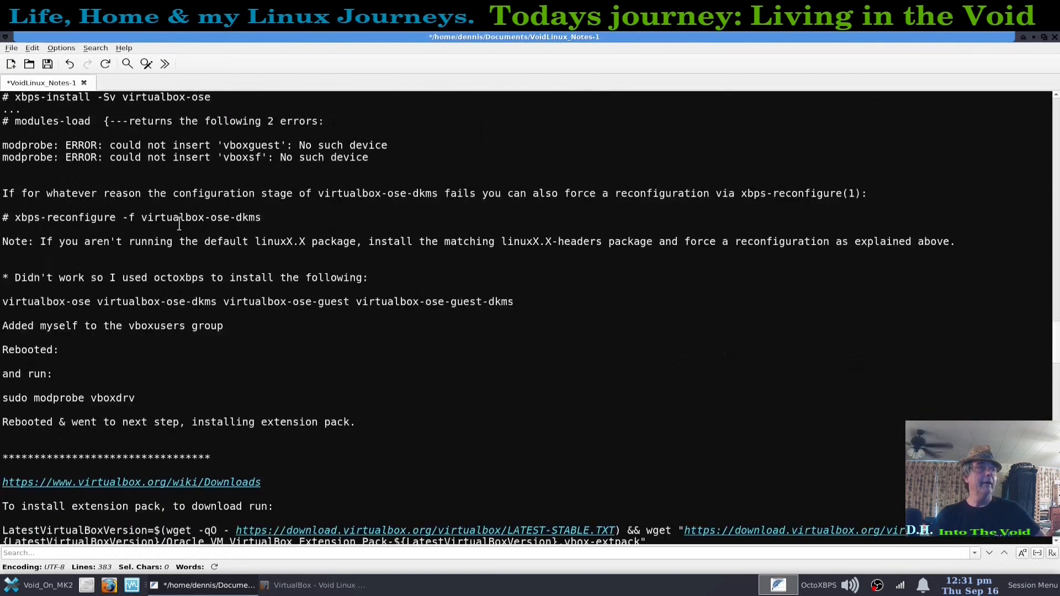
pyautogui.moveTo(437, 397)
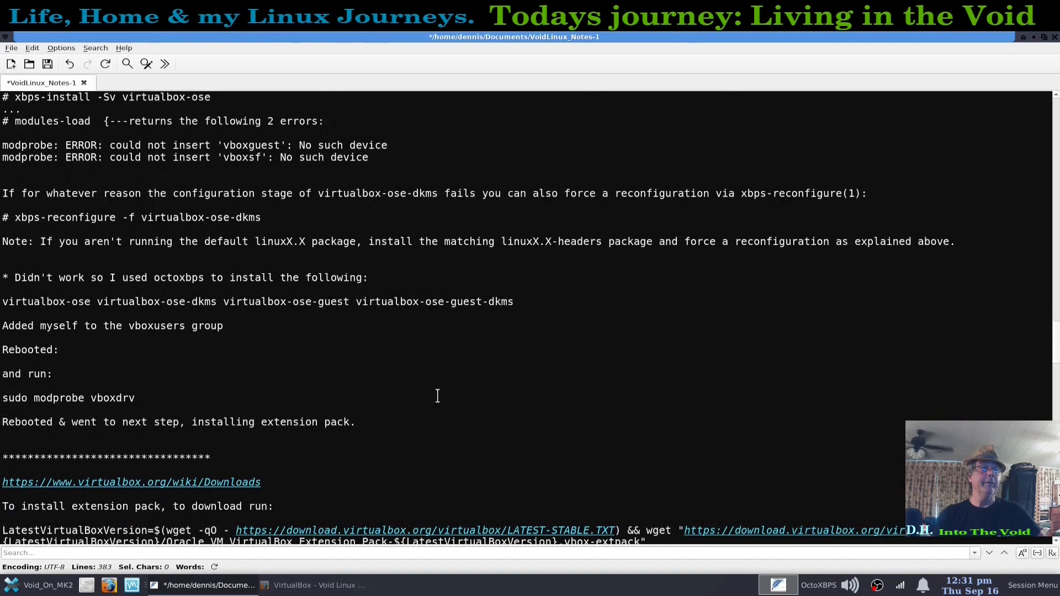
pyautogui.scroll(-3)
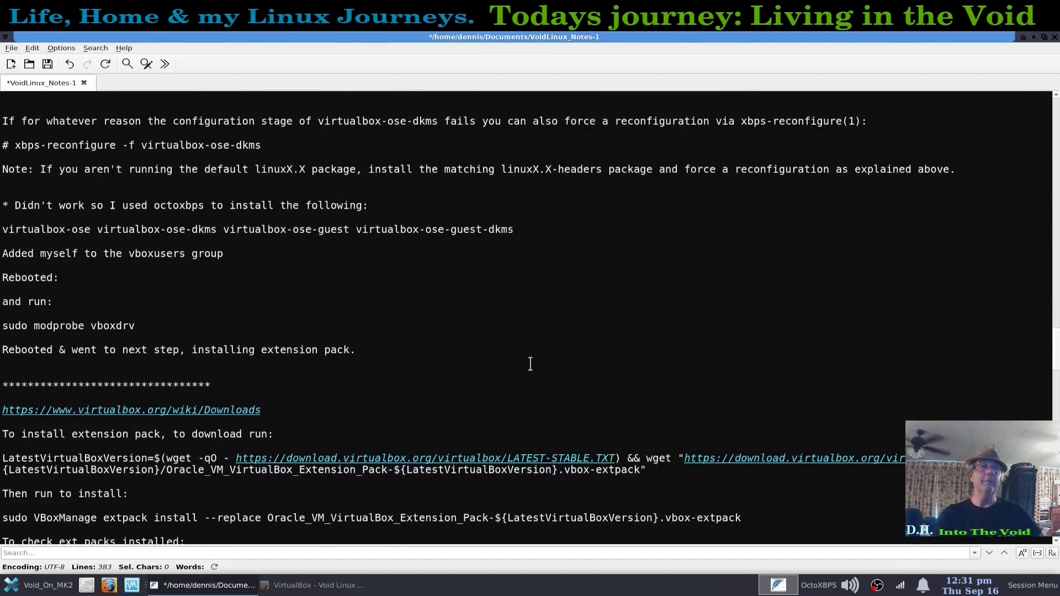
pyautogui.moveTo(749, 543)
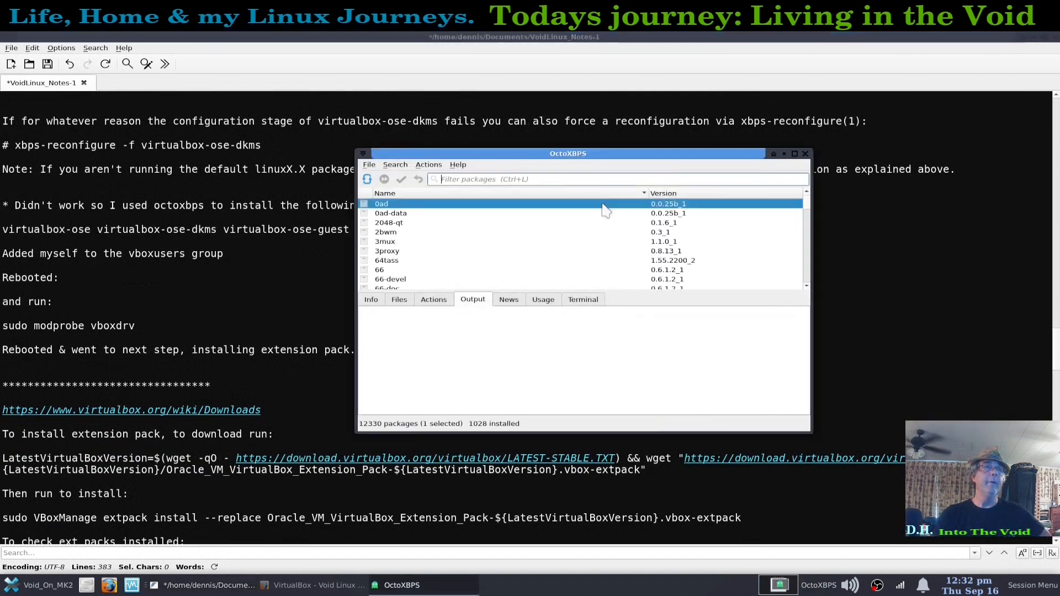
# Step: Filter OctoXBPS packages by 'virtual' to show the four installed virtualbox-ose 6.1.26_1 packages
pyautogui.write('v')
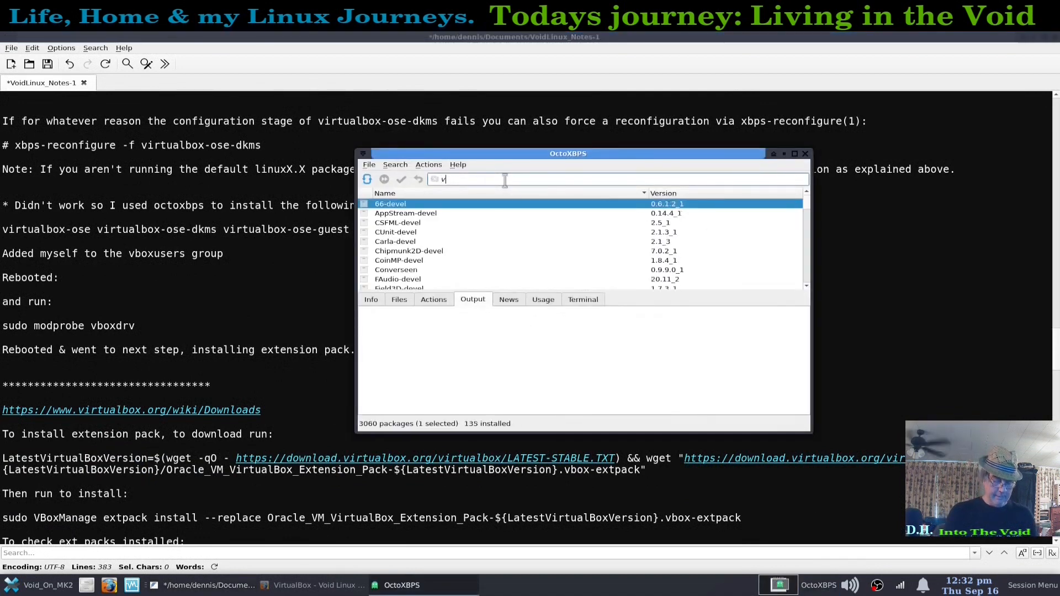
pyautogui.write('irtualbox')
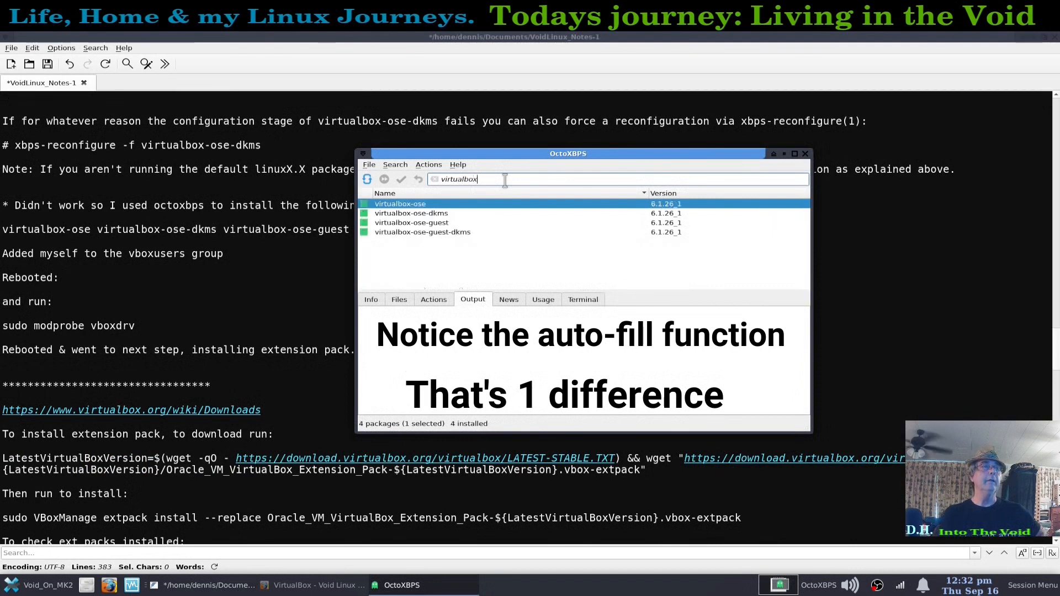
pyautogui.moveTo(568, 153); pyautogui.dragTo(738, 163)
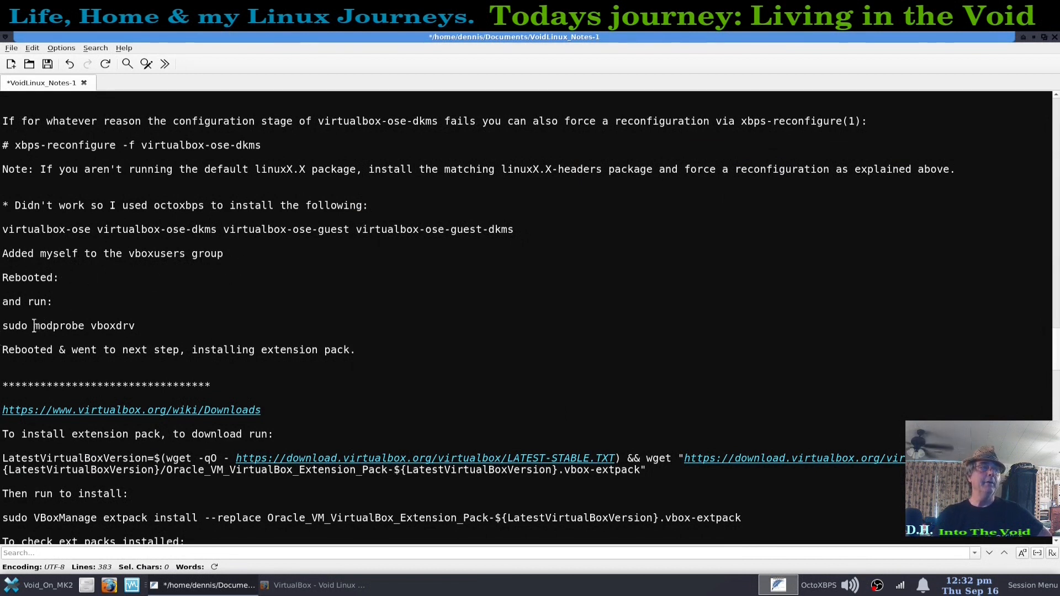
# Step: Select the modprobe vboxdrv command in the notes, then bring up the VirtualBox Manager
pyautogui.doubleClick(58, 325)
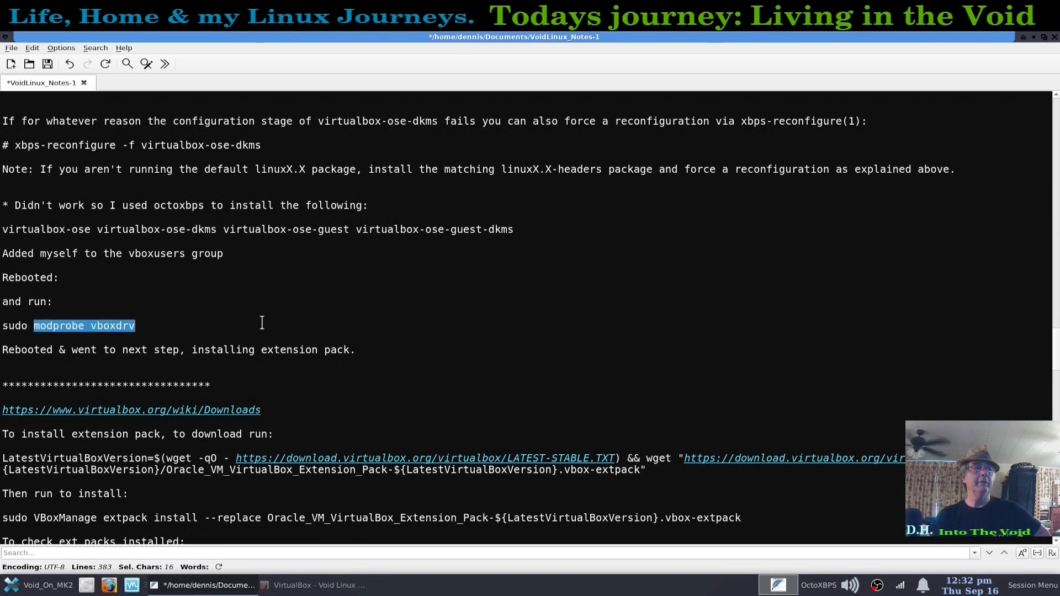
pyautogui.click(448, 324)
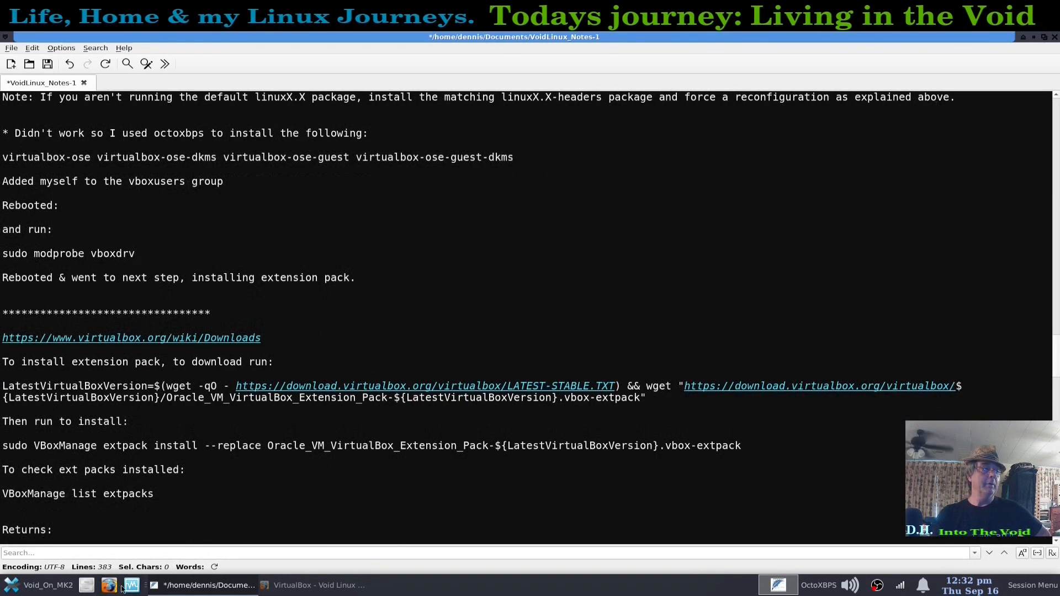
pyautogui.click(132, 584)
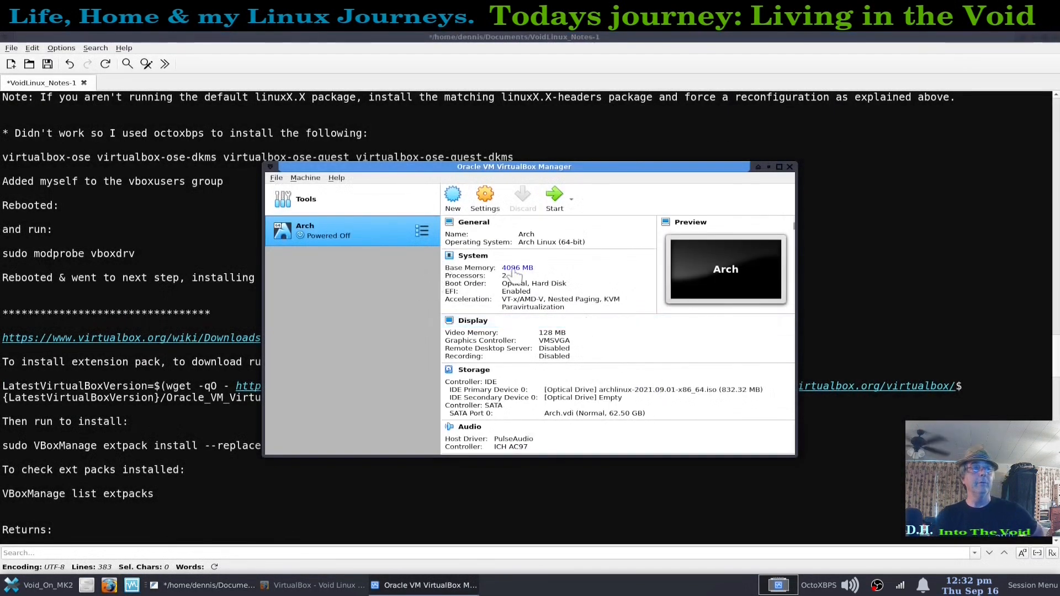
# Step: Check Preferences > Extensions for Extension Pack 6.1.26, then close the VirtualBox Manager
pyautogui.click(276, 177)
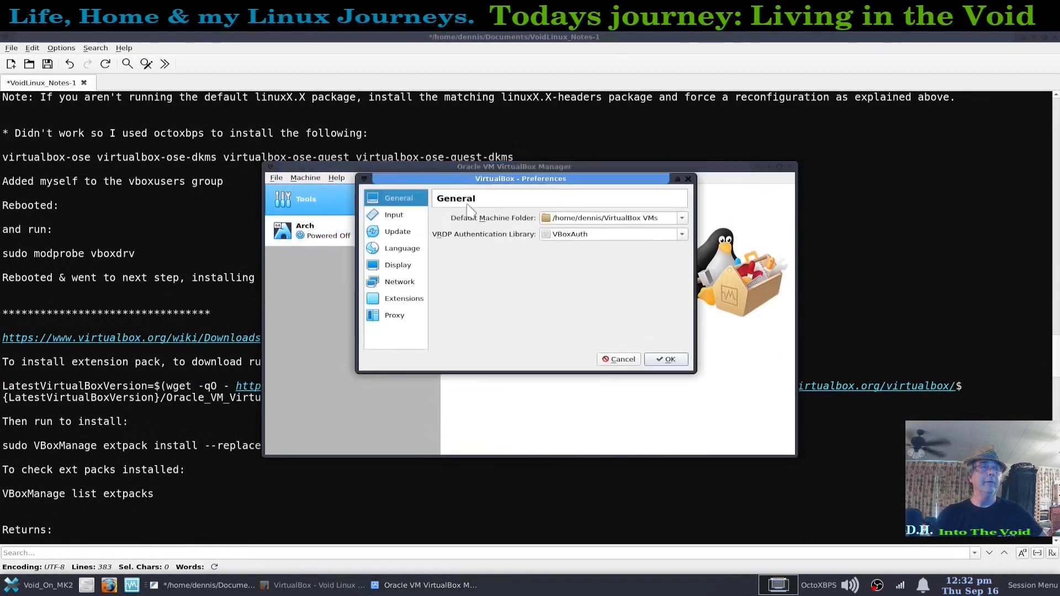
pyautogui.click(403, 299)
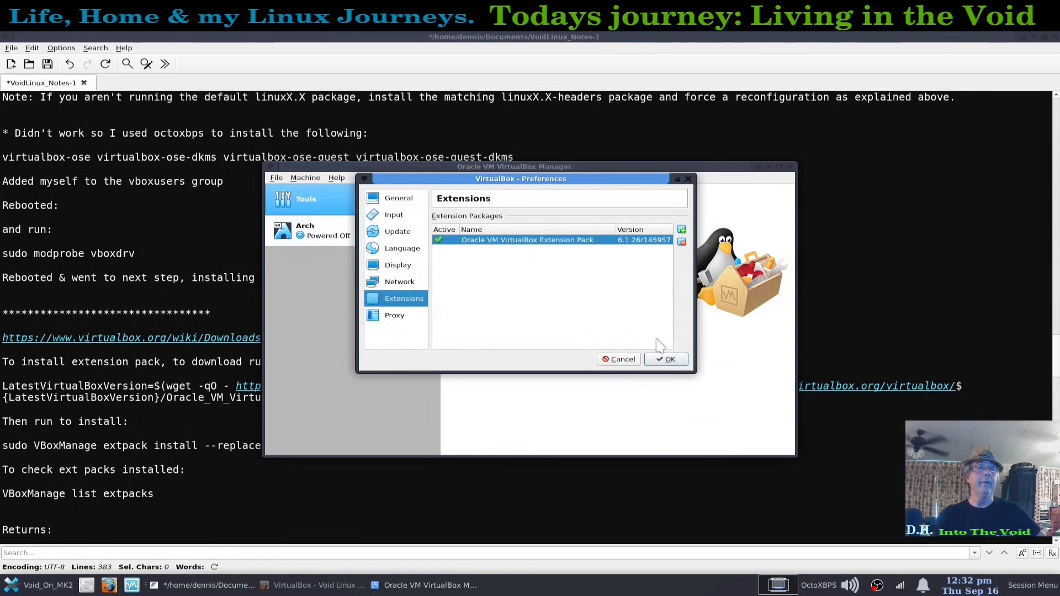
pyautogui.click(665, 359)
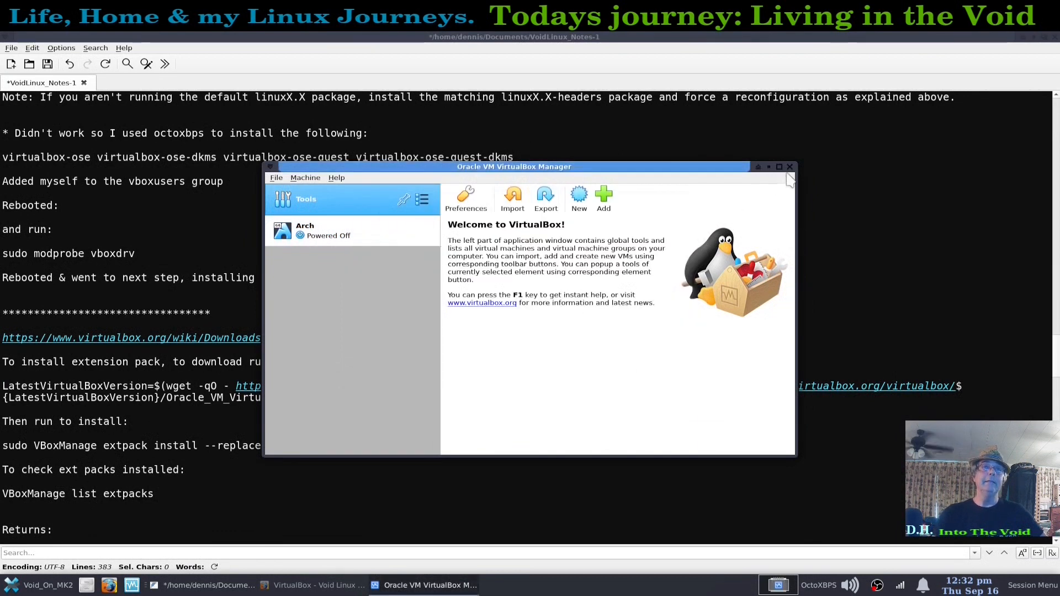
pyautogui.click(759, 167)
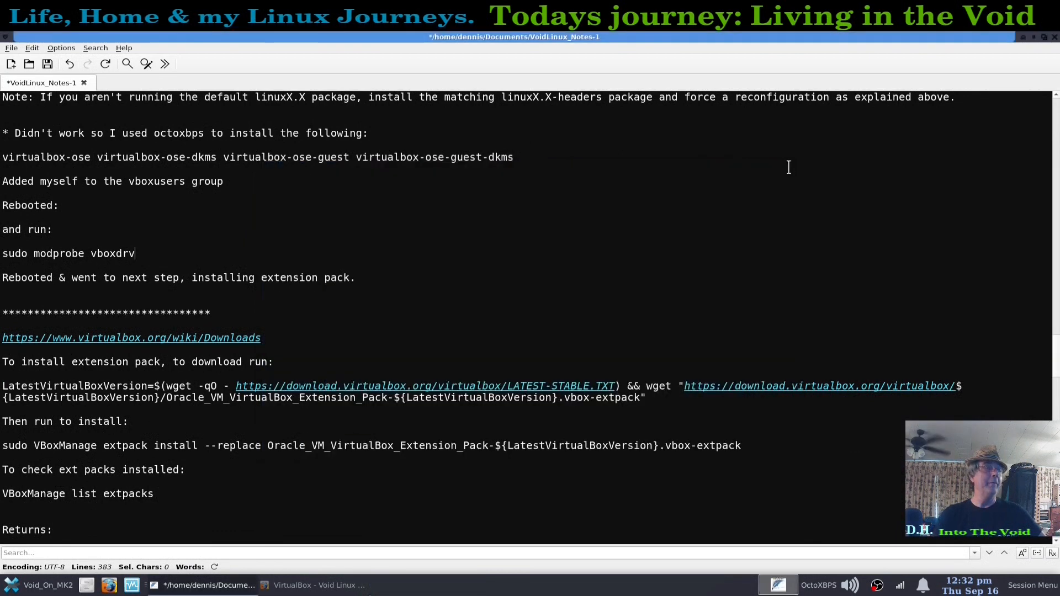
pyautogui.scroll(-3)
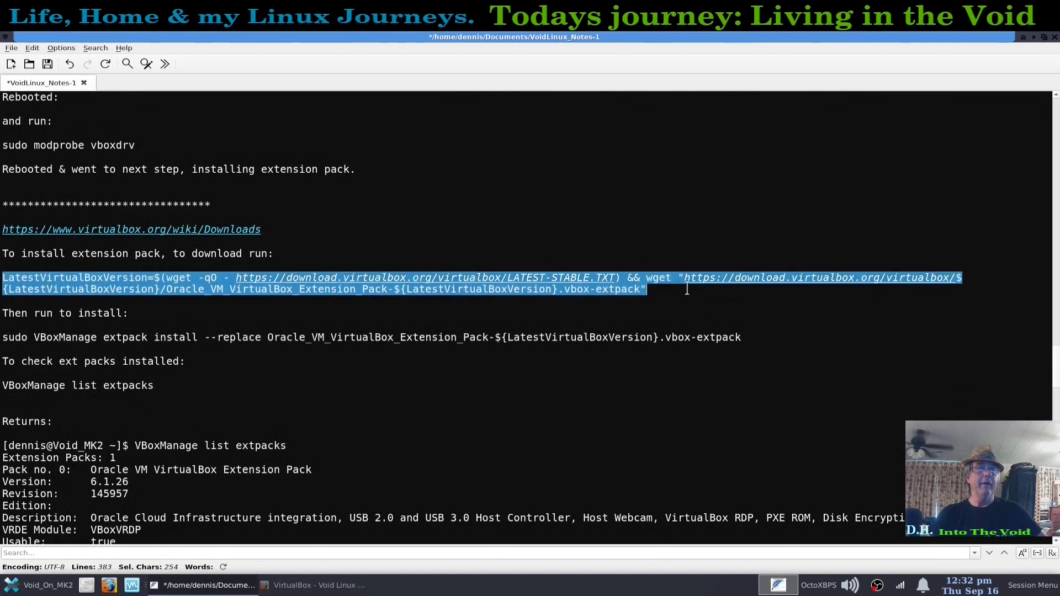
pyautogui.moveTo(725, 318)
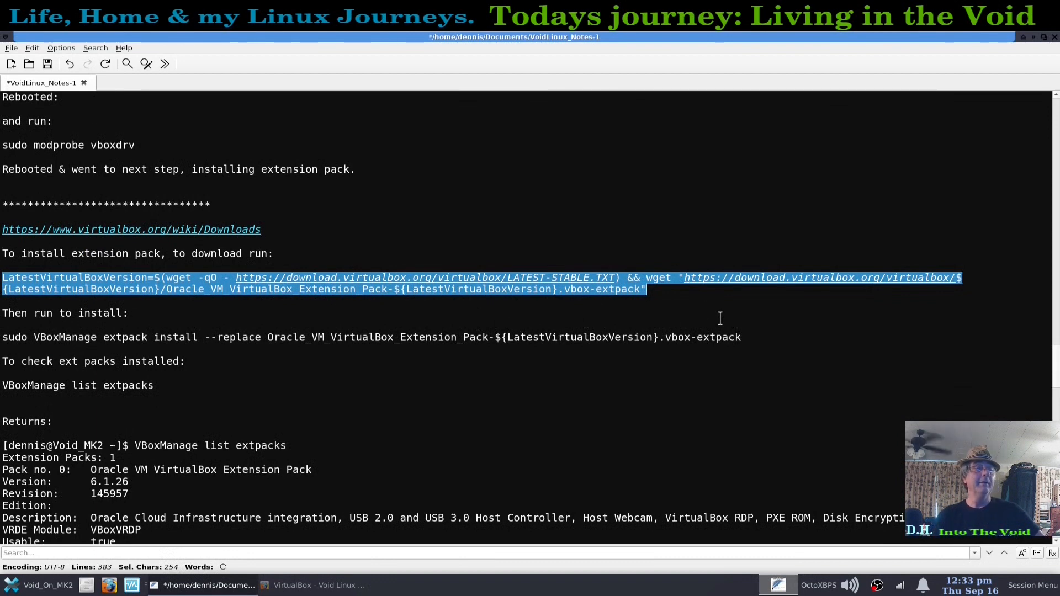
pyautogui.click(693, 302)
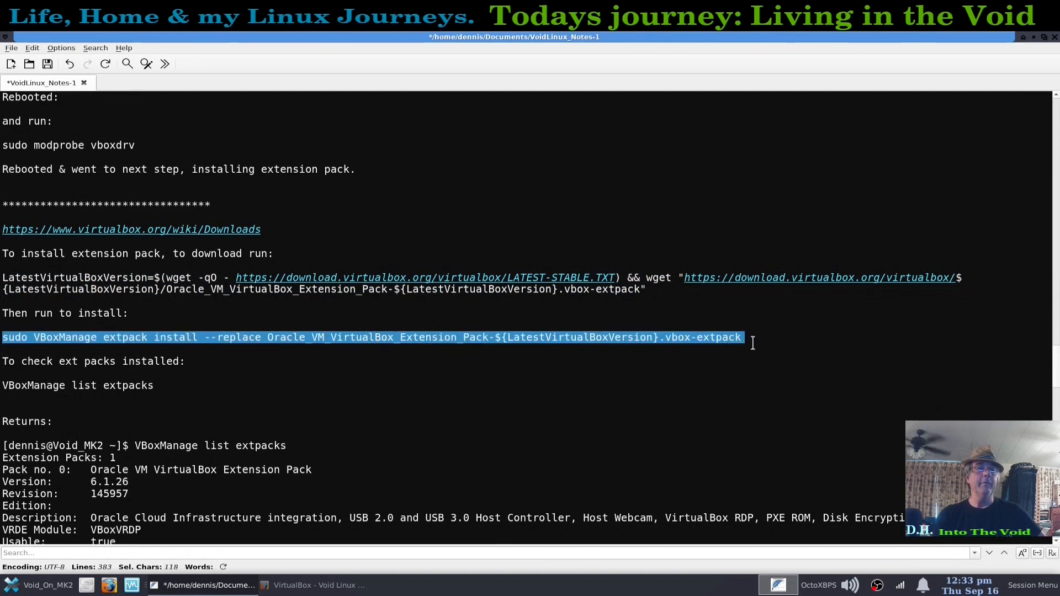
pyautogui.click(693, 356)
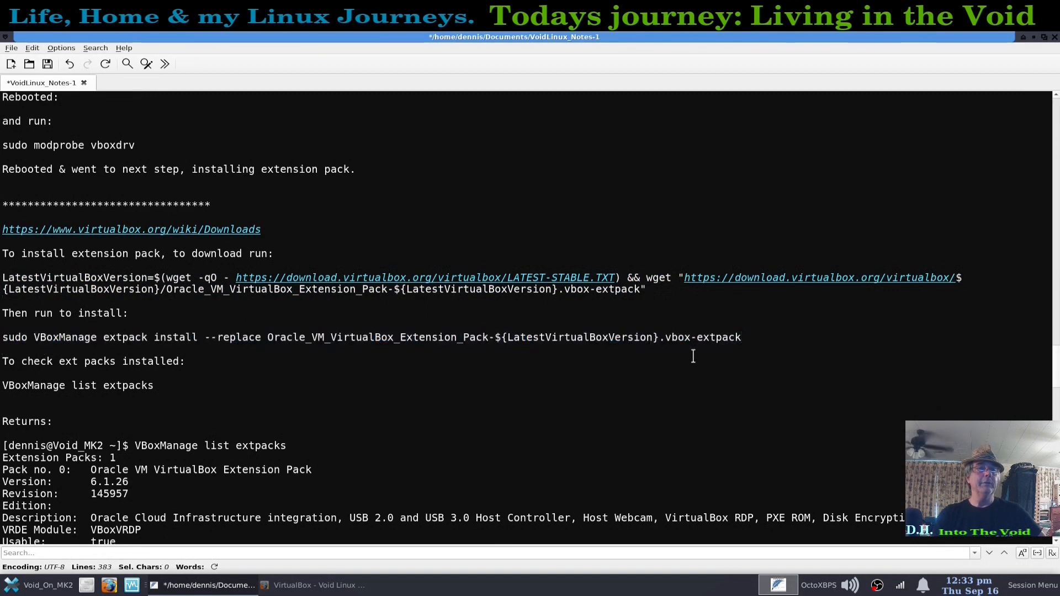
pyautogui.moveTo(2, 386); pyautogui.dragTo(78, 385)
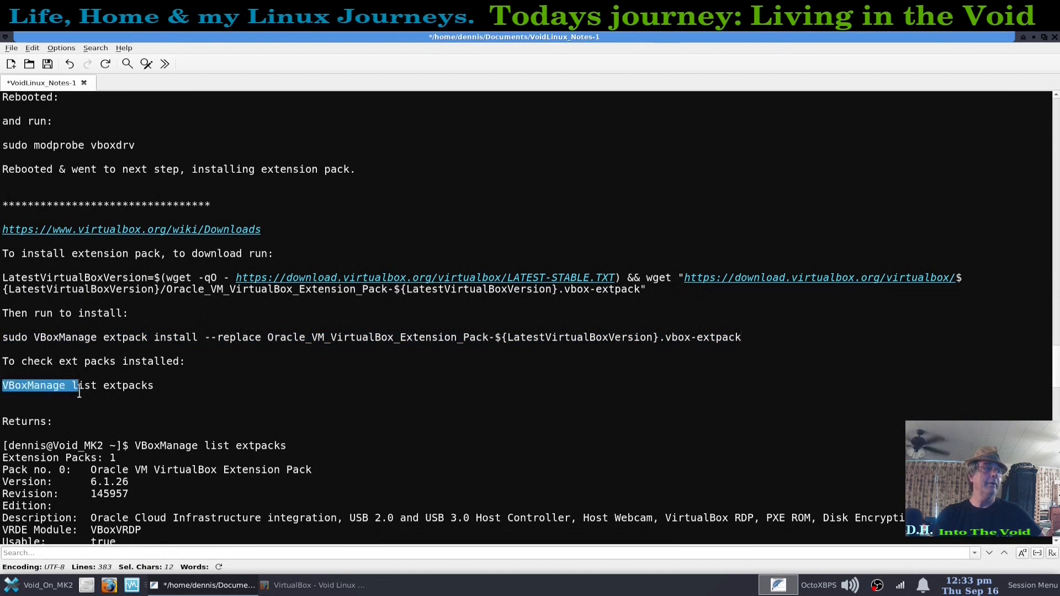
pyautogui.moveTo(77, 386); pyautogui.dragTo(150, 386)
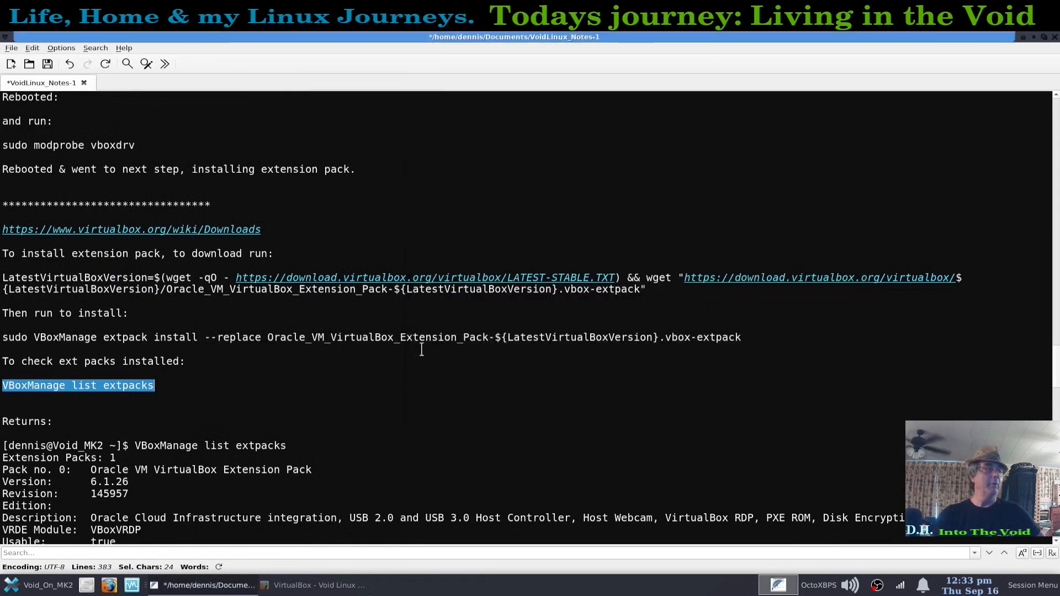
# Step: Scroll the notes down to the VBoxManage list extpacks output
pyautogui.scroll(-3)
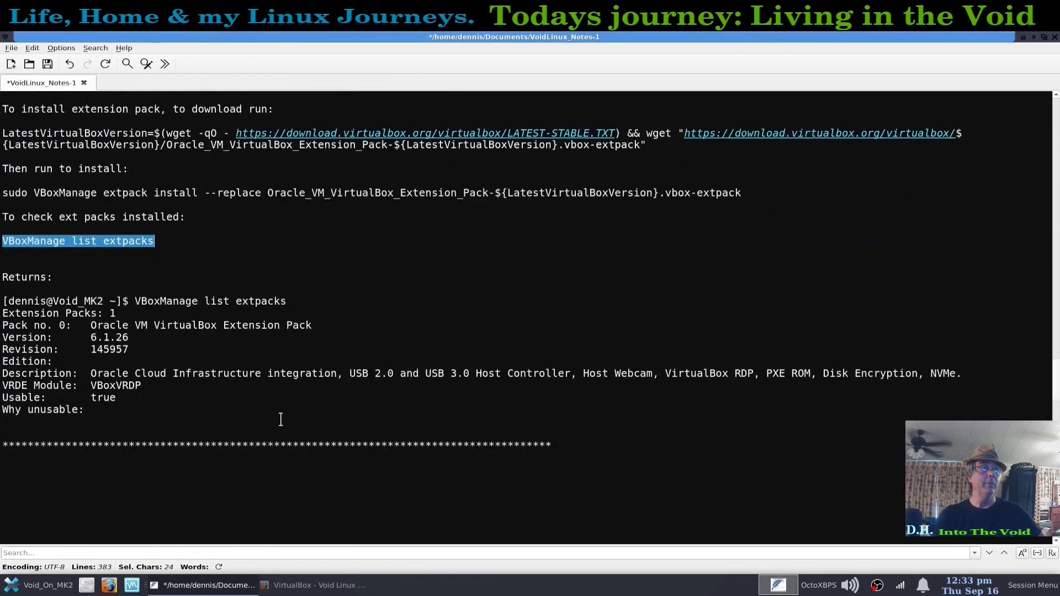
pyautogui.moveTo(232, 403)
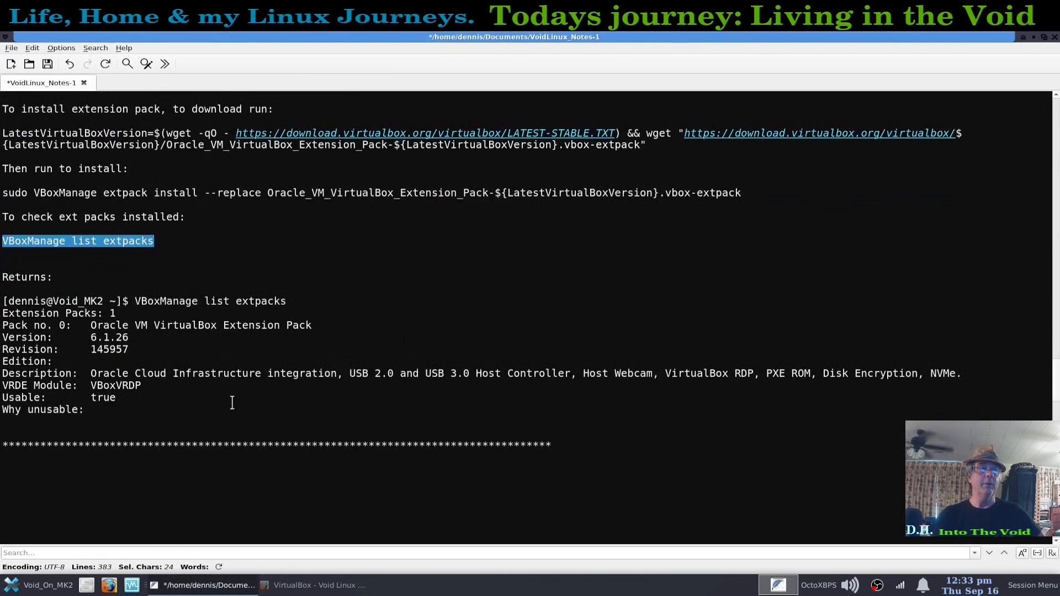
pyautogui.moveTo(313, 395)
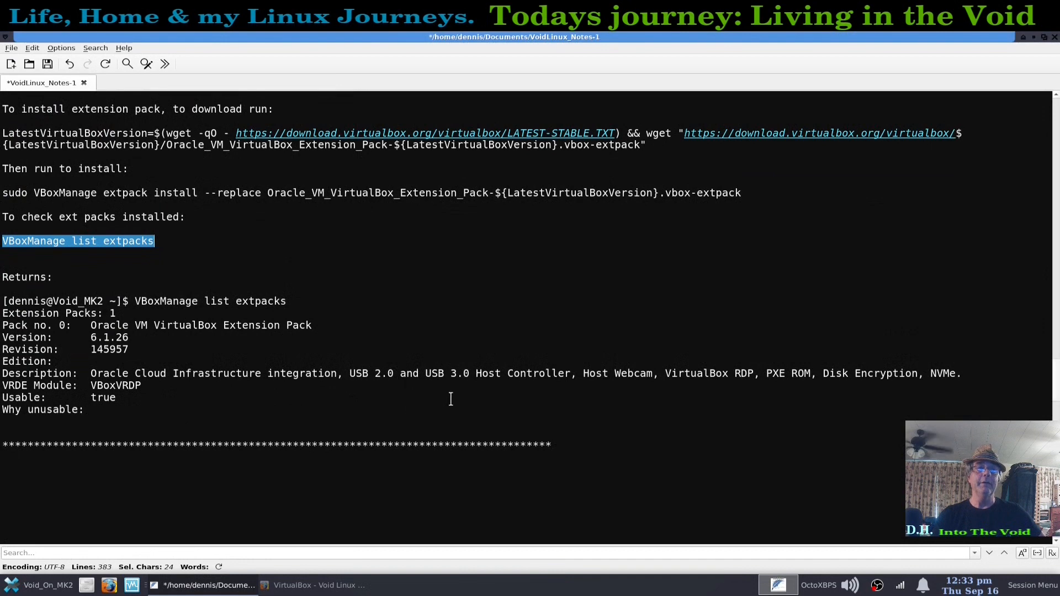
pyautogui.moveTo(587, 399)
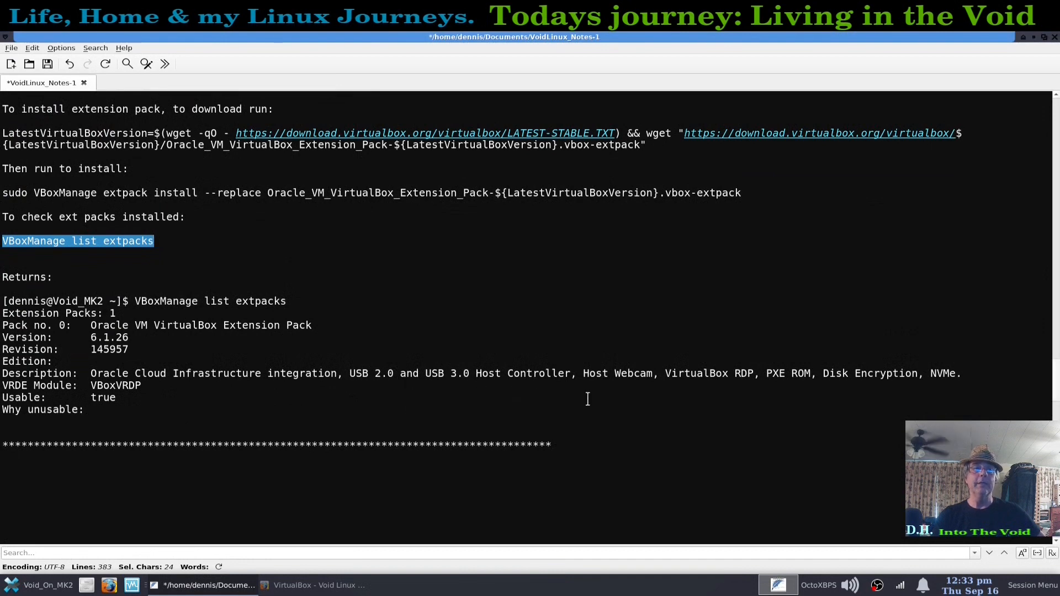
pyautogui.moveTo(735, 399)
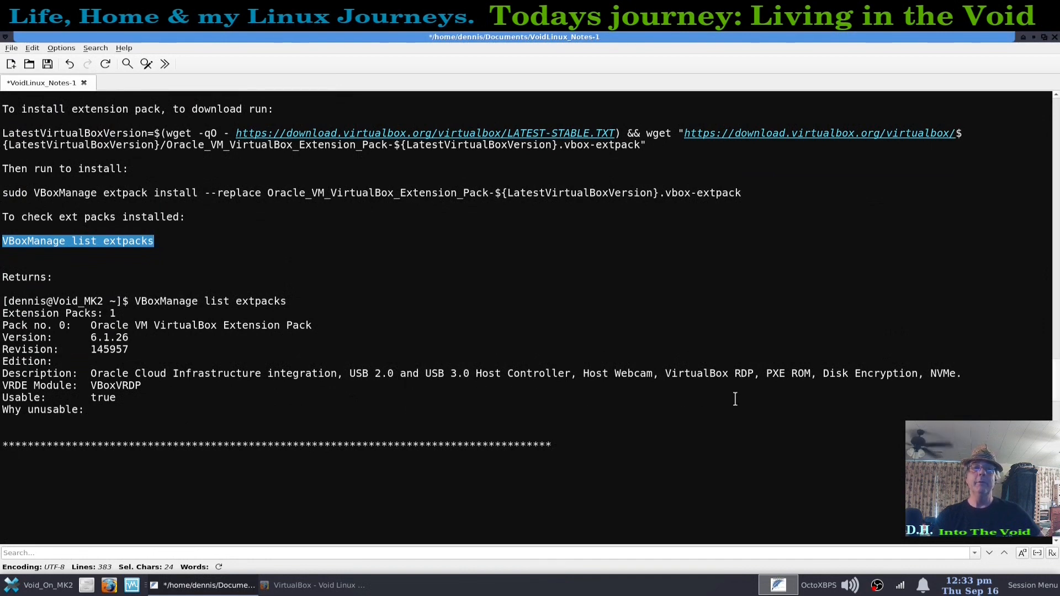
pyautogui.moveTo(765, 398)
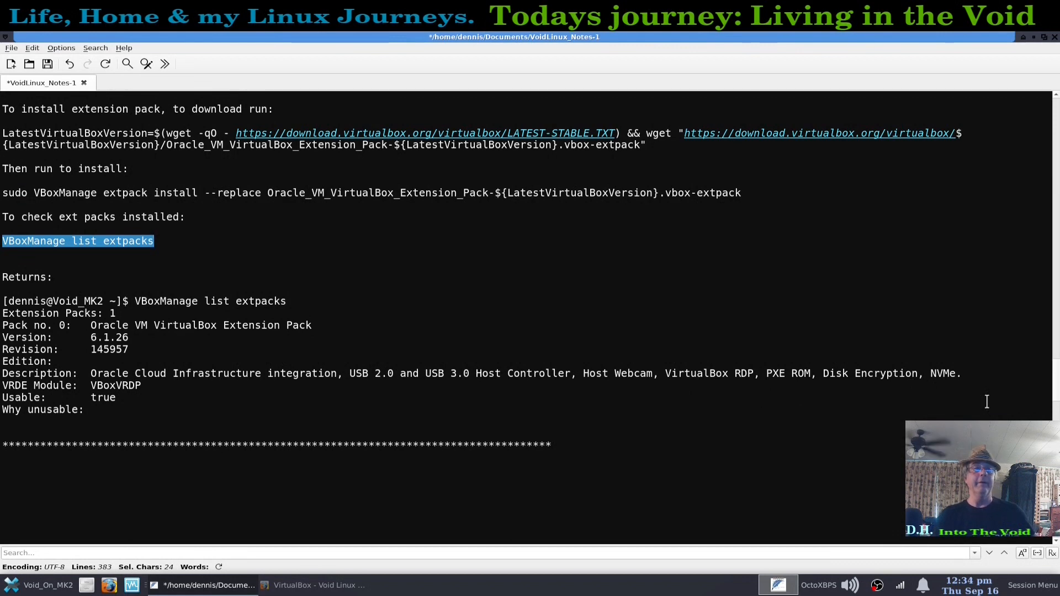
pyautogui.scroll(-3)
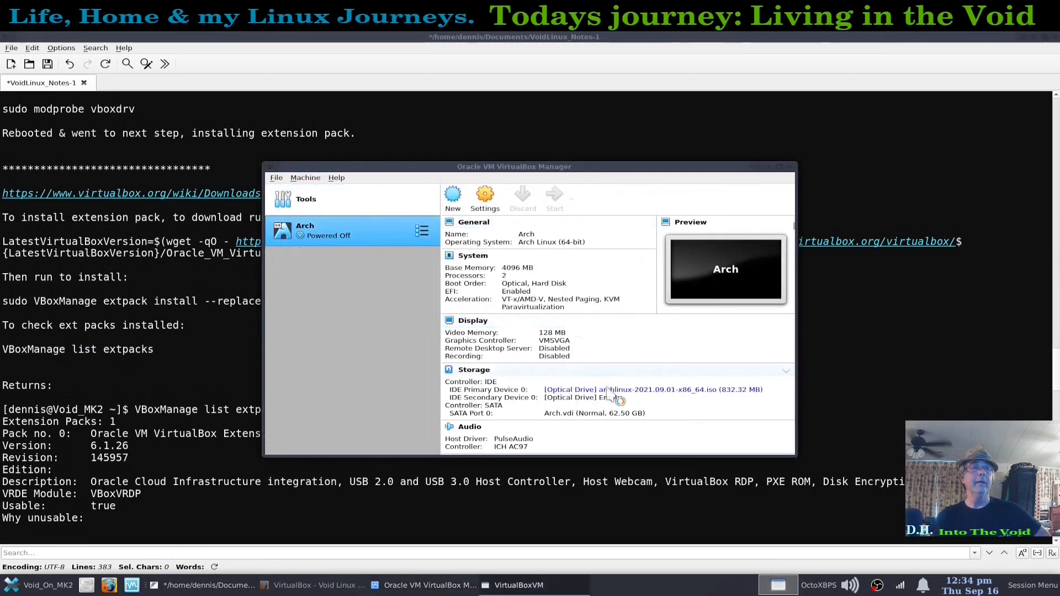
# Step: Start the Arch virtual machine and minimize FeatherPad to reveal it
pyautogui.click(554, 198)
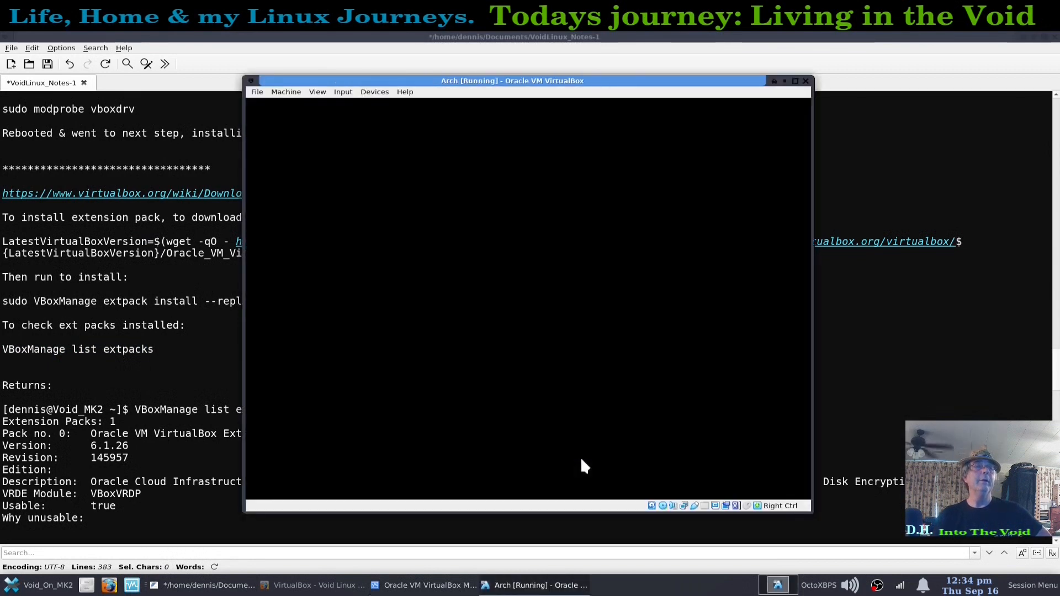
pyautogui.moveTo(678, 373)
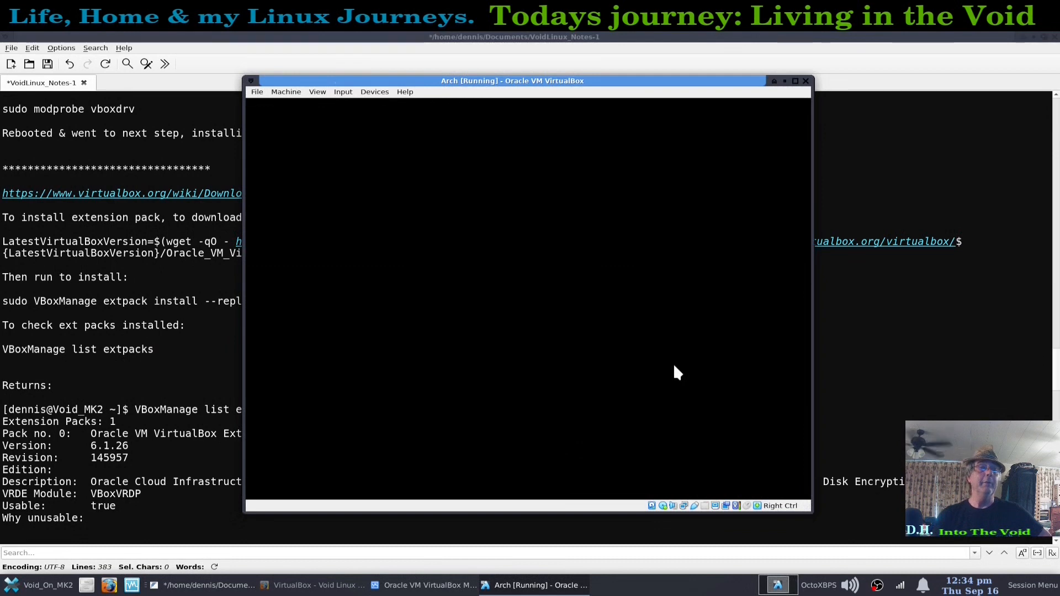
pyautogui.moveTo(829, 469)
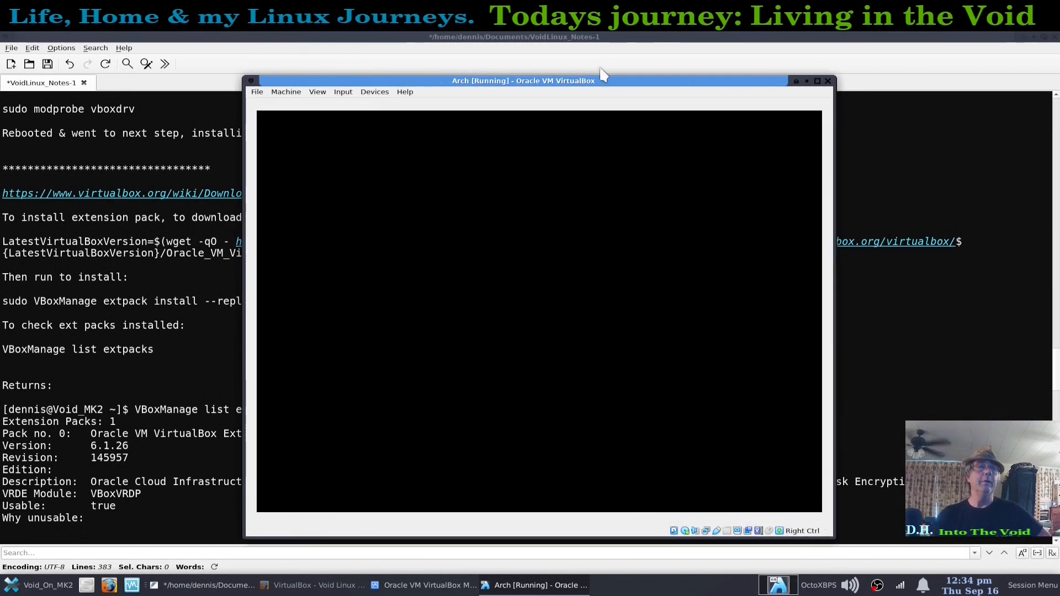
pyautogui.moveTo(596, 105)
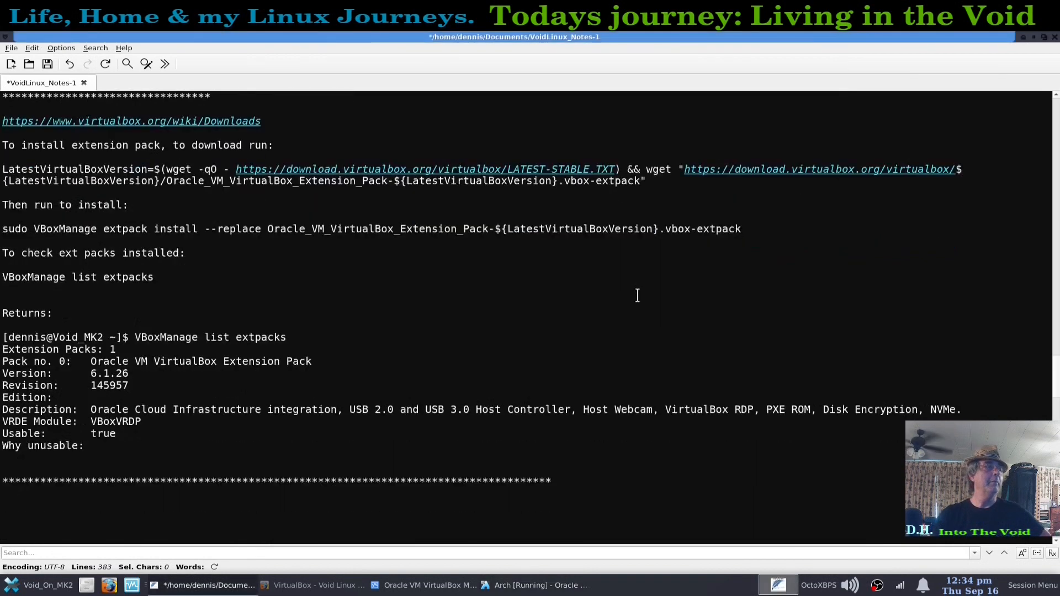
pyautogui.scroll(-3)
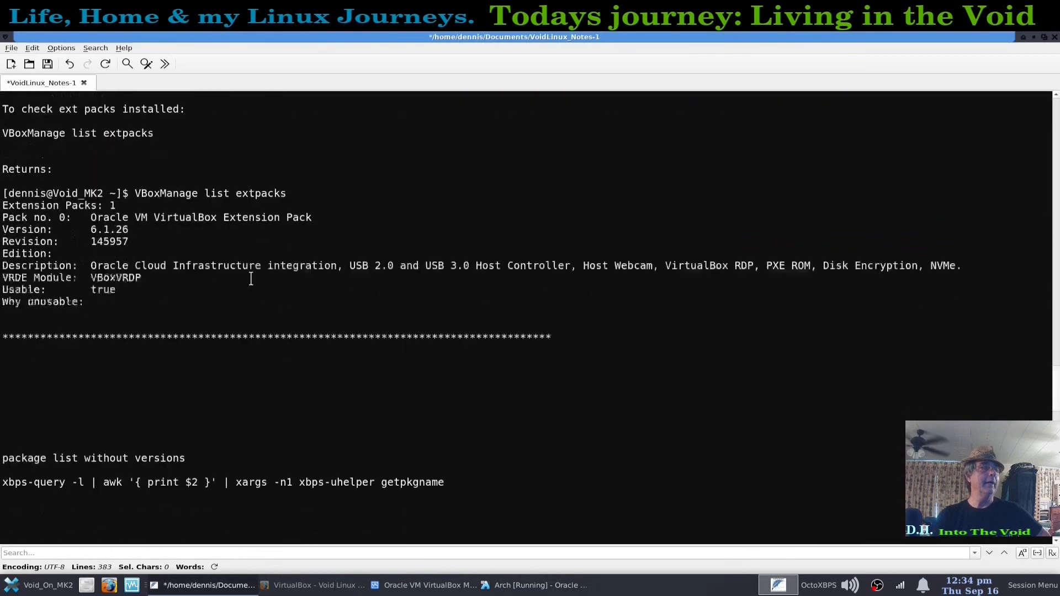
pyautogui.scroll(-3)
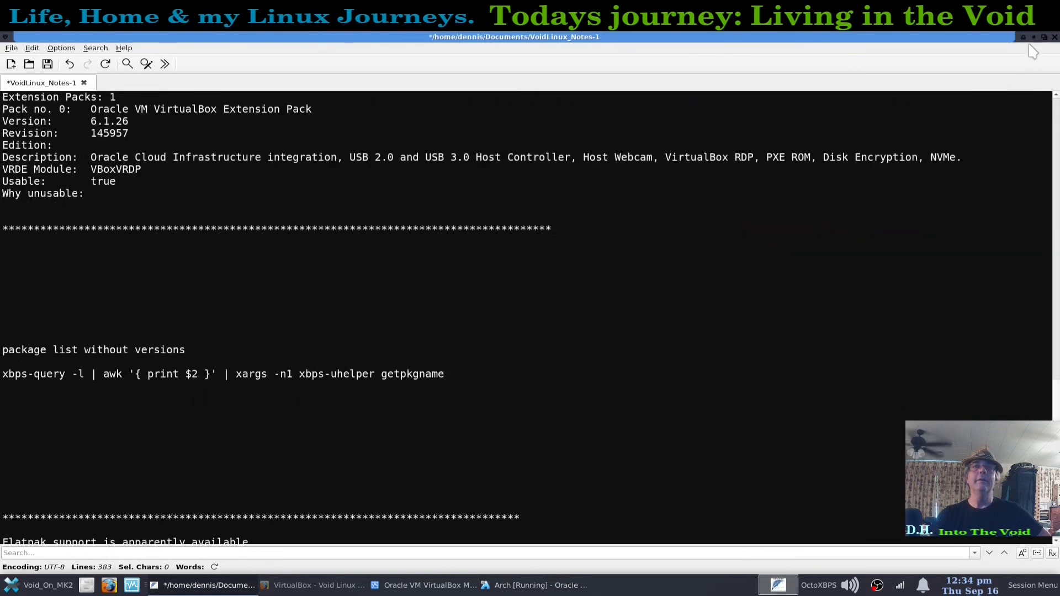
pyautogui.click(534, 585)
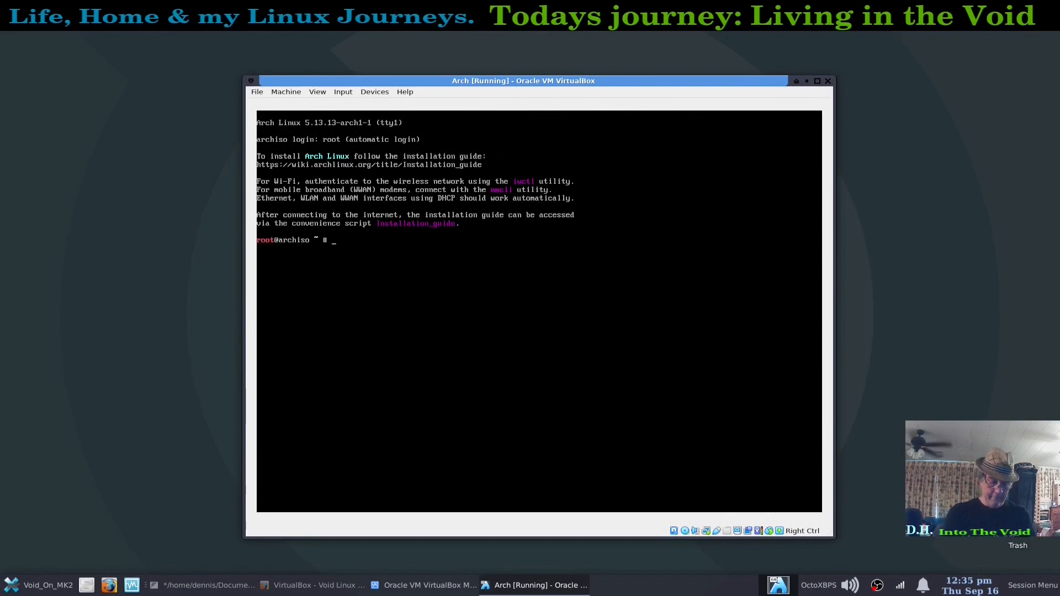
# Step: Ping 8.8.8.8 from the Arch guest, stop it, and power the VM off
pyautogui.write('ping 8.8.8.8')
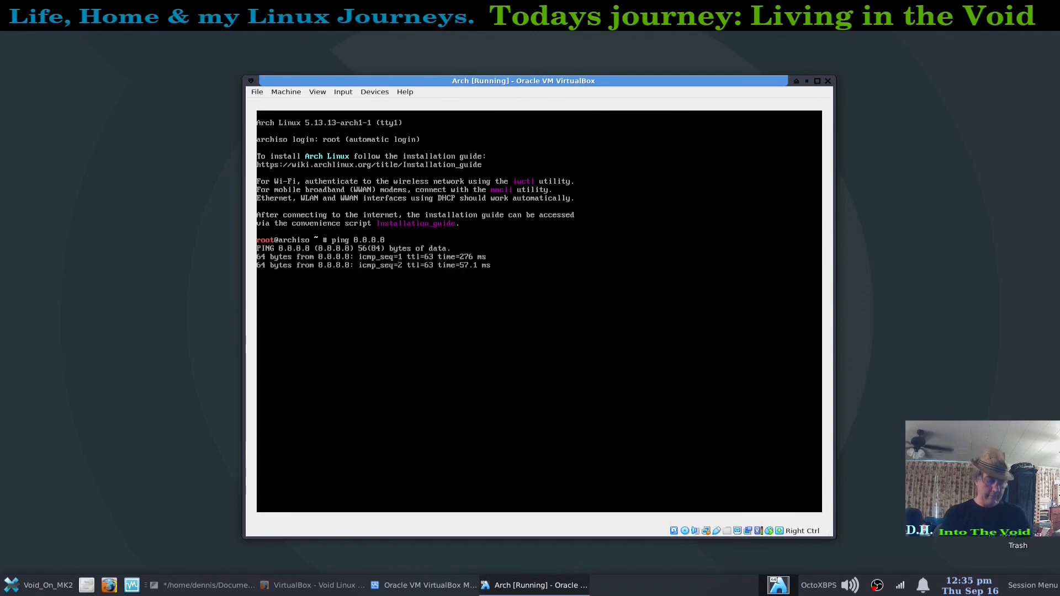
pyautogui.press('ctrl+c')
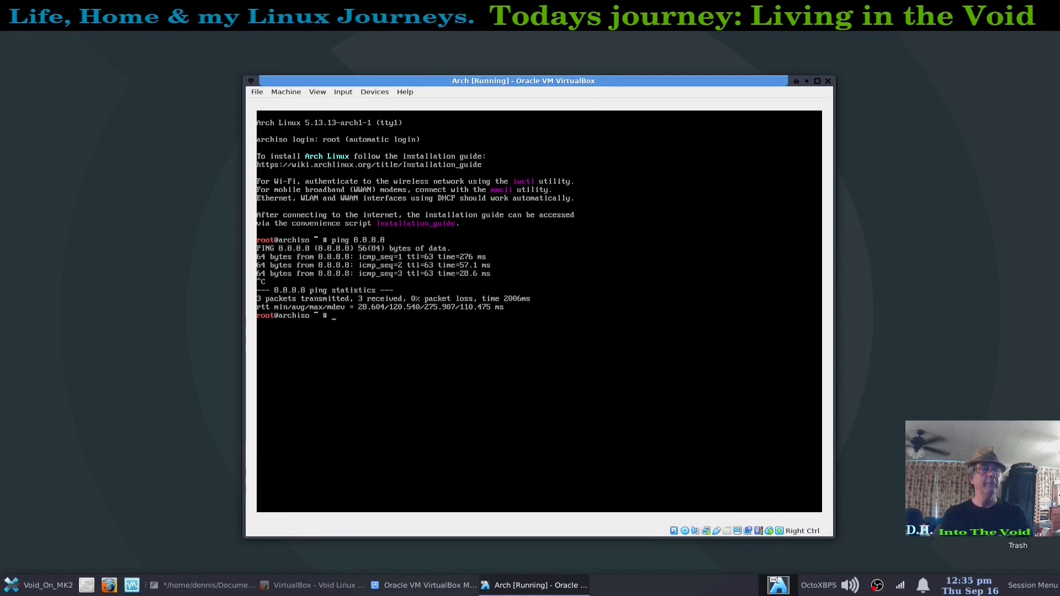
pyautogui.write('poweroff')
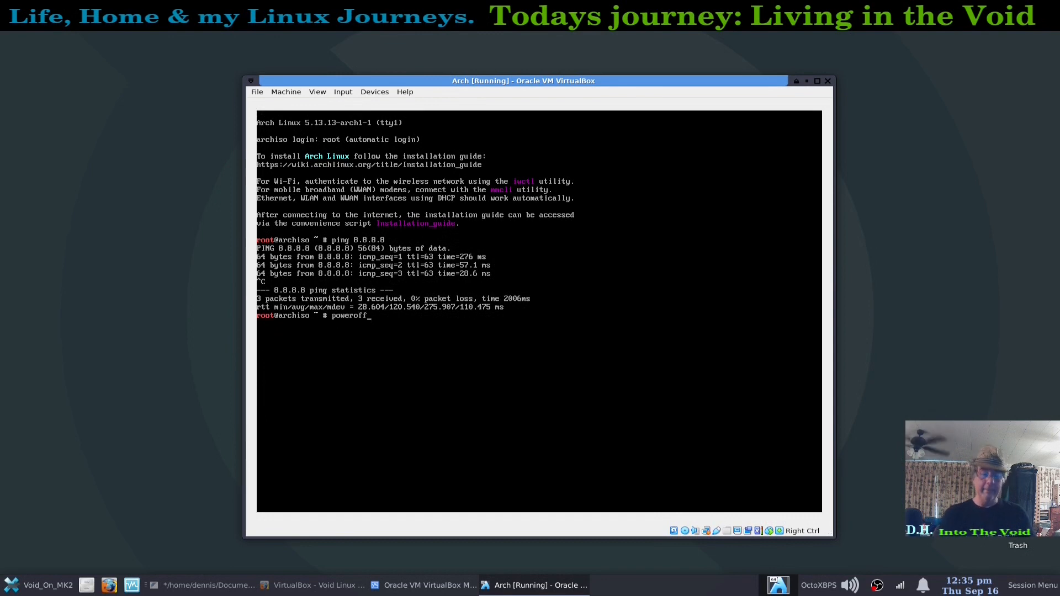
pyautogui.press('Return')
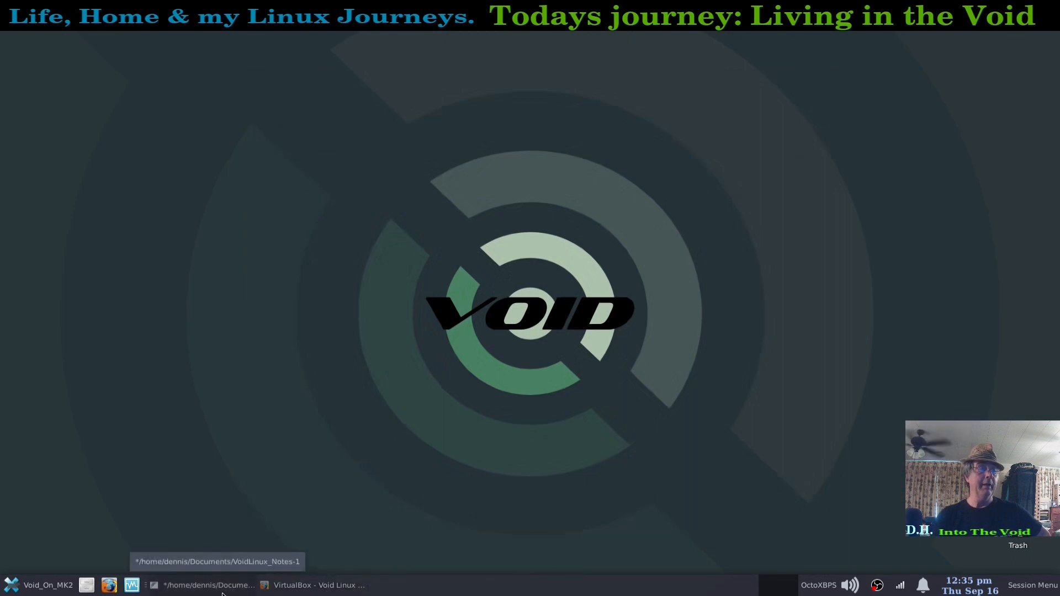
# Step: Restore the notes and scroll to the xbps-query package list without versions
pyautogui.click(210, 585)
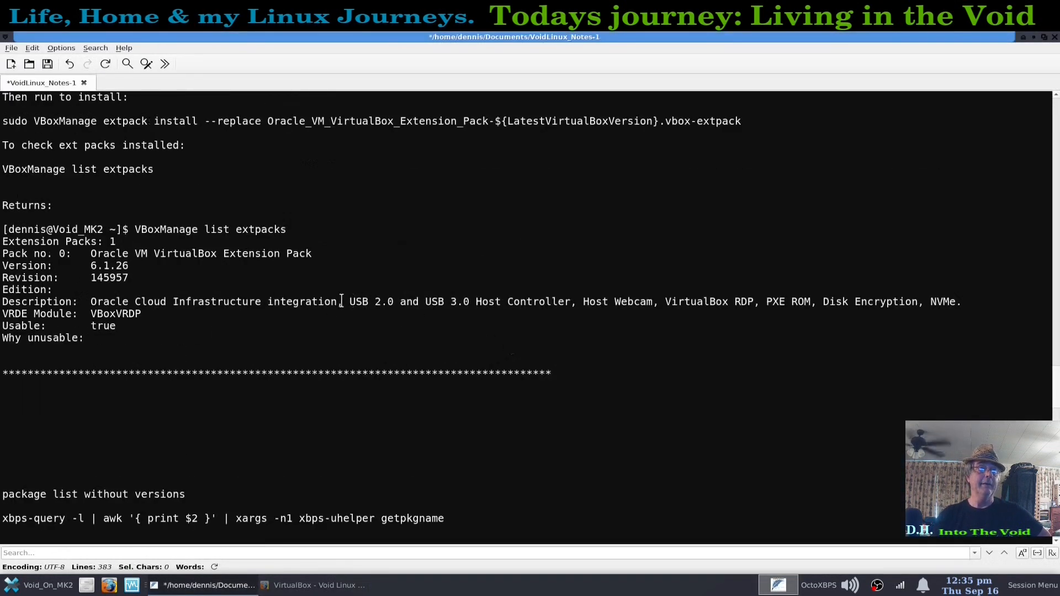
pyautogui.moveTo(345, 302); pyautogui.dragTo(750, 313)
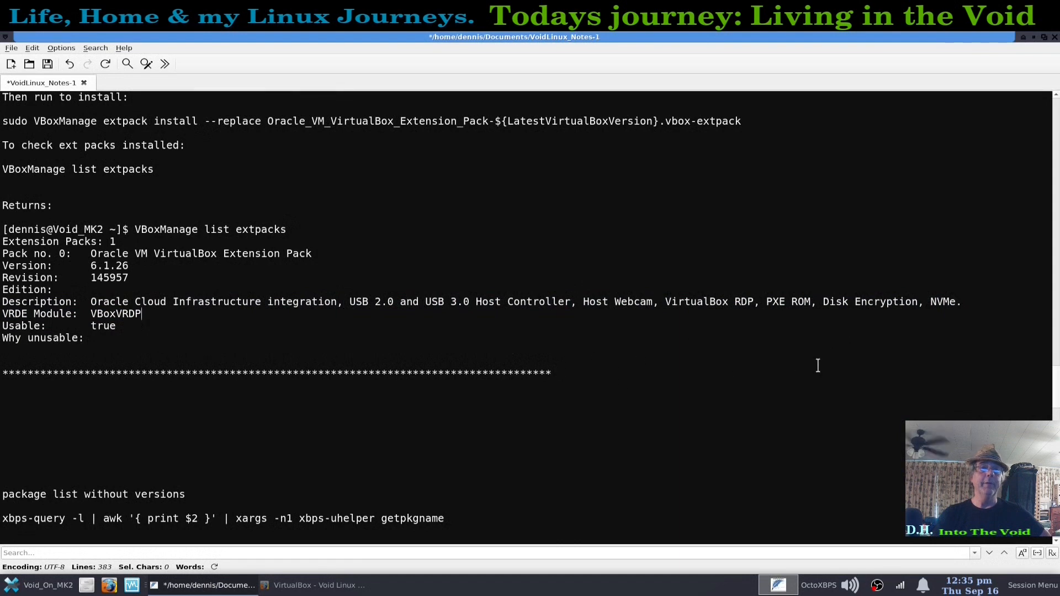
pyautogui.scroll(-3)
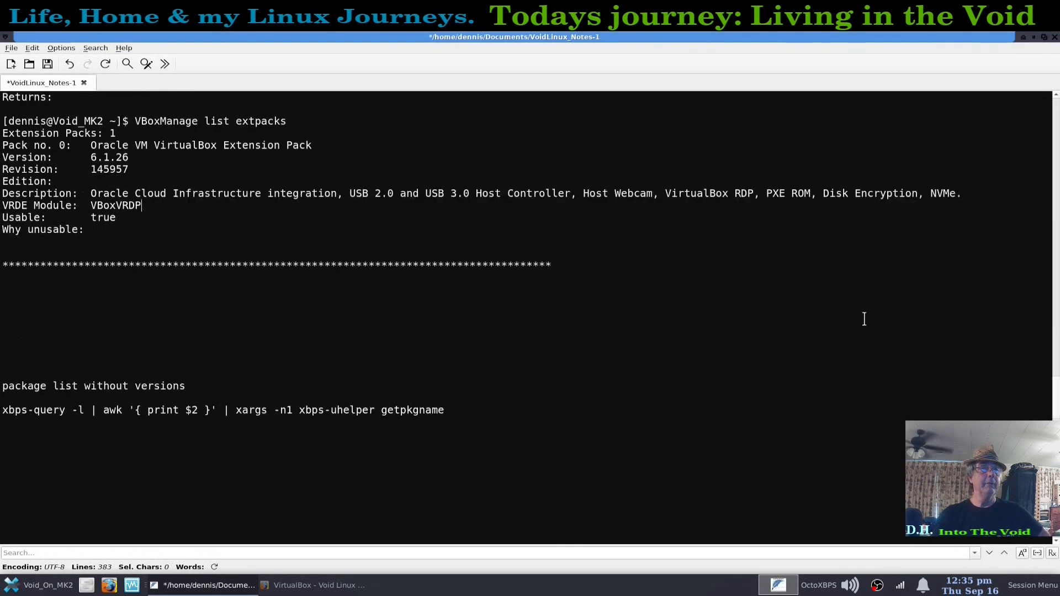
pyautogui.moveTo(679, 292)
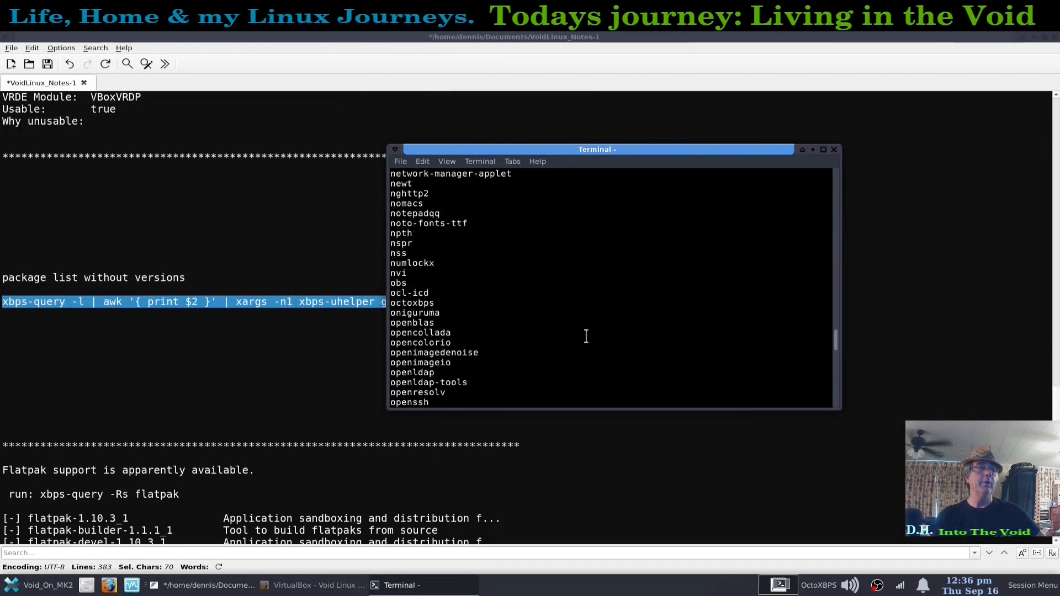
# Step: Scroll the installed package names, close the terminal, and deselect the command in the notes
pyautogui.scroll(-3)
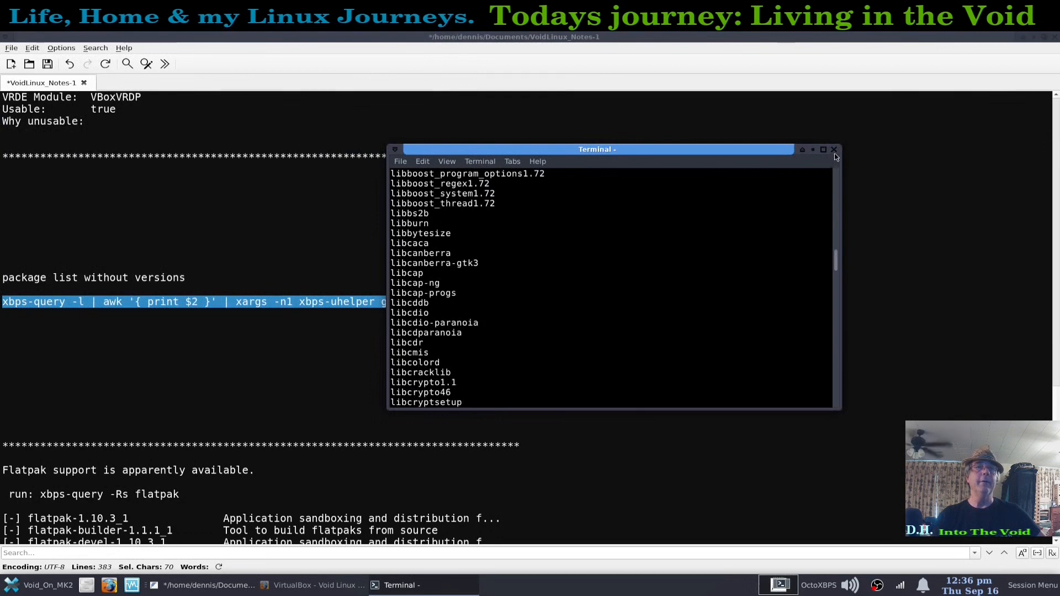
pyautogui.click(835, 150)
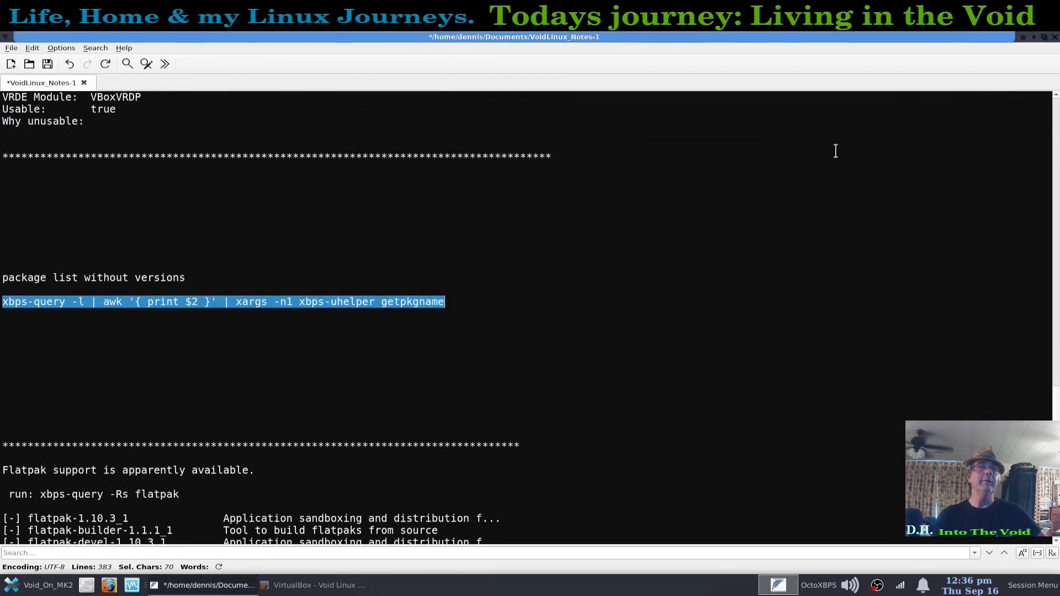
pyautogui.click(488, 328)
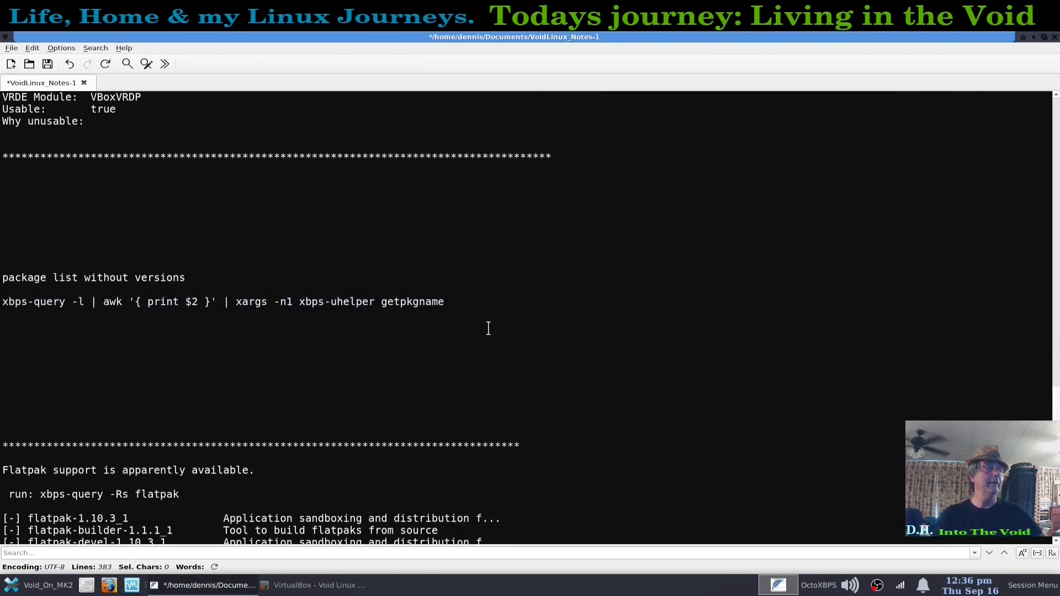
pyautogui.moveTo(46, 310)
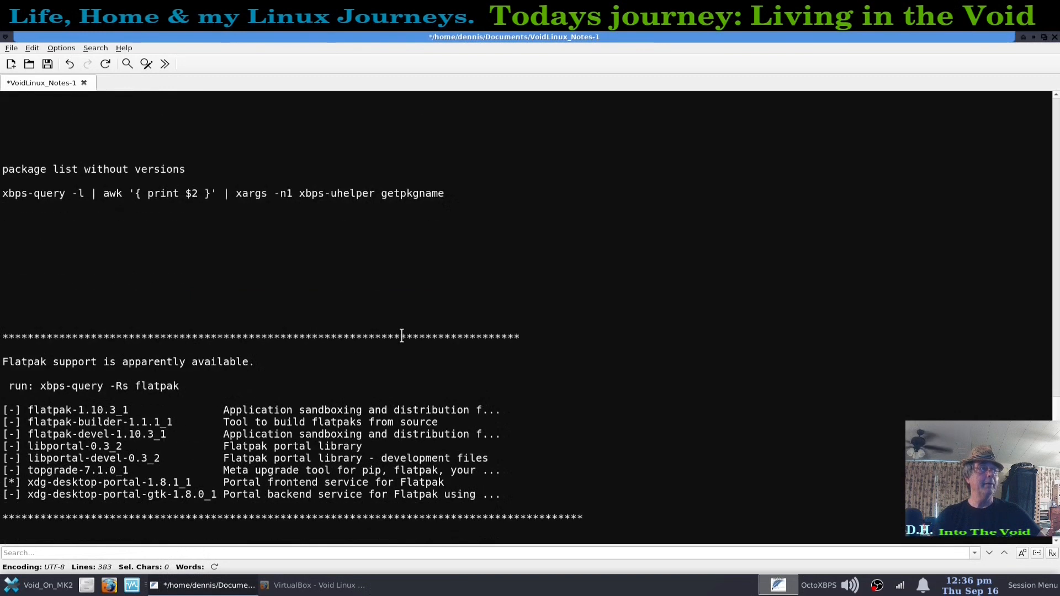
pyautogui.scroll(-3)
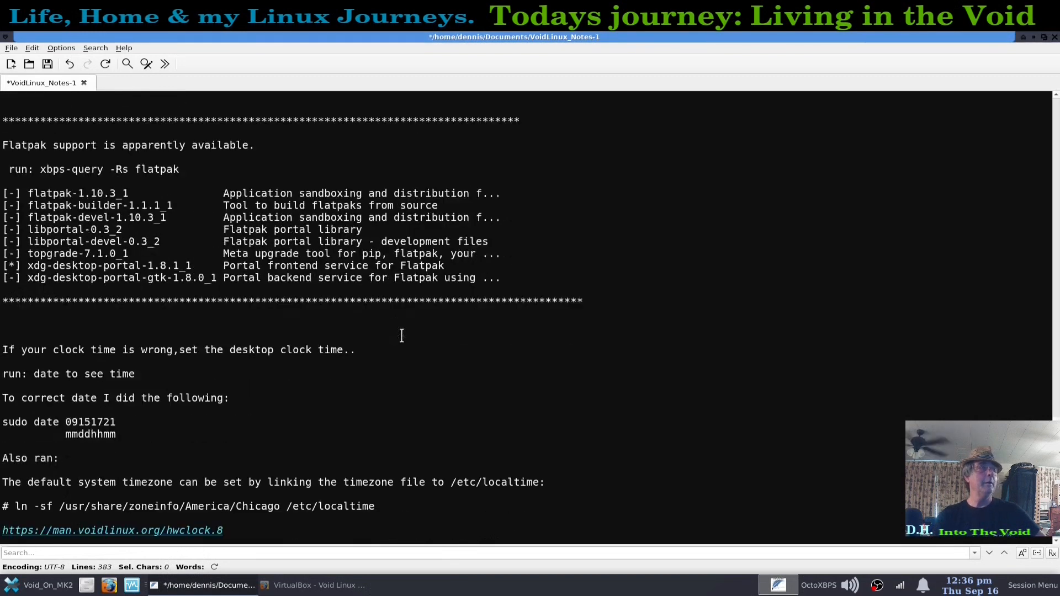
pyautogui.moveTo(453, 274)
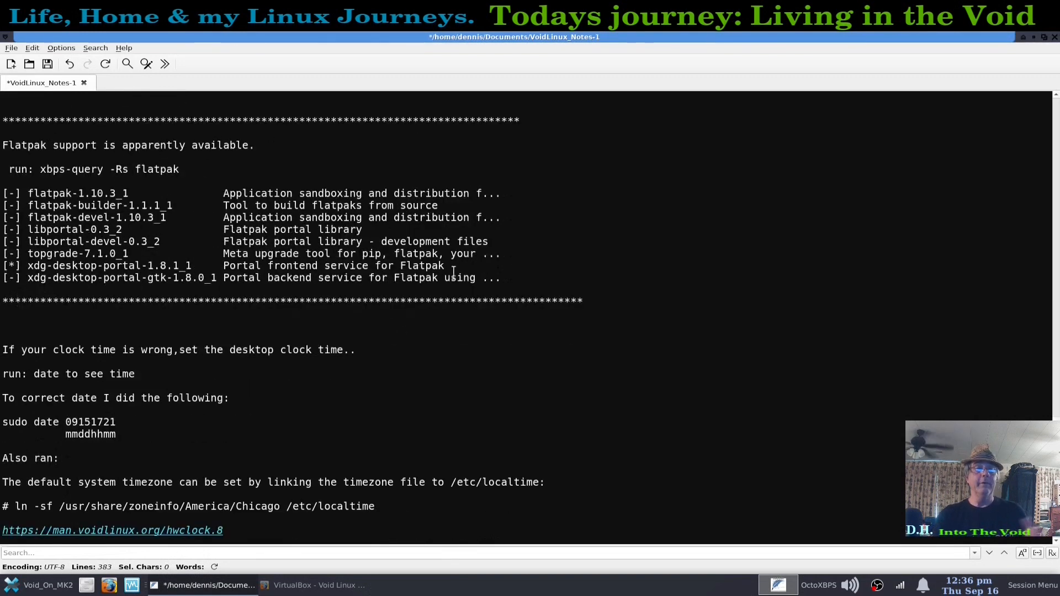
pyautogui.moveTo(814, 408)
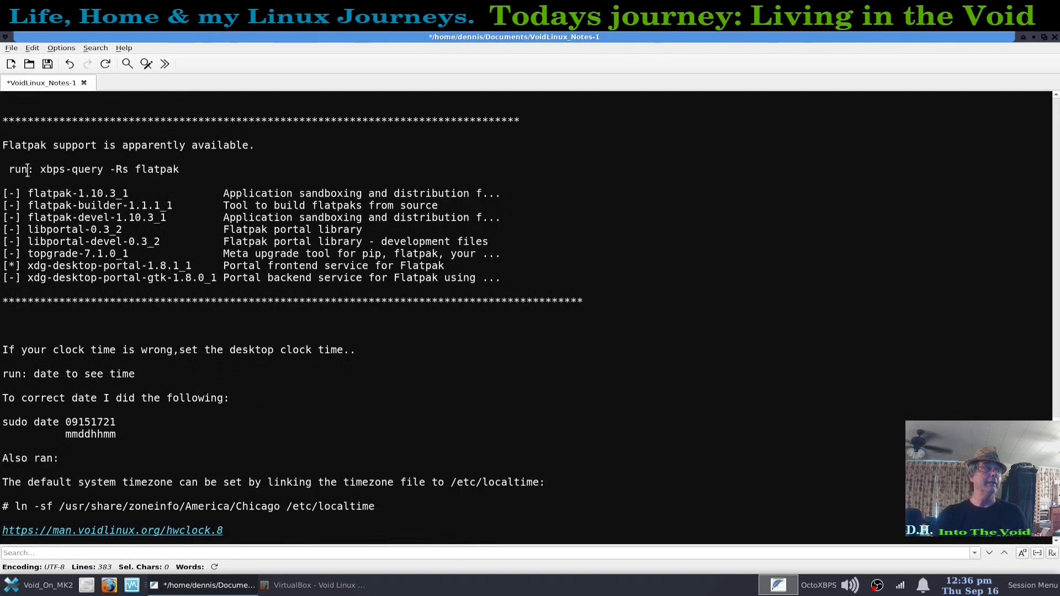
pyautogui.moveTo(39, 169); pyautogui.dragTo(179, 169)
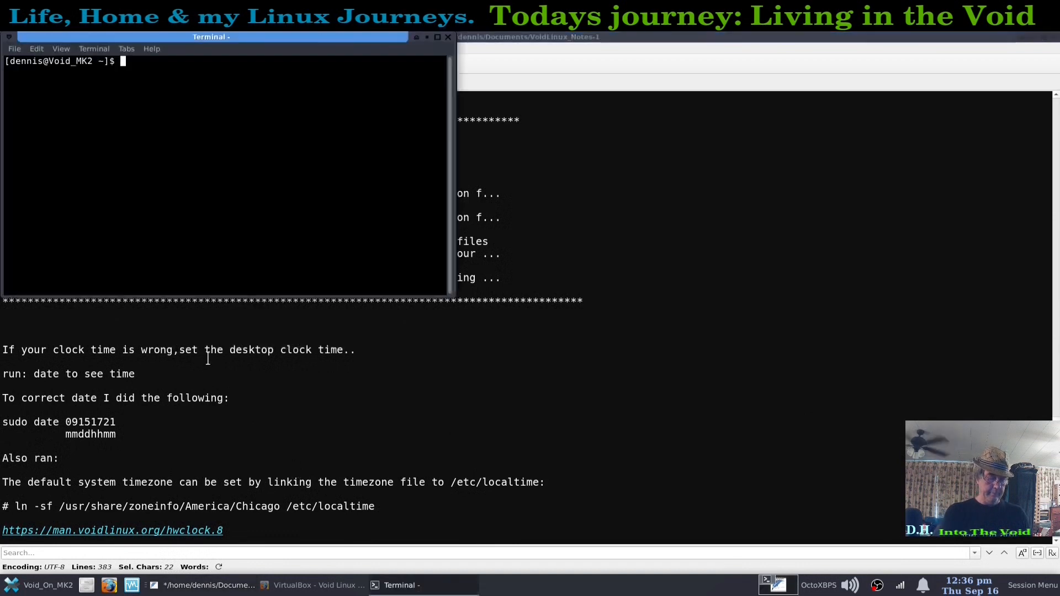
pyautogui.write('xbps-query -Rs flatpak')
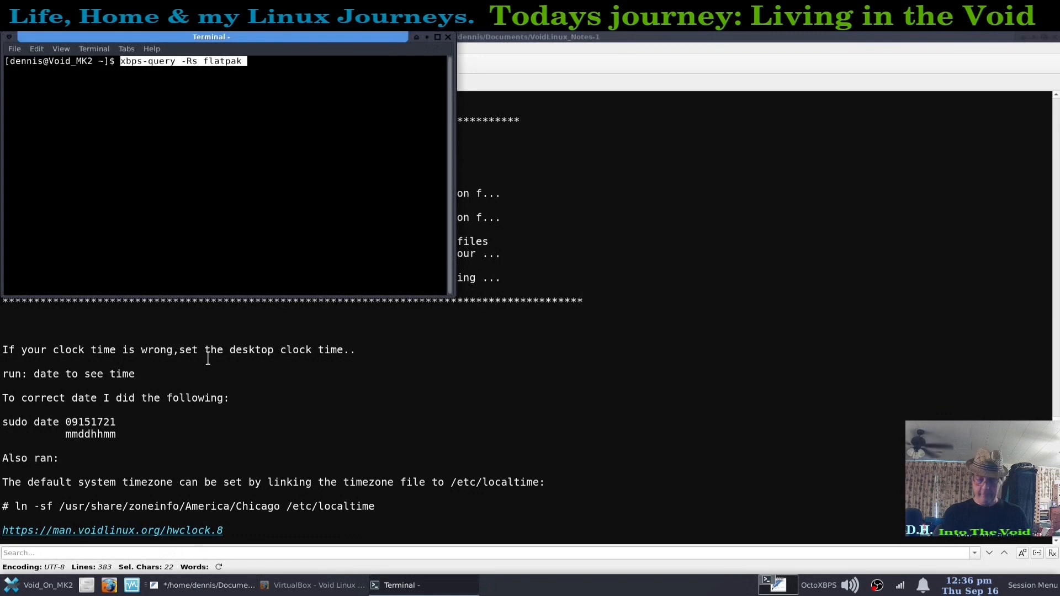
pyautogui.press('Return')
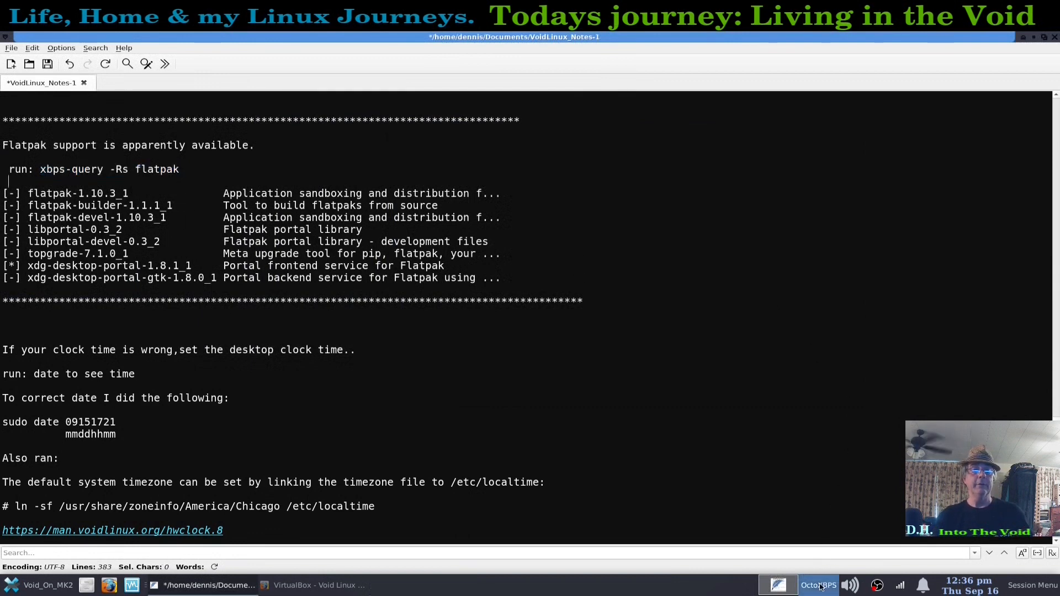
# Step: Filter OctoXBPS packages for 'steam', then replace the term with 'lutris'
pyautogui.click(818, 585)
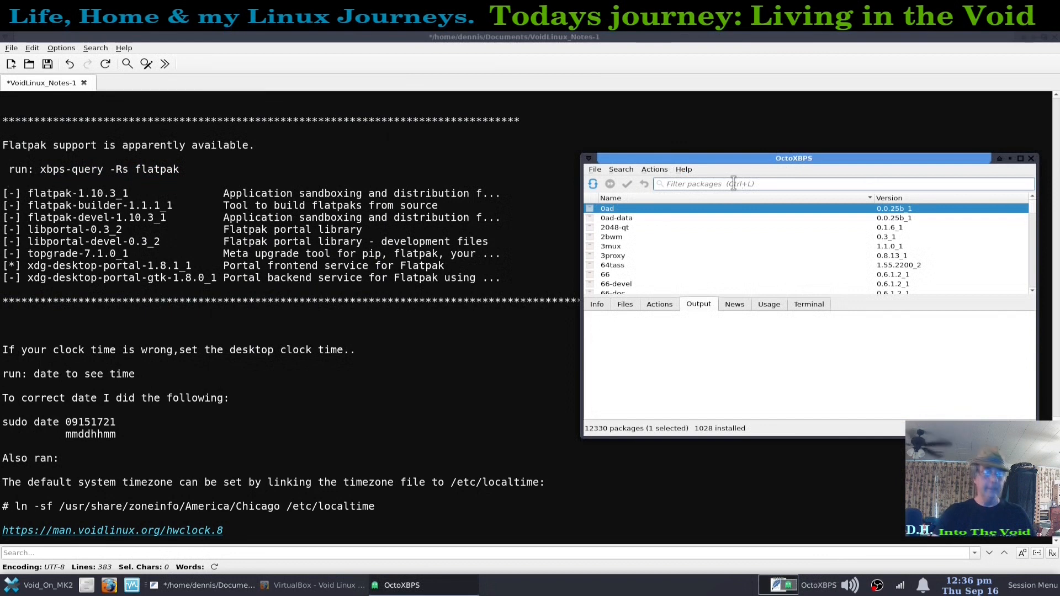
pyautogui.write('steam')
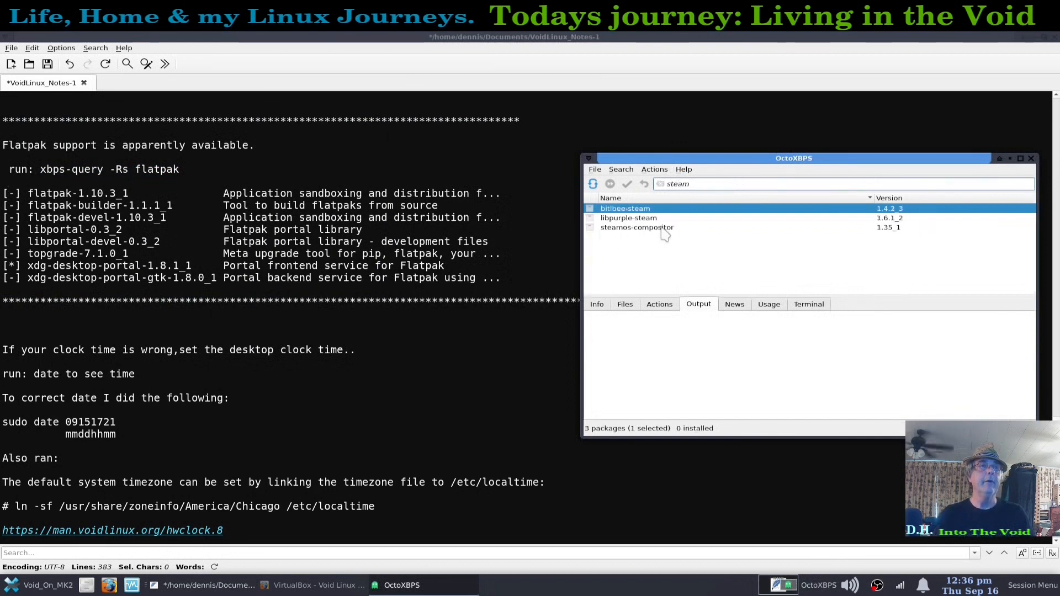
pyautogui.tripleClick(678, 184)
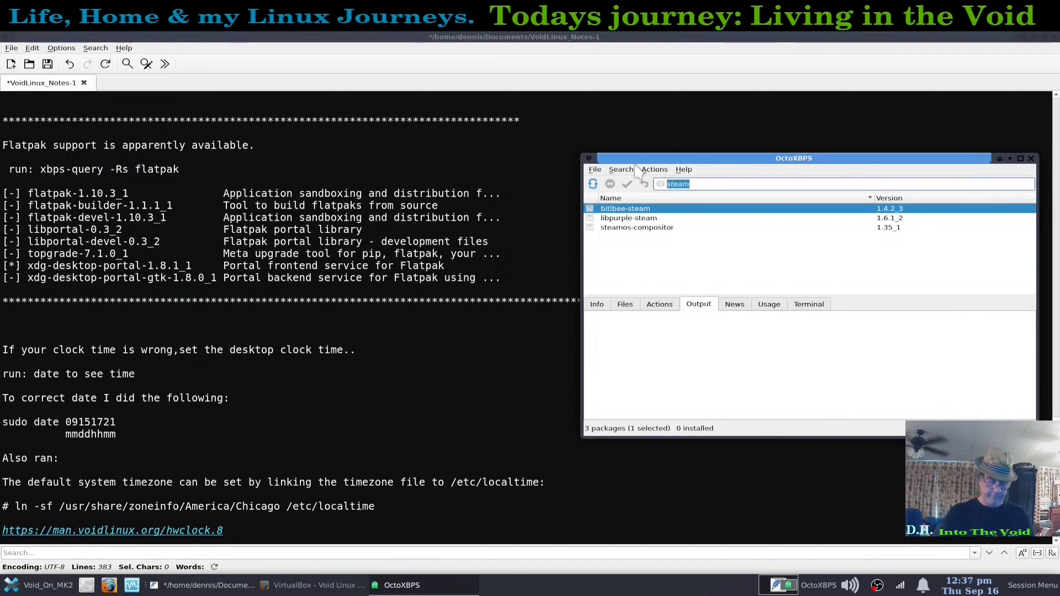
pyautogui.write('lutris')
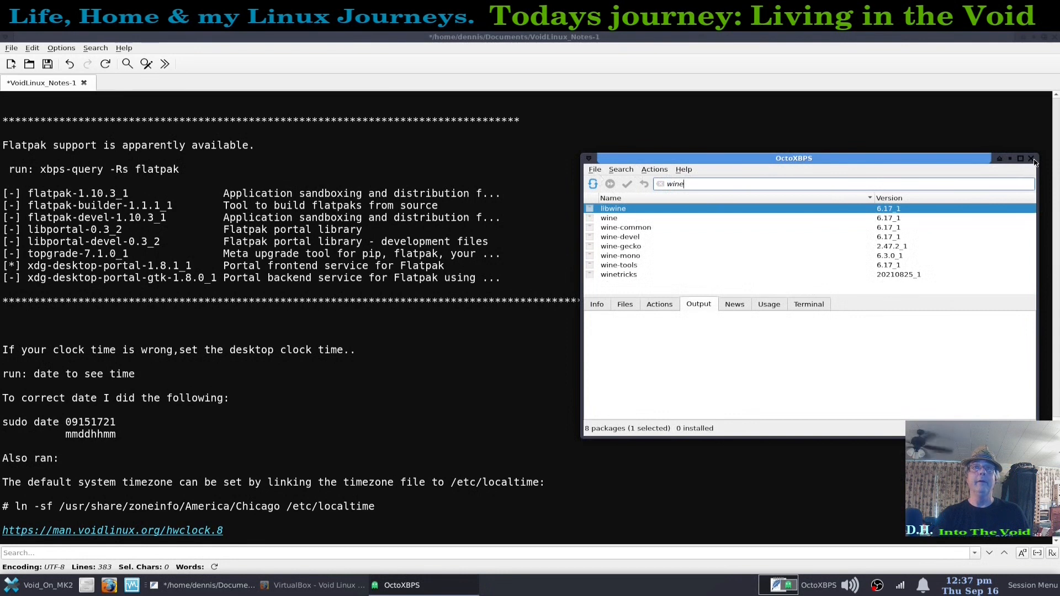
# Step: Close OctoXBPS and review the notes, selecting the word 'date' and typing 'date'
pyautogui.click(1034, 158)
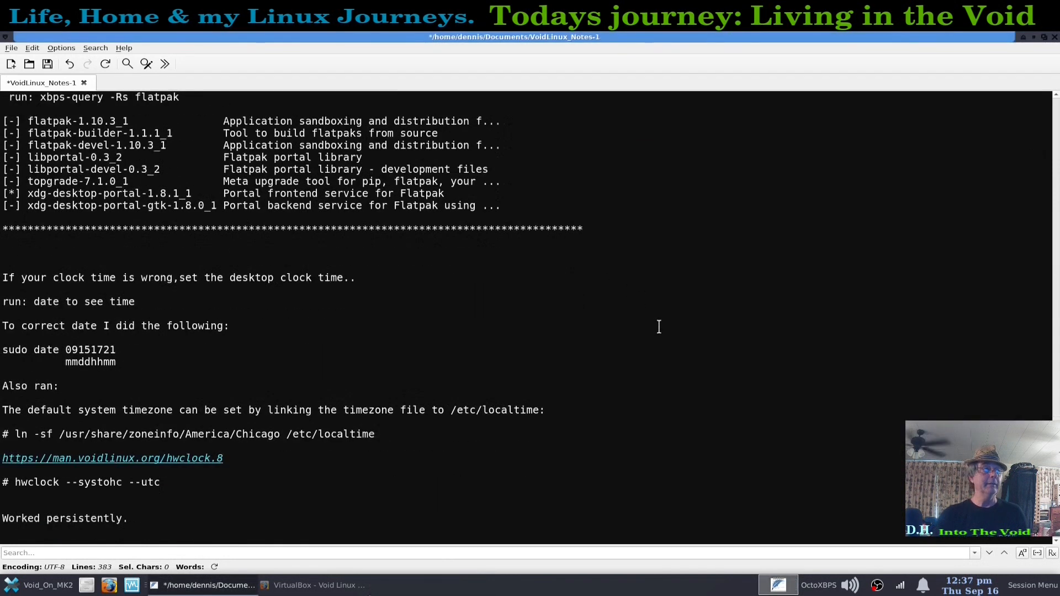
pyautogui.scroll(-3)
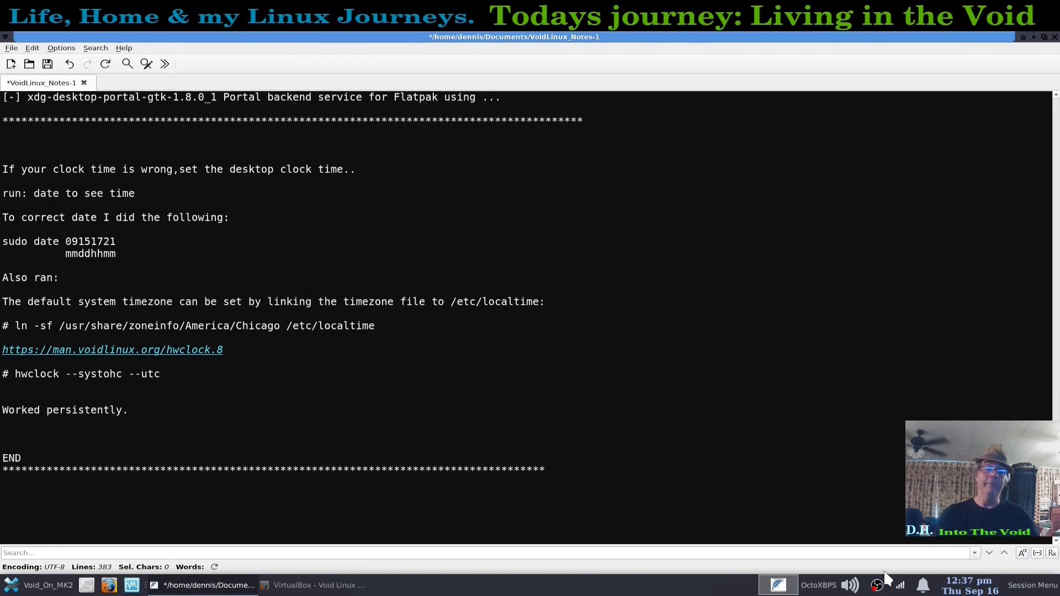
pyautogui.moveTo(626, 452)
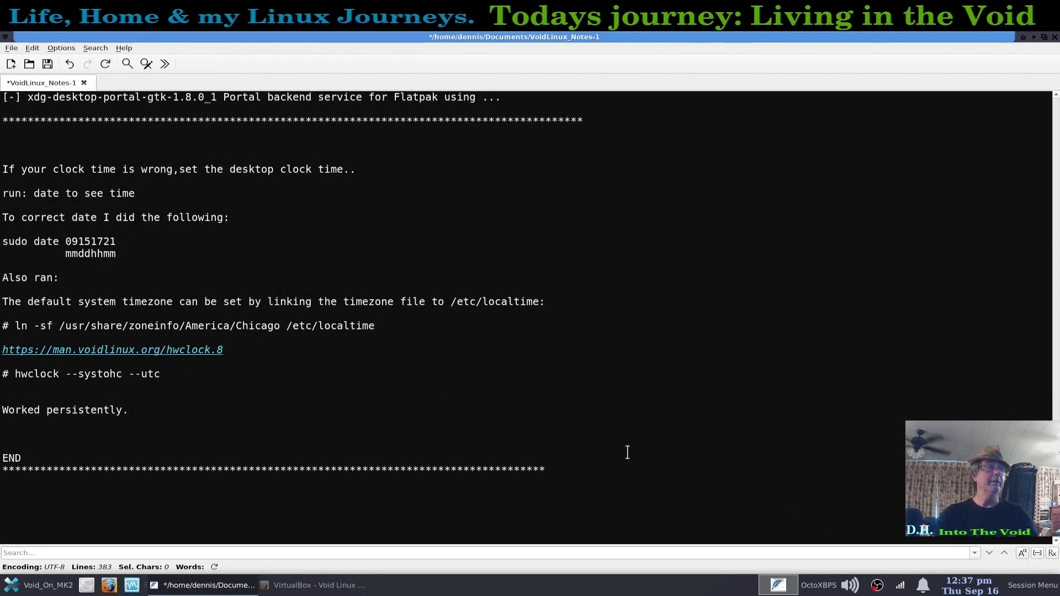
pyautogui.moveTo(761, 471)
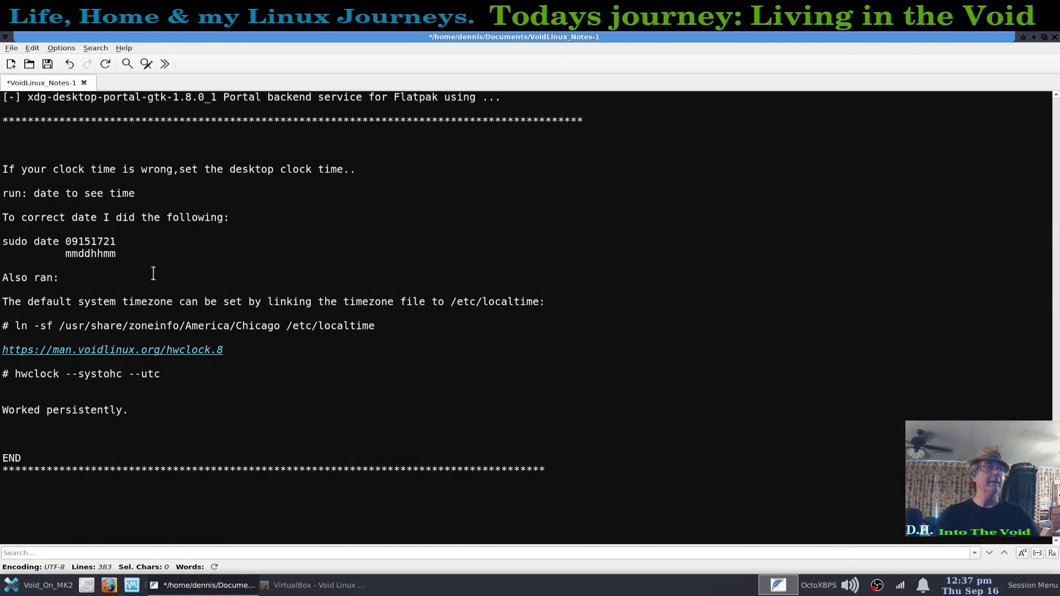
pyautogui.doubleClick(45, 193)
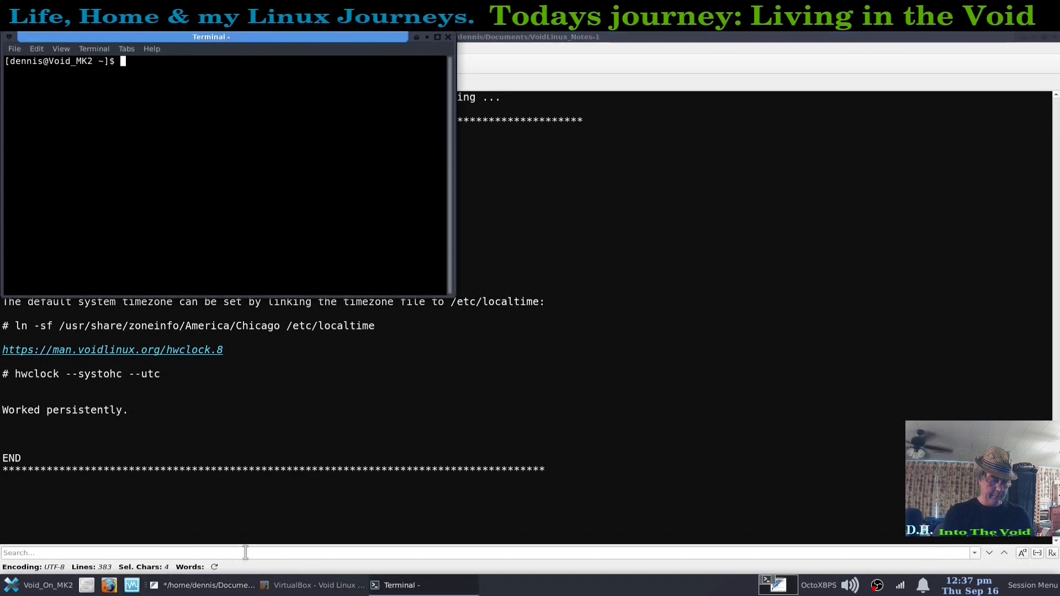
pyautogui.write('date')
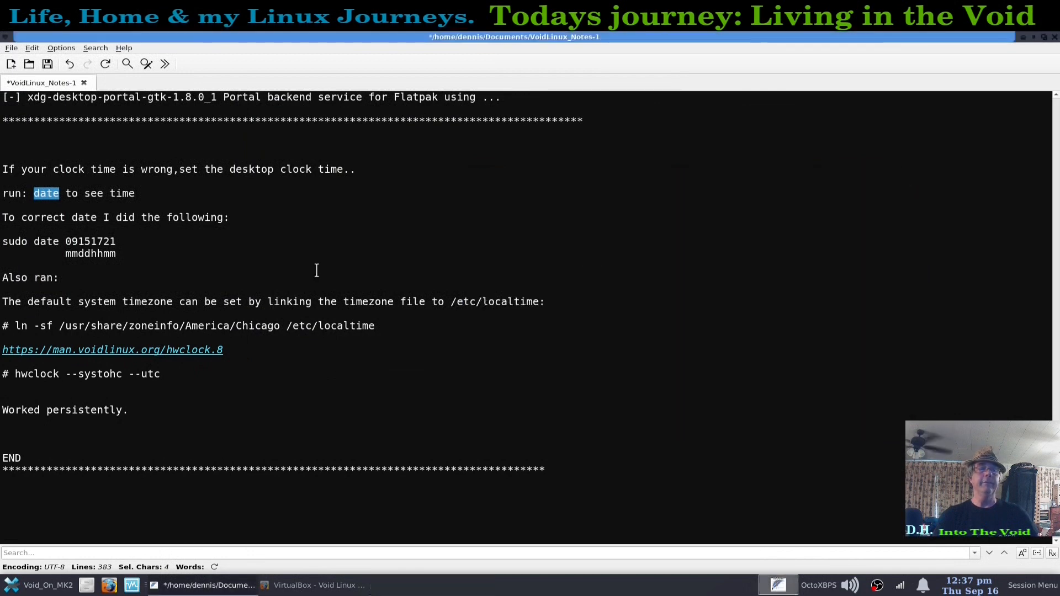
pyautogui.moveTo(433, 236)
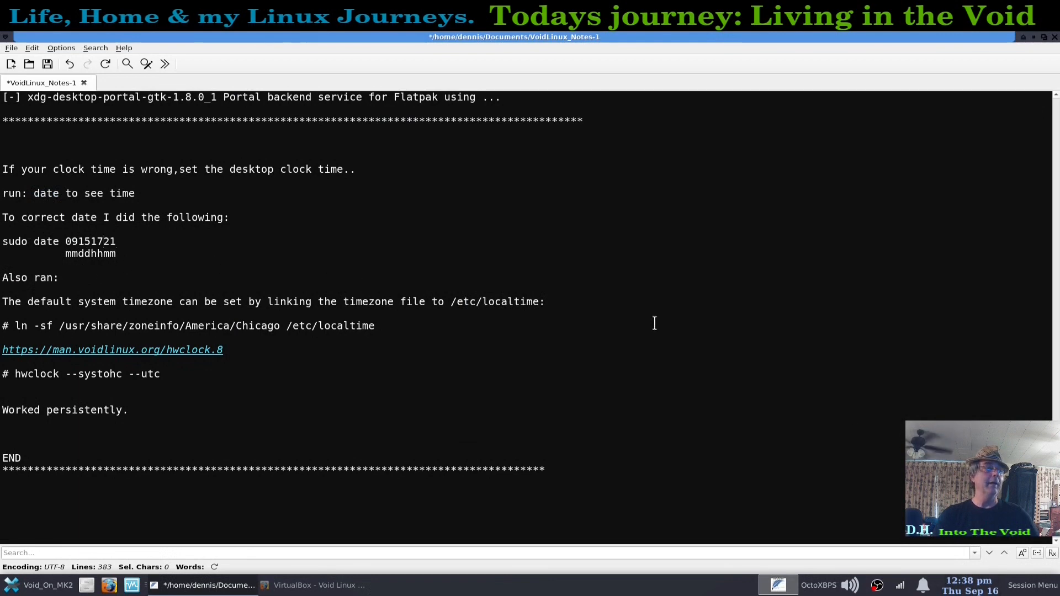
# Step: Scroll to the clock fix section, highlighting the timezone link command, and read to END
pyautogui.scroll(-3)
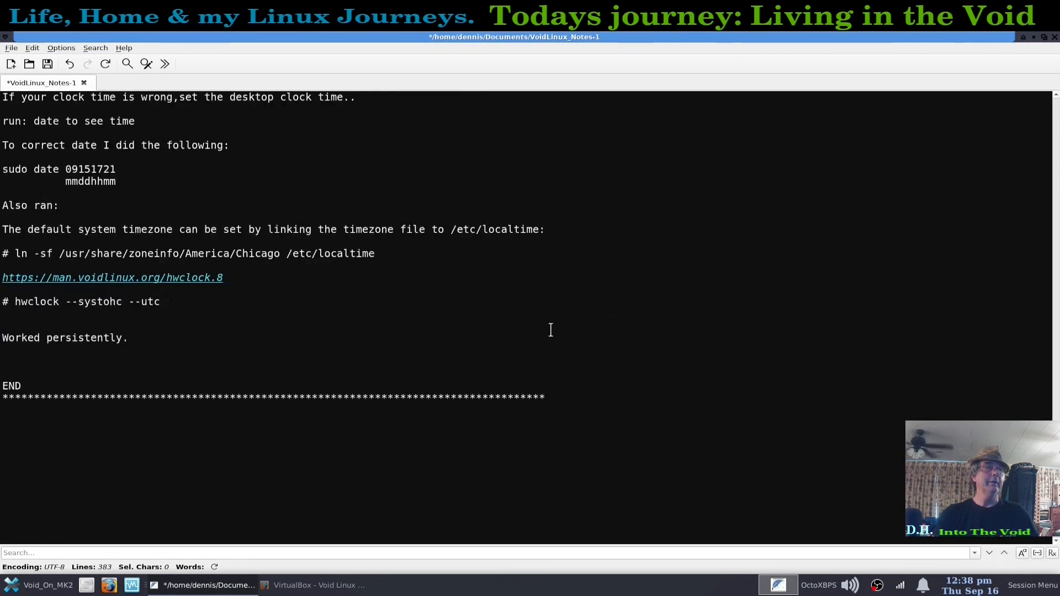
pyautogui.click(115, 169)
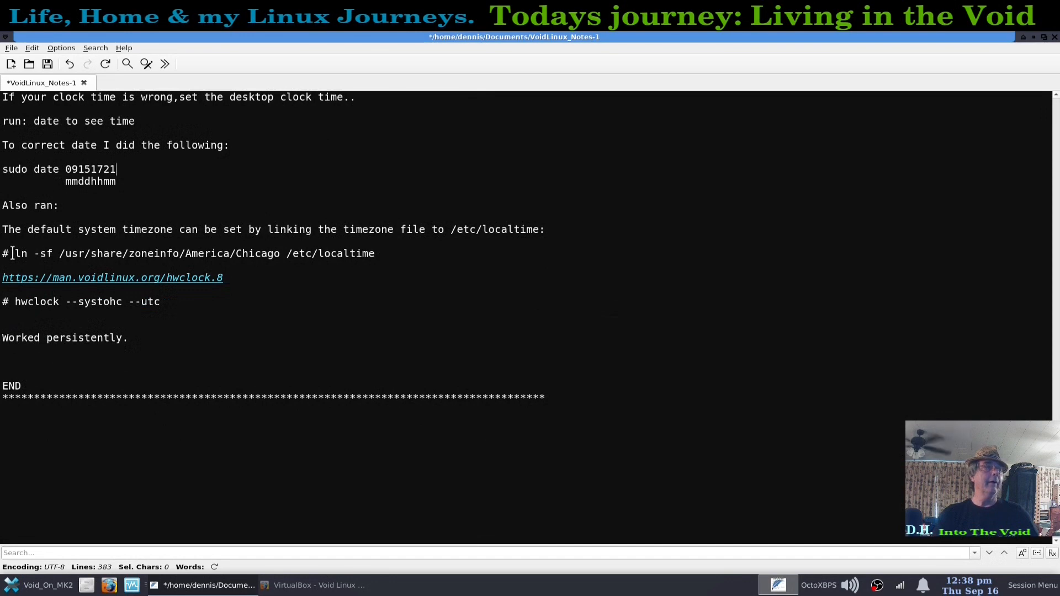
pyautogui.moveTo(15, 253); pyautogui.dragTo(374, 253)
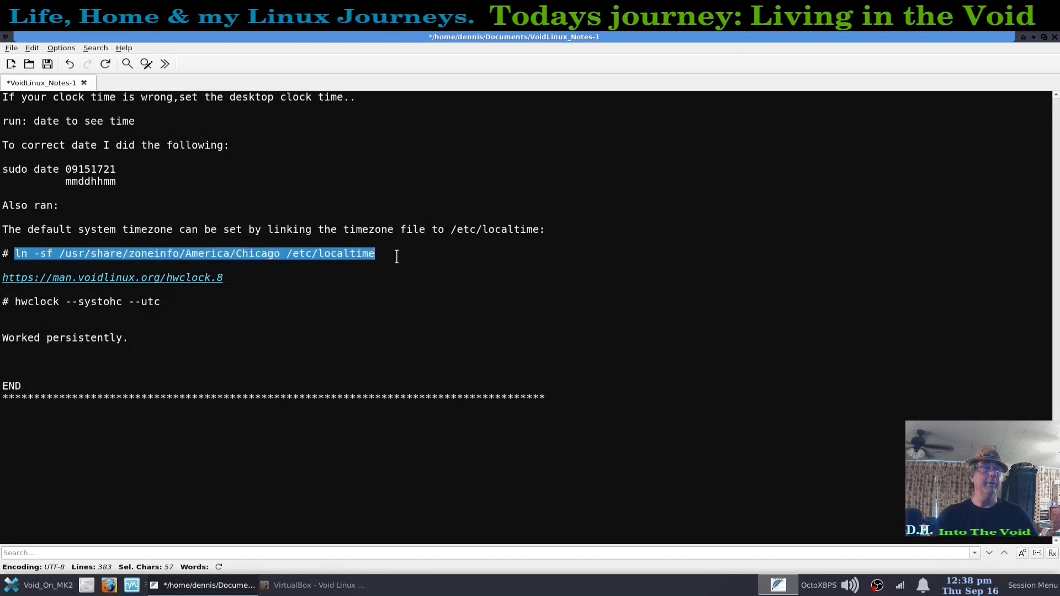
pyautogui.click(400, 279)
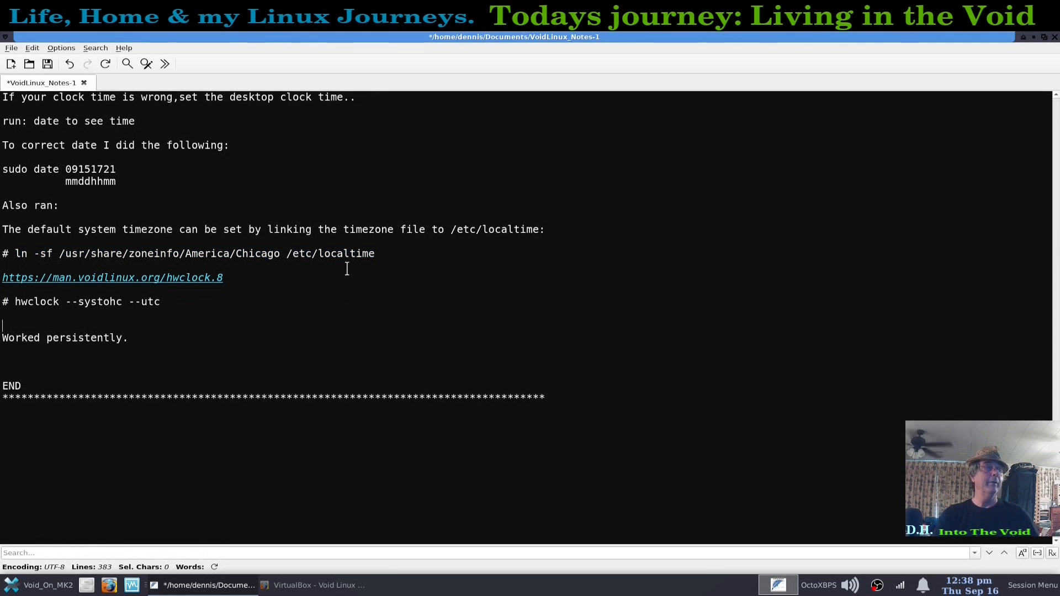
pyautogui.moveTo(250, 268)
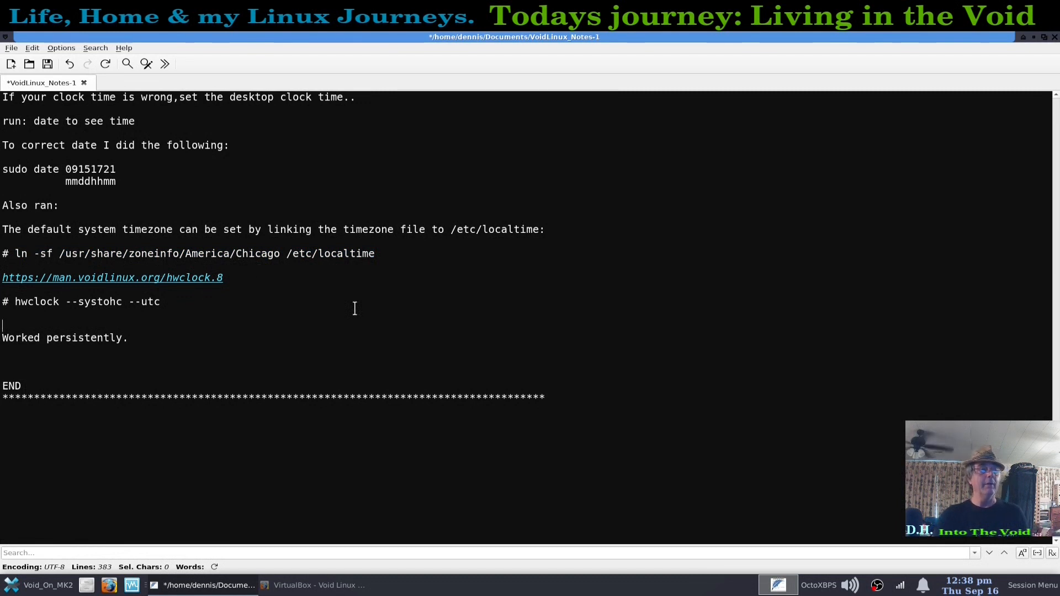
pyautogui.moveTo(293, 269)
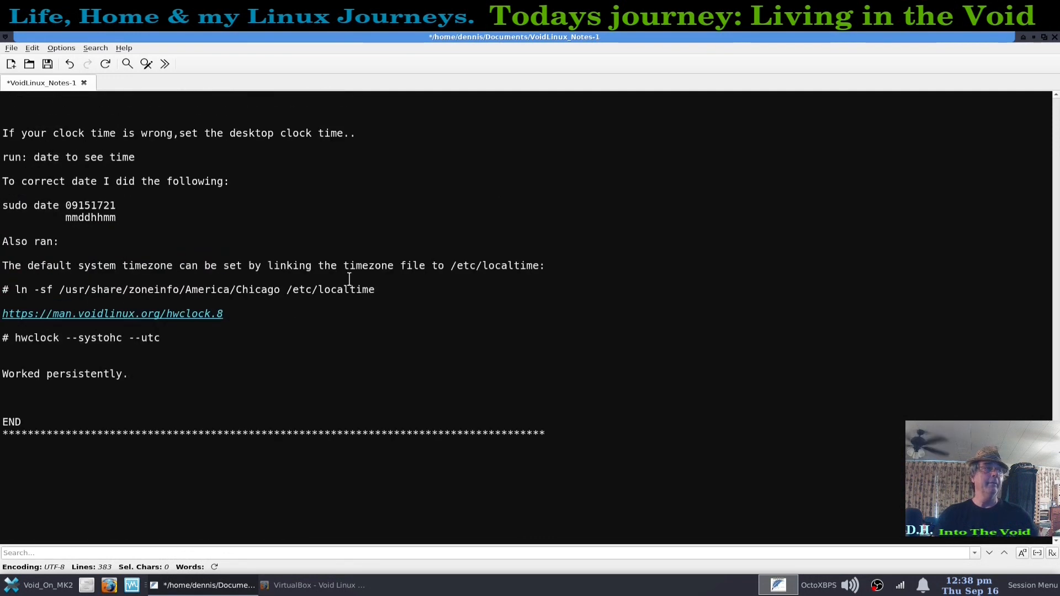
pyautogui.scroll(-3)
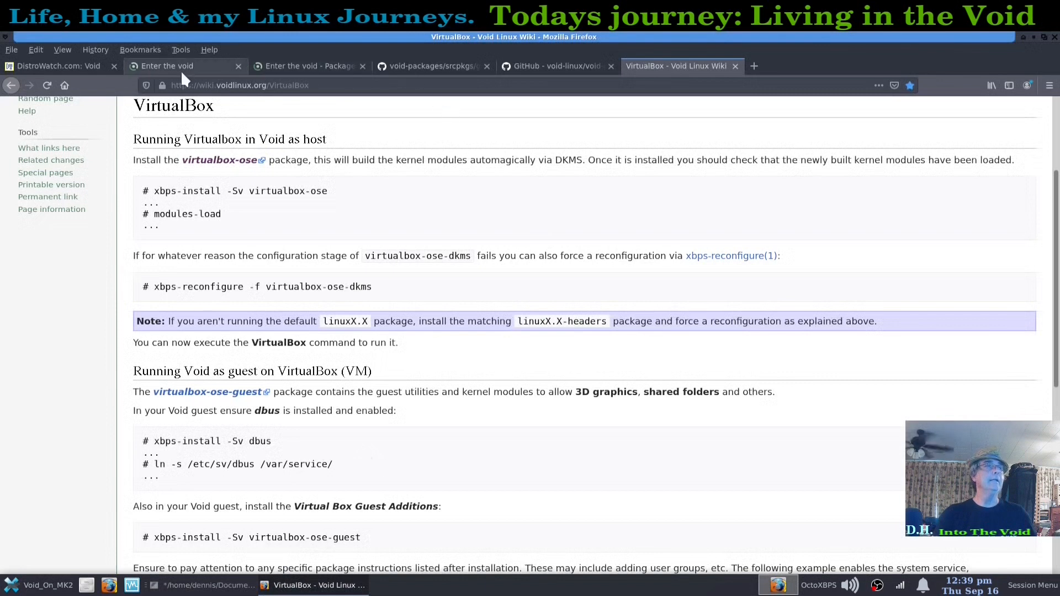
# Step: Open the Void Handbook's runit Services and Daemons page and read down to basic sv usage
pyautogui.click(166, 65)
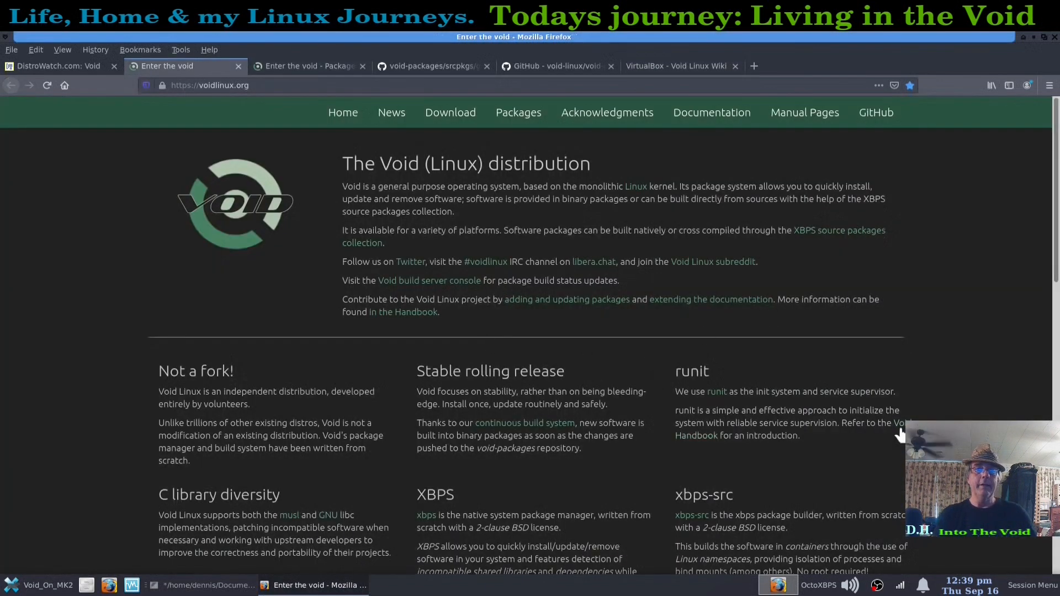
pyautogui.click(695, 436)
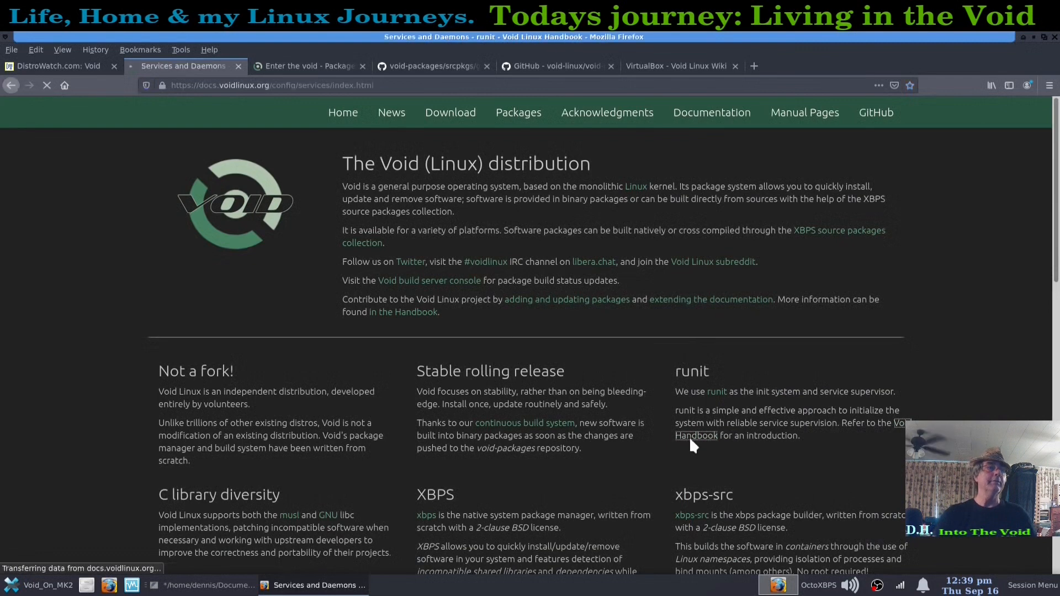
pyautogui.click(696, 436)
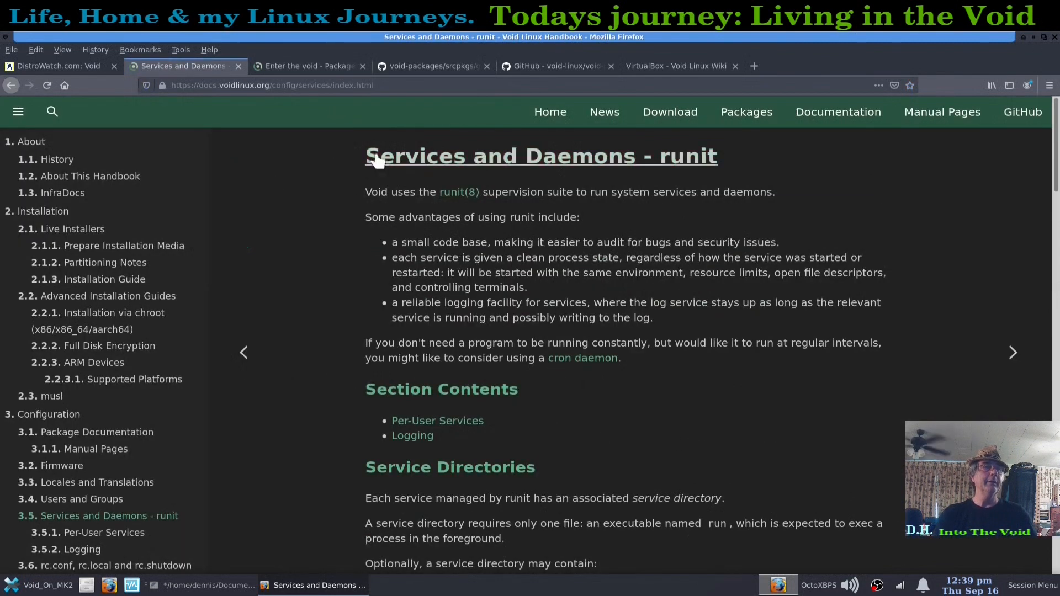
pyautogui.scroll(-3)
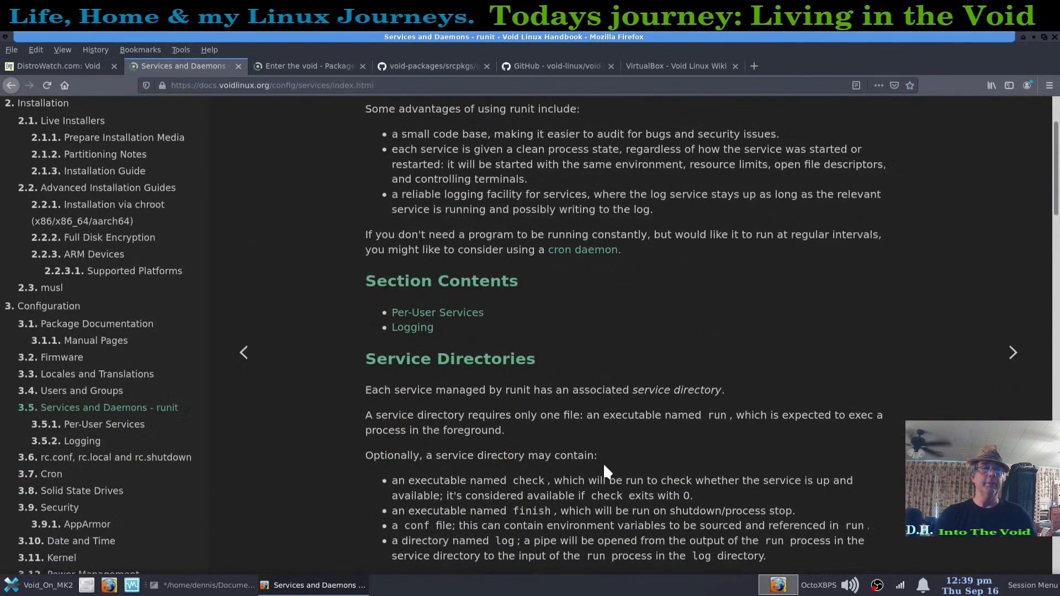
pyautogui.scroll(-3)
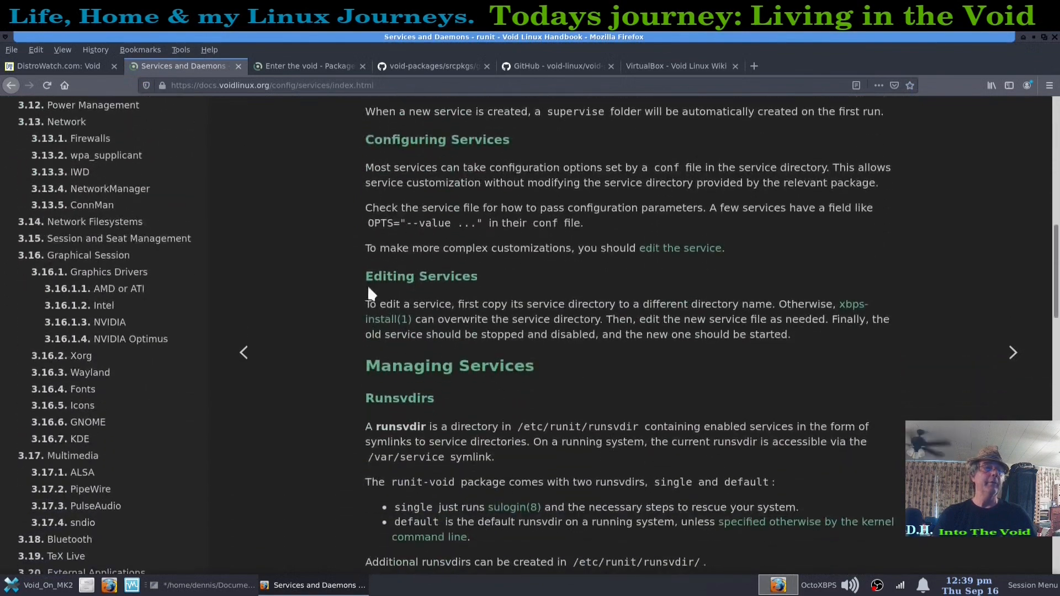
pyautogui.scroll(-3)
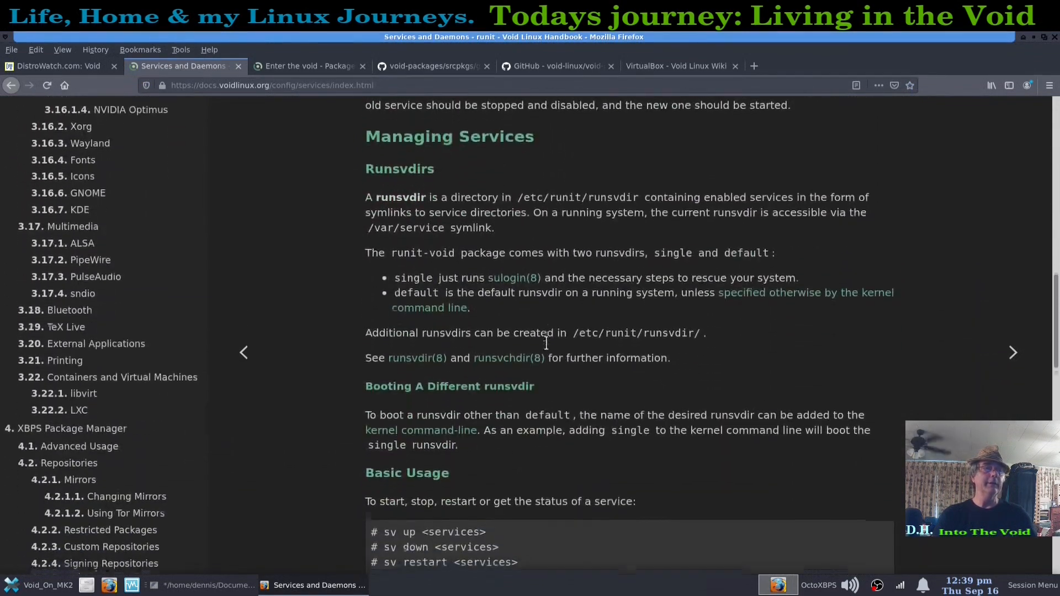
pyautogui.scroll(-3)
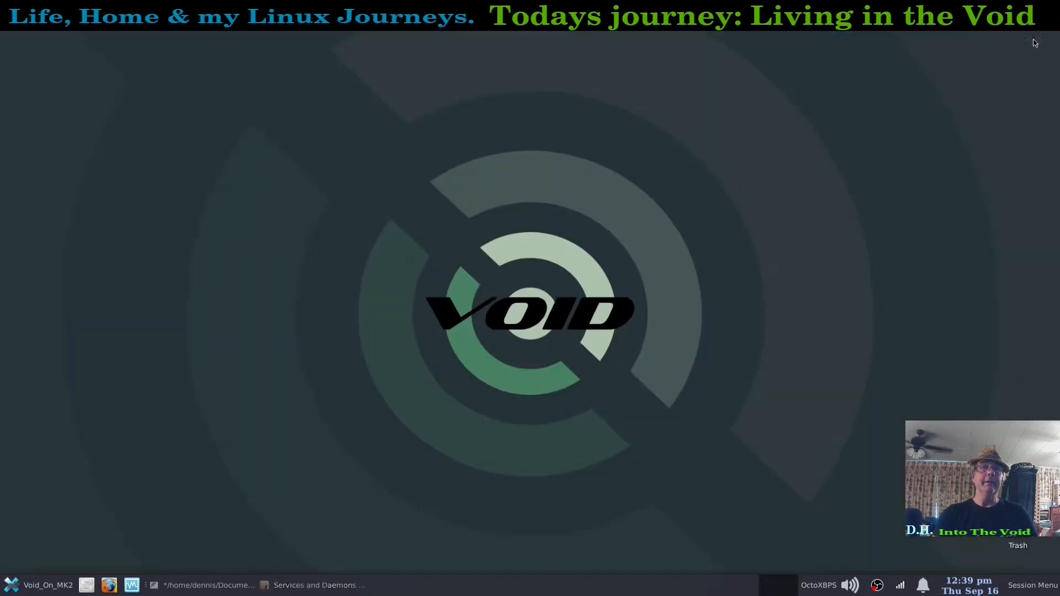
pyautogui.moveTo(635, 373)
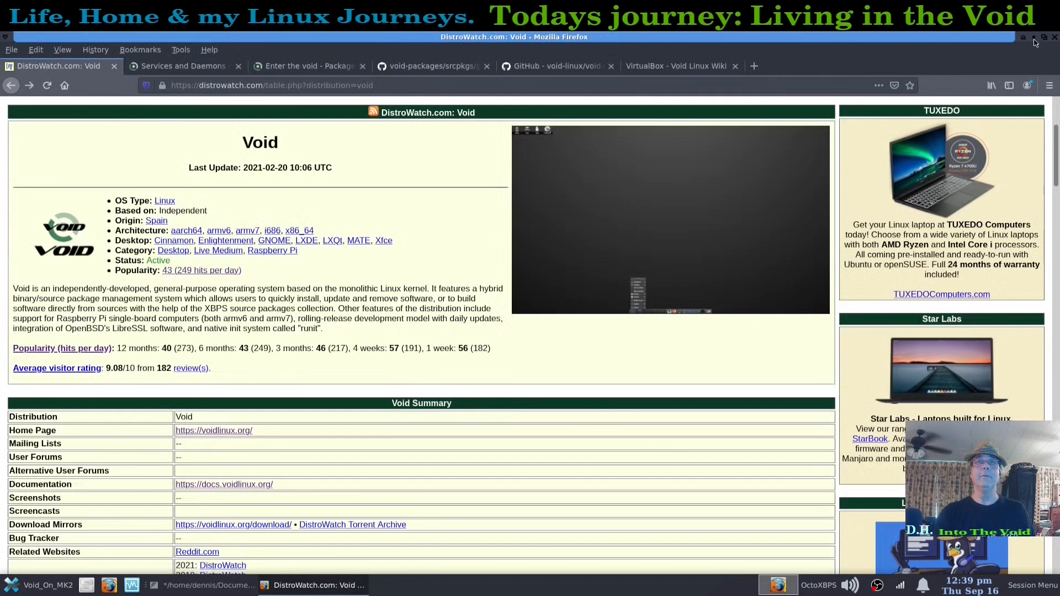
pyautogui.click(1023, 38)
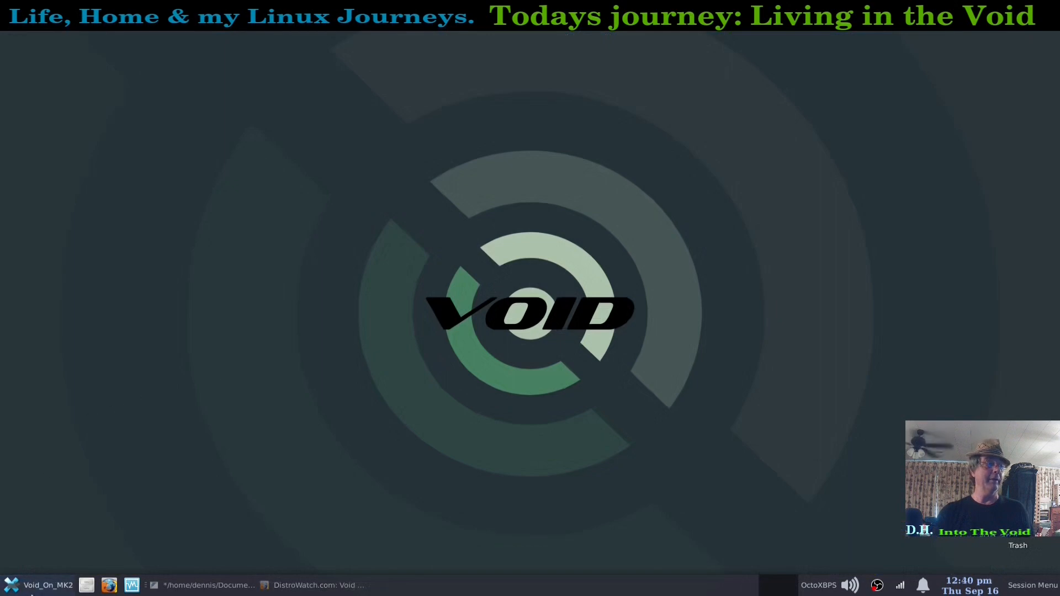
pyautogui.click(11, 585)
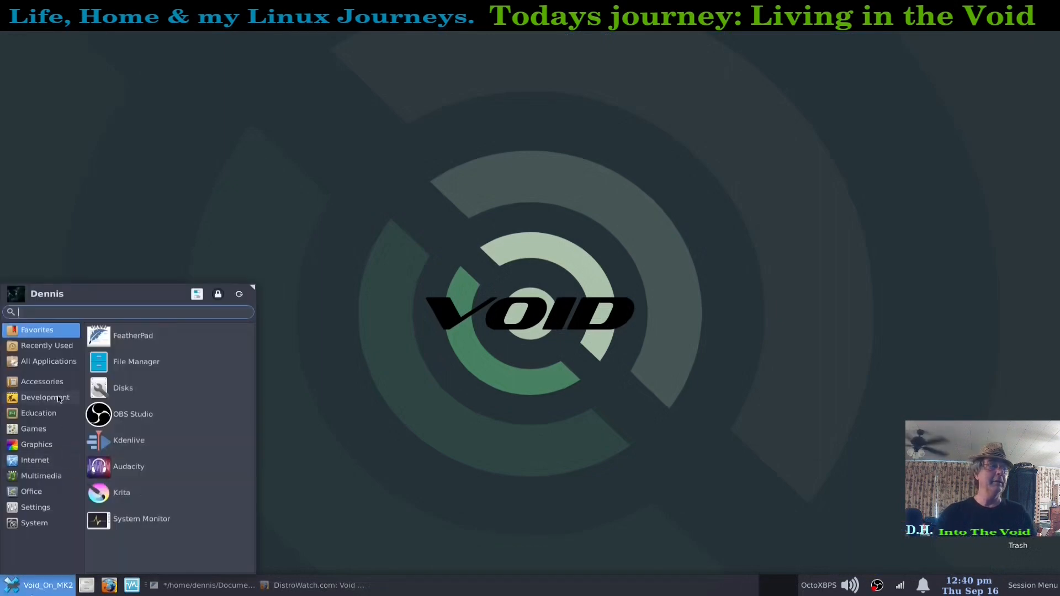
pyautogui.click(42, 381)
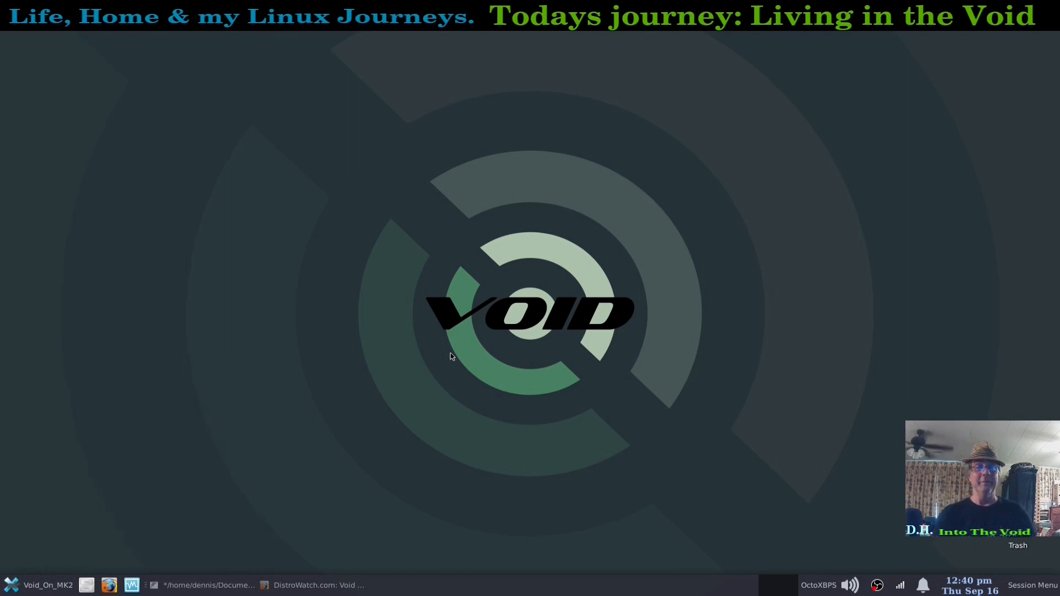
pyautogui.moveTo(483, 388)
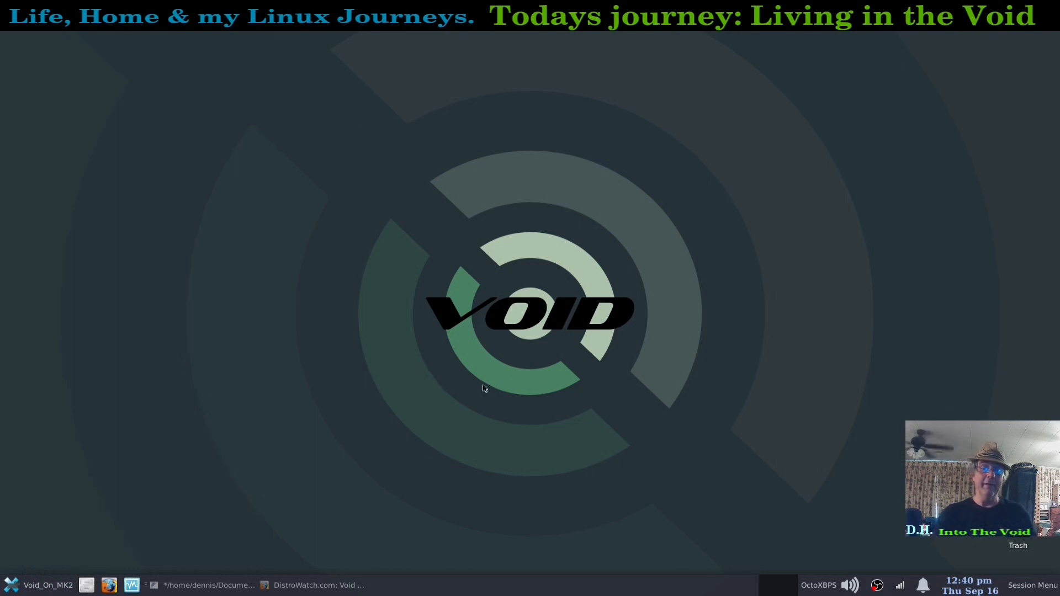
pyautogui.moveTo(624, 504)
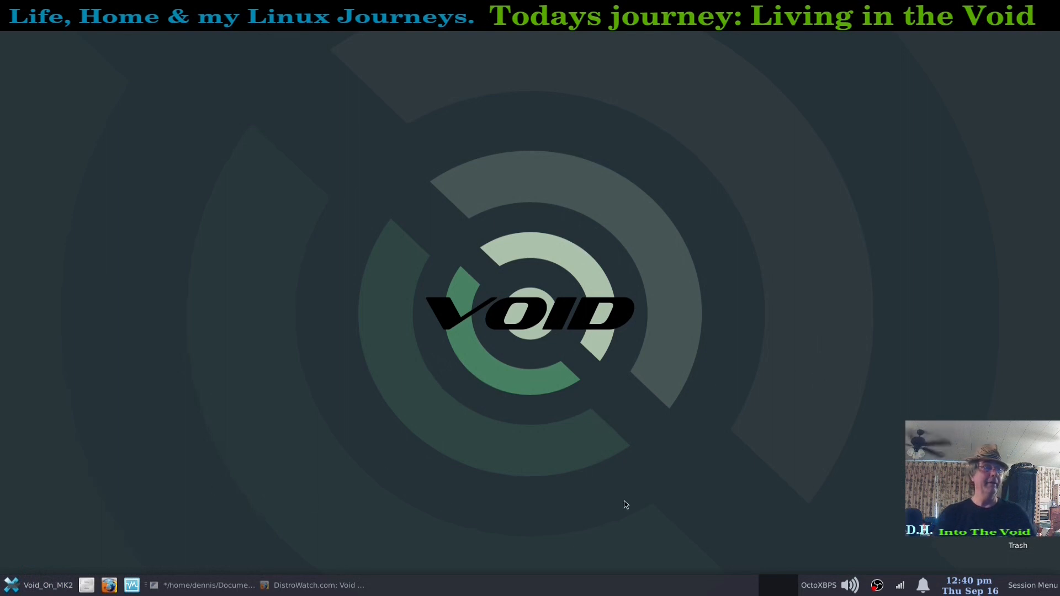
pyautogui.moveTo(636, 426)
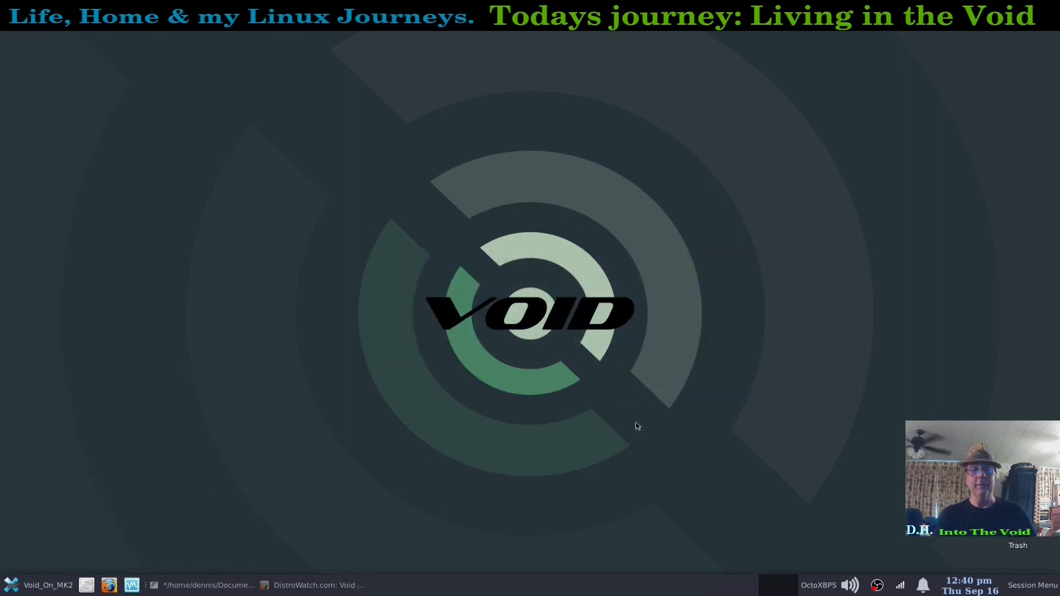
pyautogui.moveTo(726, 478)
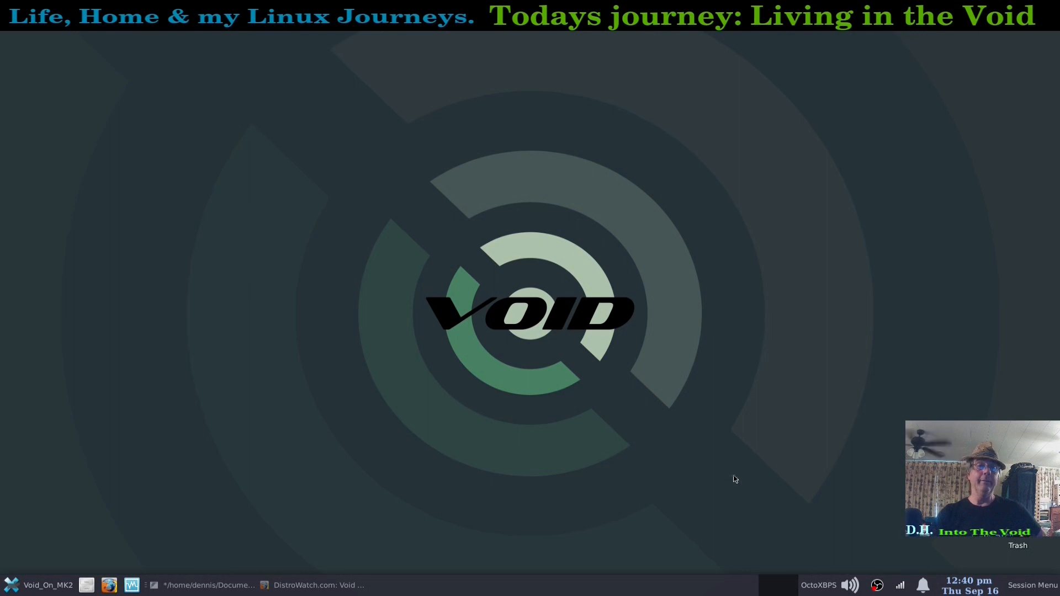
pyautogui.moveTo(554, 503)
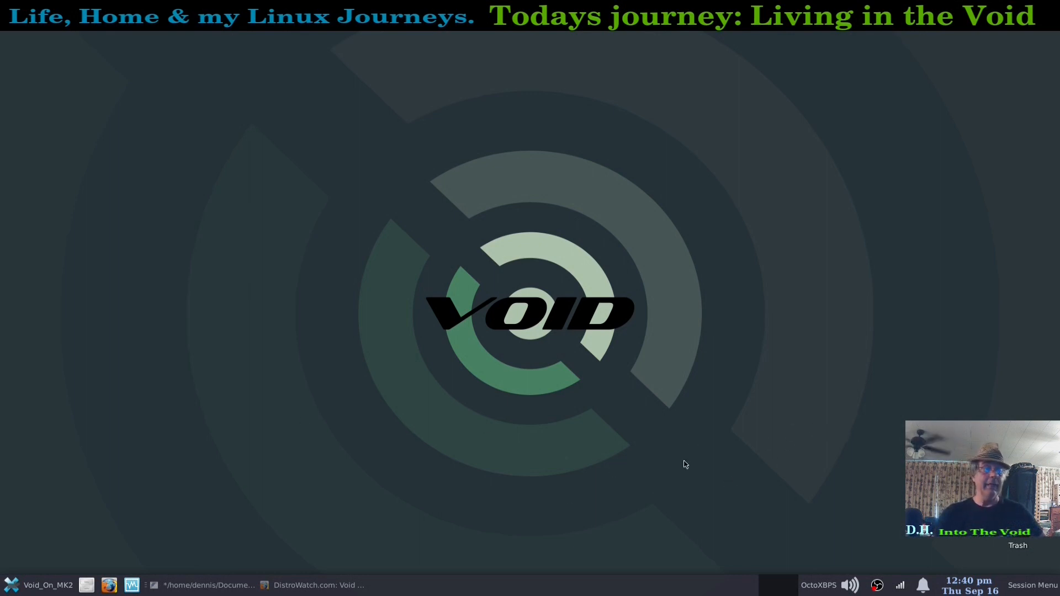
pyautogui.moveTo(666, 461)
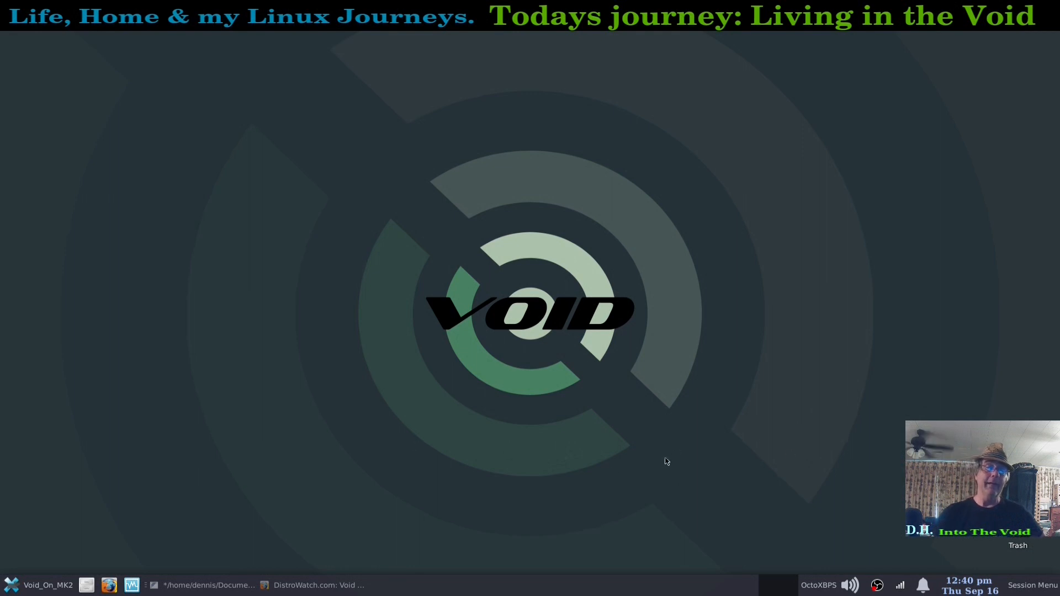
pyautogui.moveTo(882, 472)
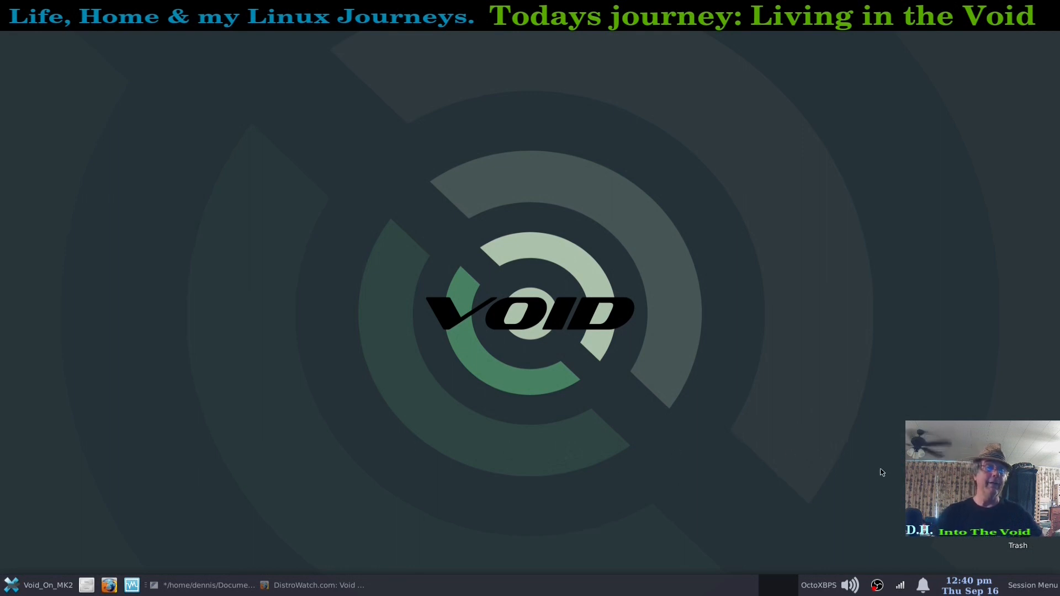
pyautogui.click(10, 585)
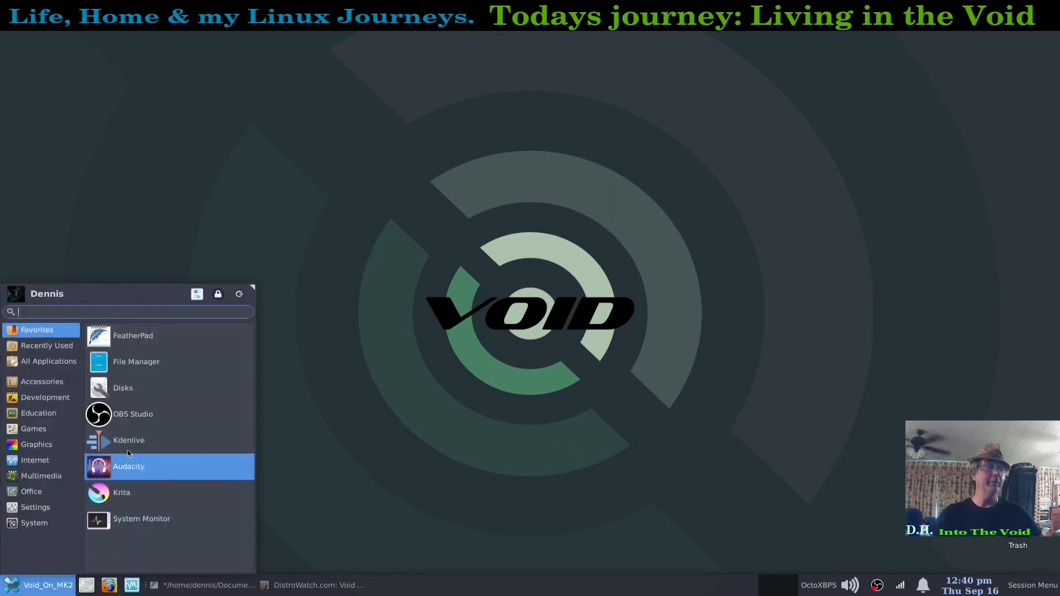
pyautogui.click(133, 335)
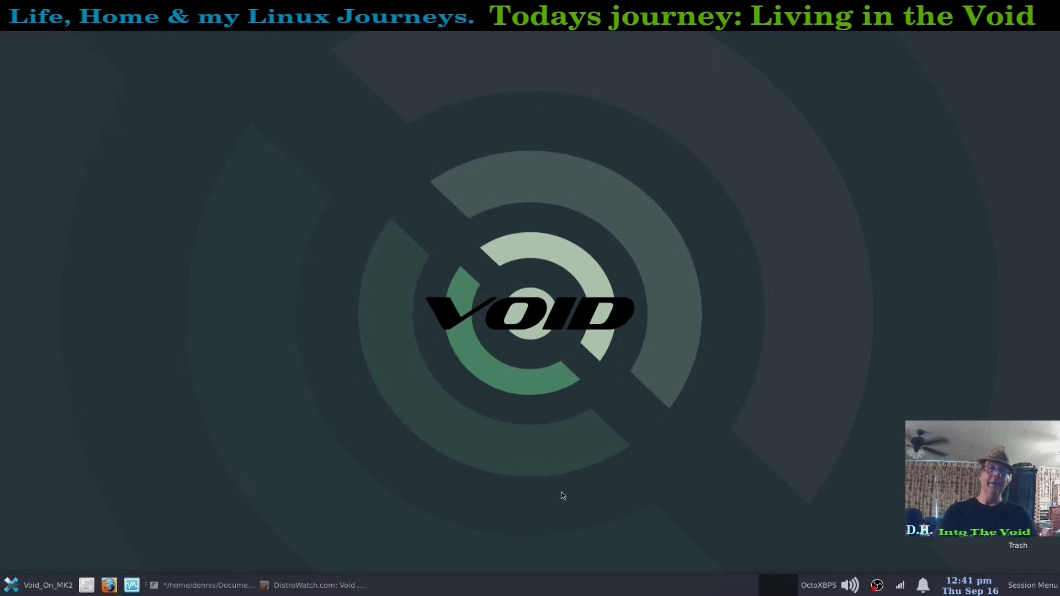
pyautogui.moveTo(740, 426)
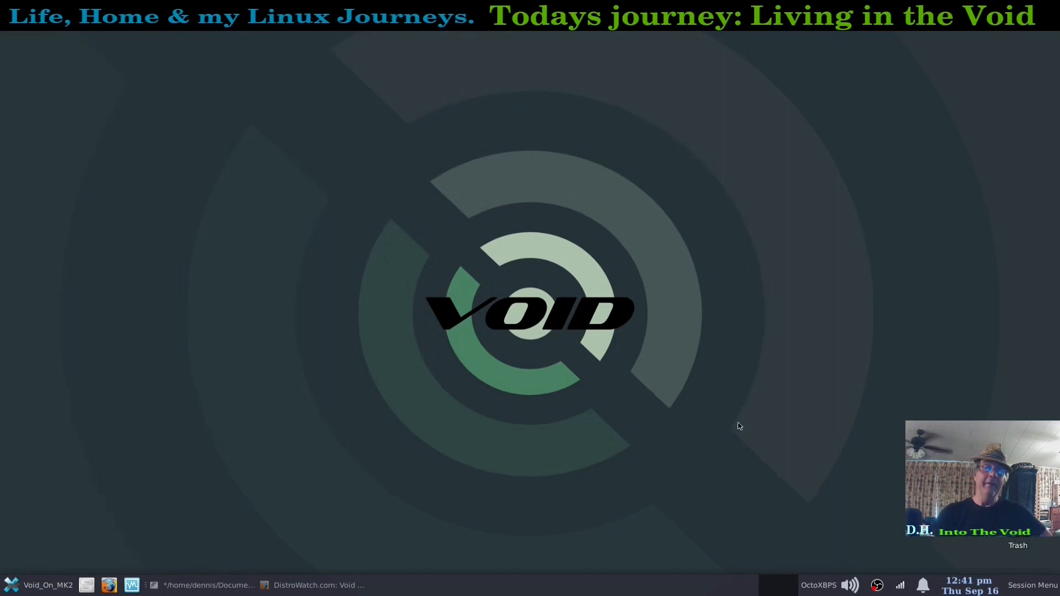
pyautogui.moveTo(776, 416)
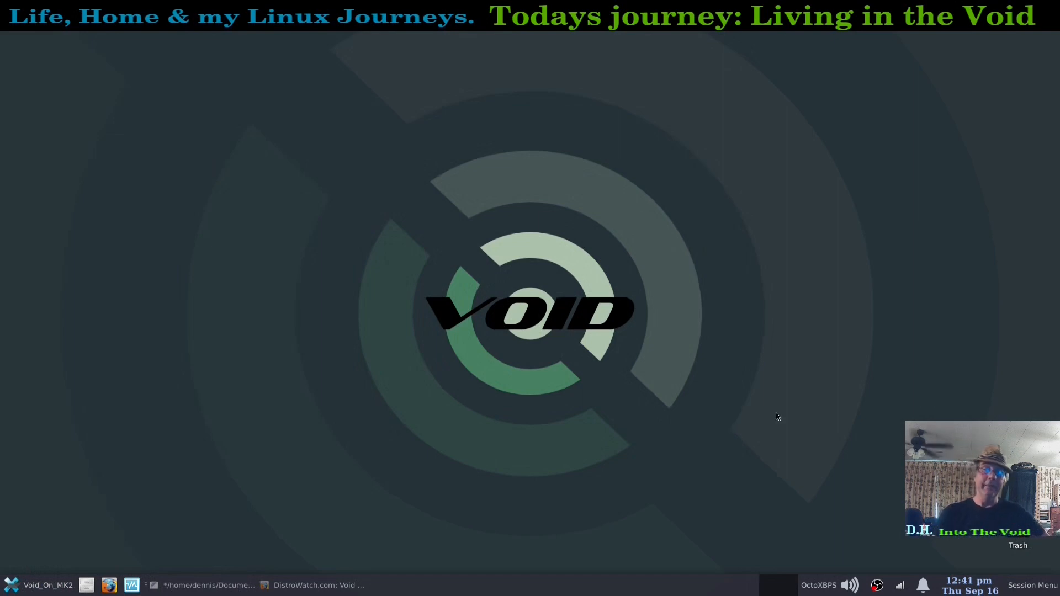